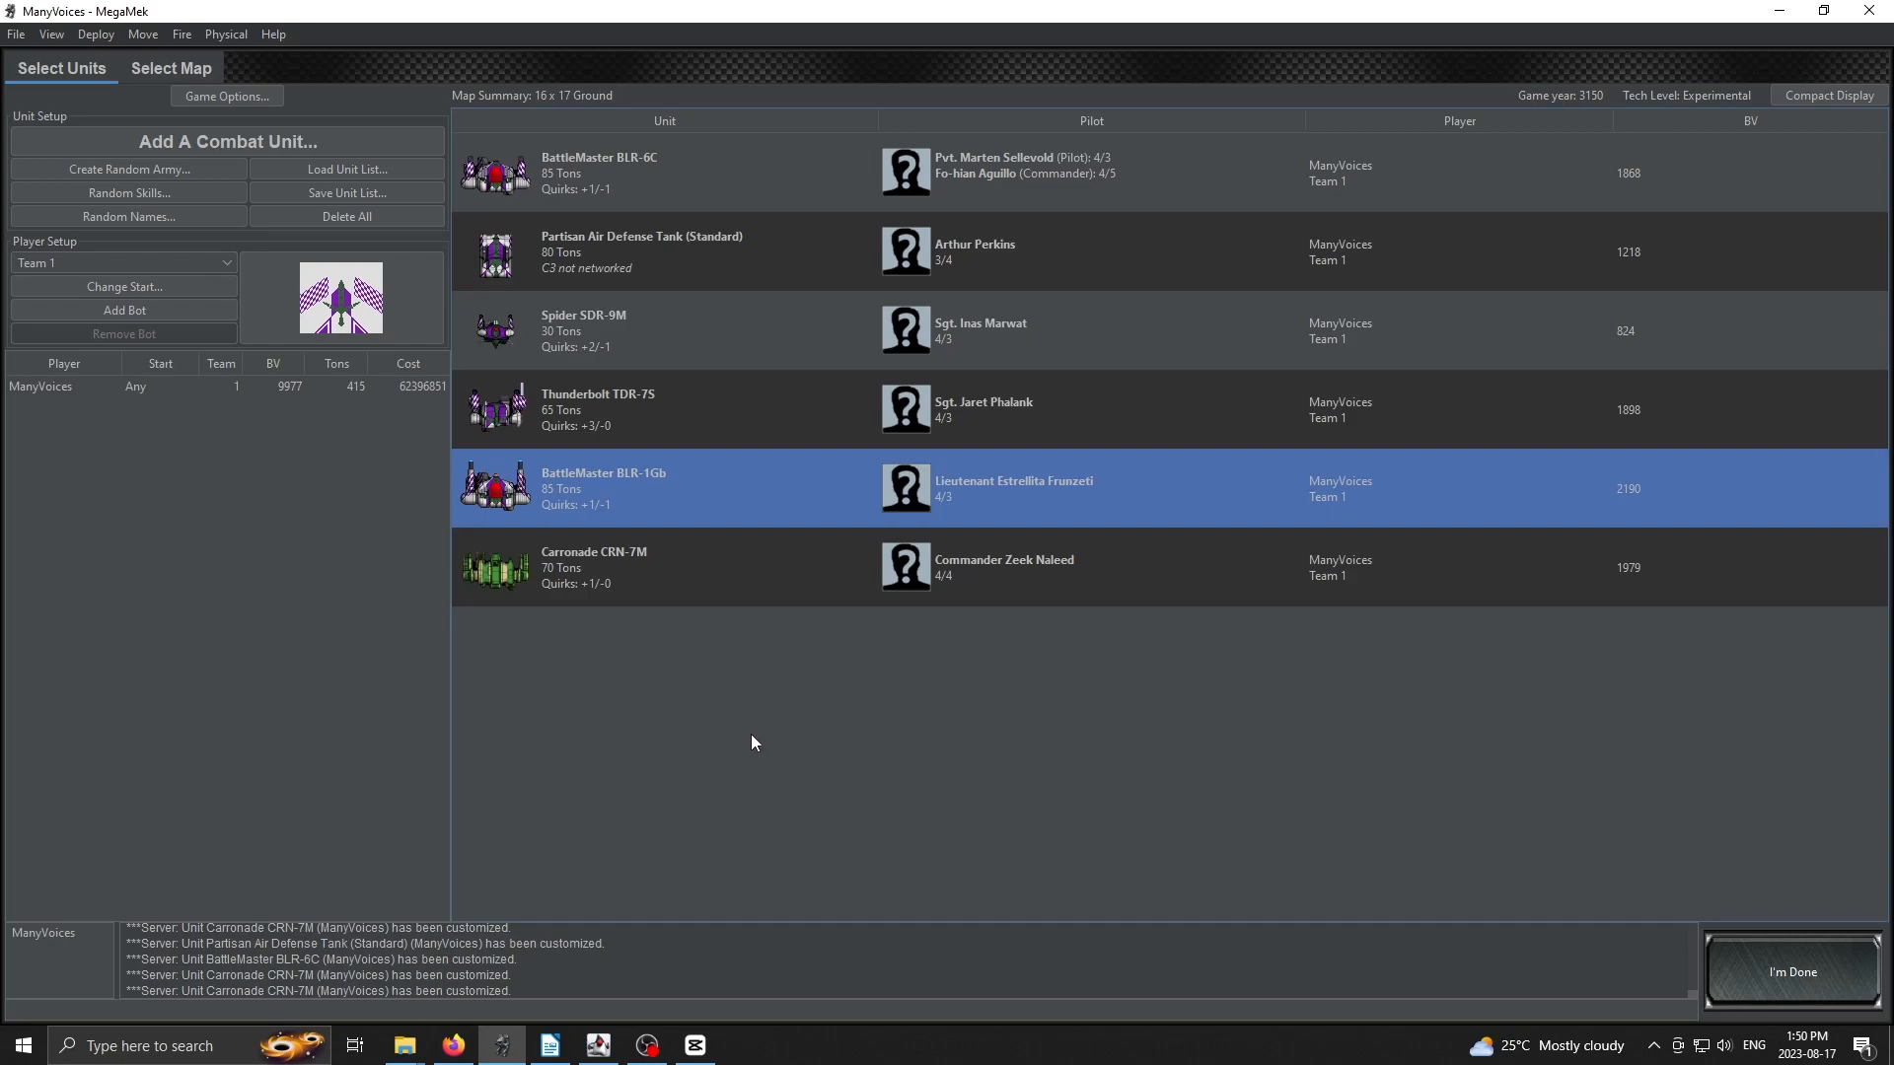
pyautogui.moveTo(828, 734)
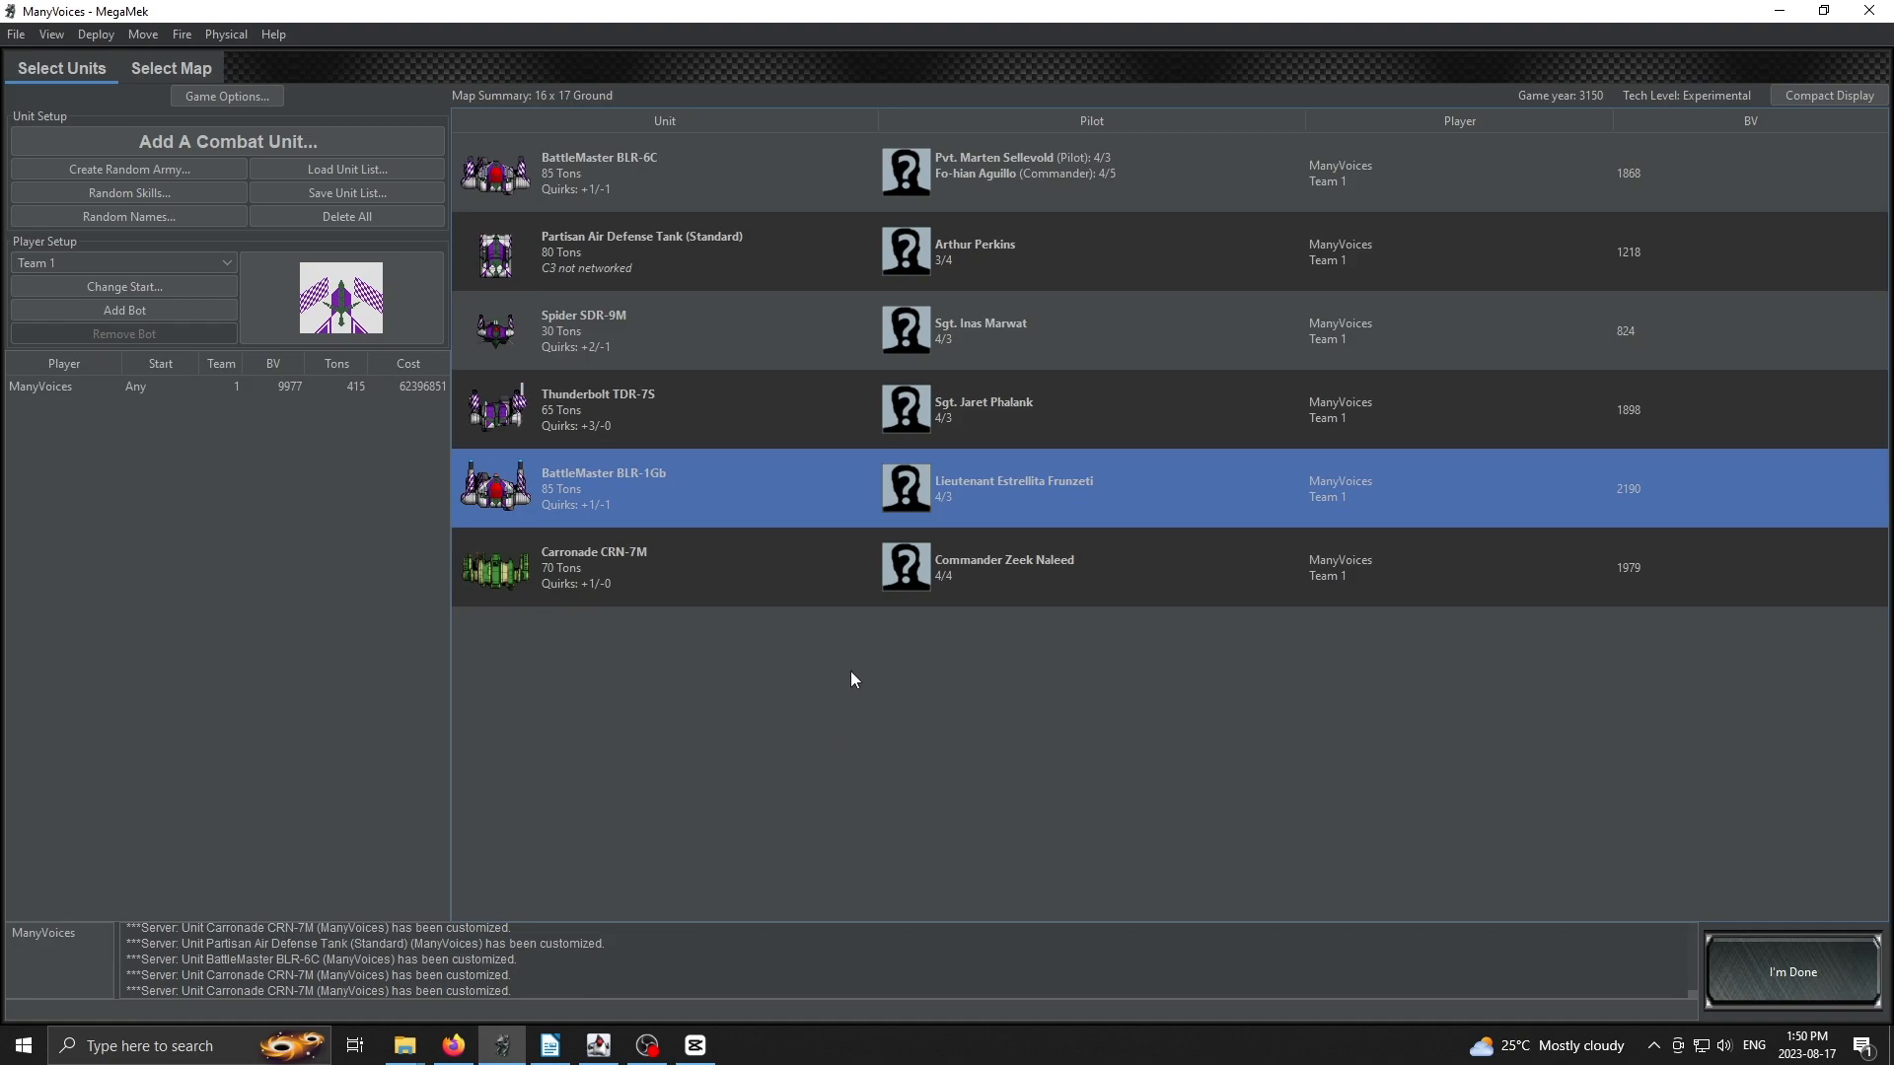
pyautogui.moveTo(722, 421)
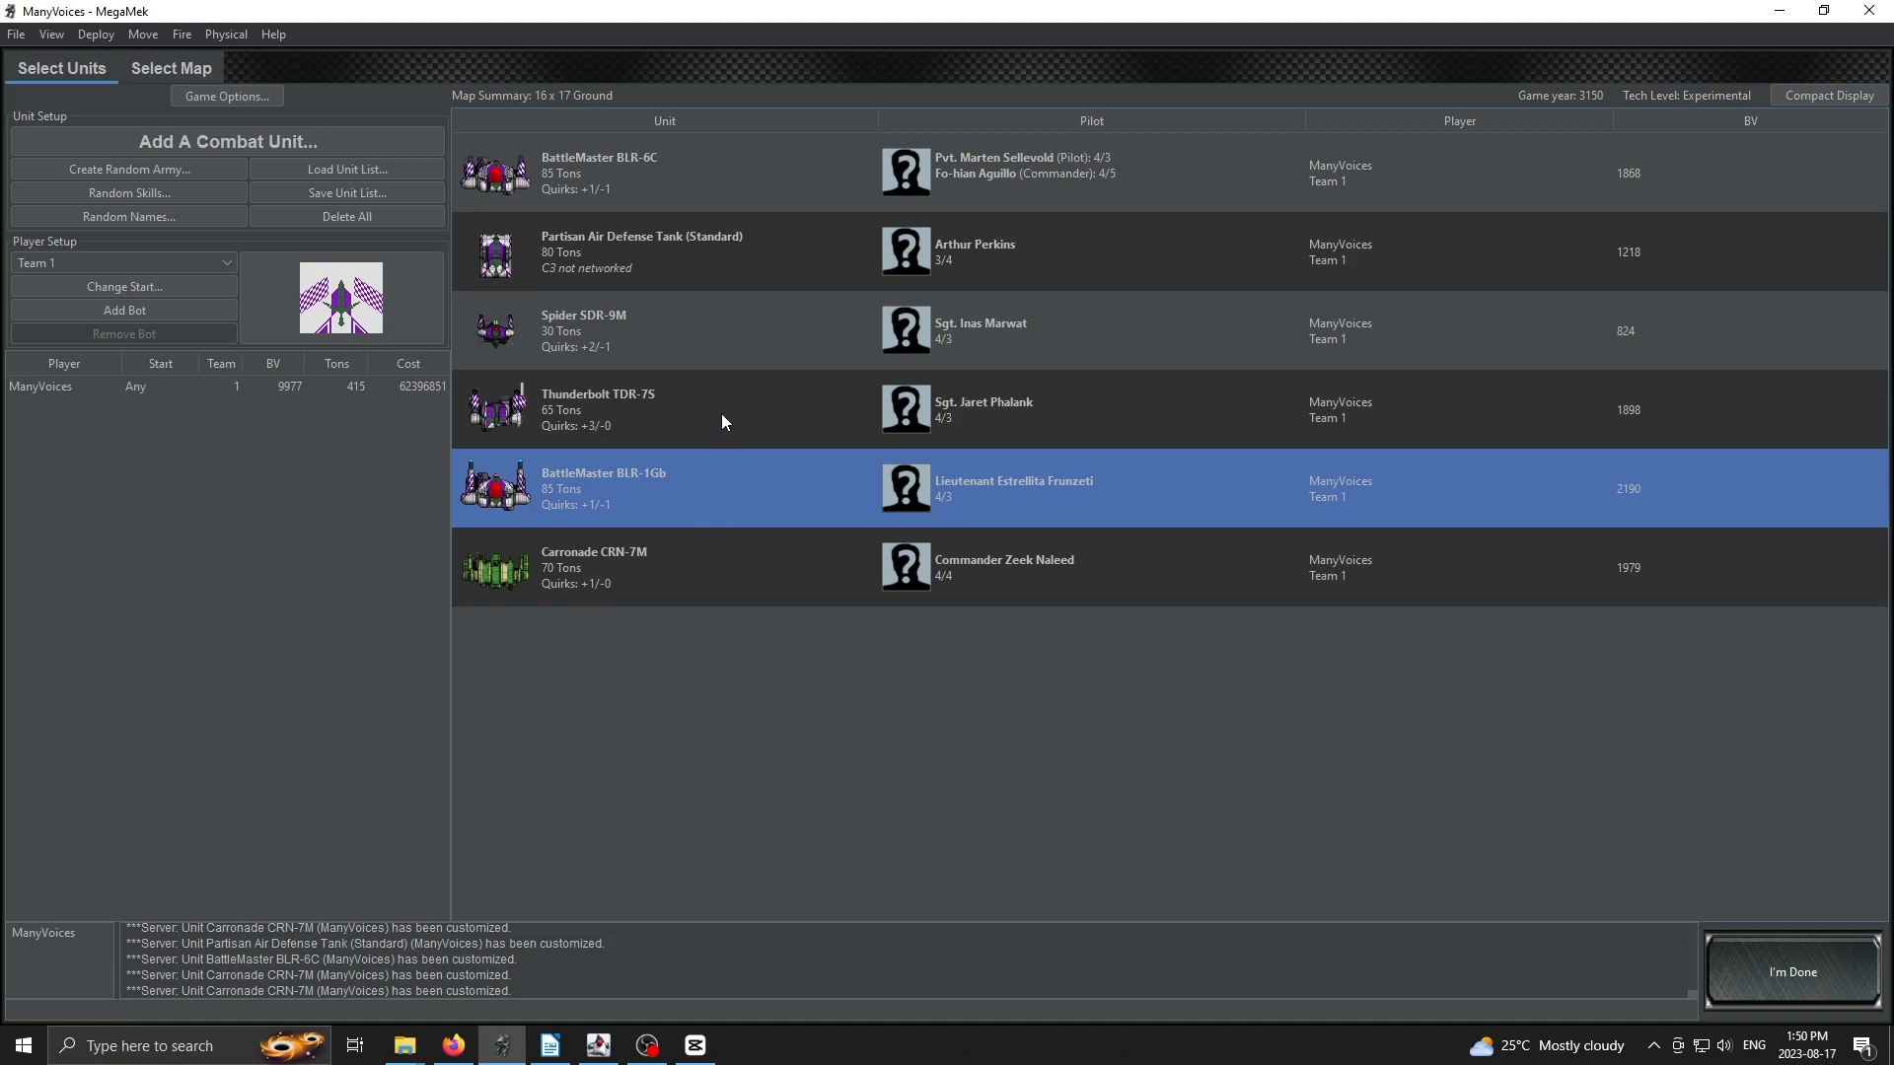
pyautogui.moveTo(722, 421)
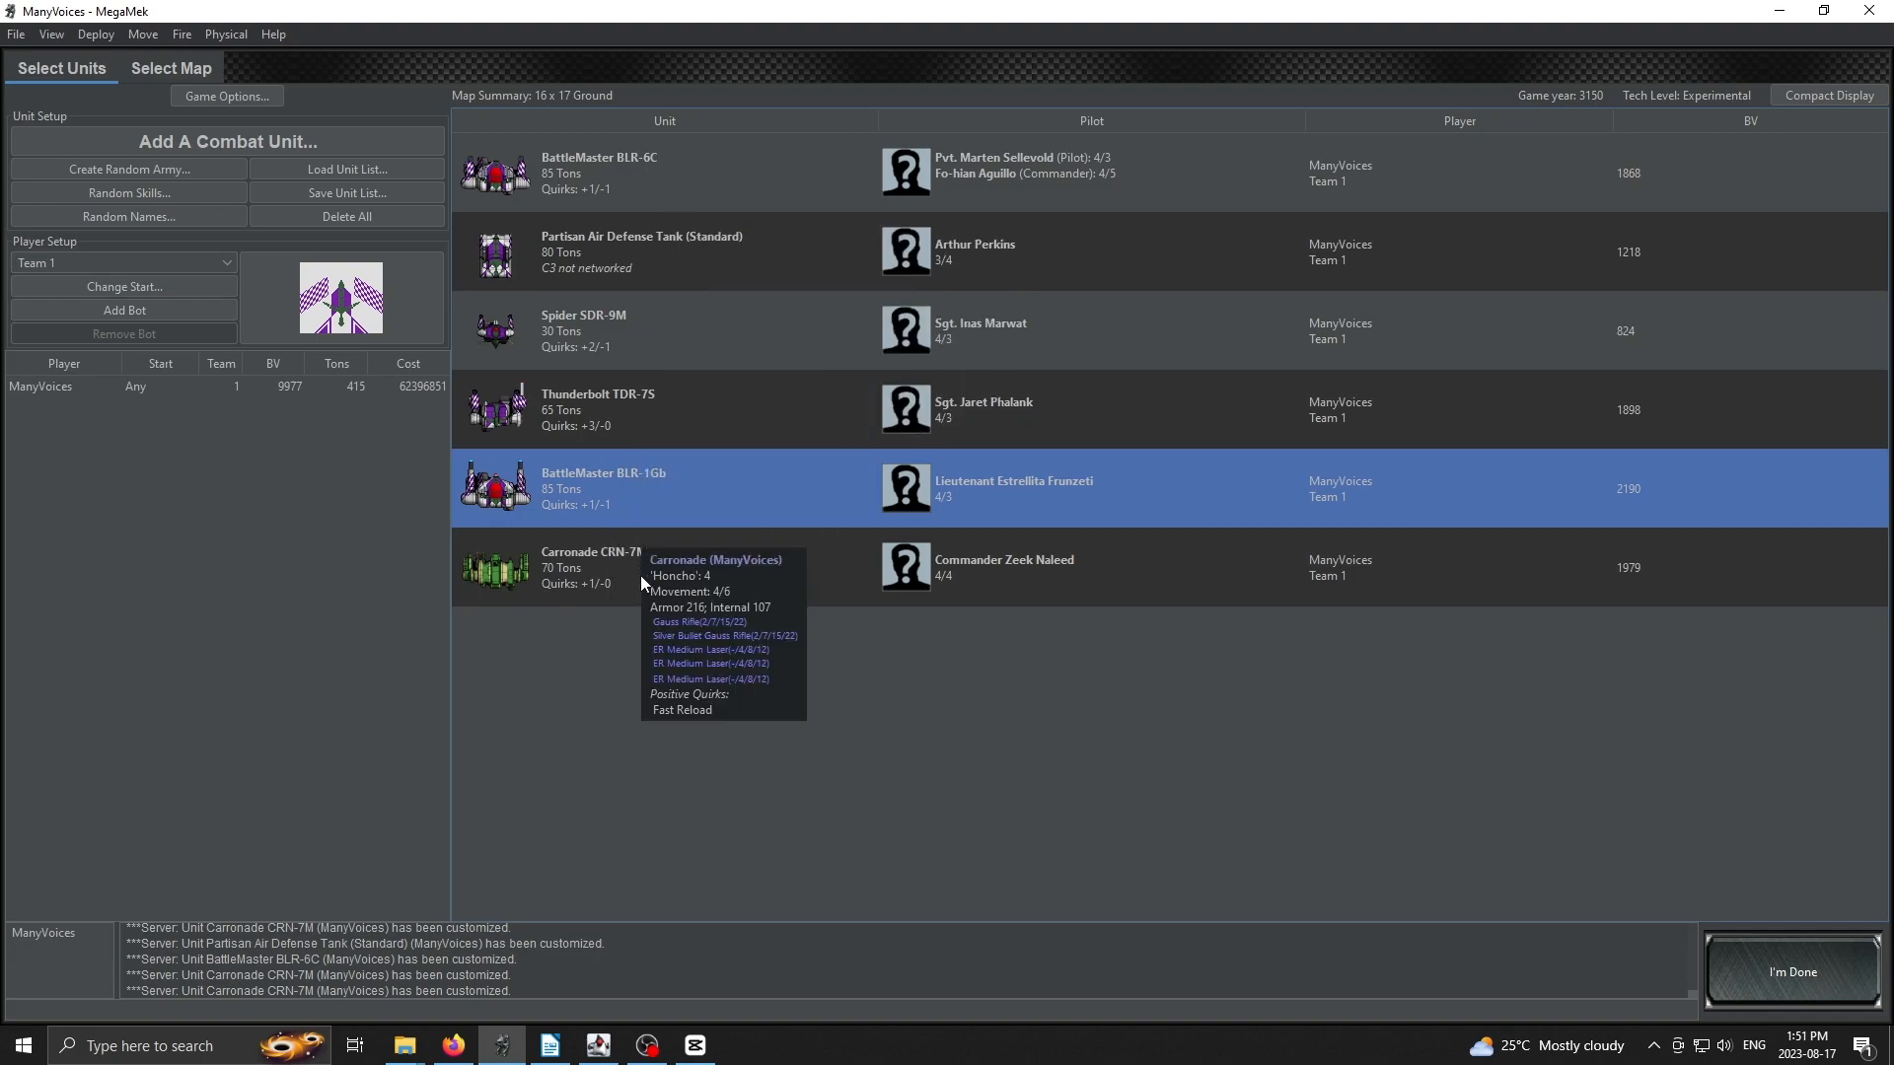
pyautogui.moveTo(715, 416)
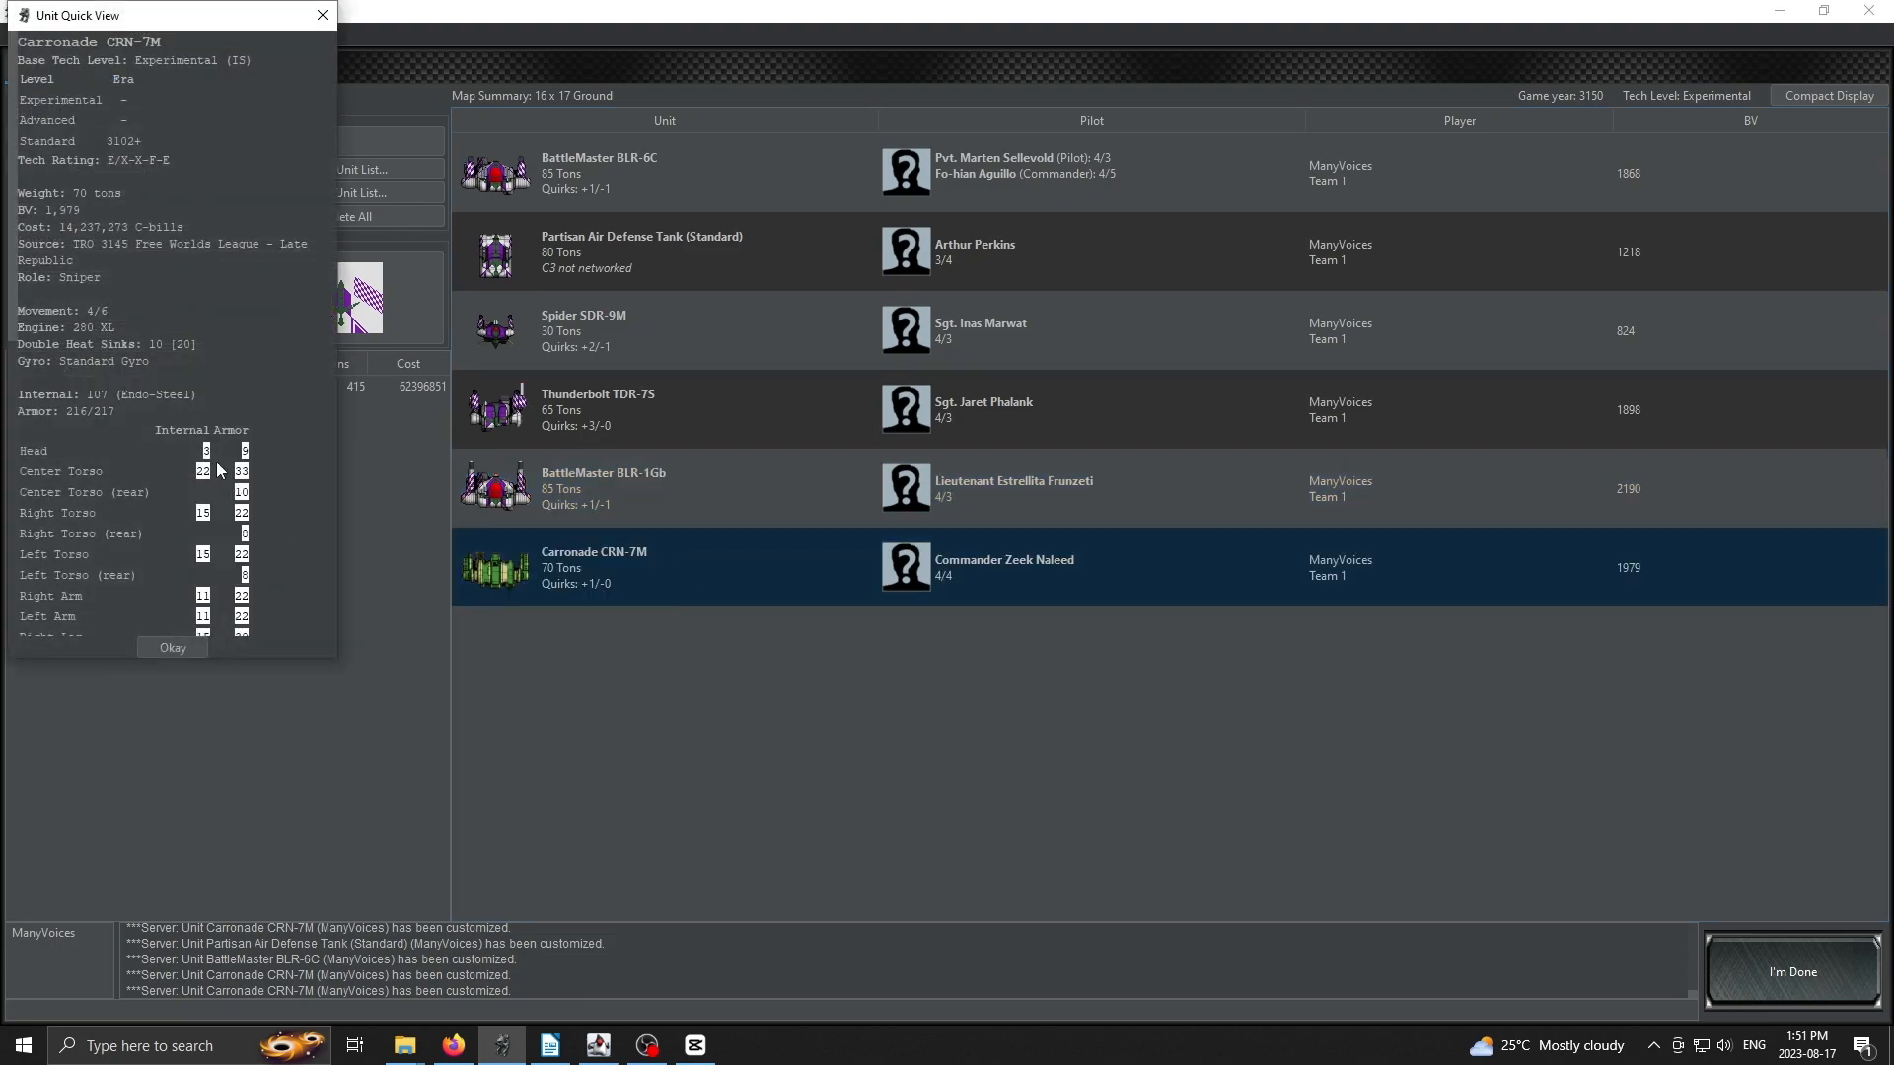
pyautogui.moveTo(155, 470)
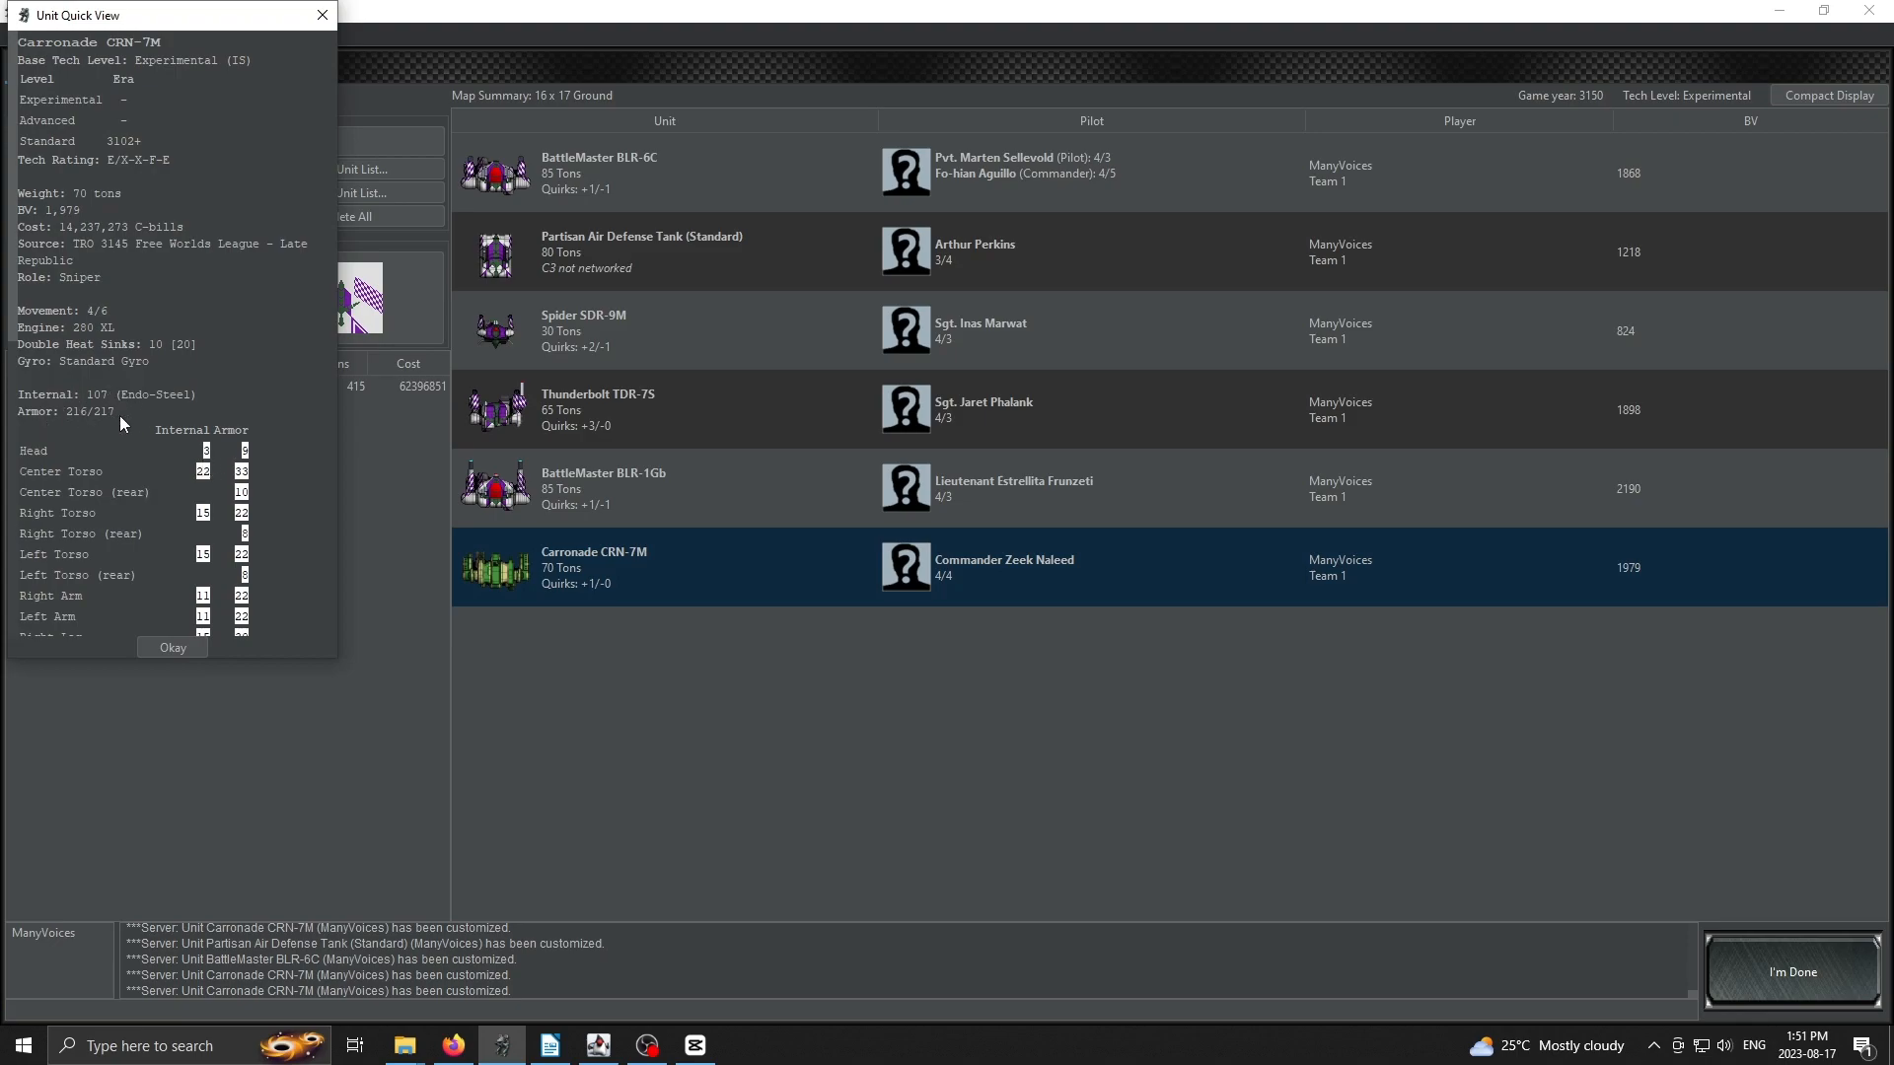
# Scroll the Carronade CRN-7M readout down to its weapons, ammo, CASE II and carrying capacity
pyautogui.scroll(-3)
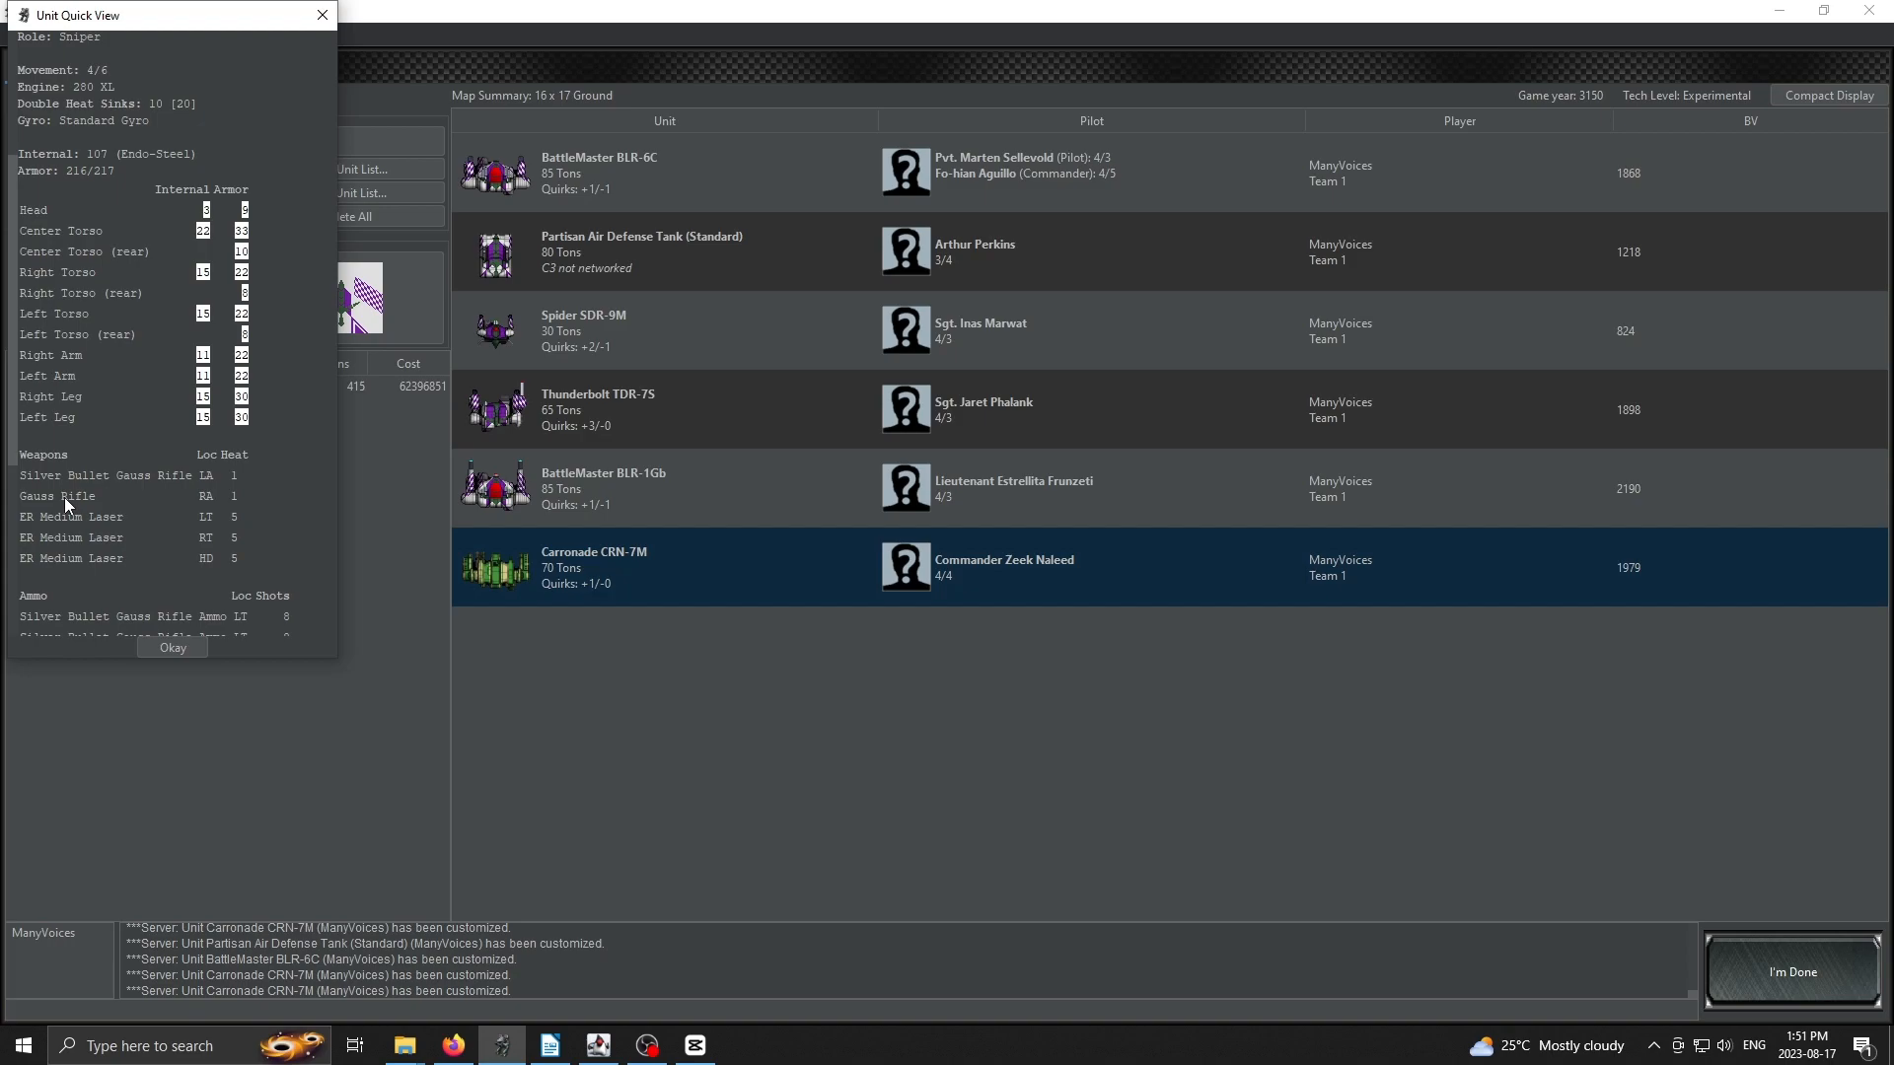
pyautogui.moveTo(217, 510)
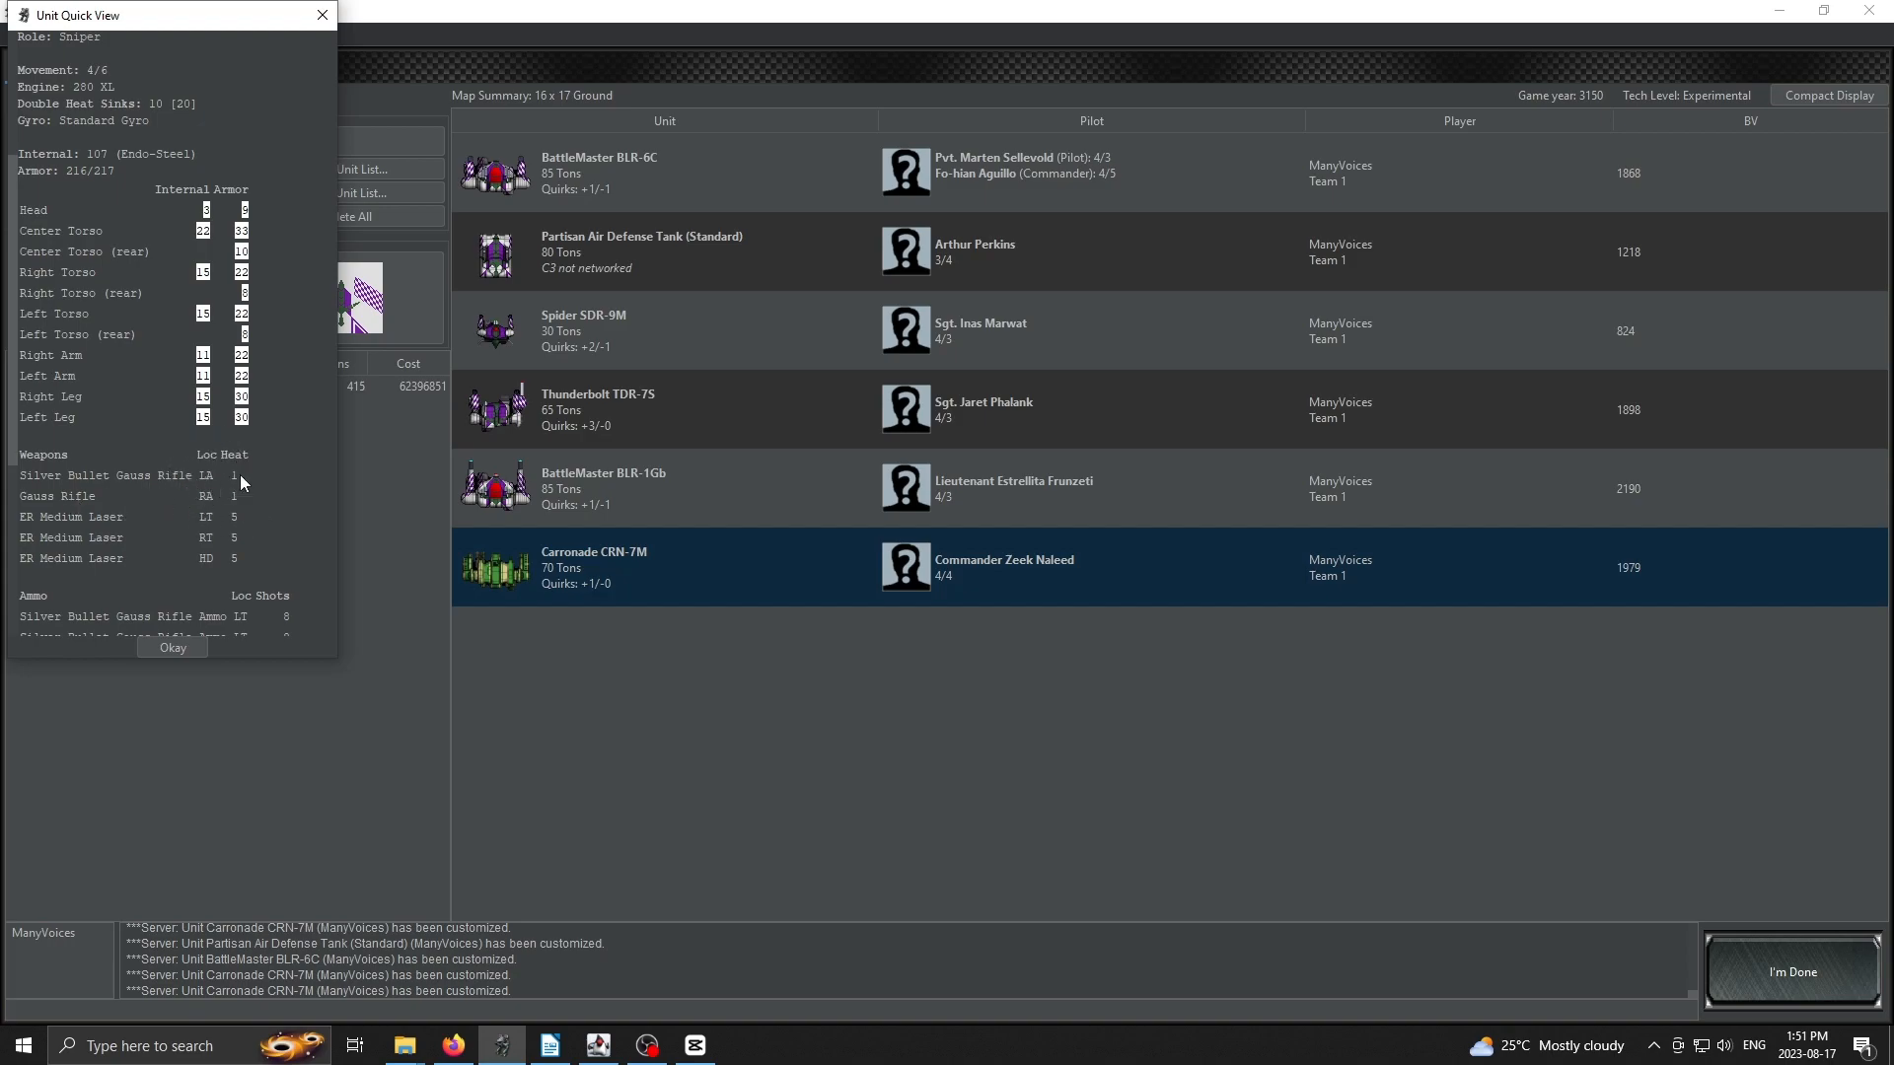
pyautogui.moveTo(193, 500)
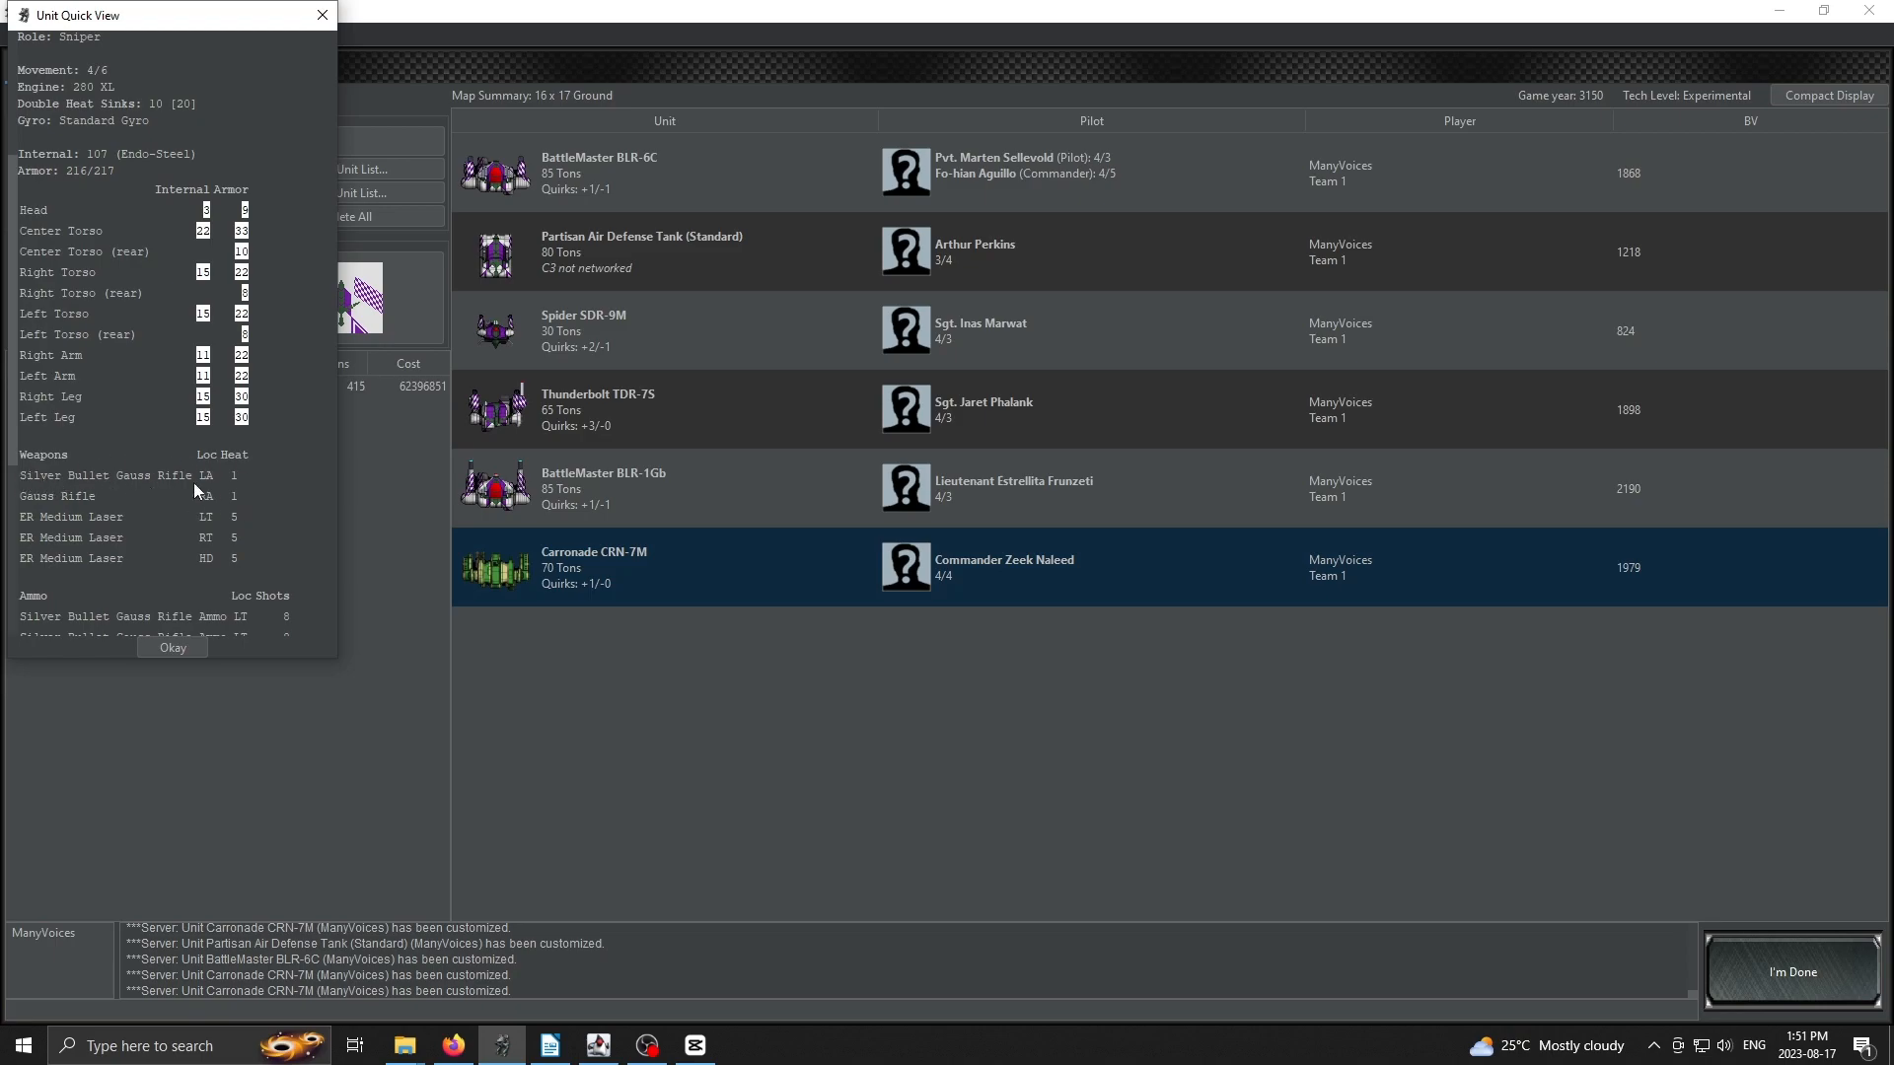
pyautogui.scroll(-3)
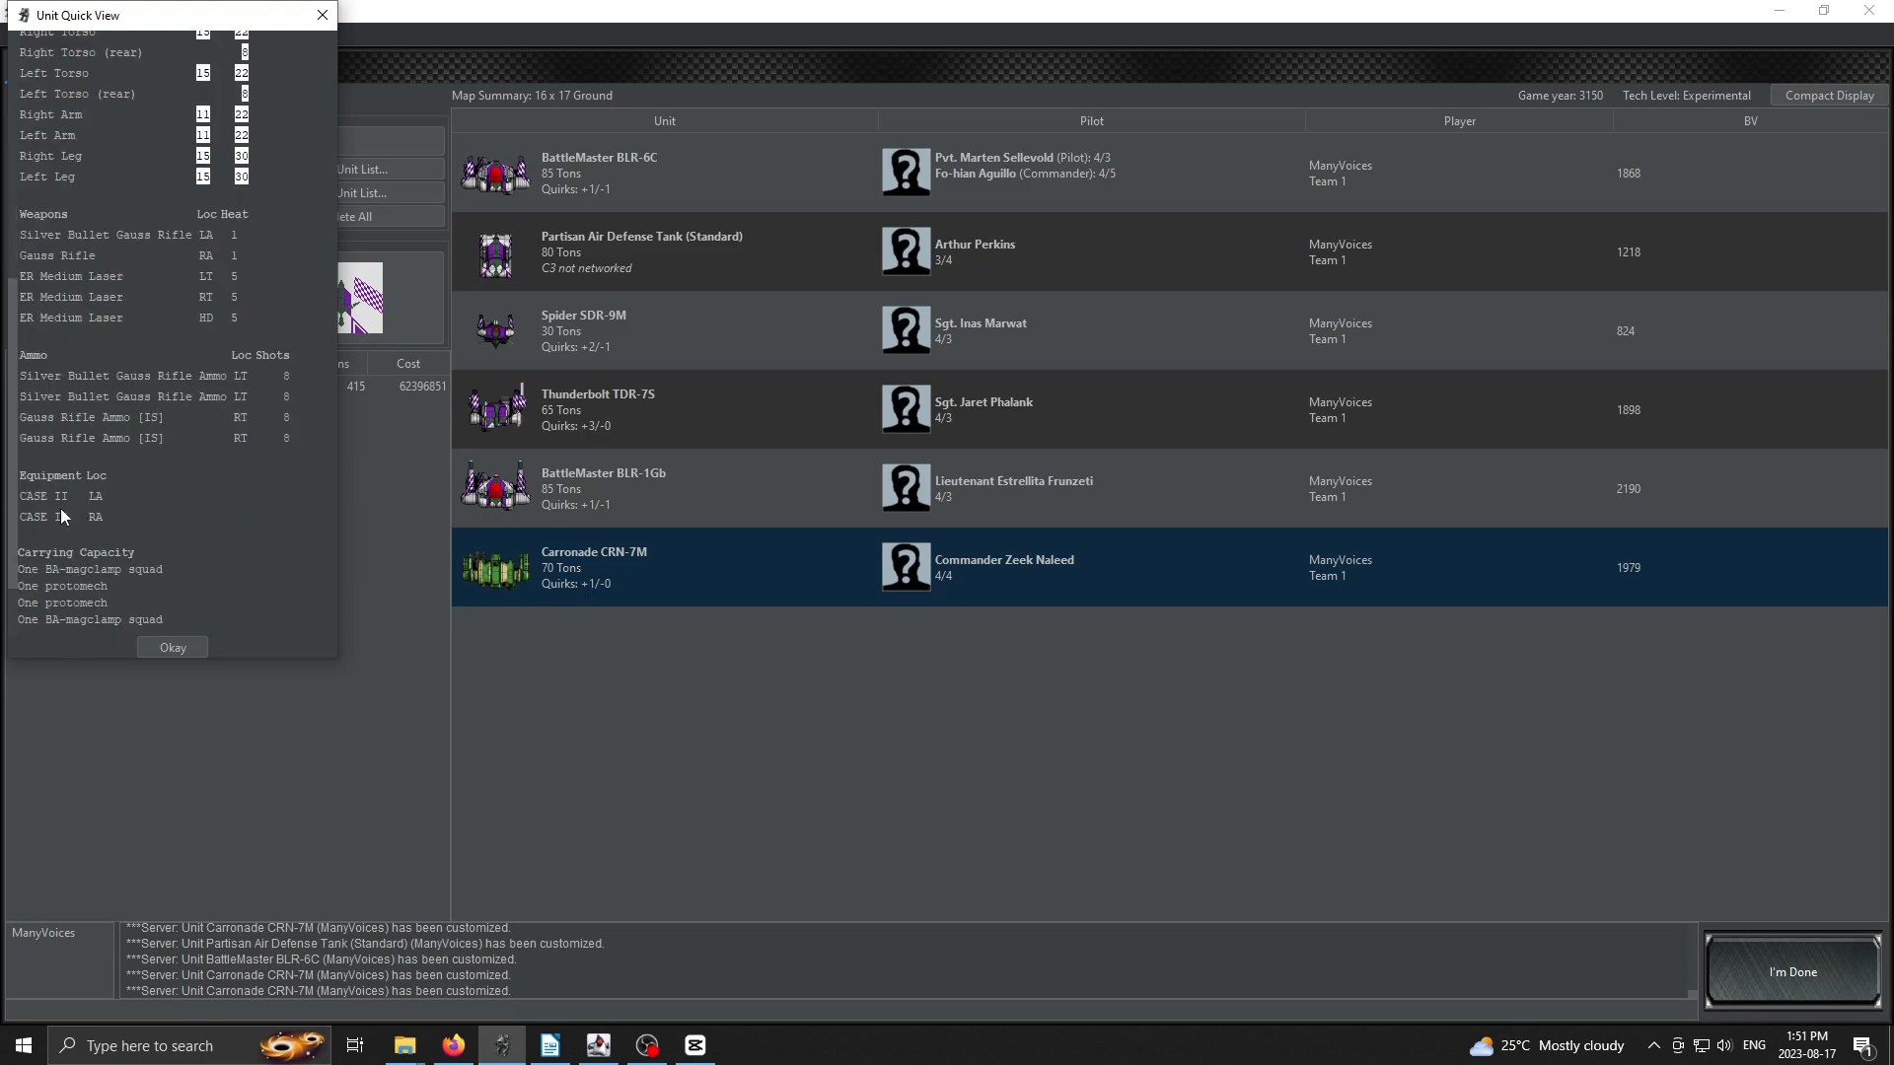
pyautogui.moveTo(155, 489)
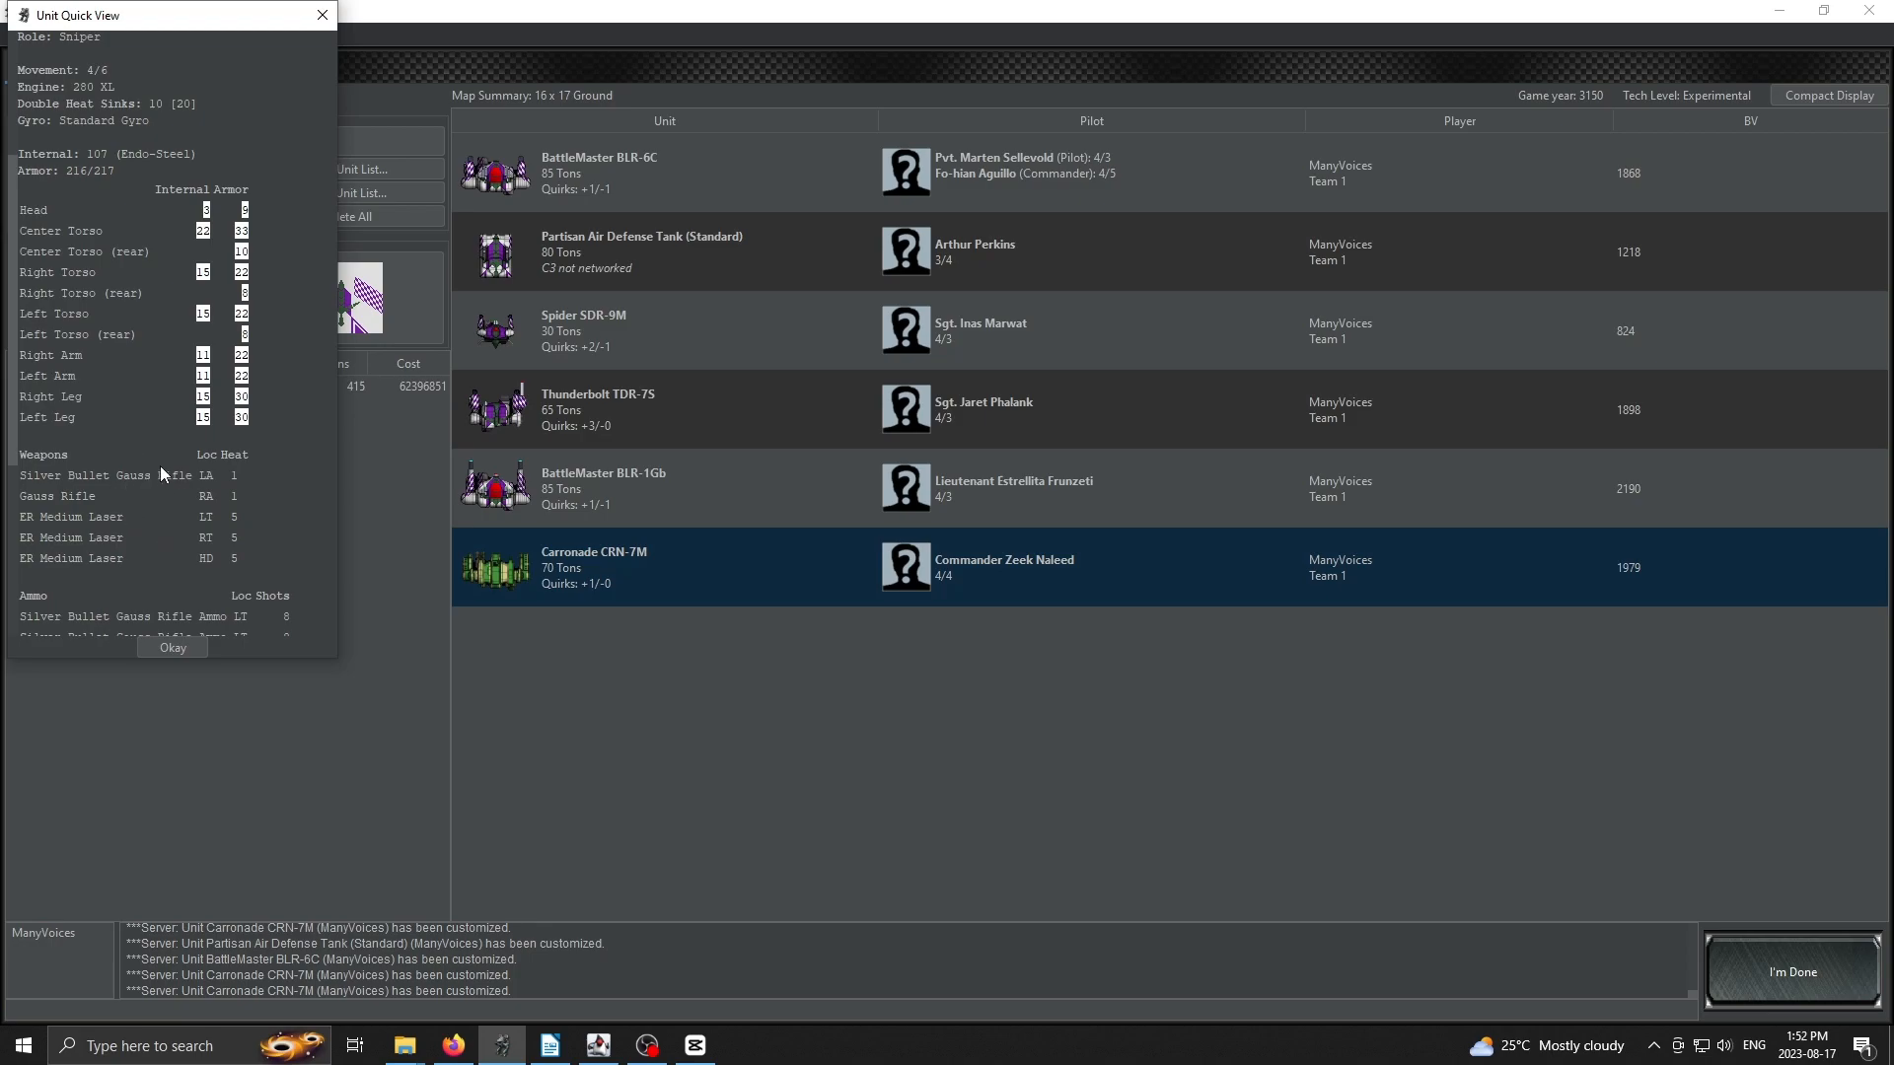
pyautogui.moveTo(184, 485)
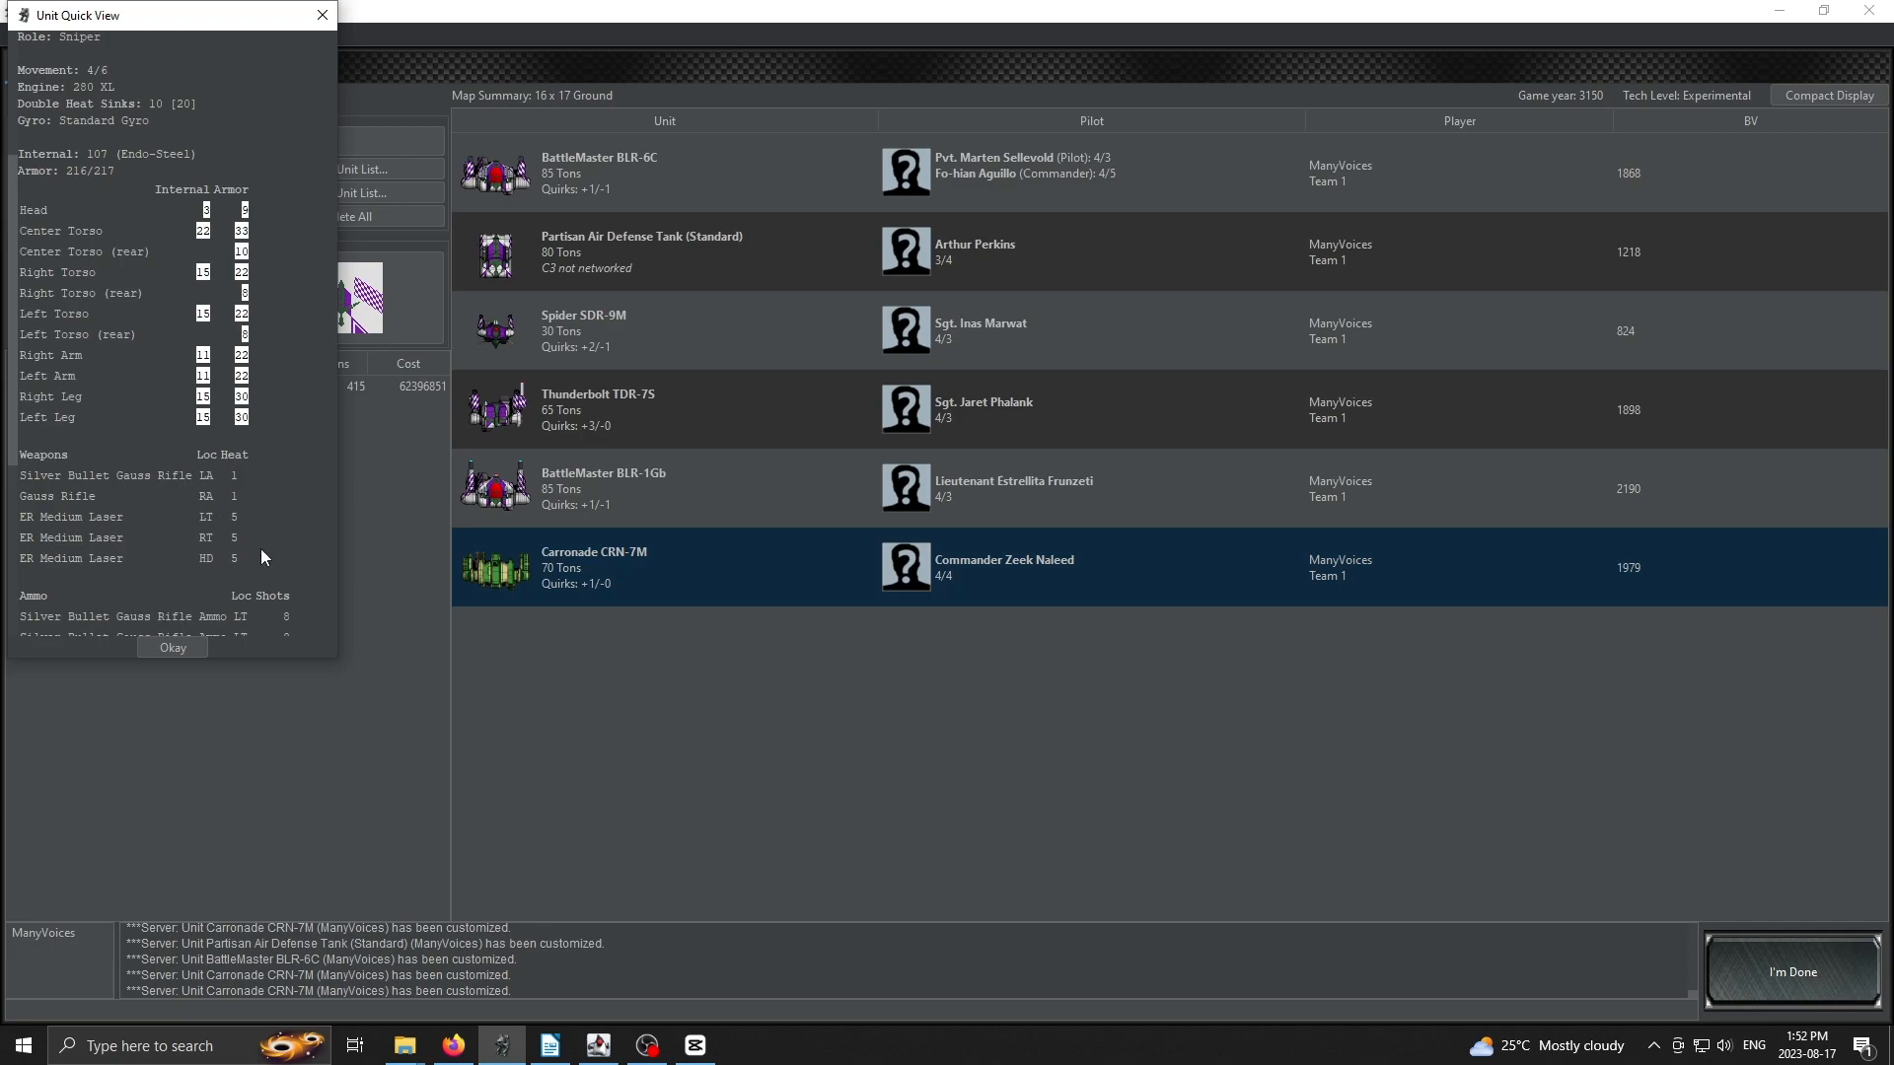
pyautogui.moveTo(210, 559)
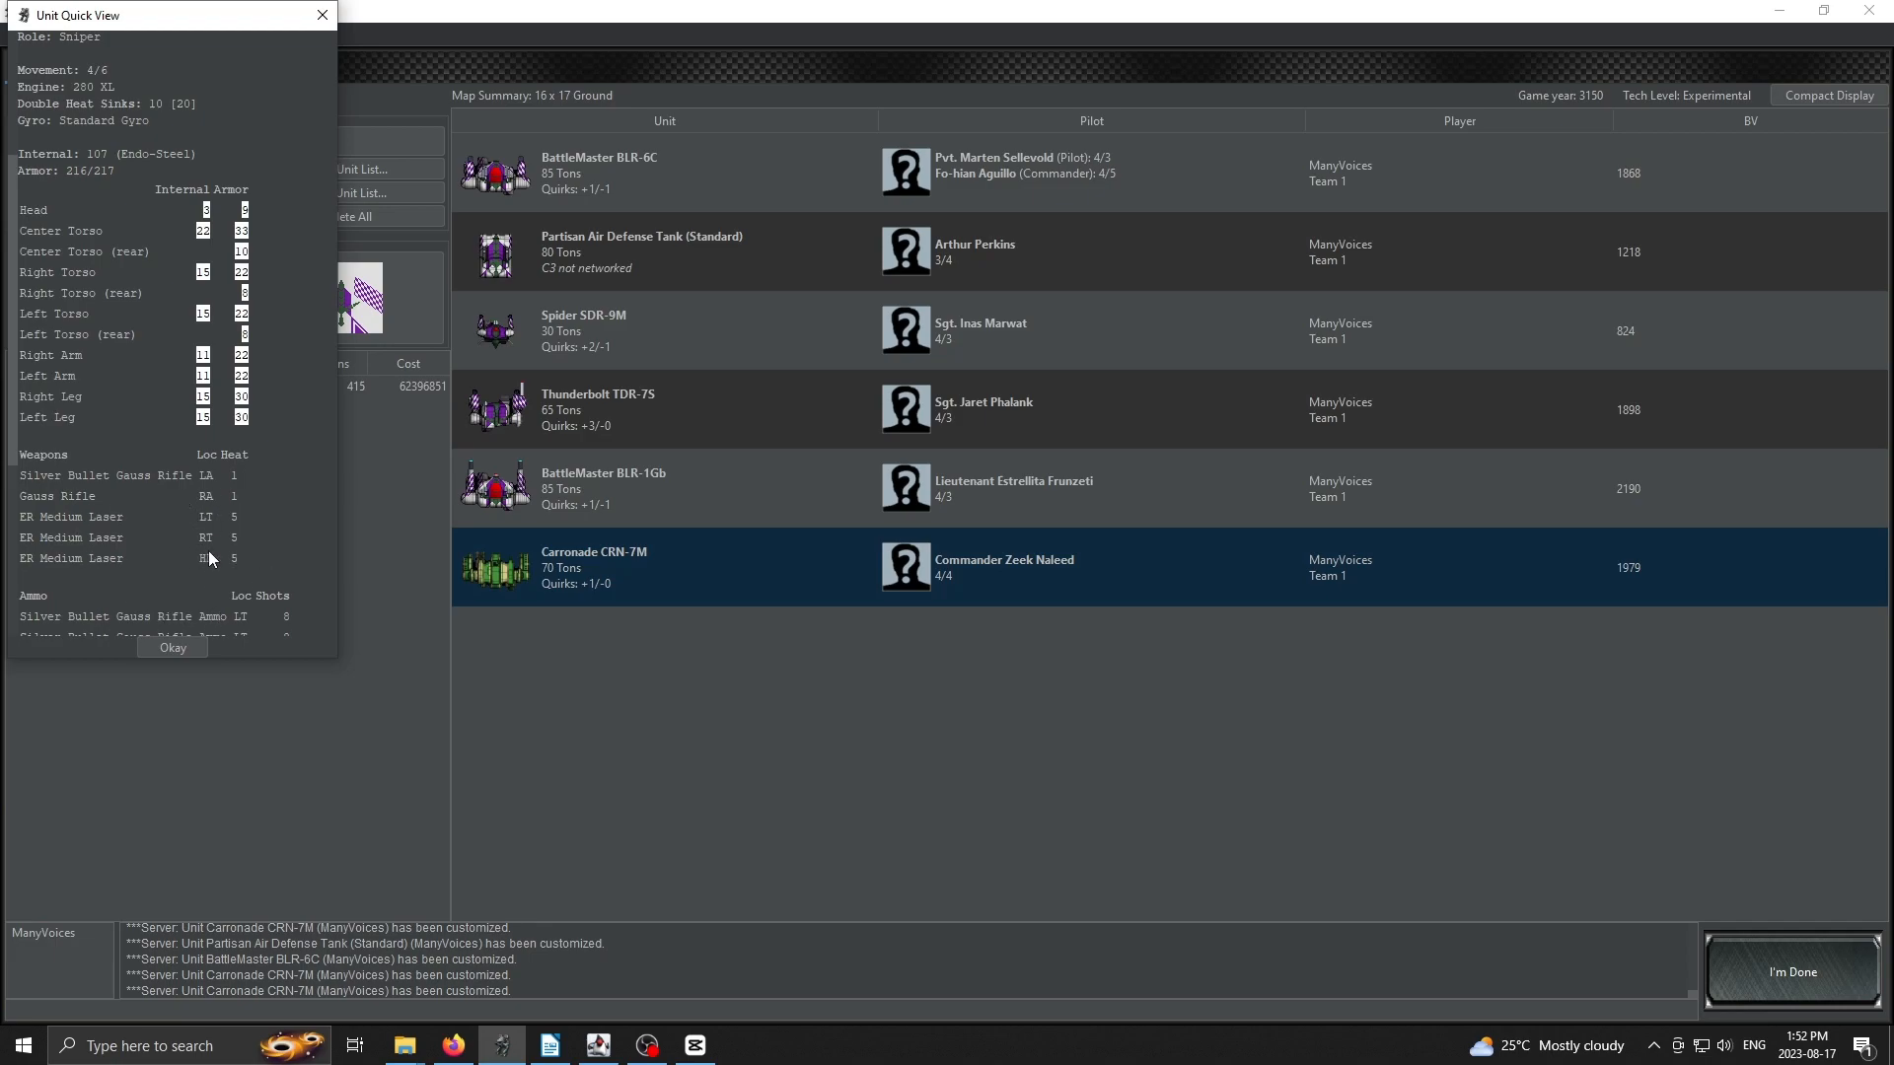
pyautogui.moveTo(249, 527)
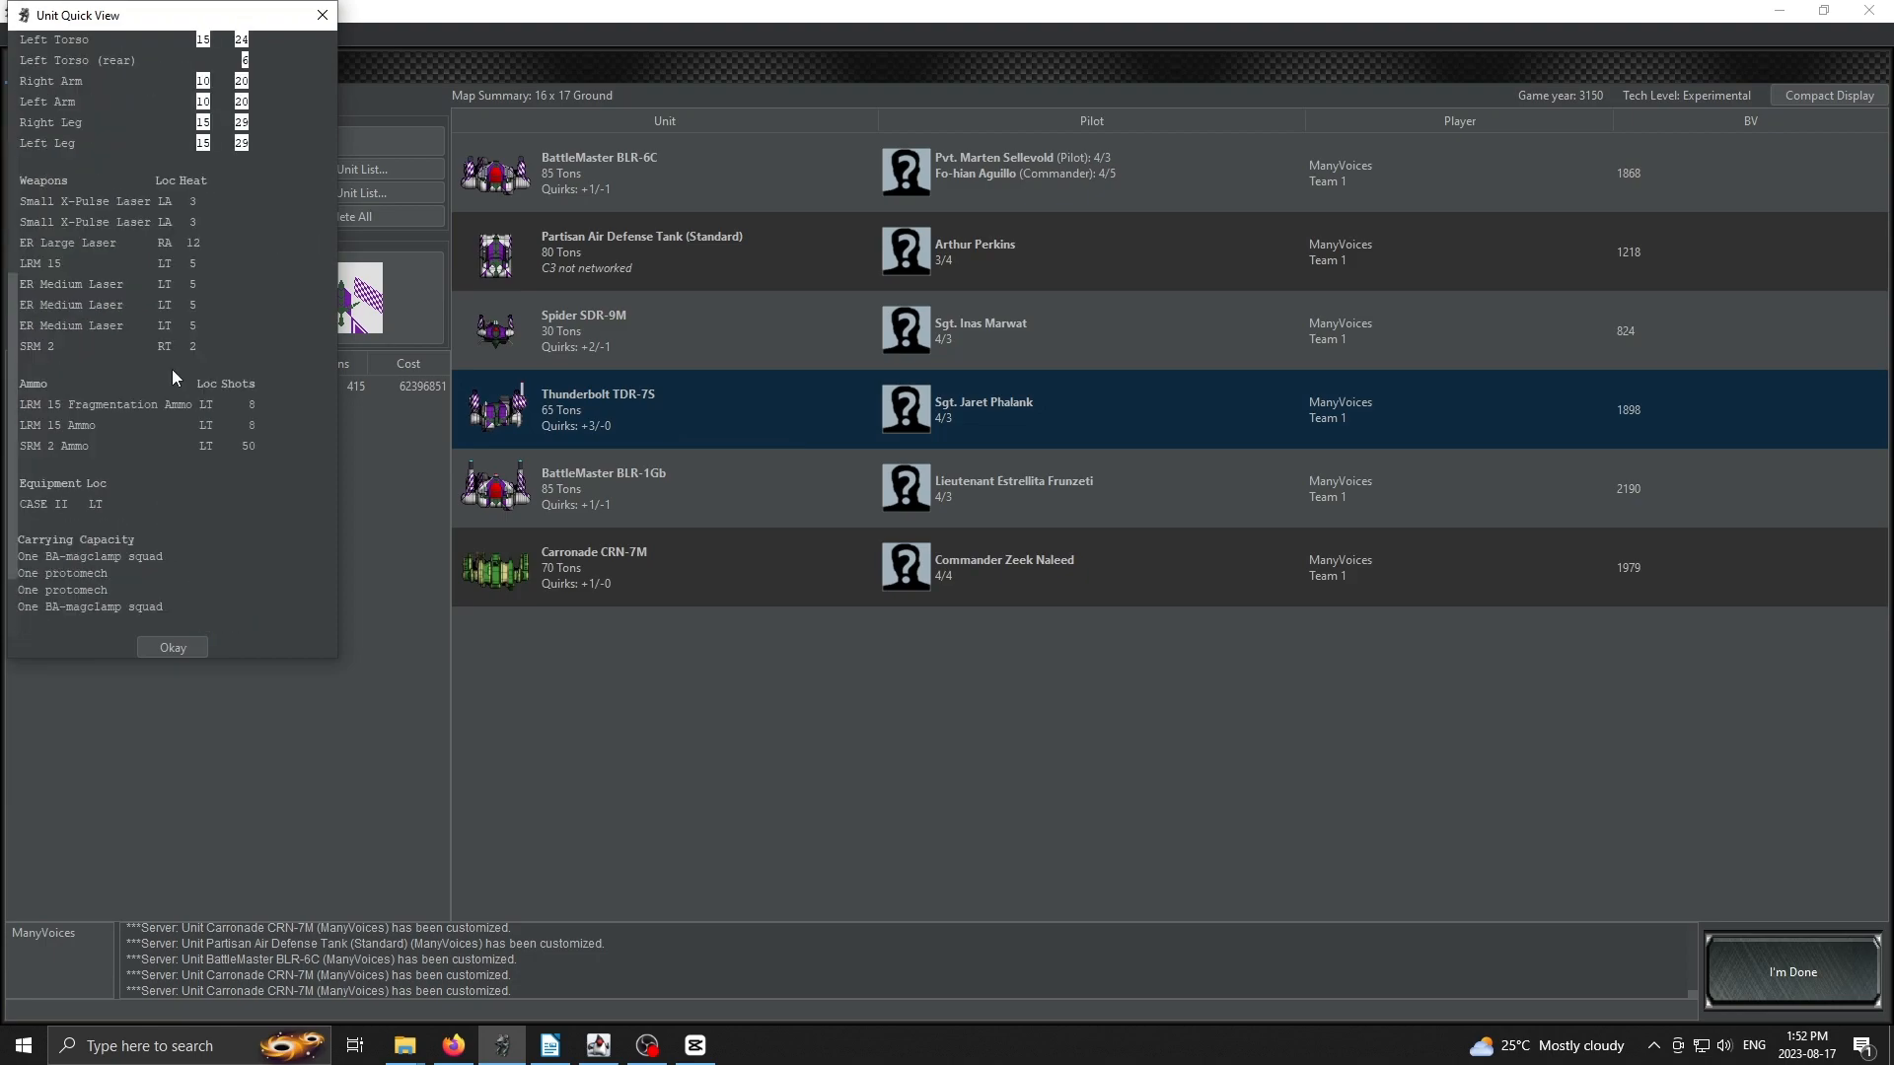
pyautogui.moveTo(142, 214)
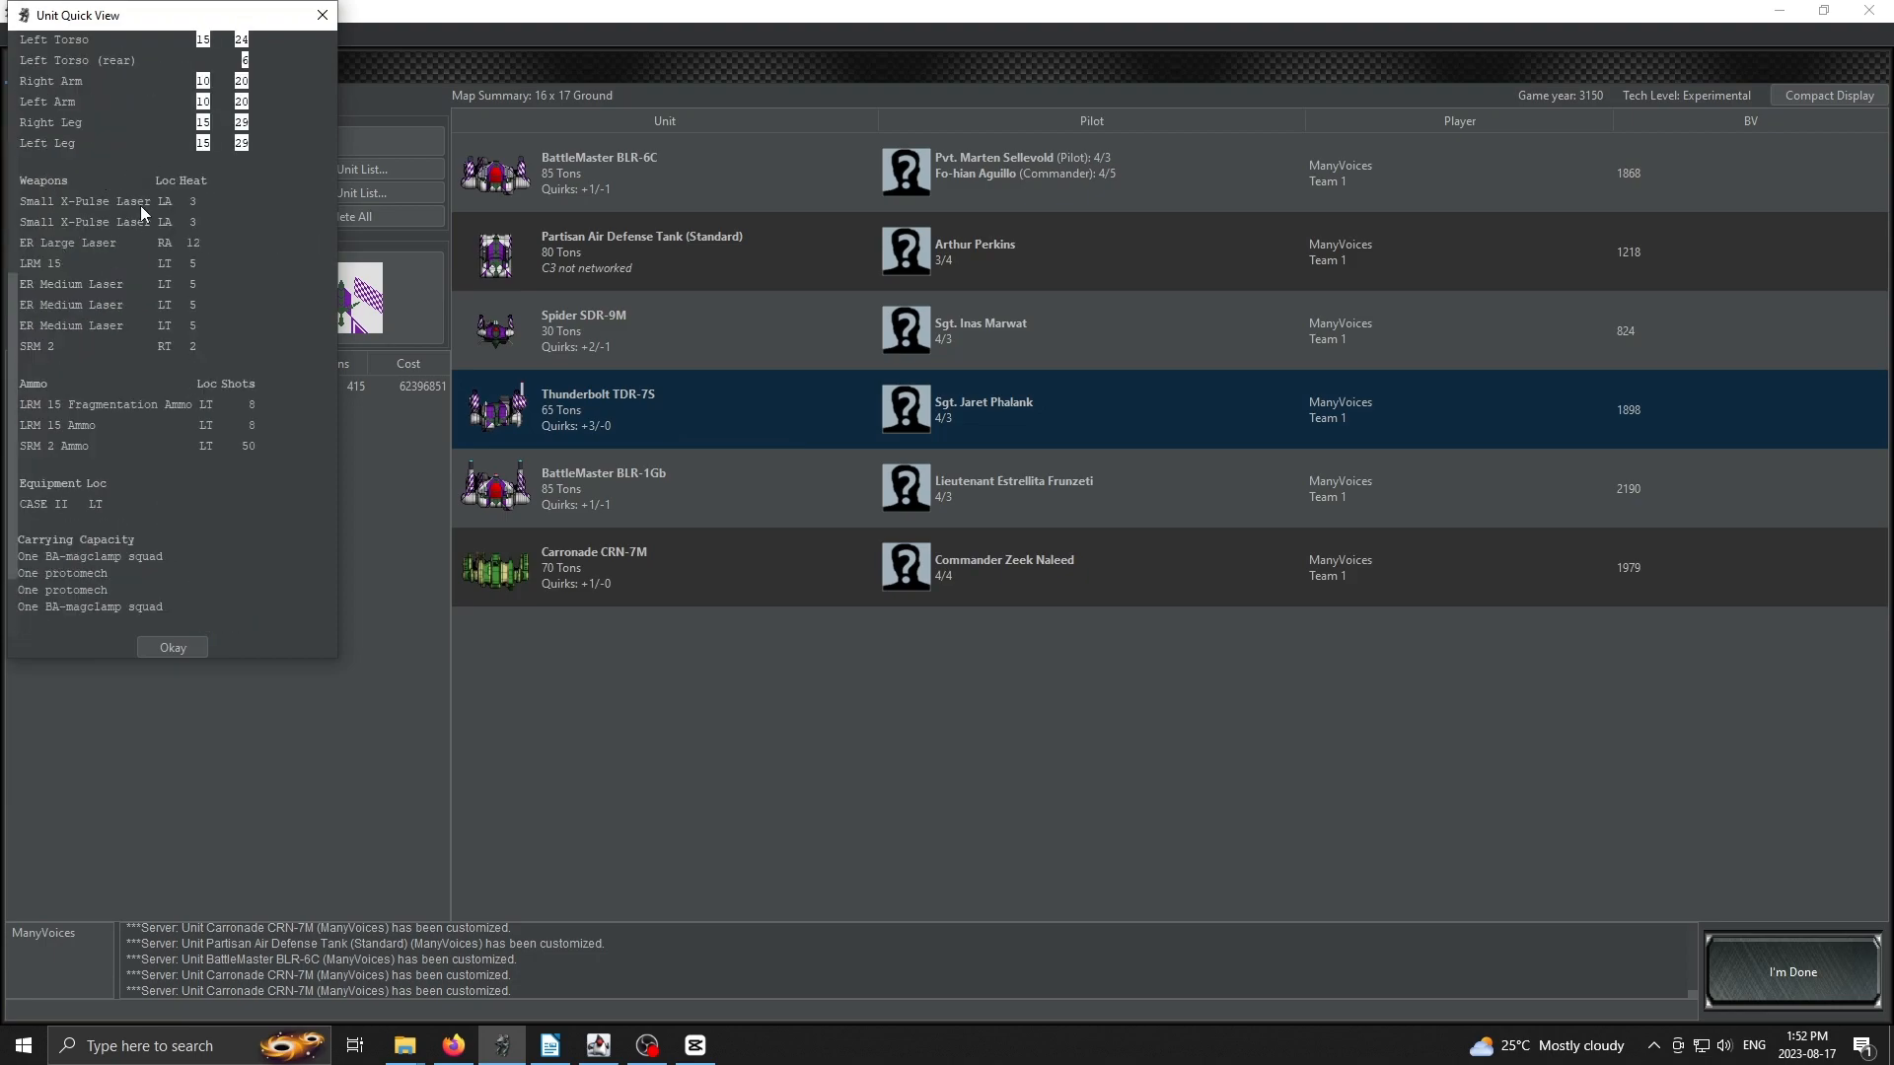
pyautogui.moveTo(169, 327)
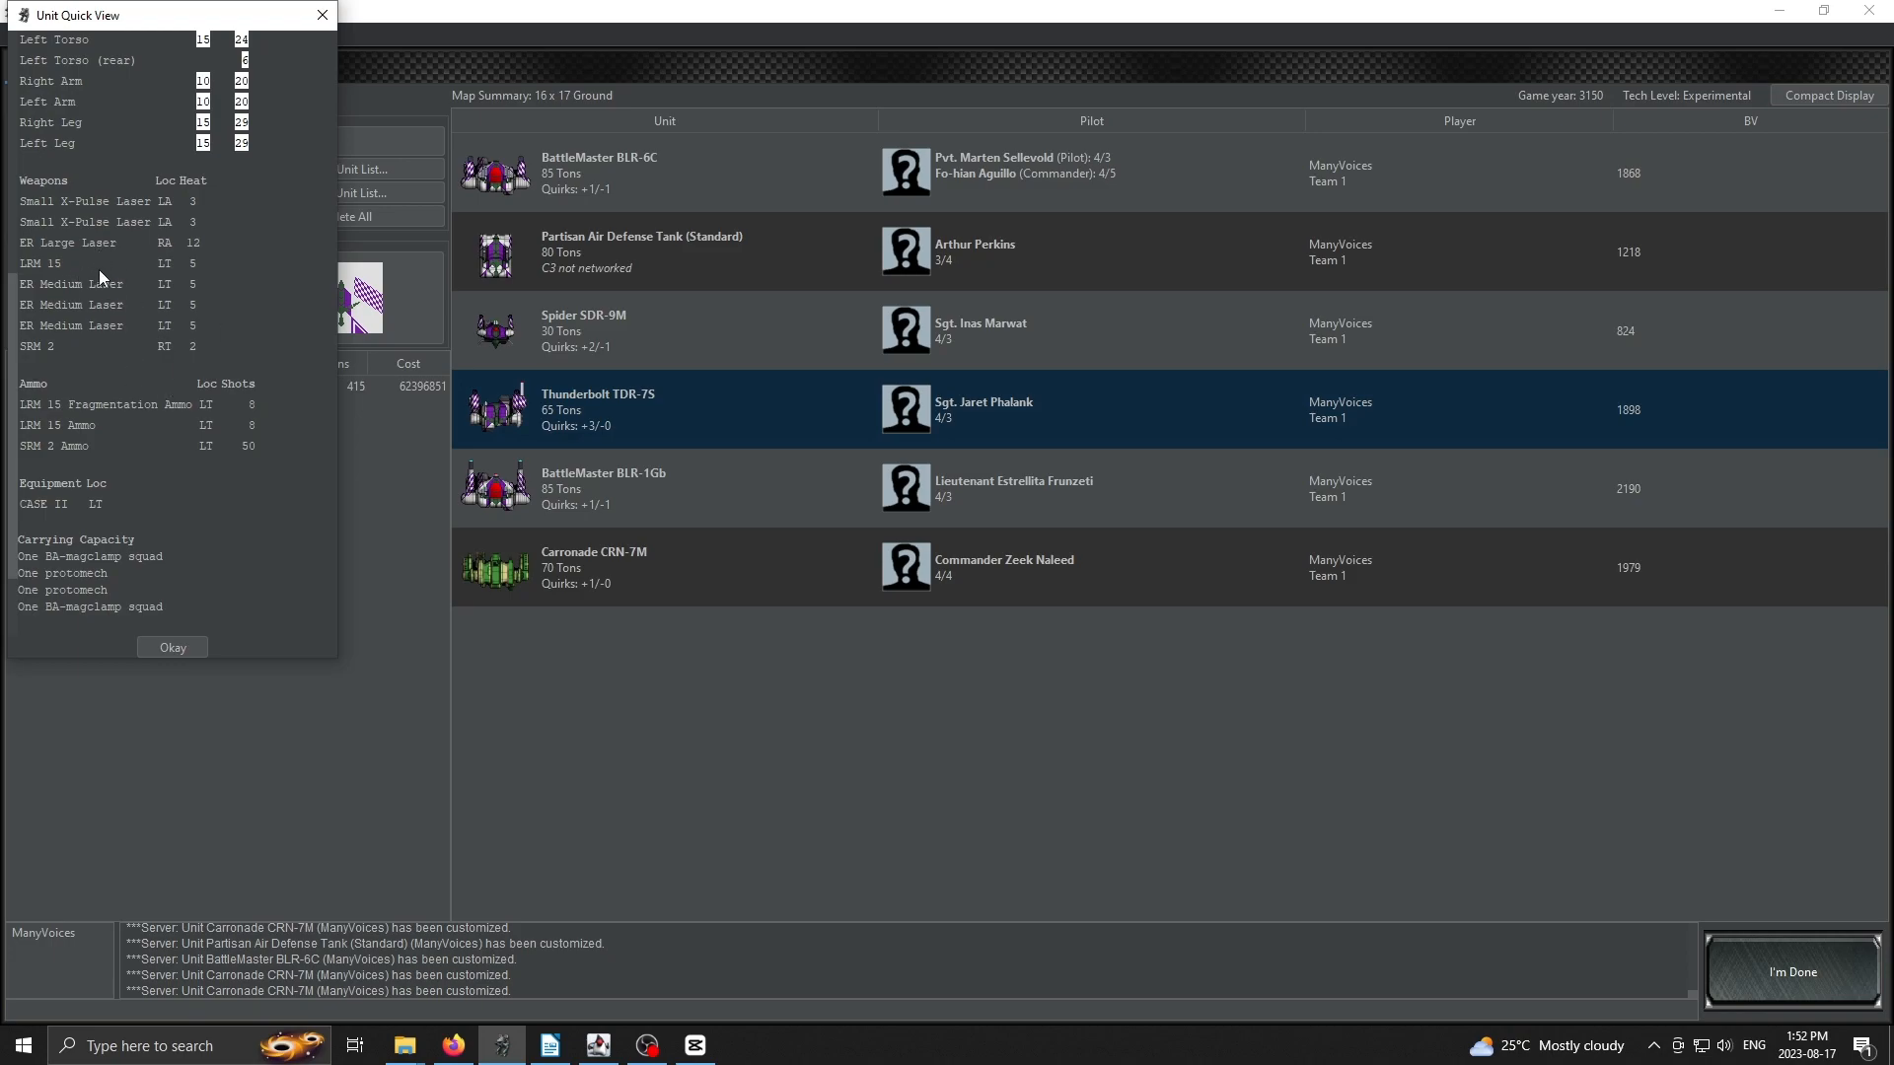
pyautogui.moveTo(107, 263)
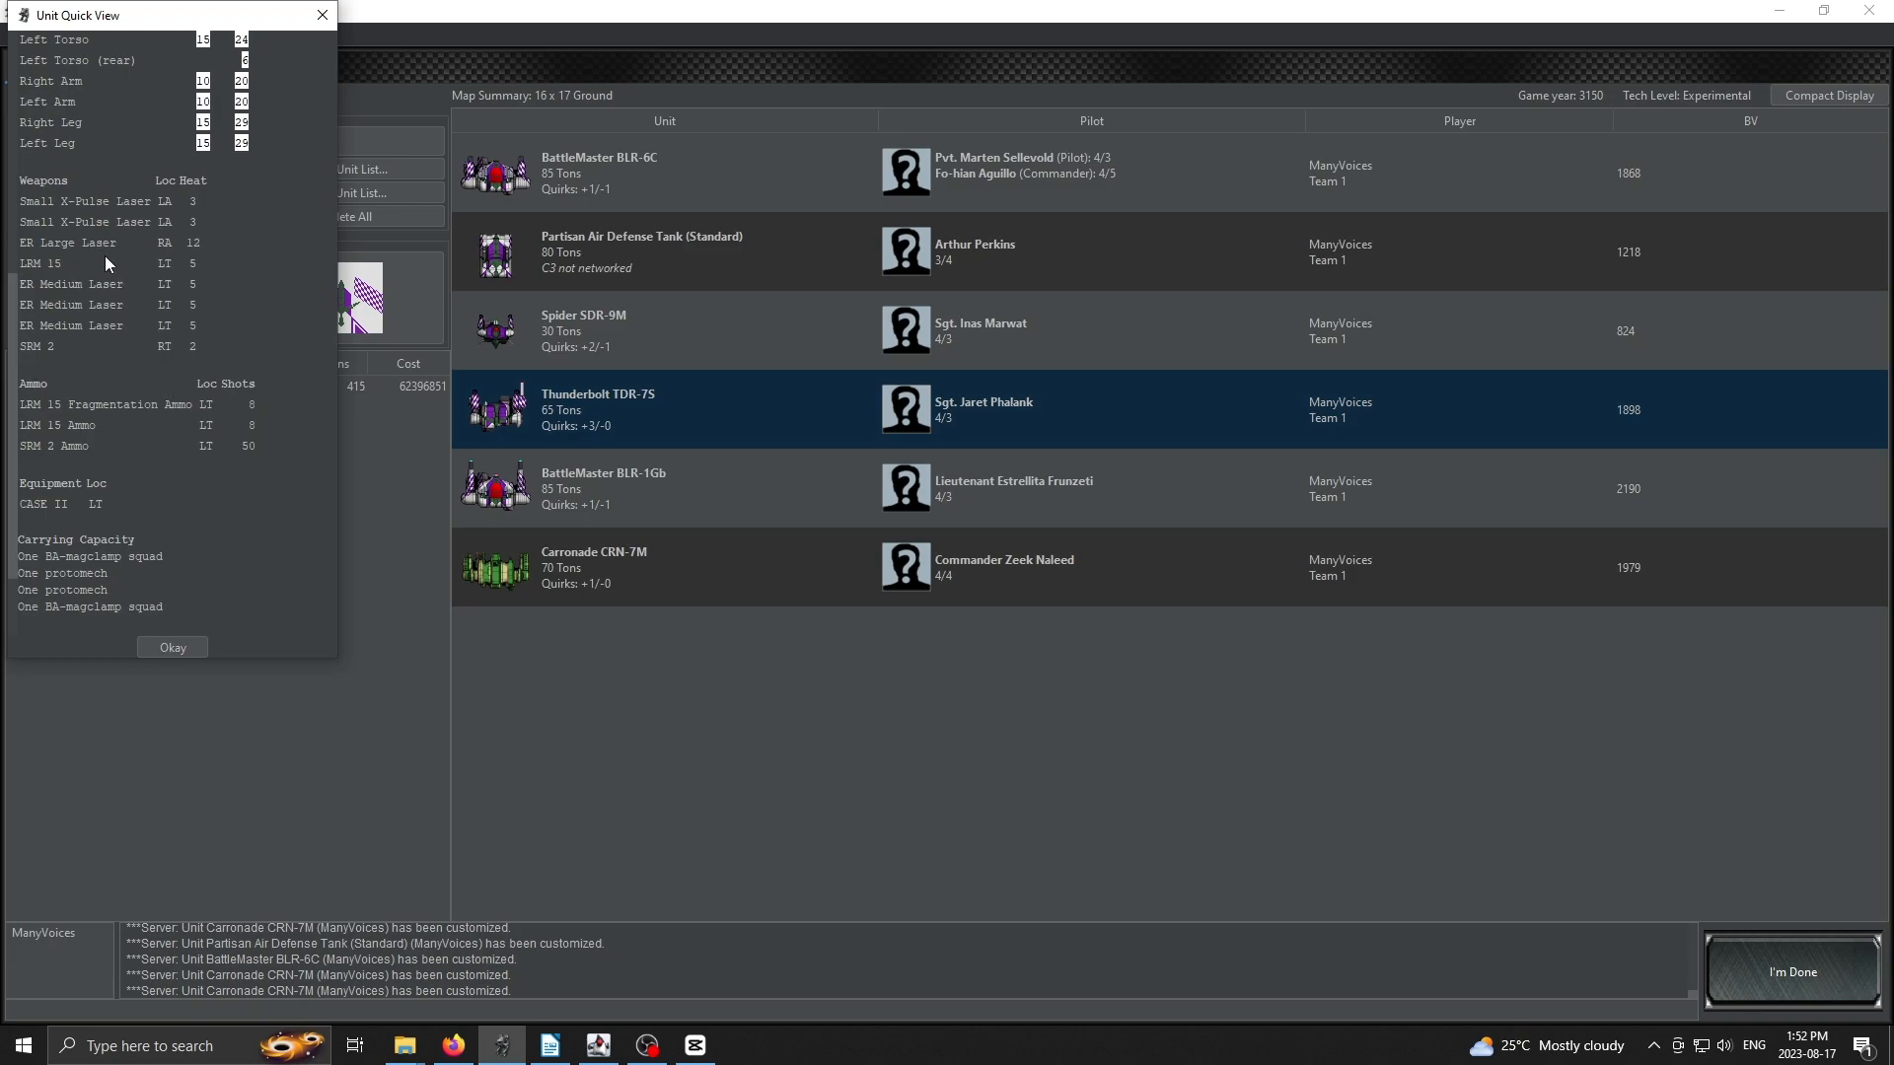
pyautogui.moveTo(93, 263)
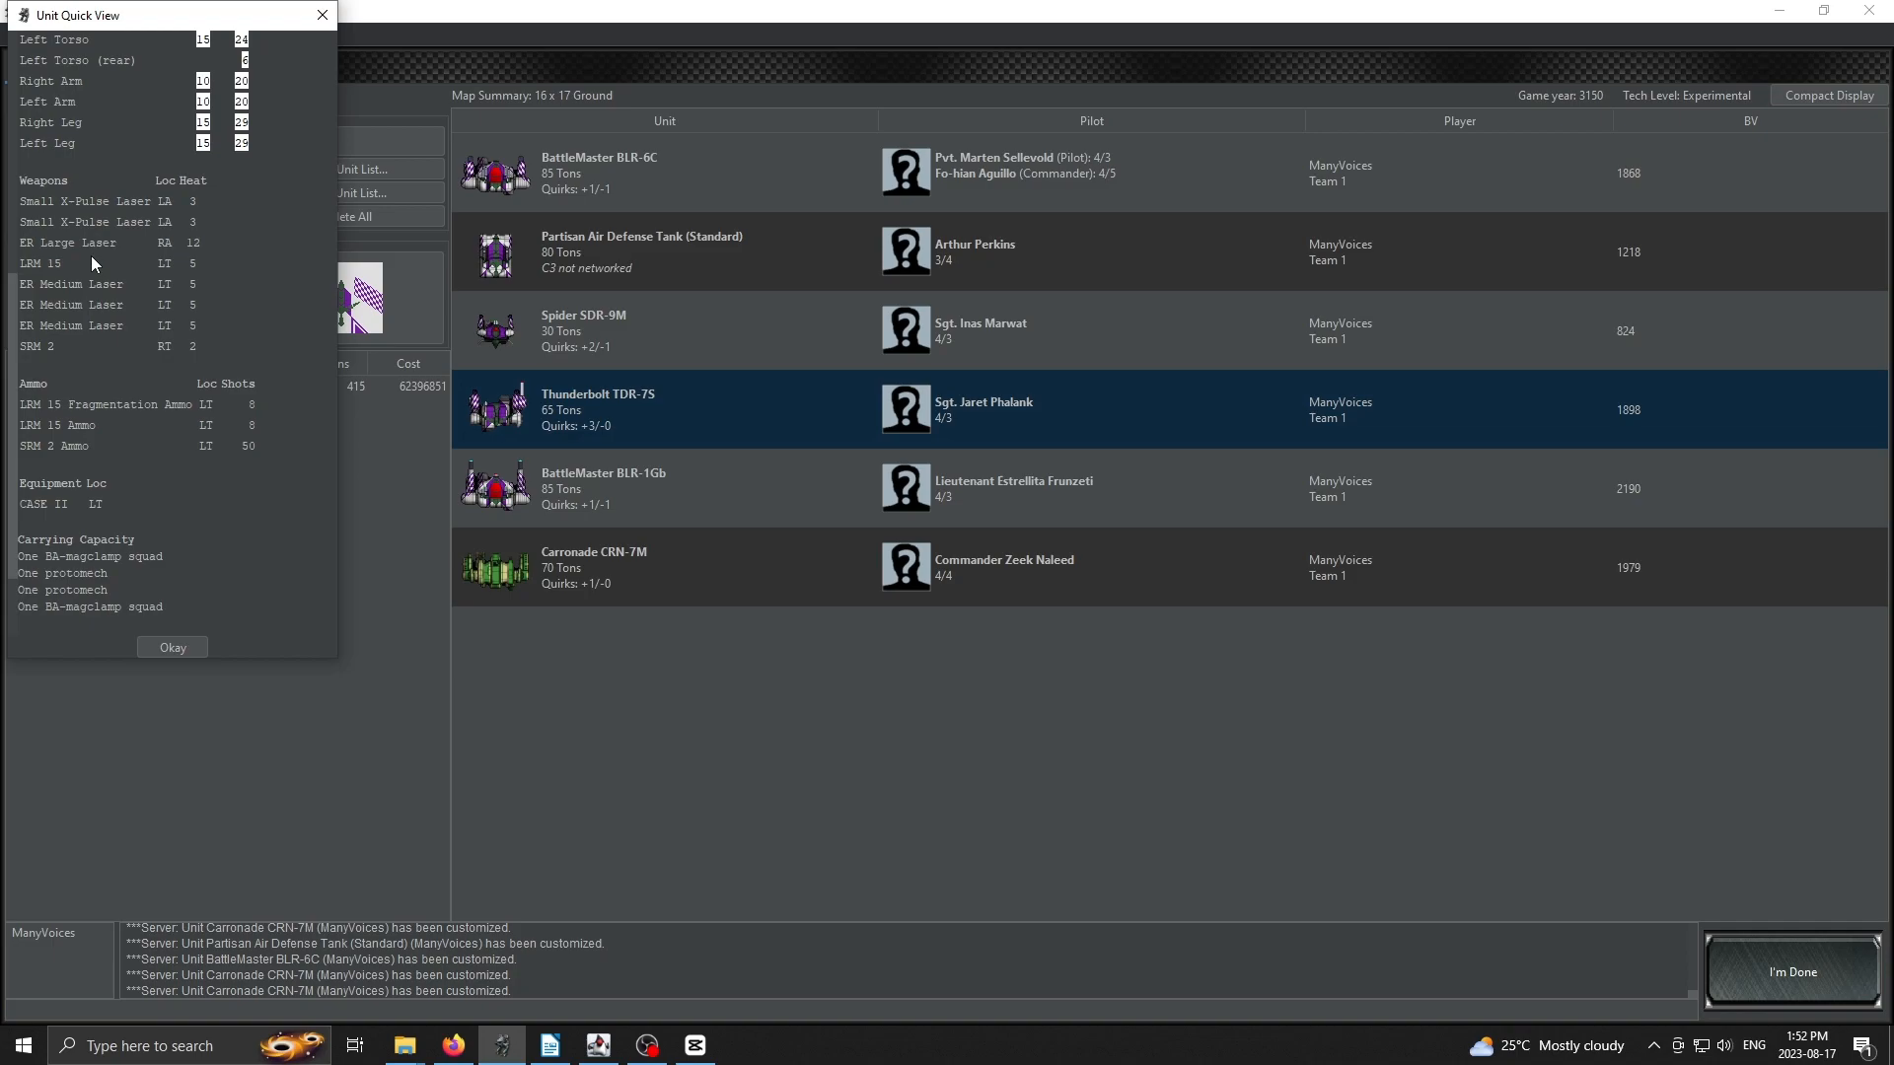
pyautogui.moveTo(107, 285)
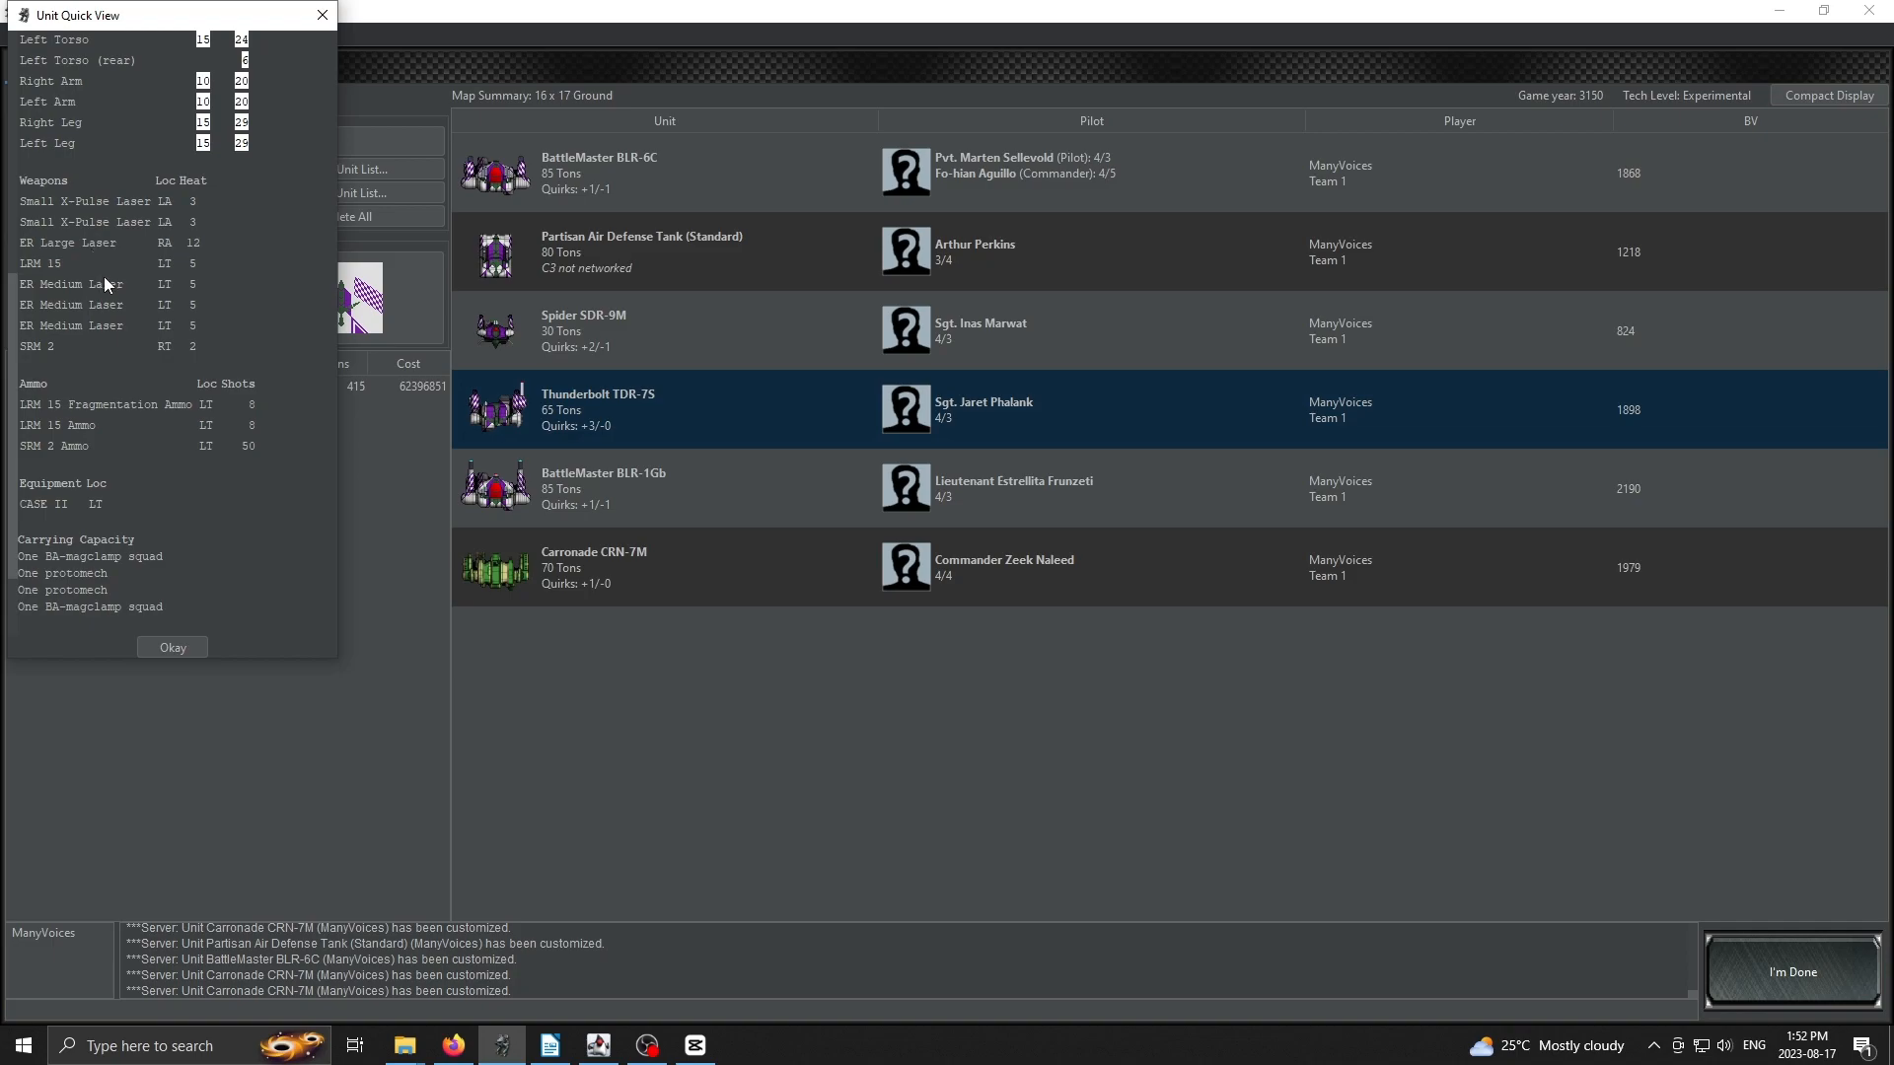
pyautogui.moveTo(184, 238)
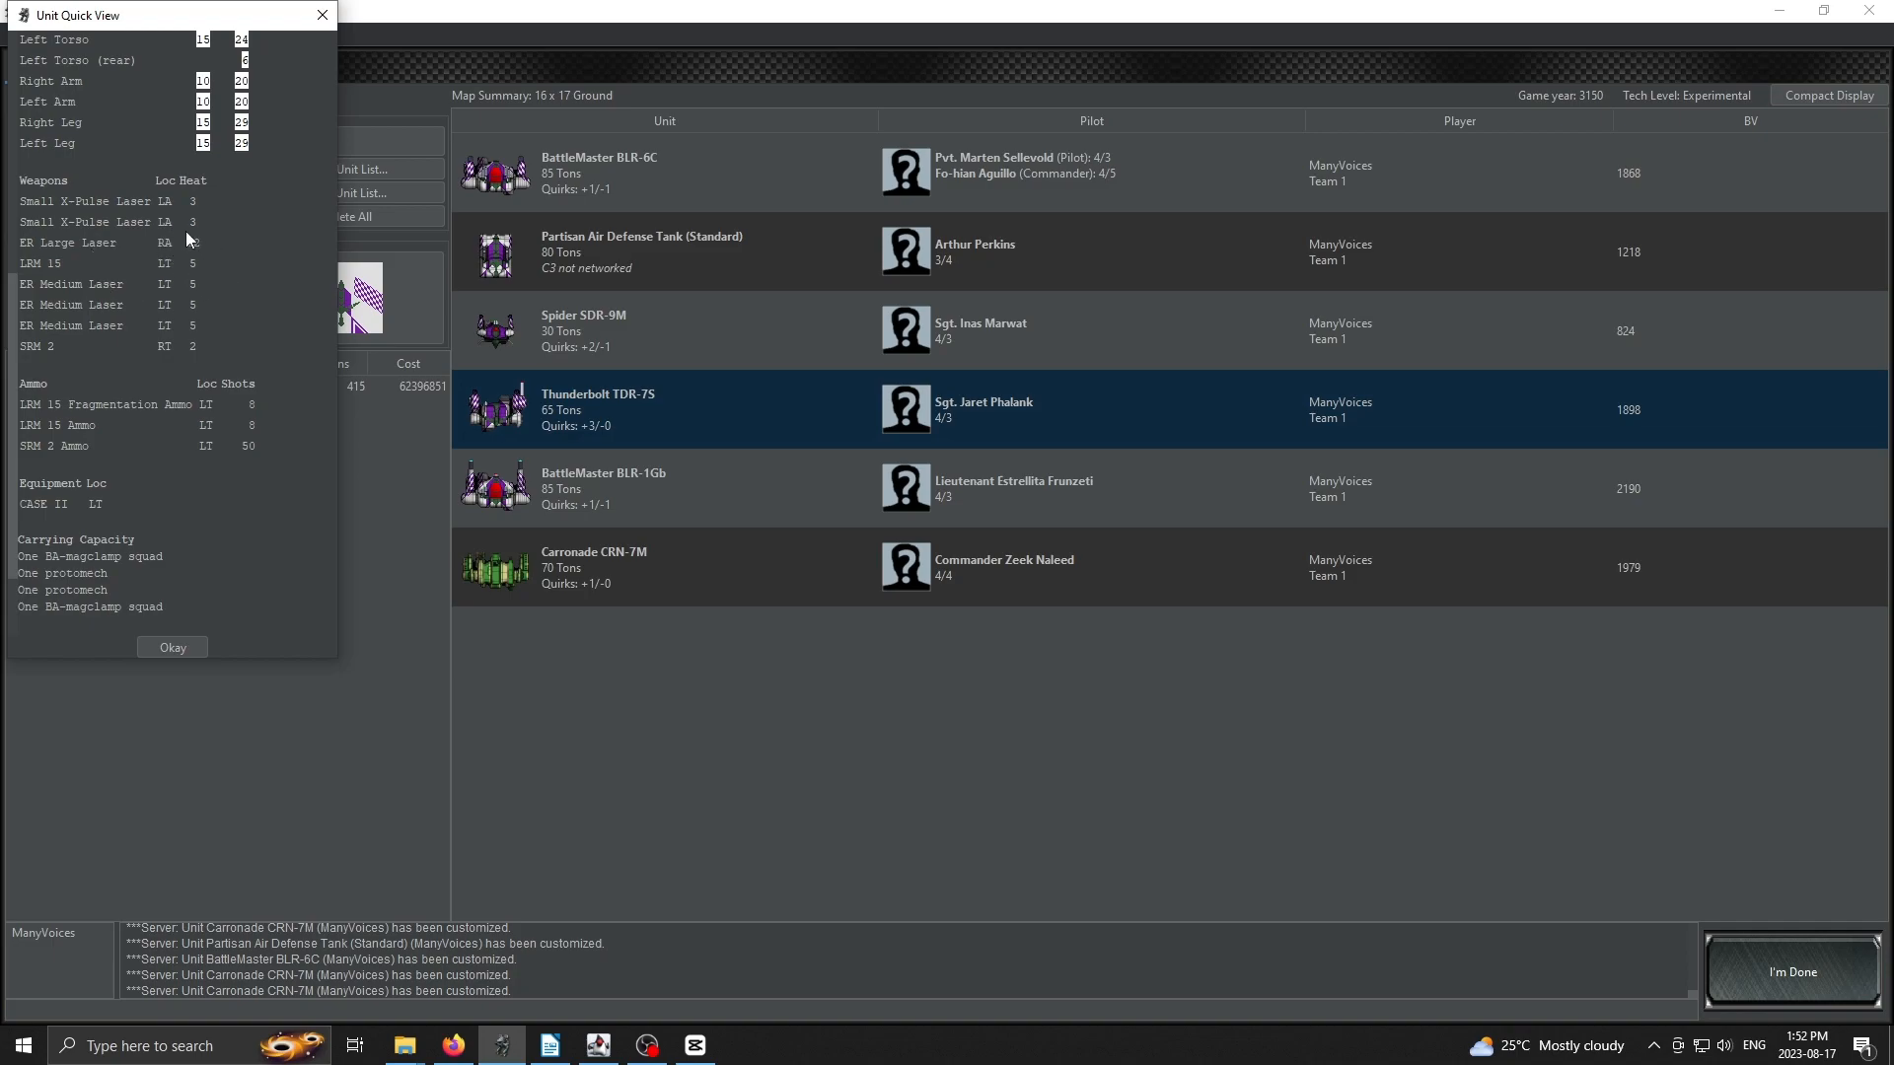
pyautogui.moveTo(151, 165)
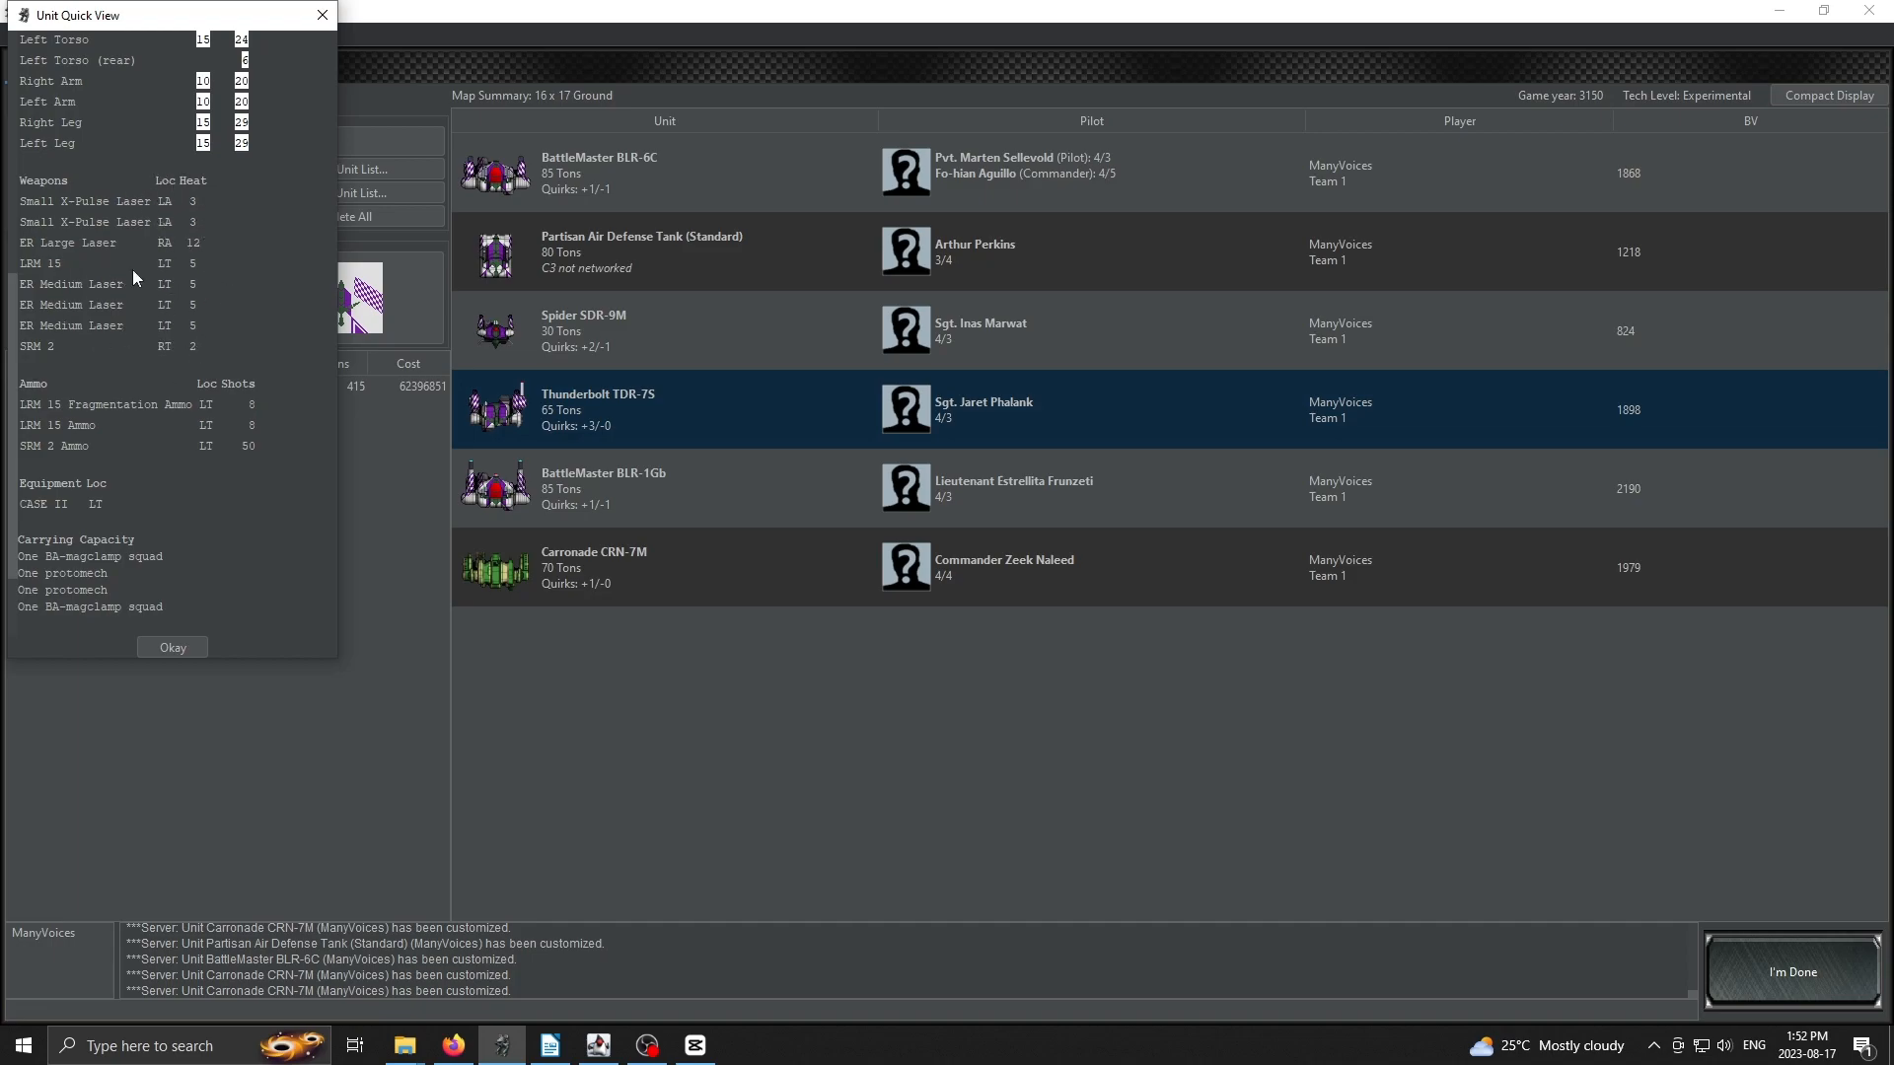
pyautogui.moveTo(171, 315)
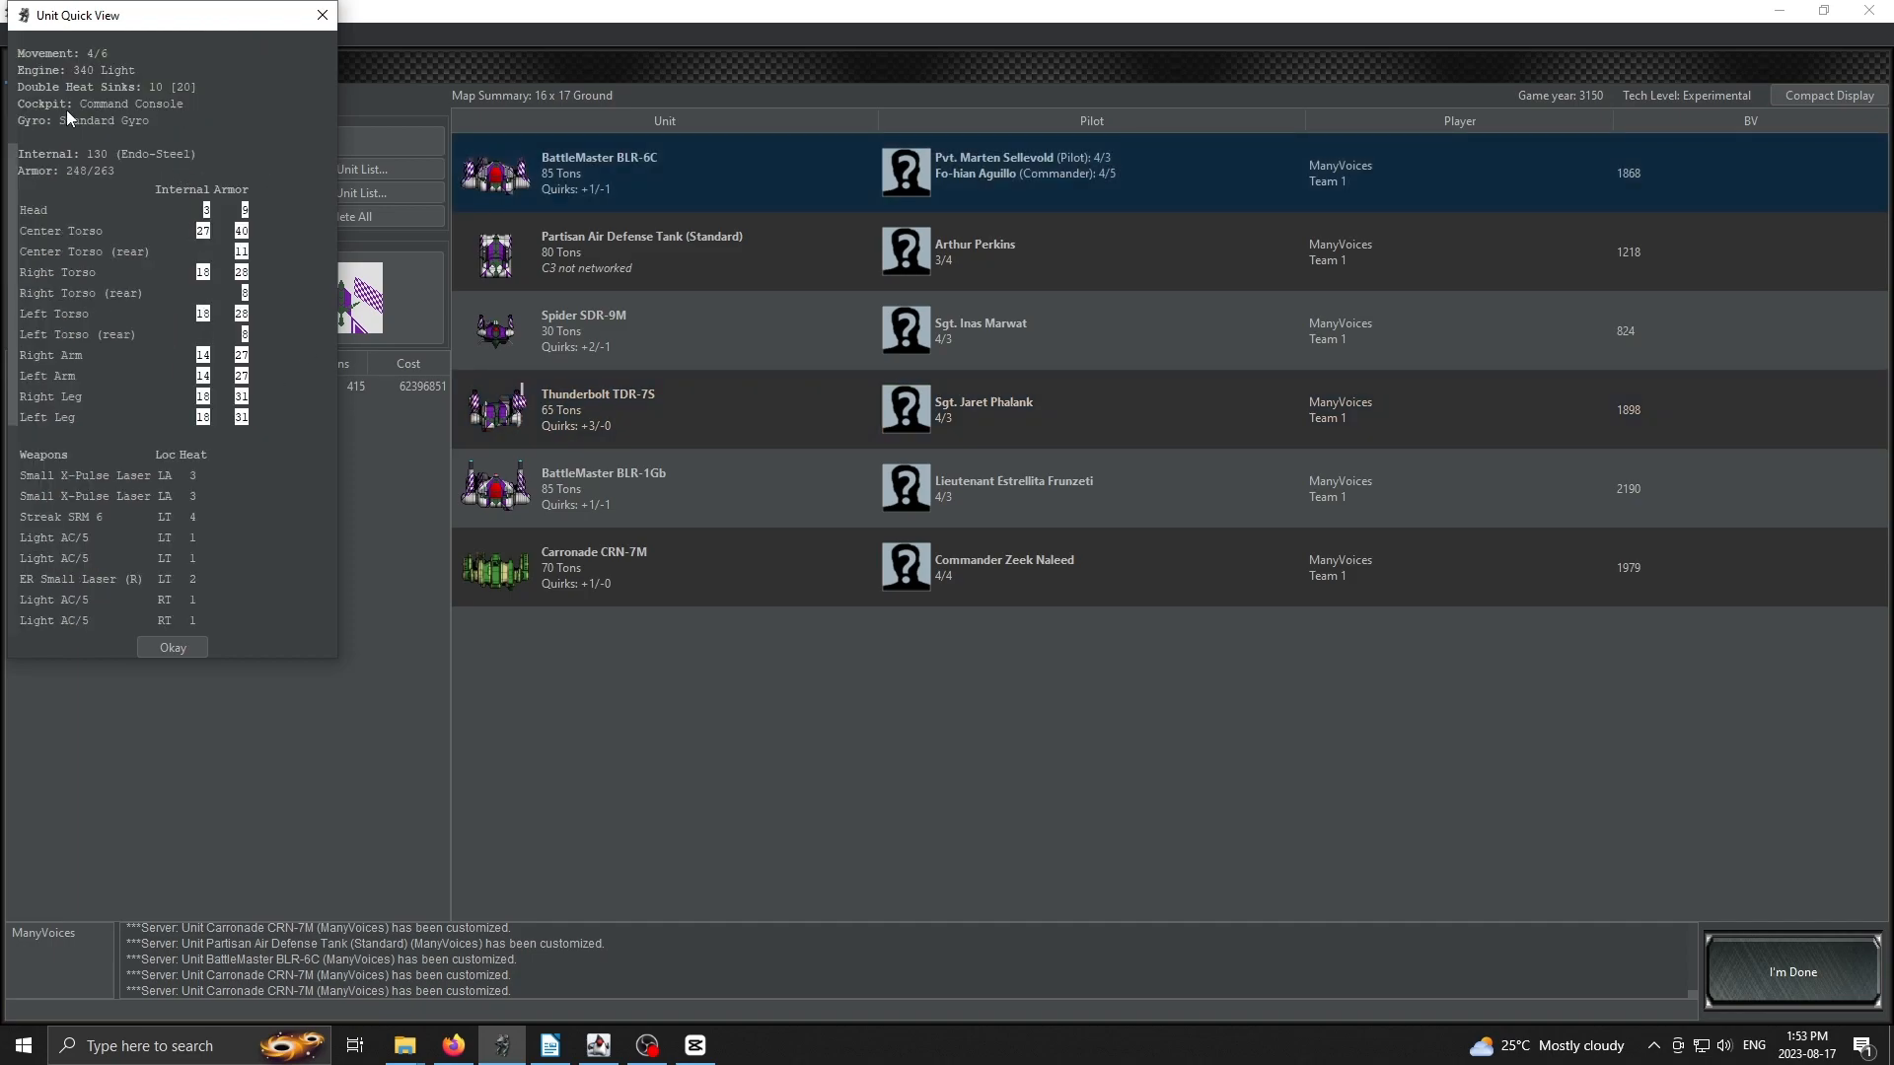
pyautogui.moveTo(198, 99)
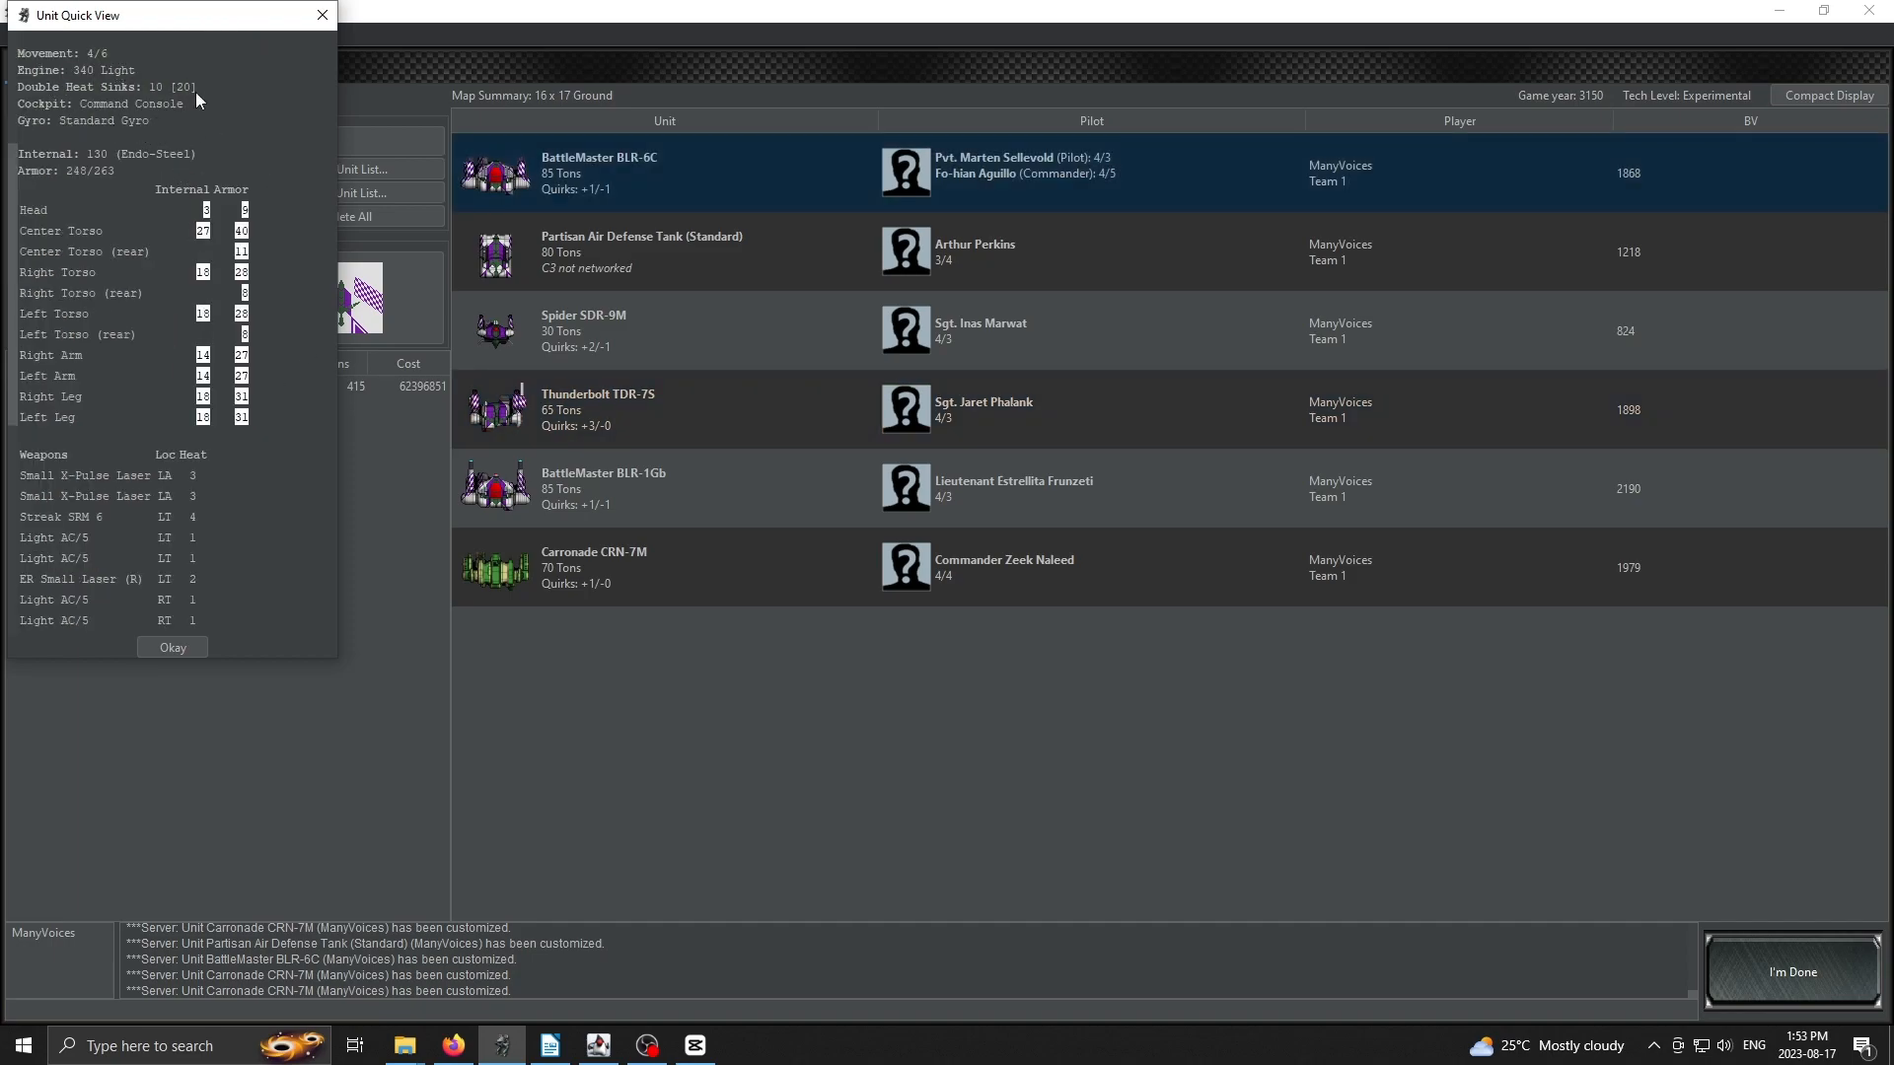
# Scroll the BattleMaster BLR-6C readout to its Streak SRM and Precision LAC/5 ammo and CASE II
pyautogui.scroll(-3)
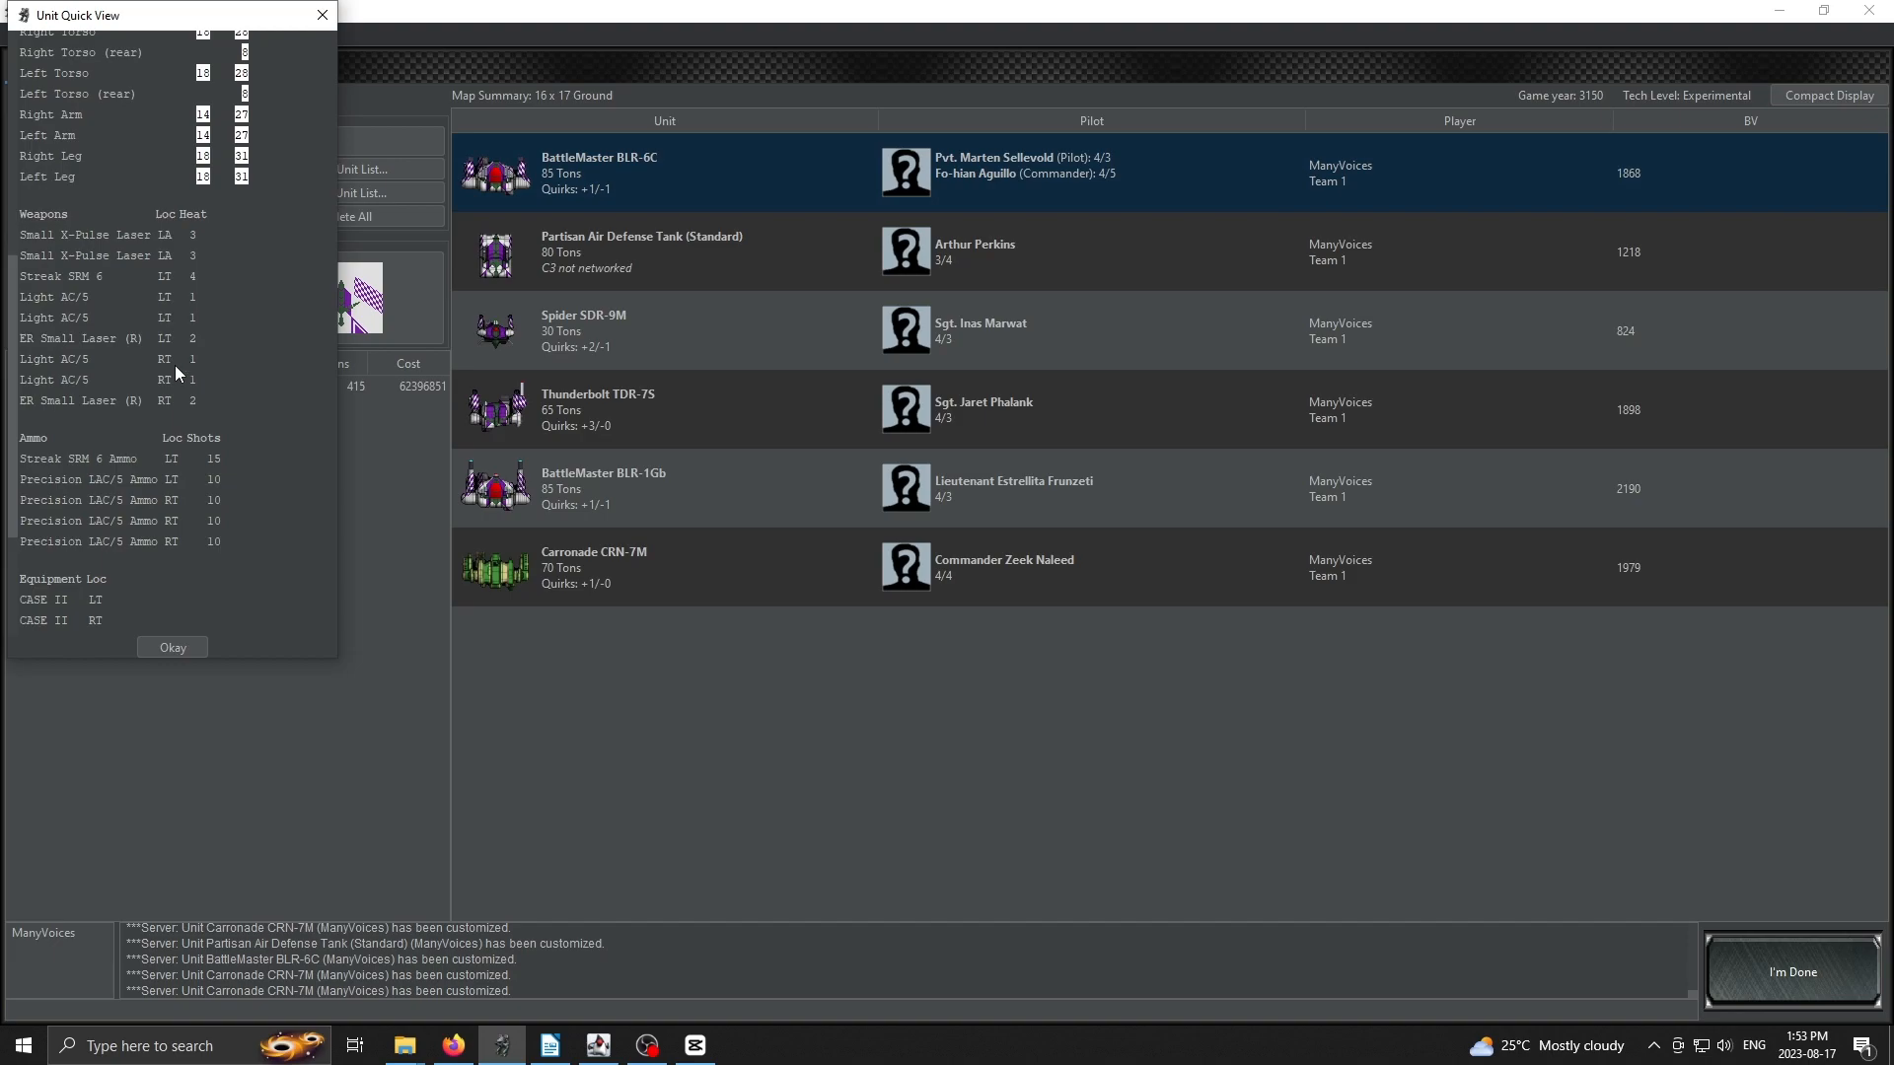
pyautogui.moveTo(173, 368)
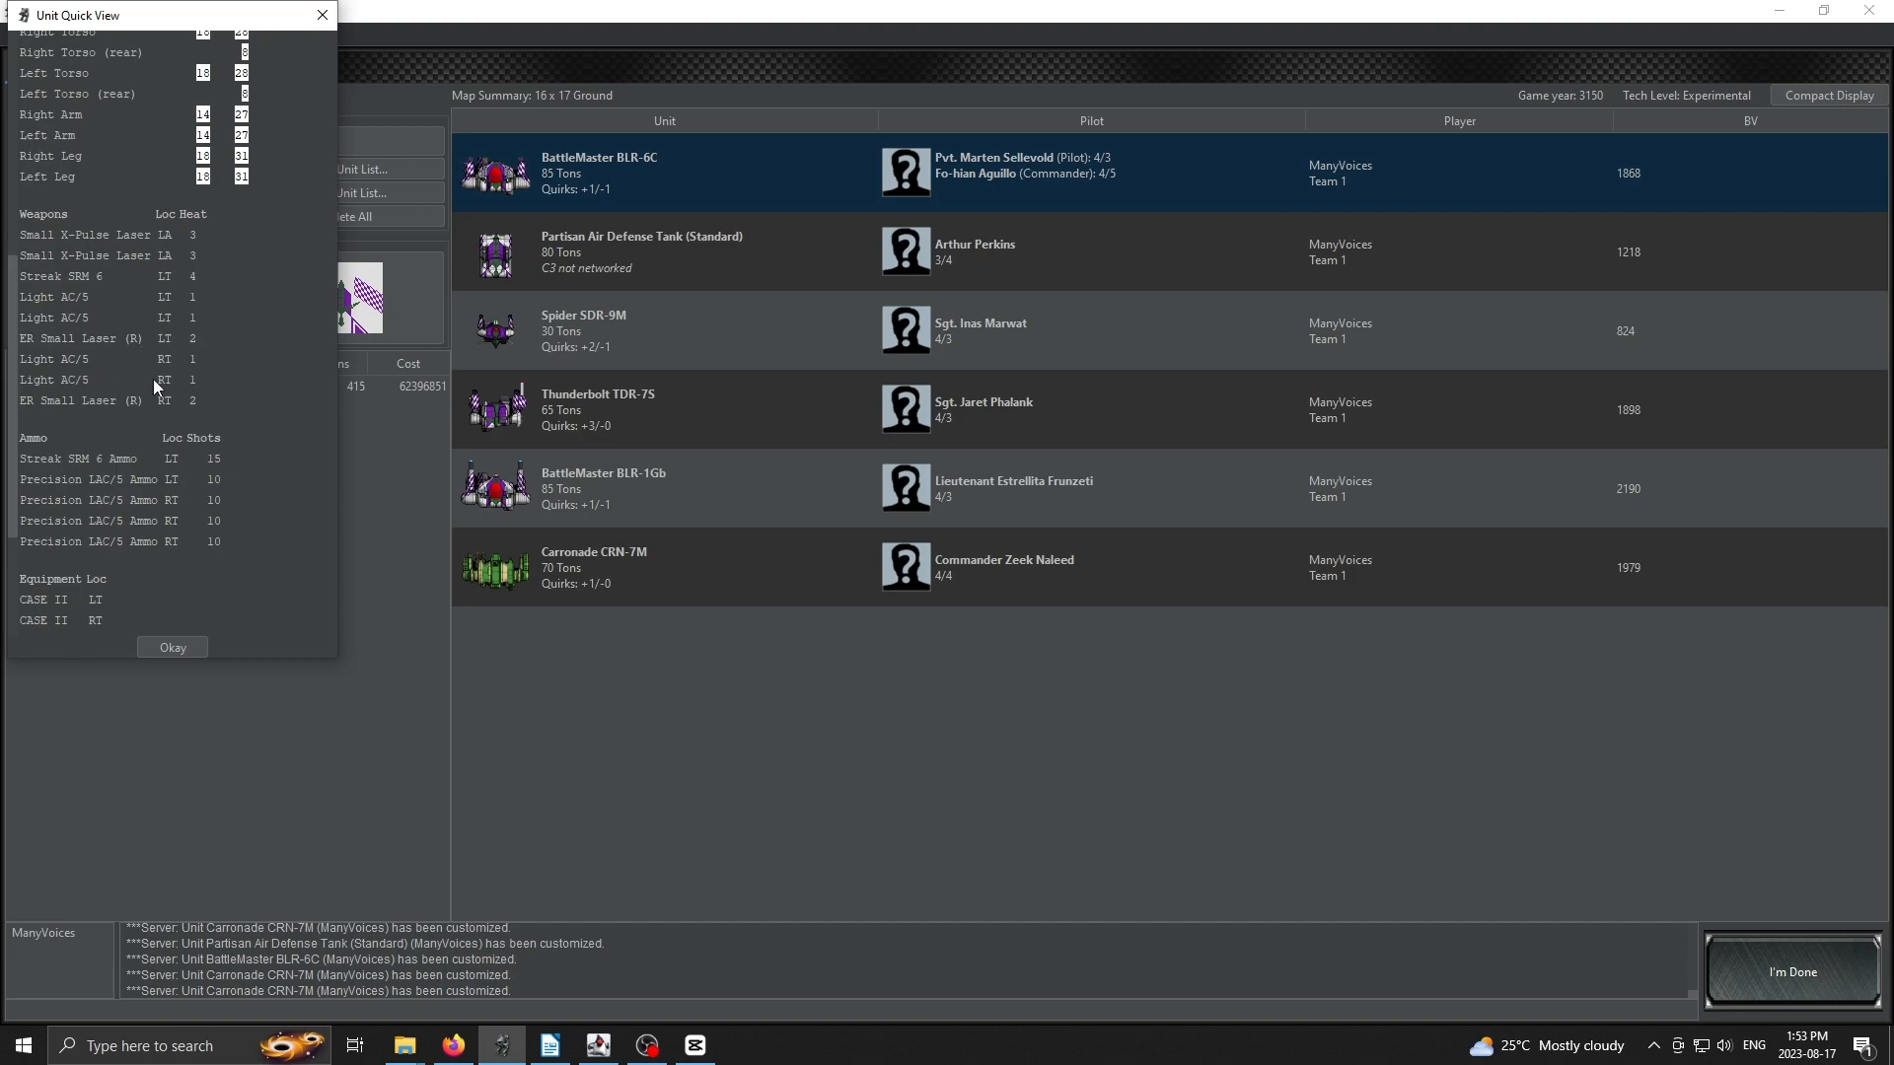
pyautogui.moveTo(155, 387)
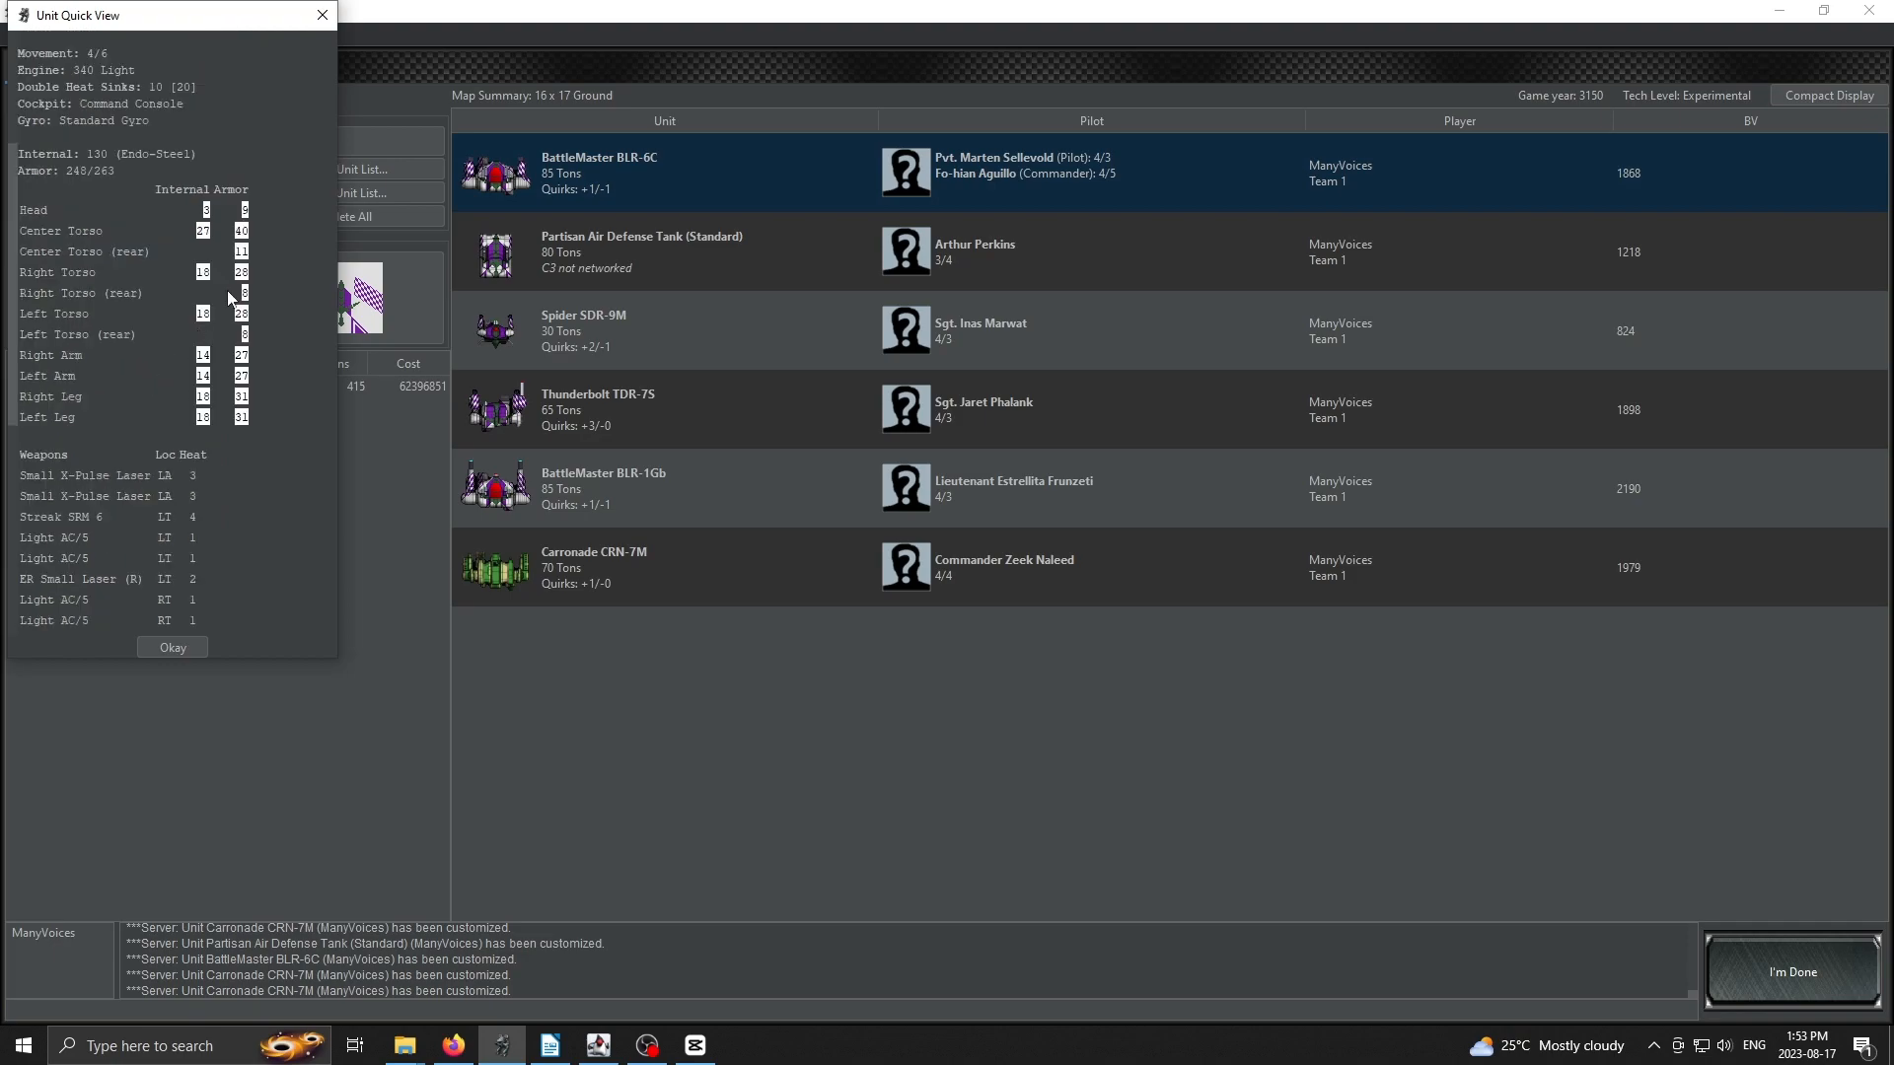
# Scroll the Spider SDR-9M readout to its armour, two Medium VSP Lasers and carrying capacity
pyautogui.click(664, 251)
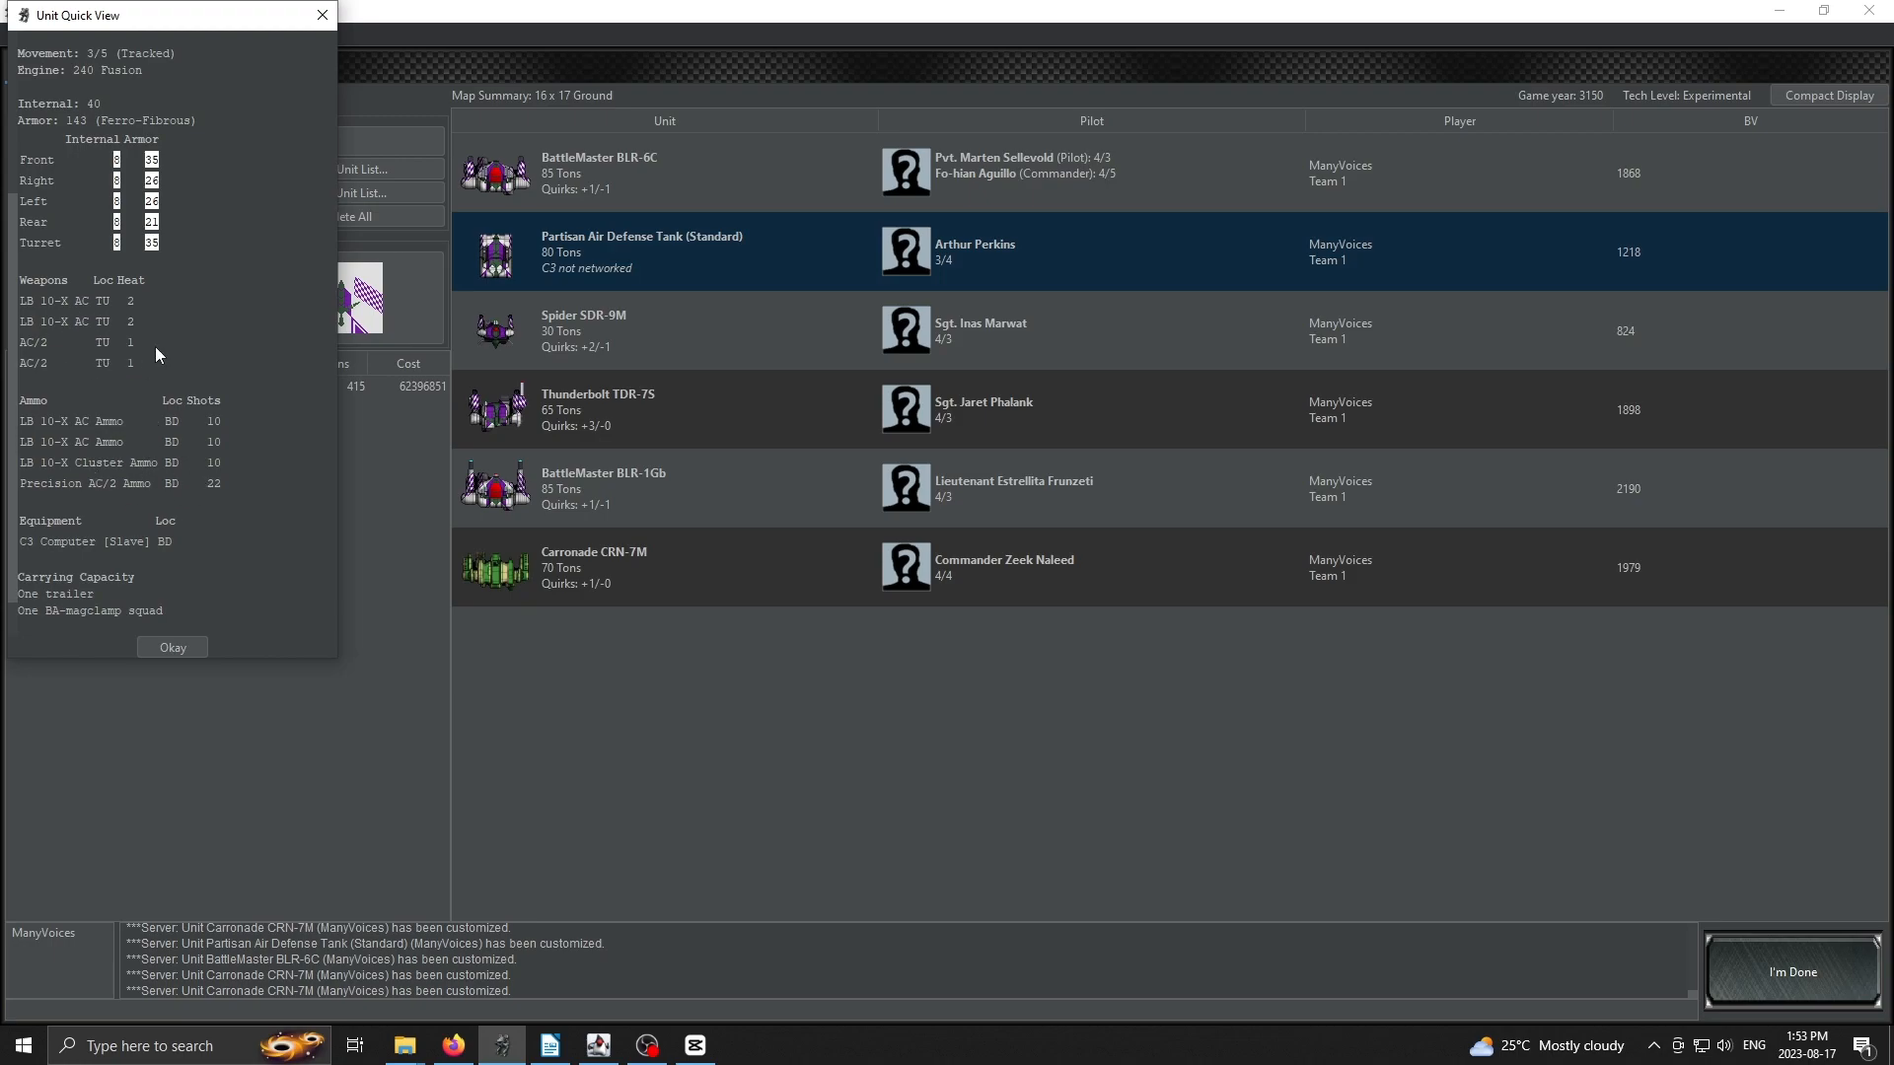
pyautogui.moveTo(136, 360)
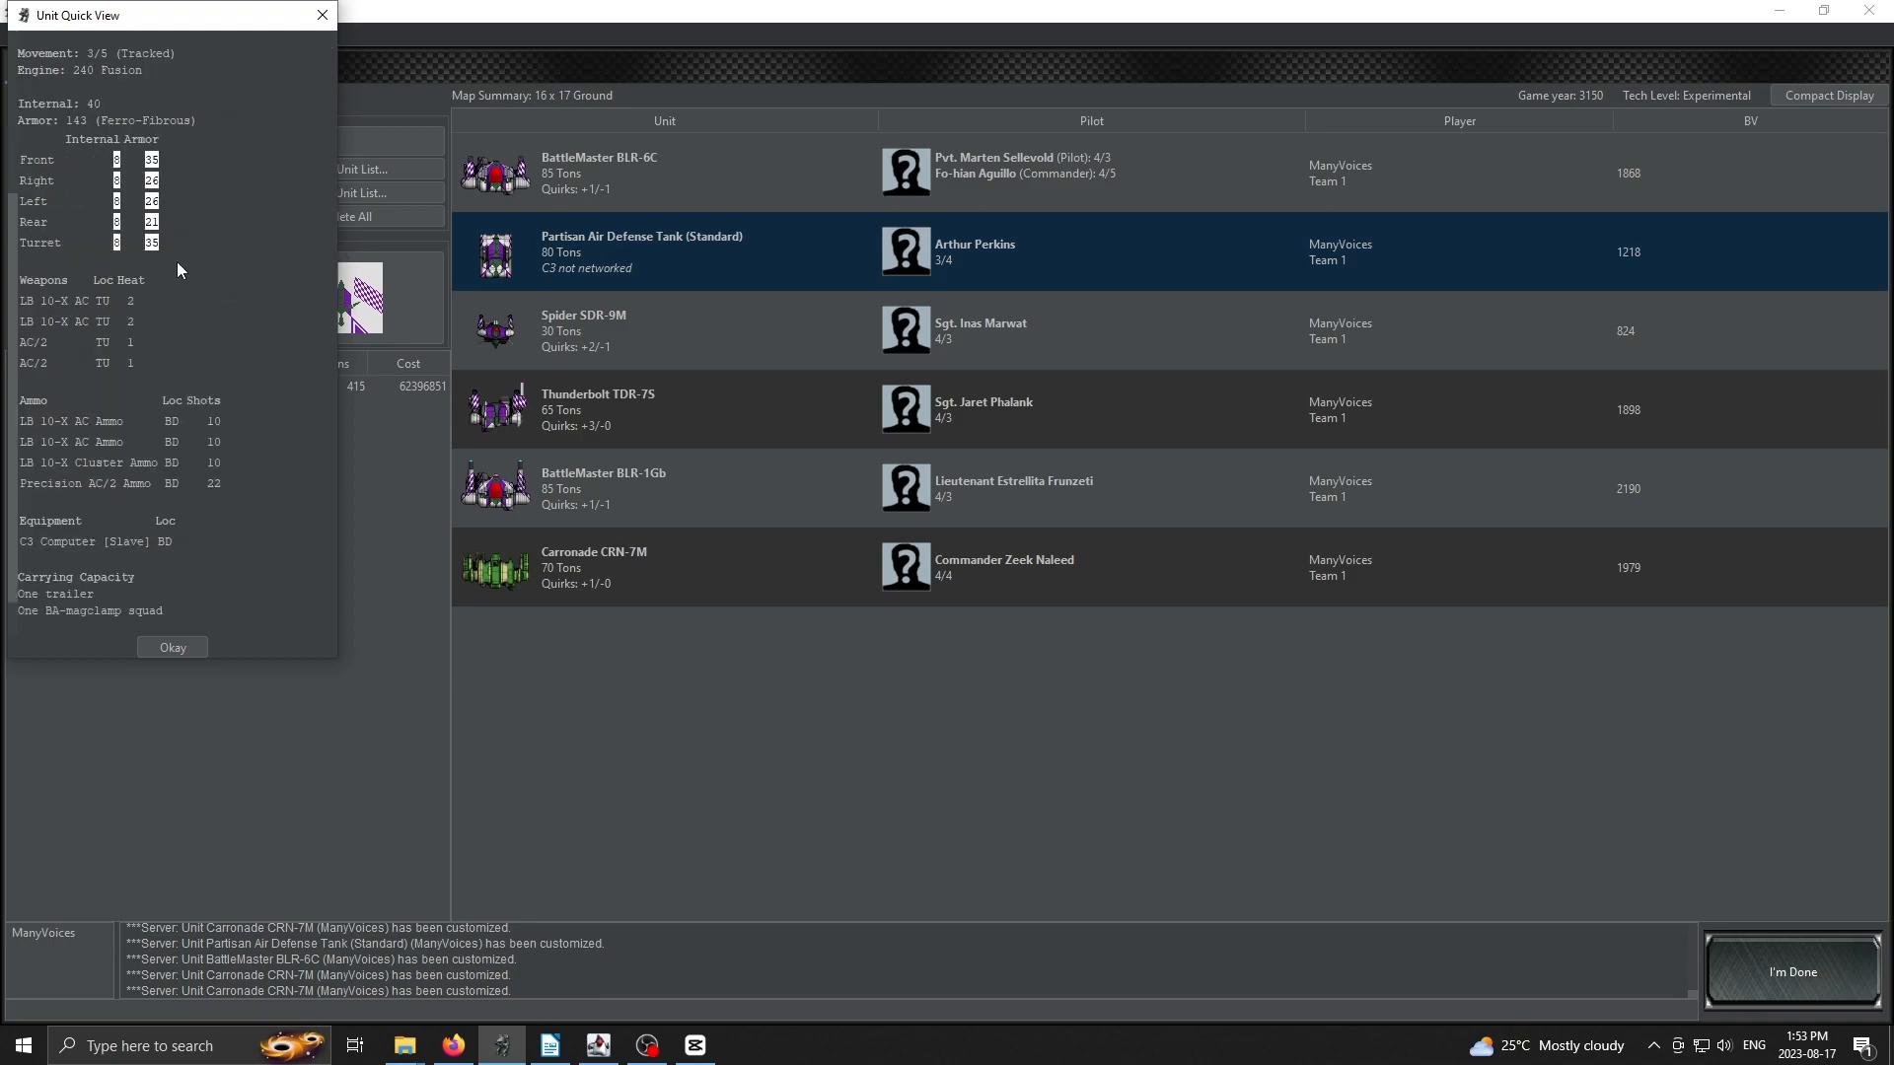
pyautogui.moveTo(205, 316)
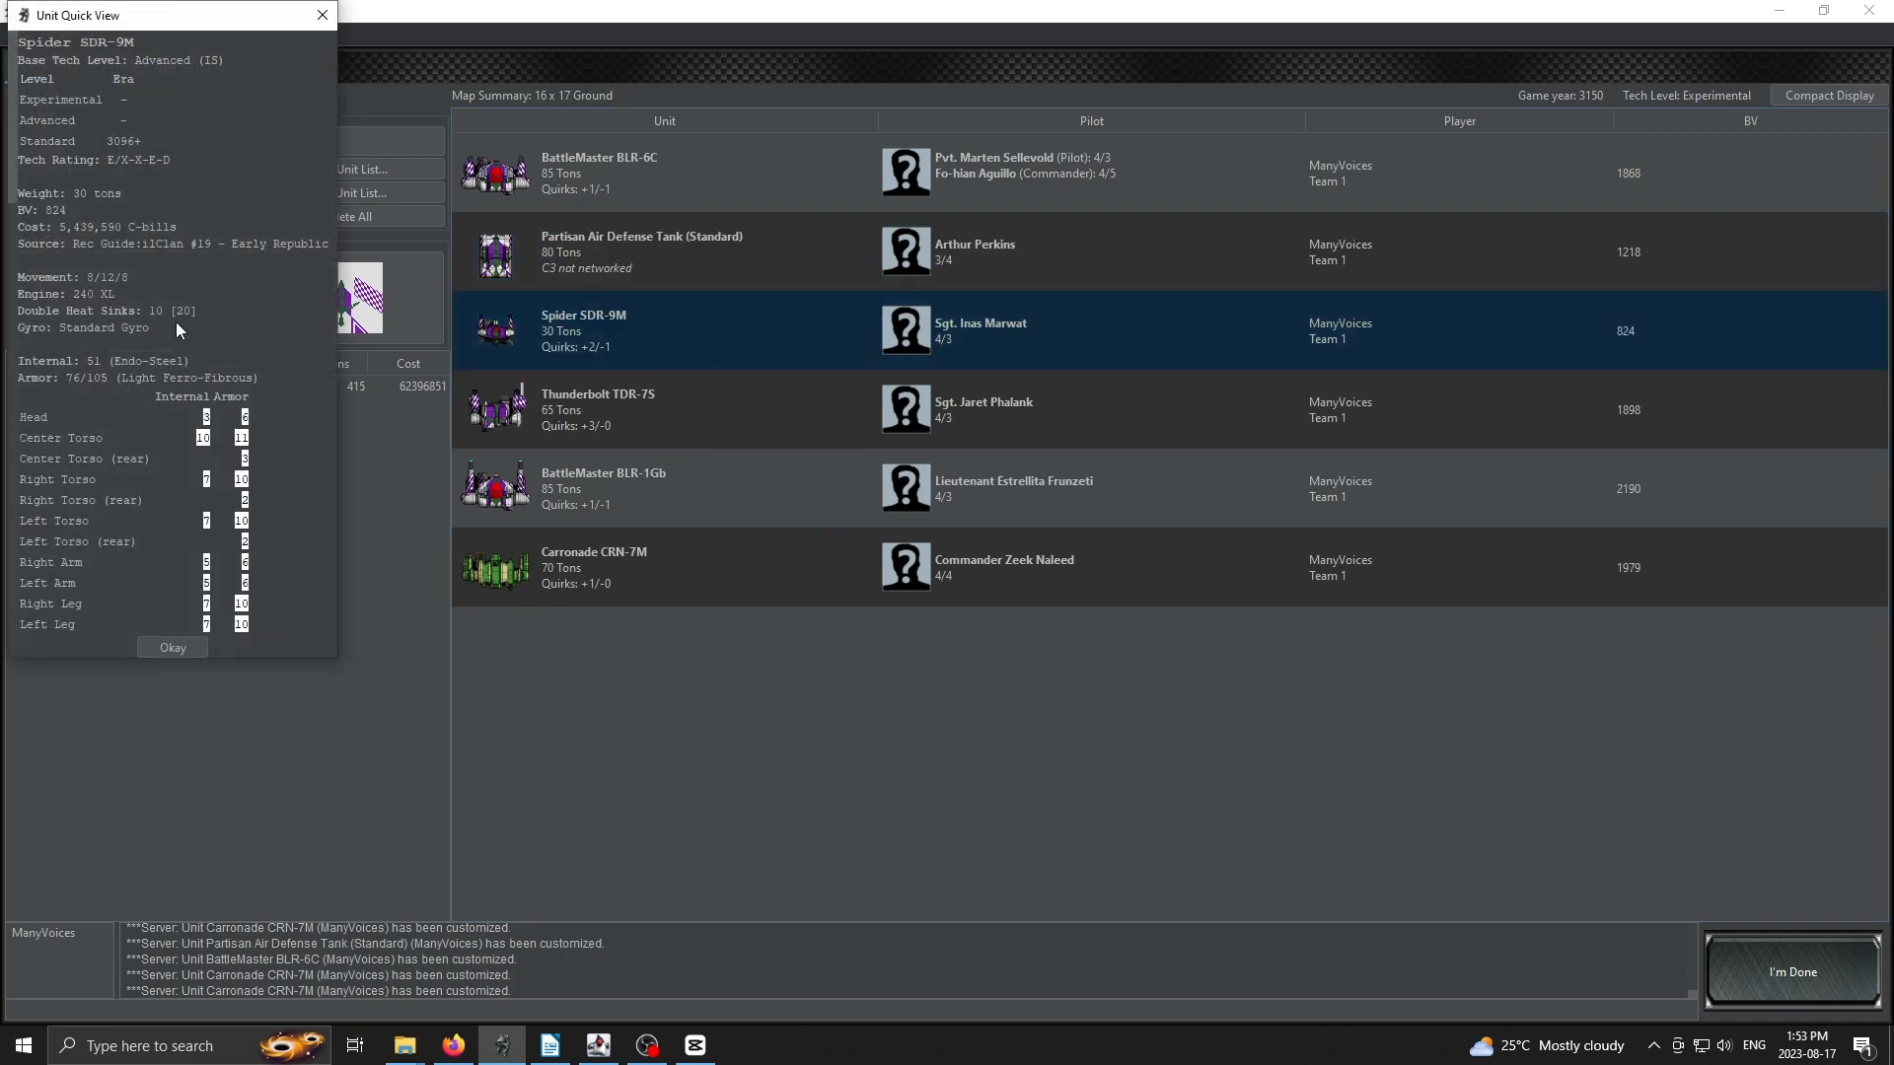
pyautogui.scroll(-3)
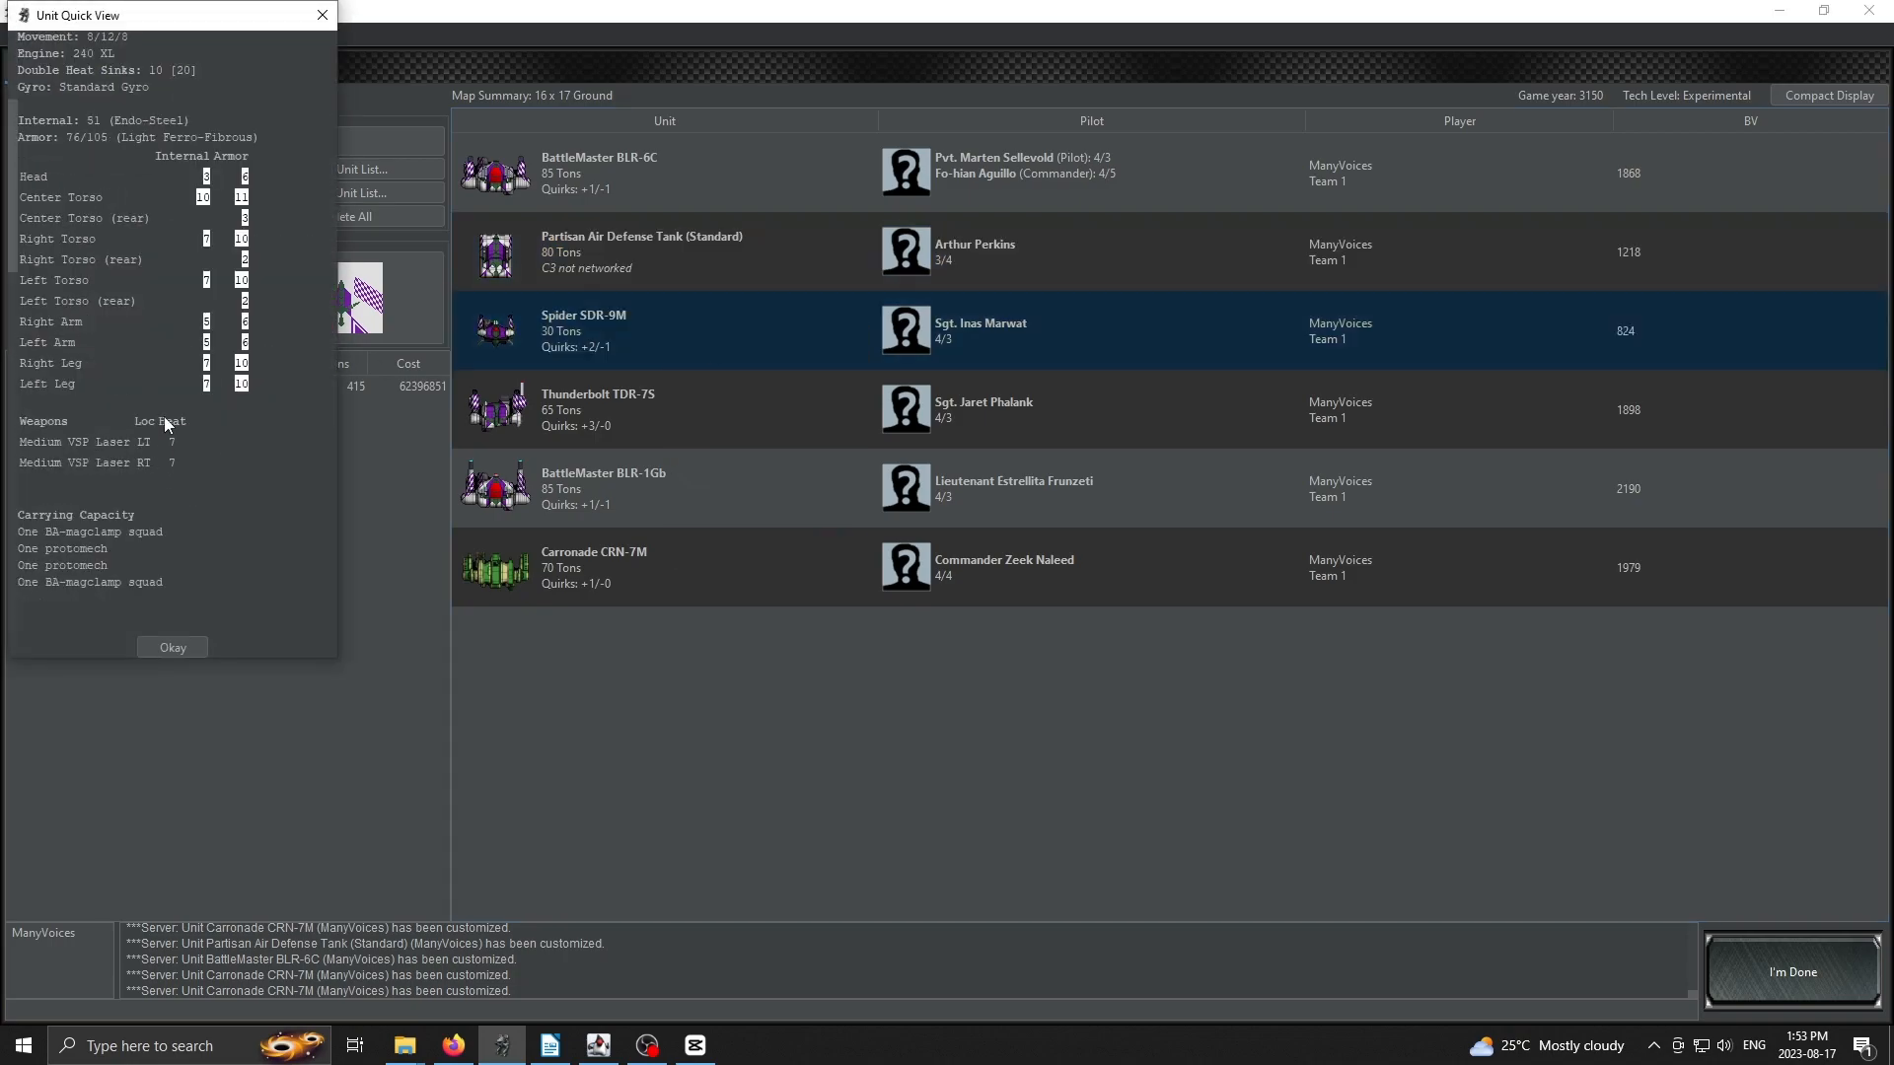
pyautogui.moveTo(167, 472)
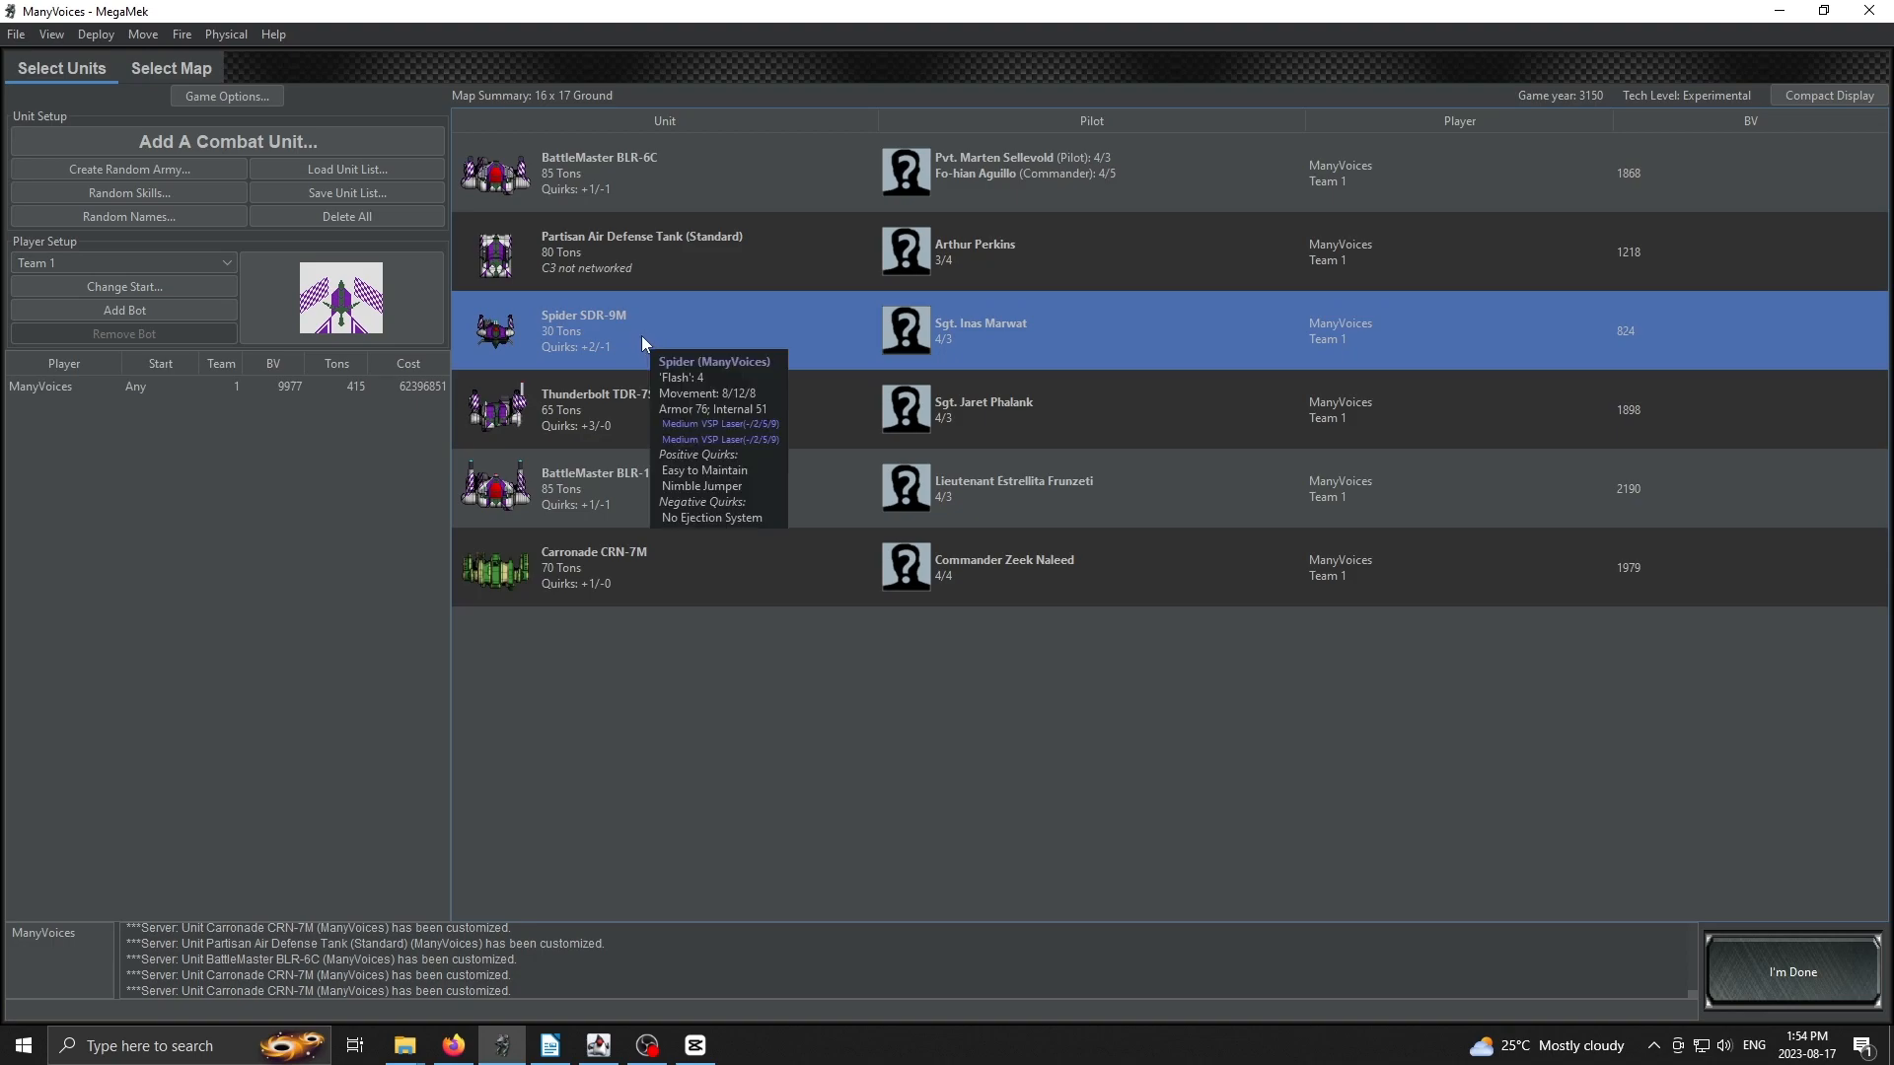
# Open the BattleMaster BLR-1Gb quick view and scroll to its ER PPCs, lasers and quirks
pyautogui.doubleClick(604, 488)
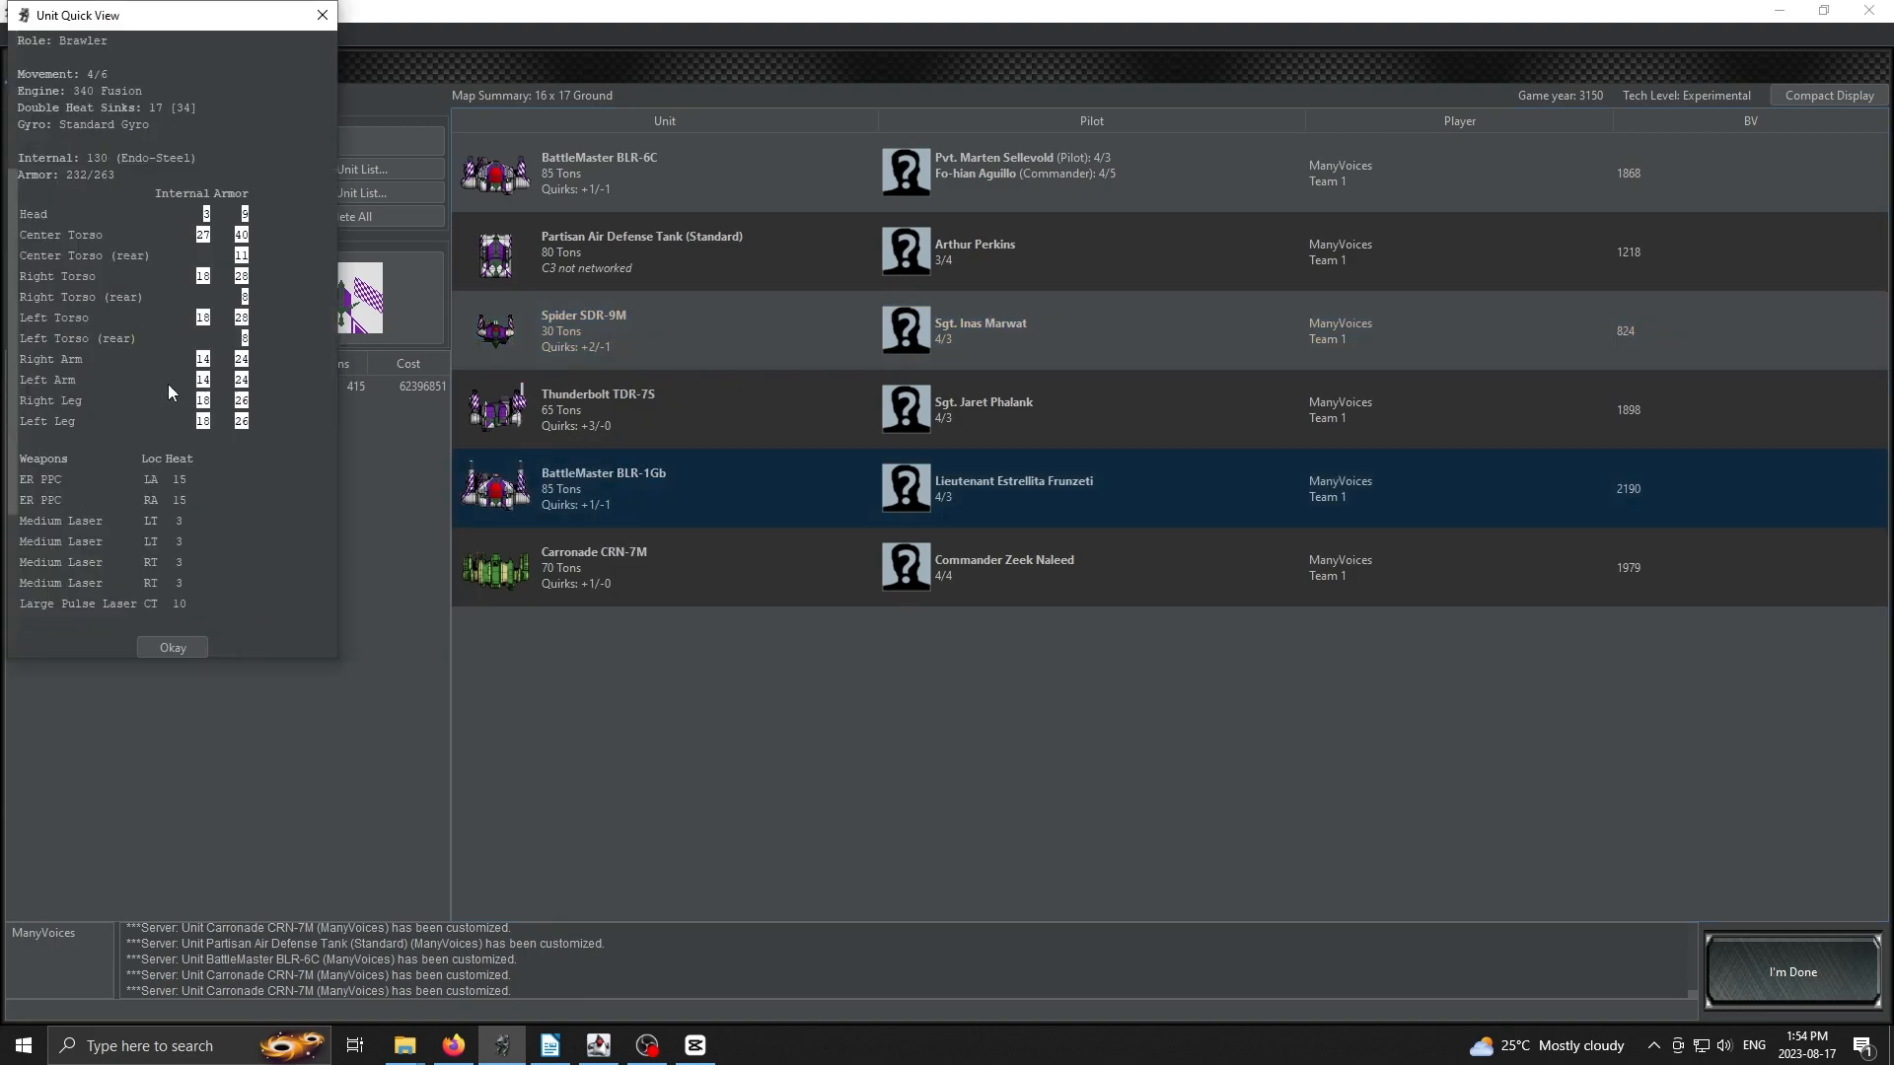
pyautogui.scroll(-3)
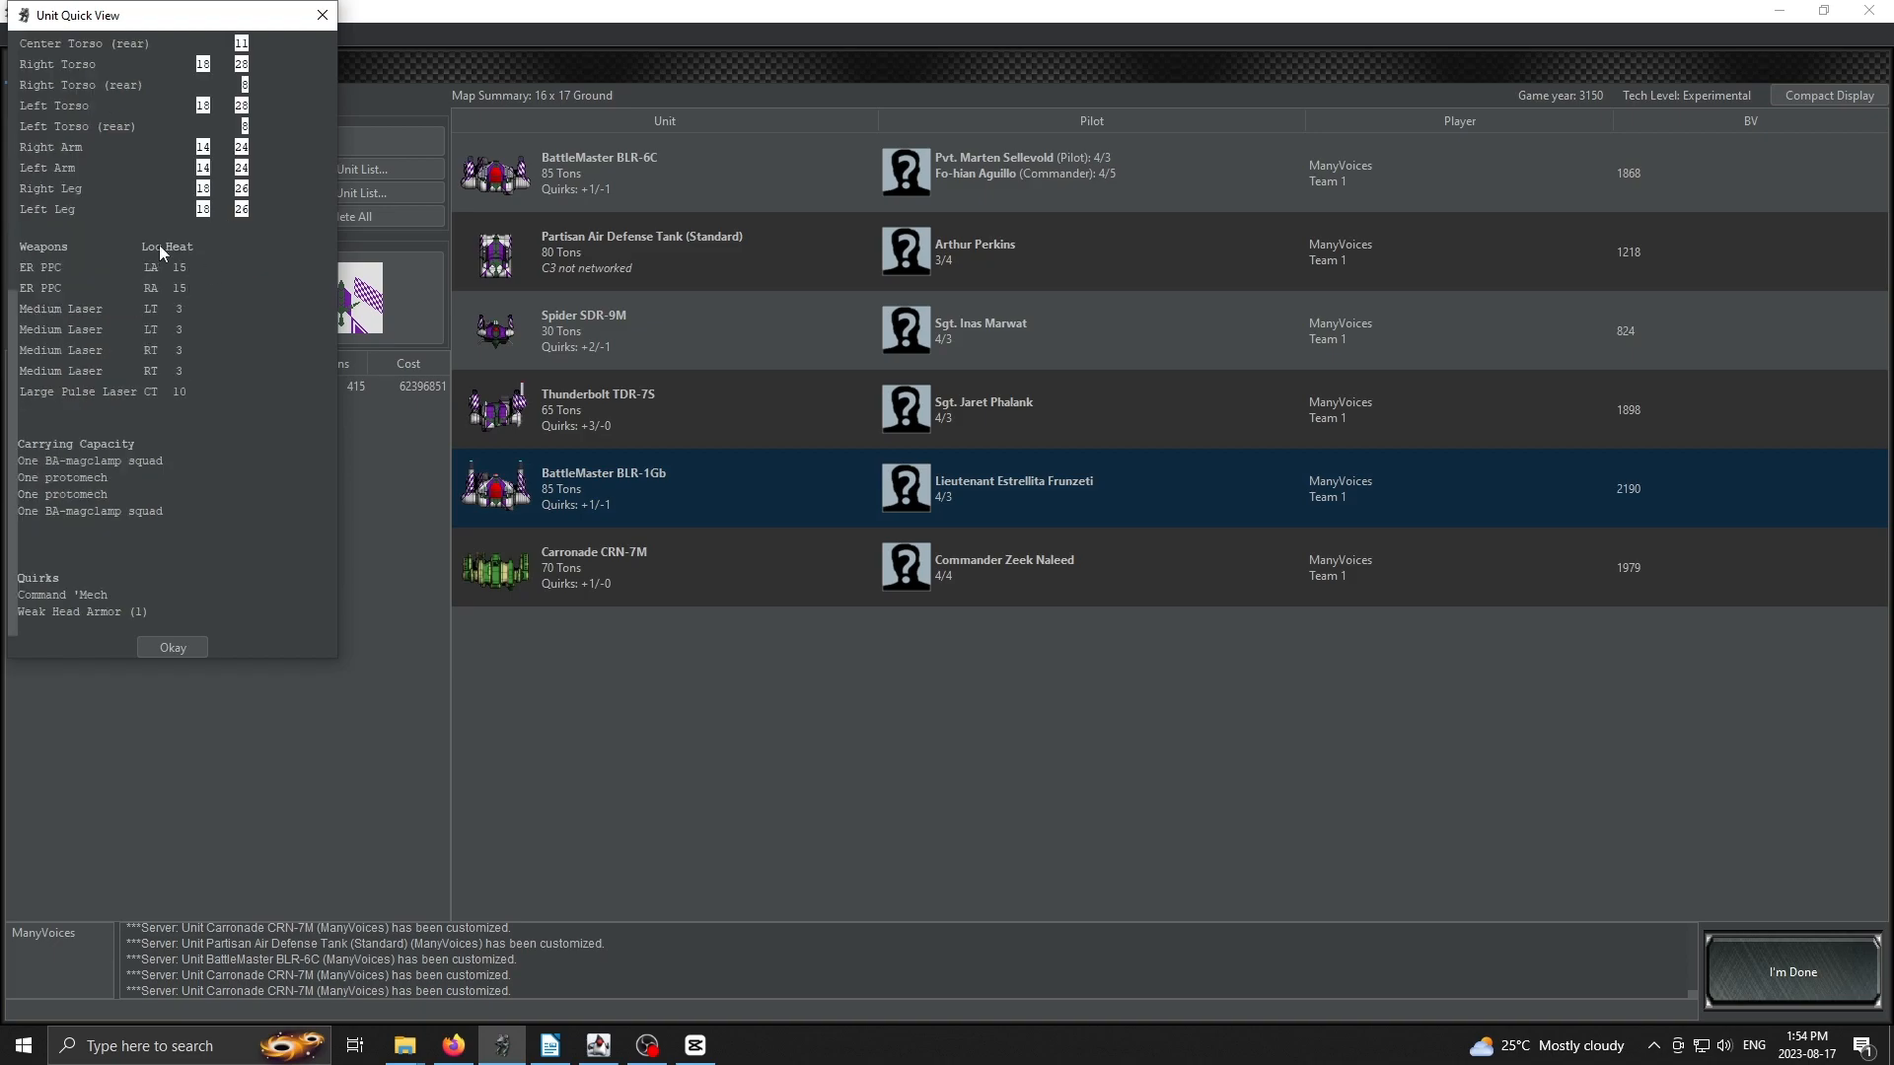
pyautogui.moveTo(188, 401)
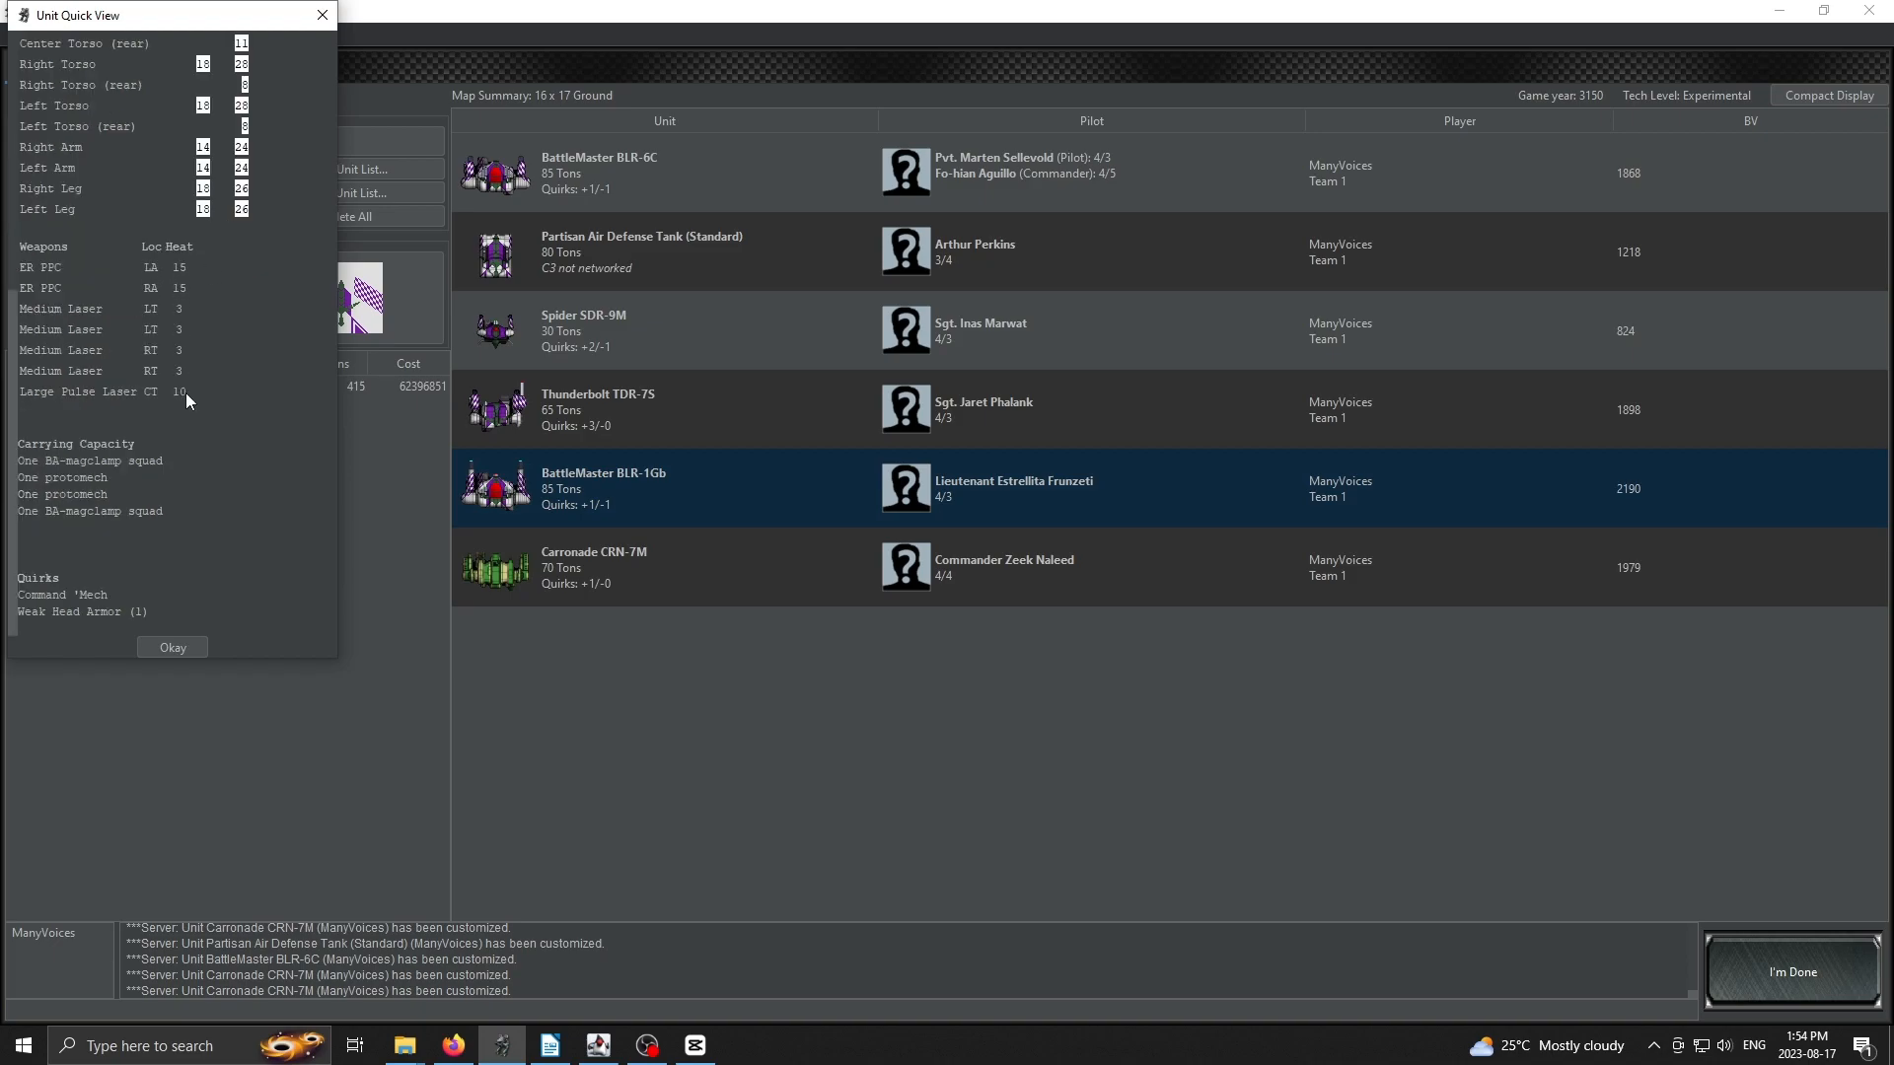
pyautogui.moveTo(90, 356)
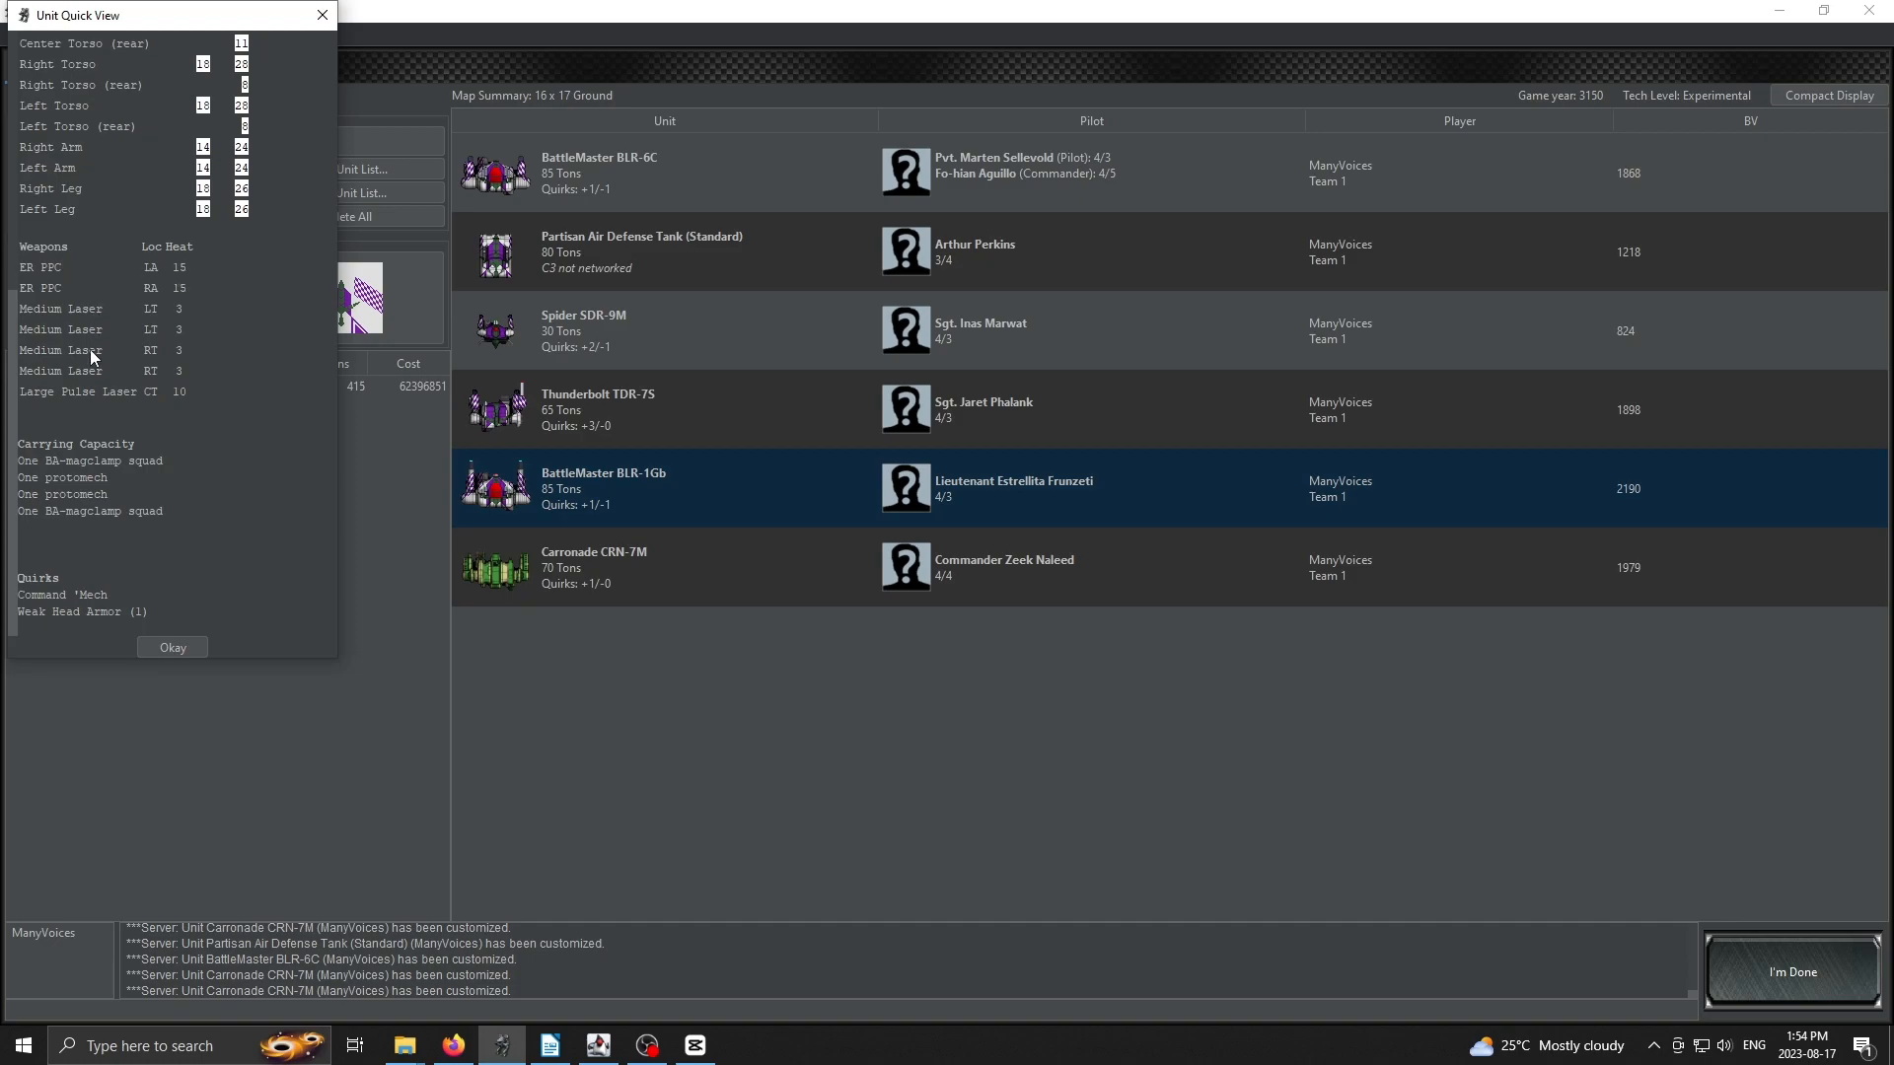
pyautogui.moveTo(627, 242)
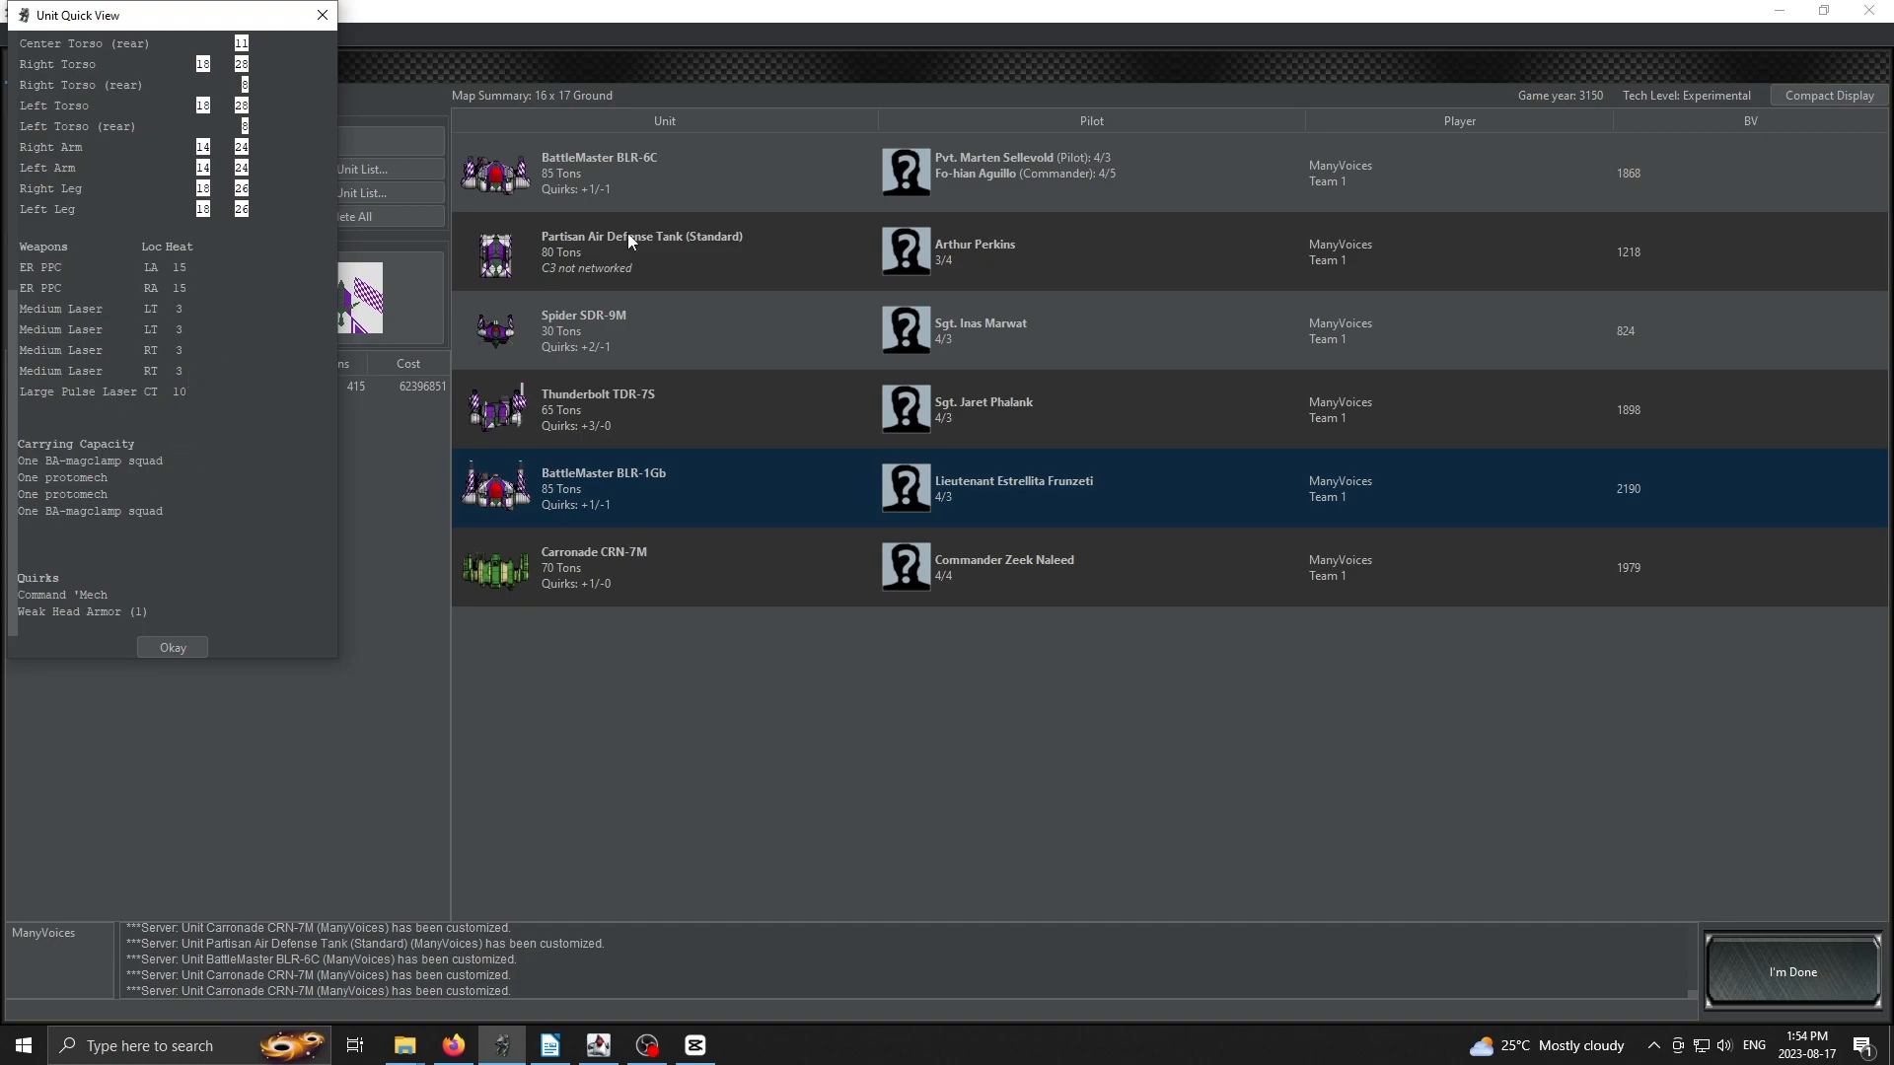
pyautogui.moveTo(645, 205)
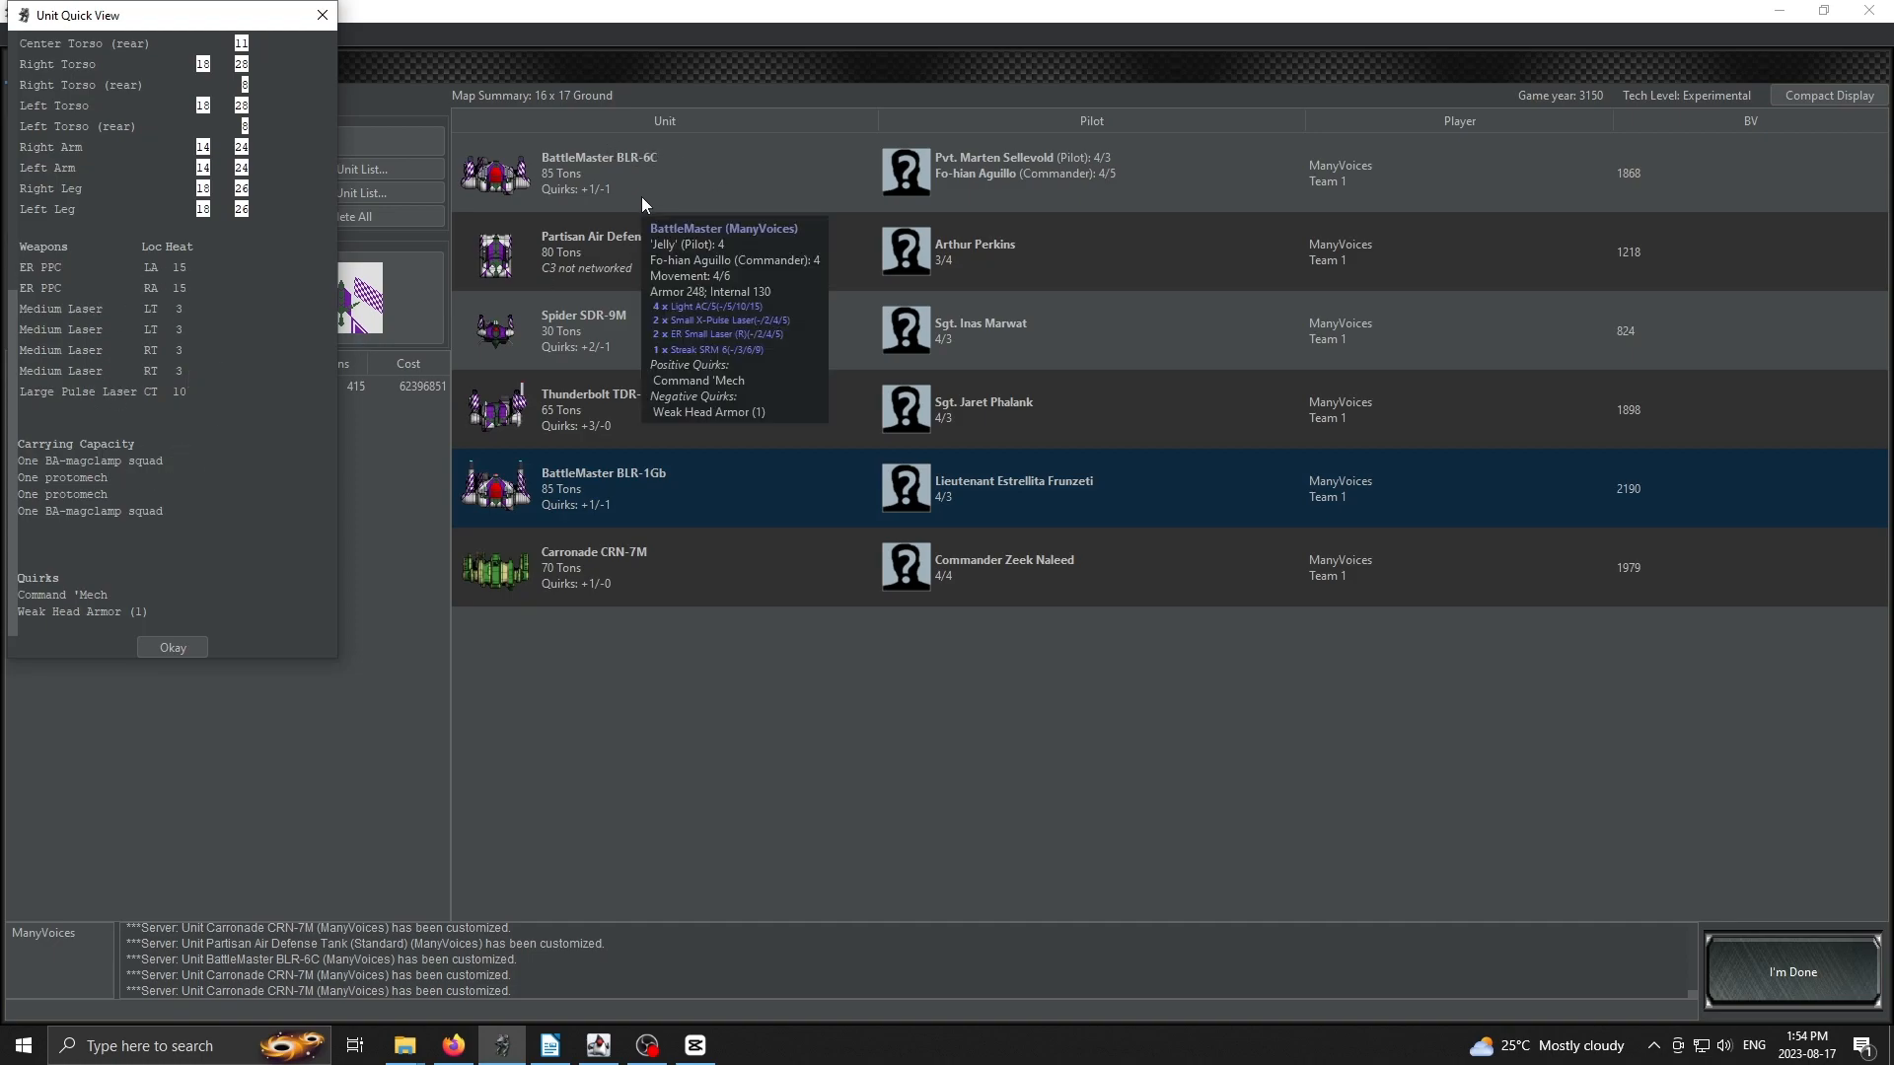
pyautogui.moveTo(522, 498)
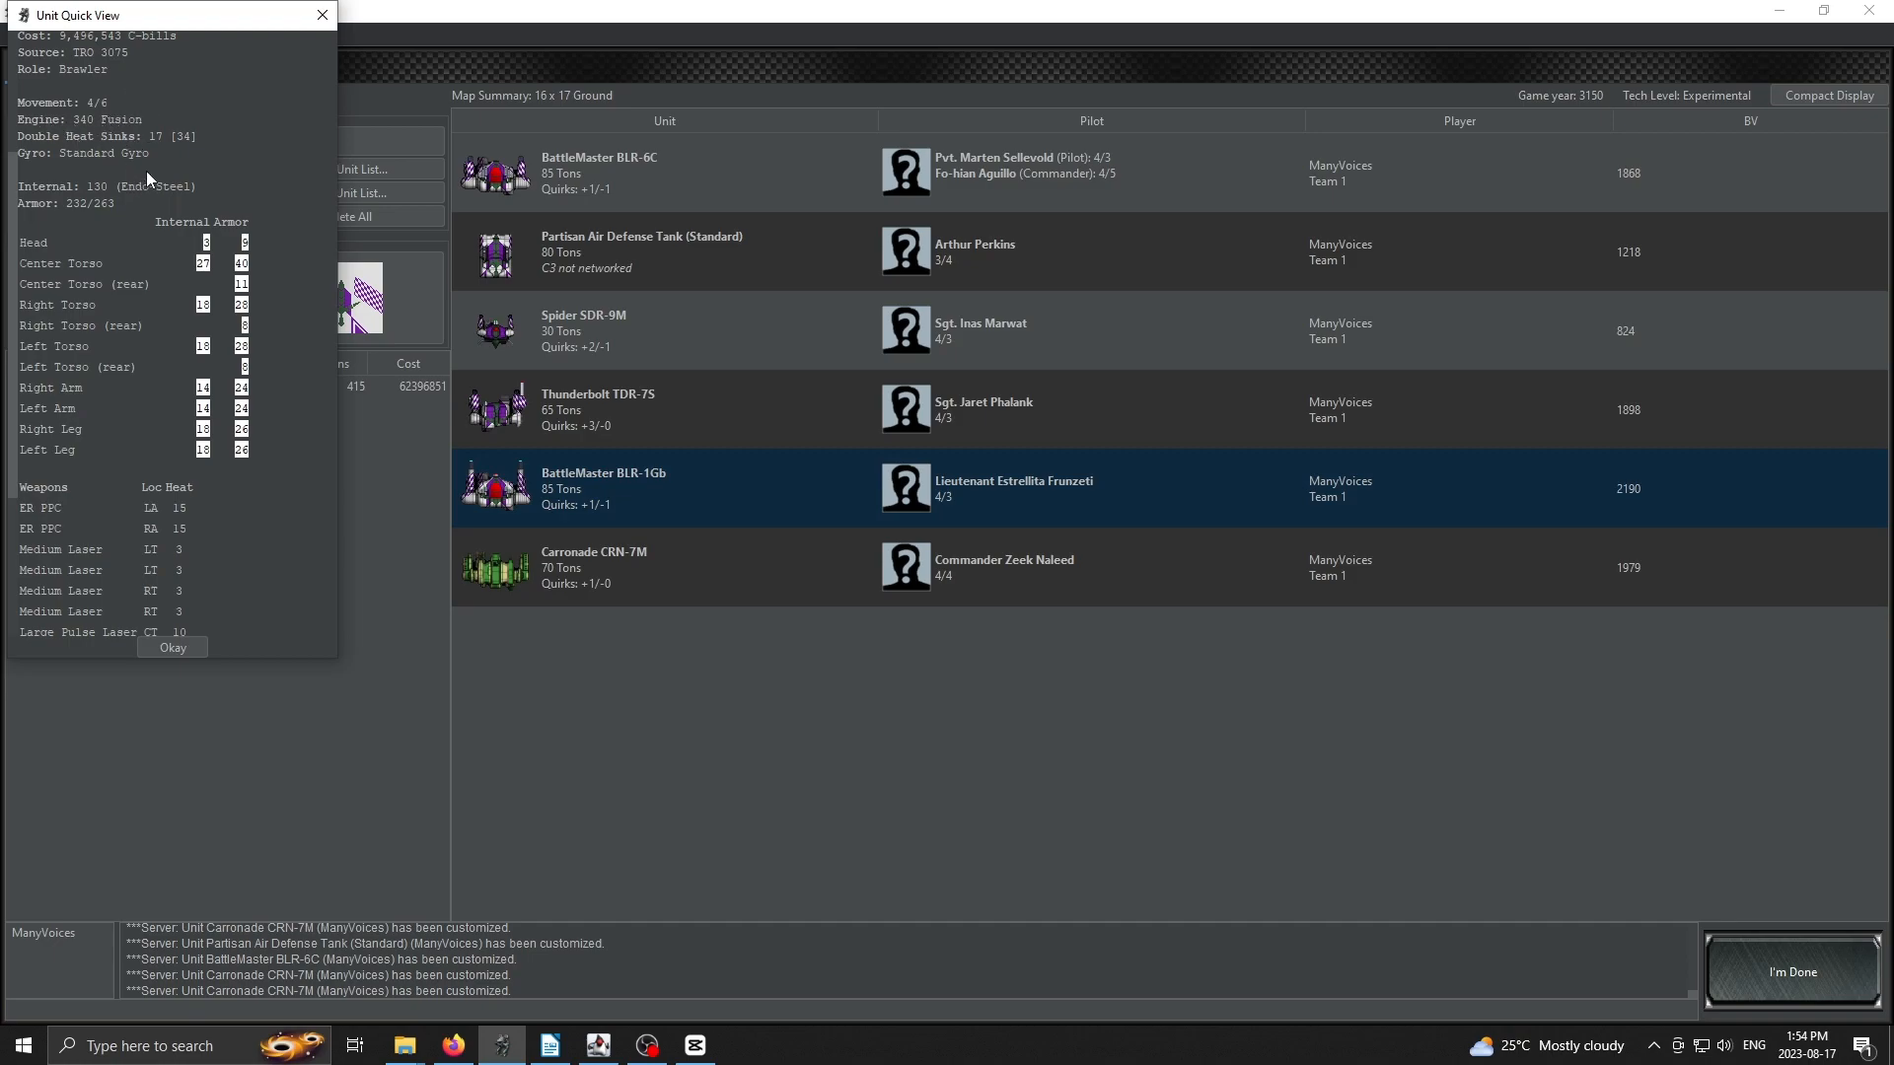
pyautogui.moveTo(177, 151)
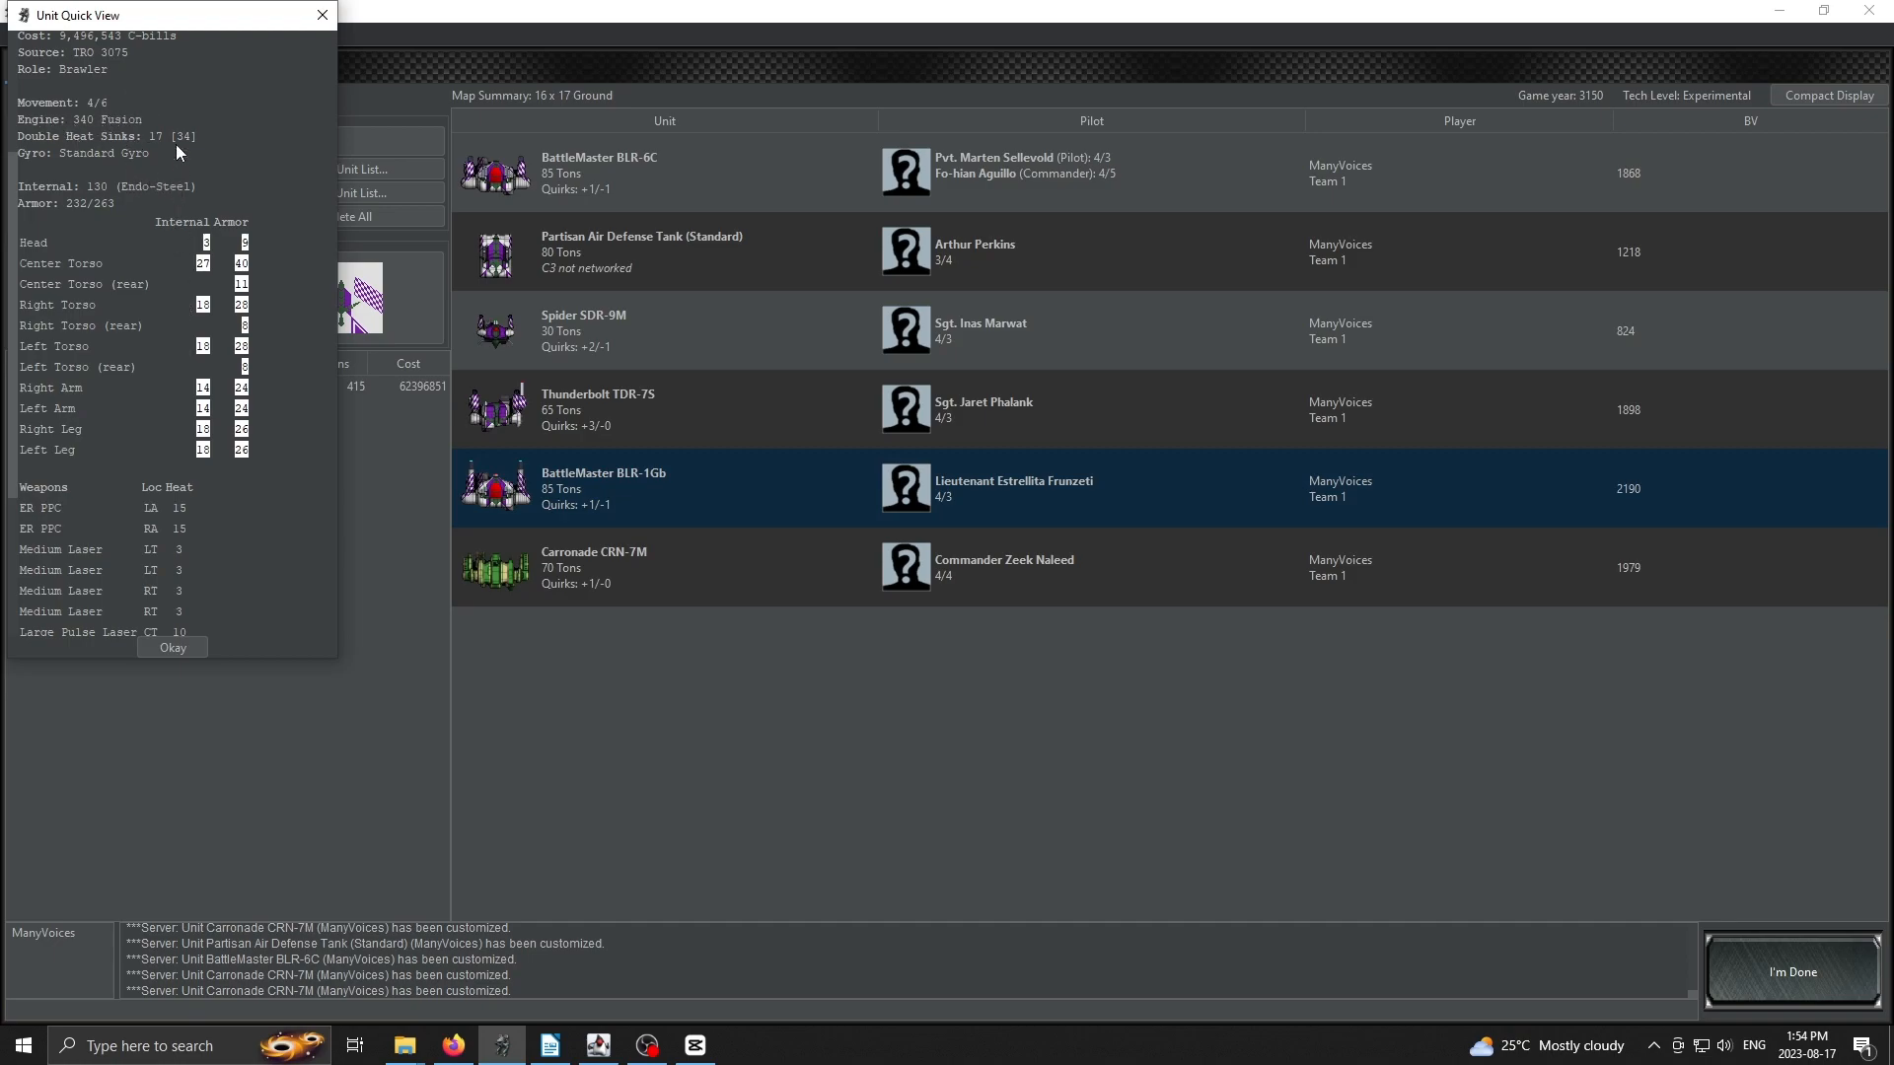
pyautogui.moveTo(187, 505)
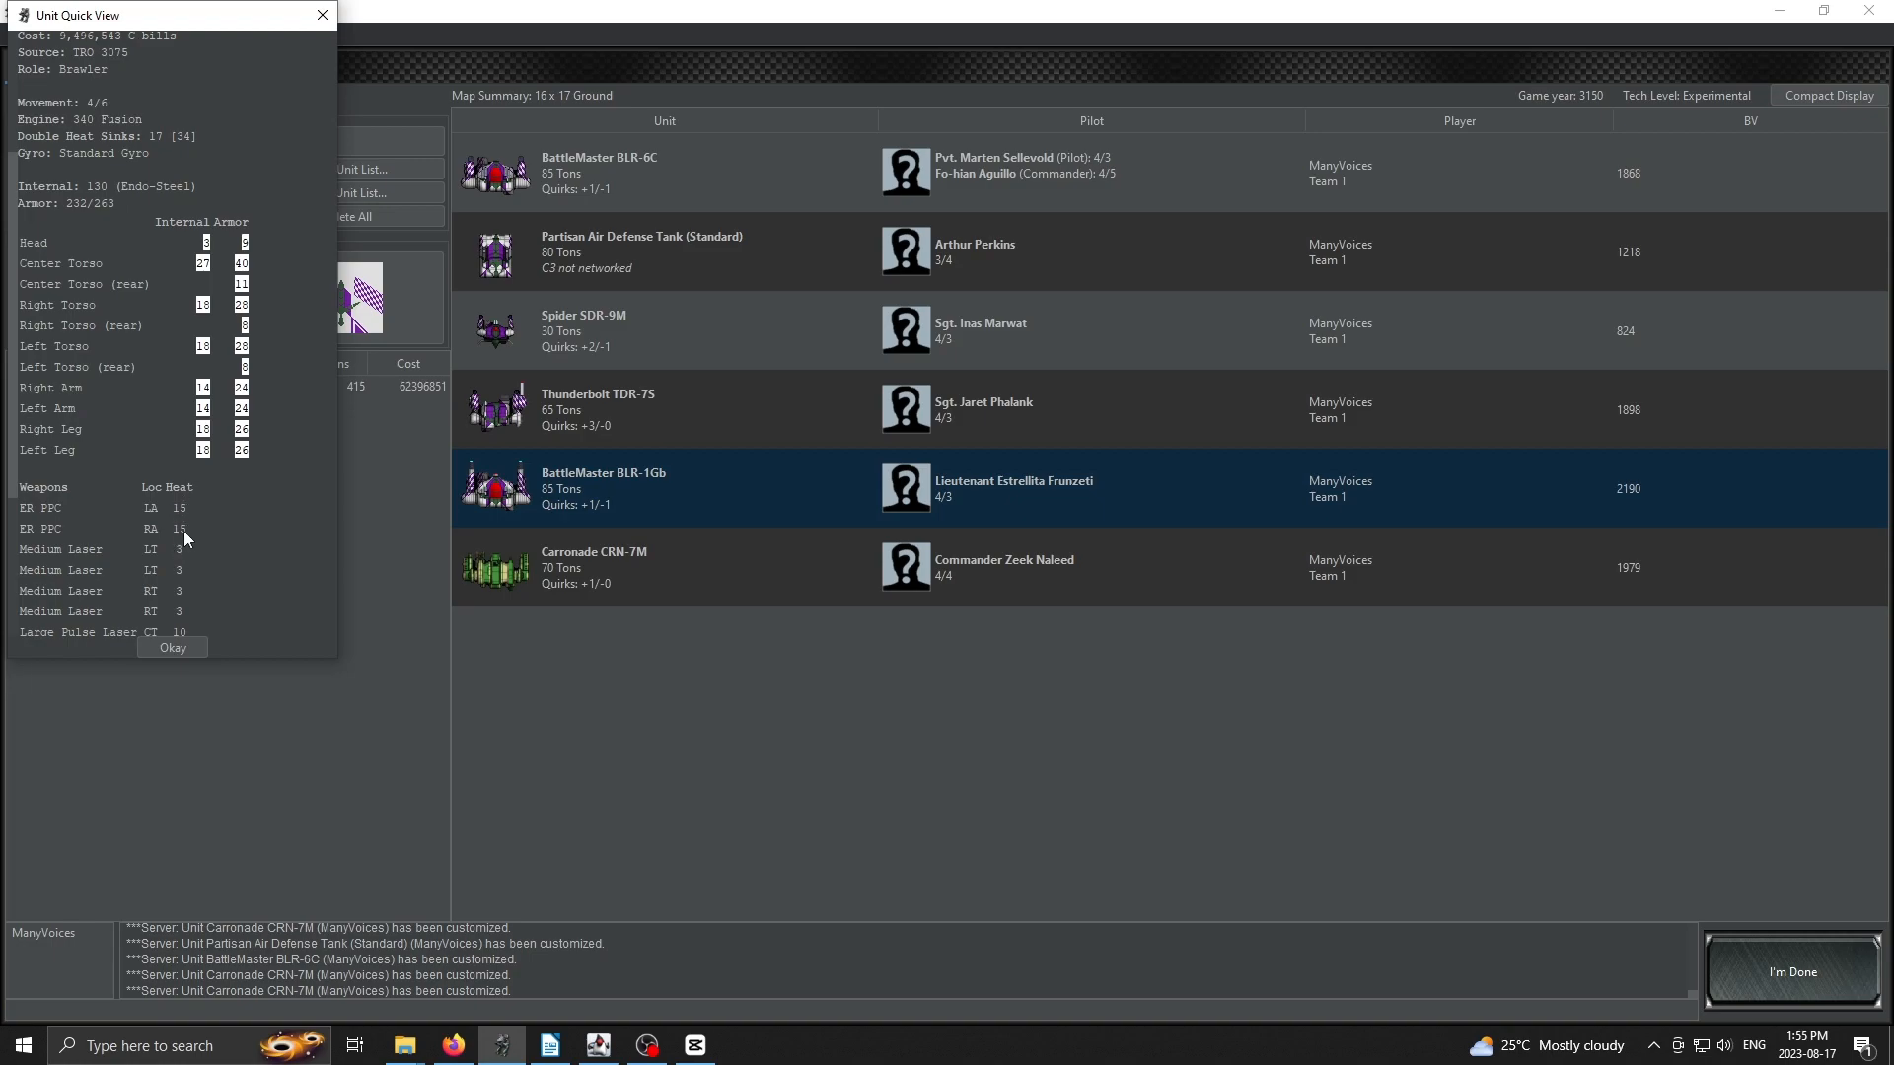
pyautogui.moveTo(175, 612)
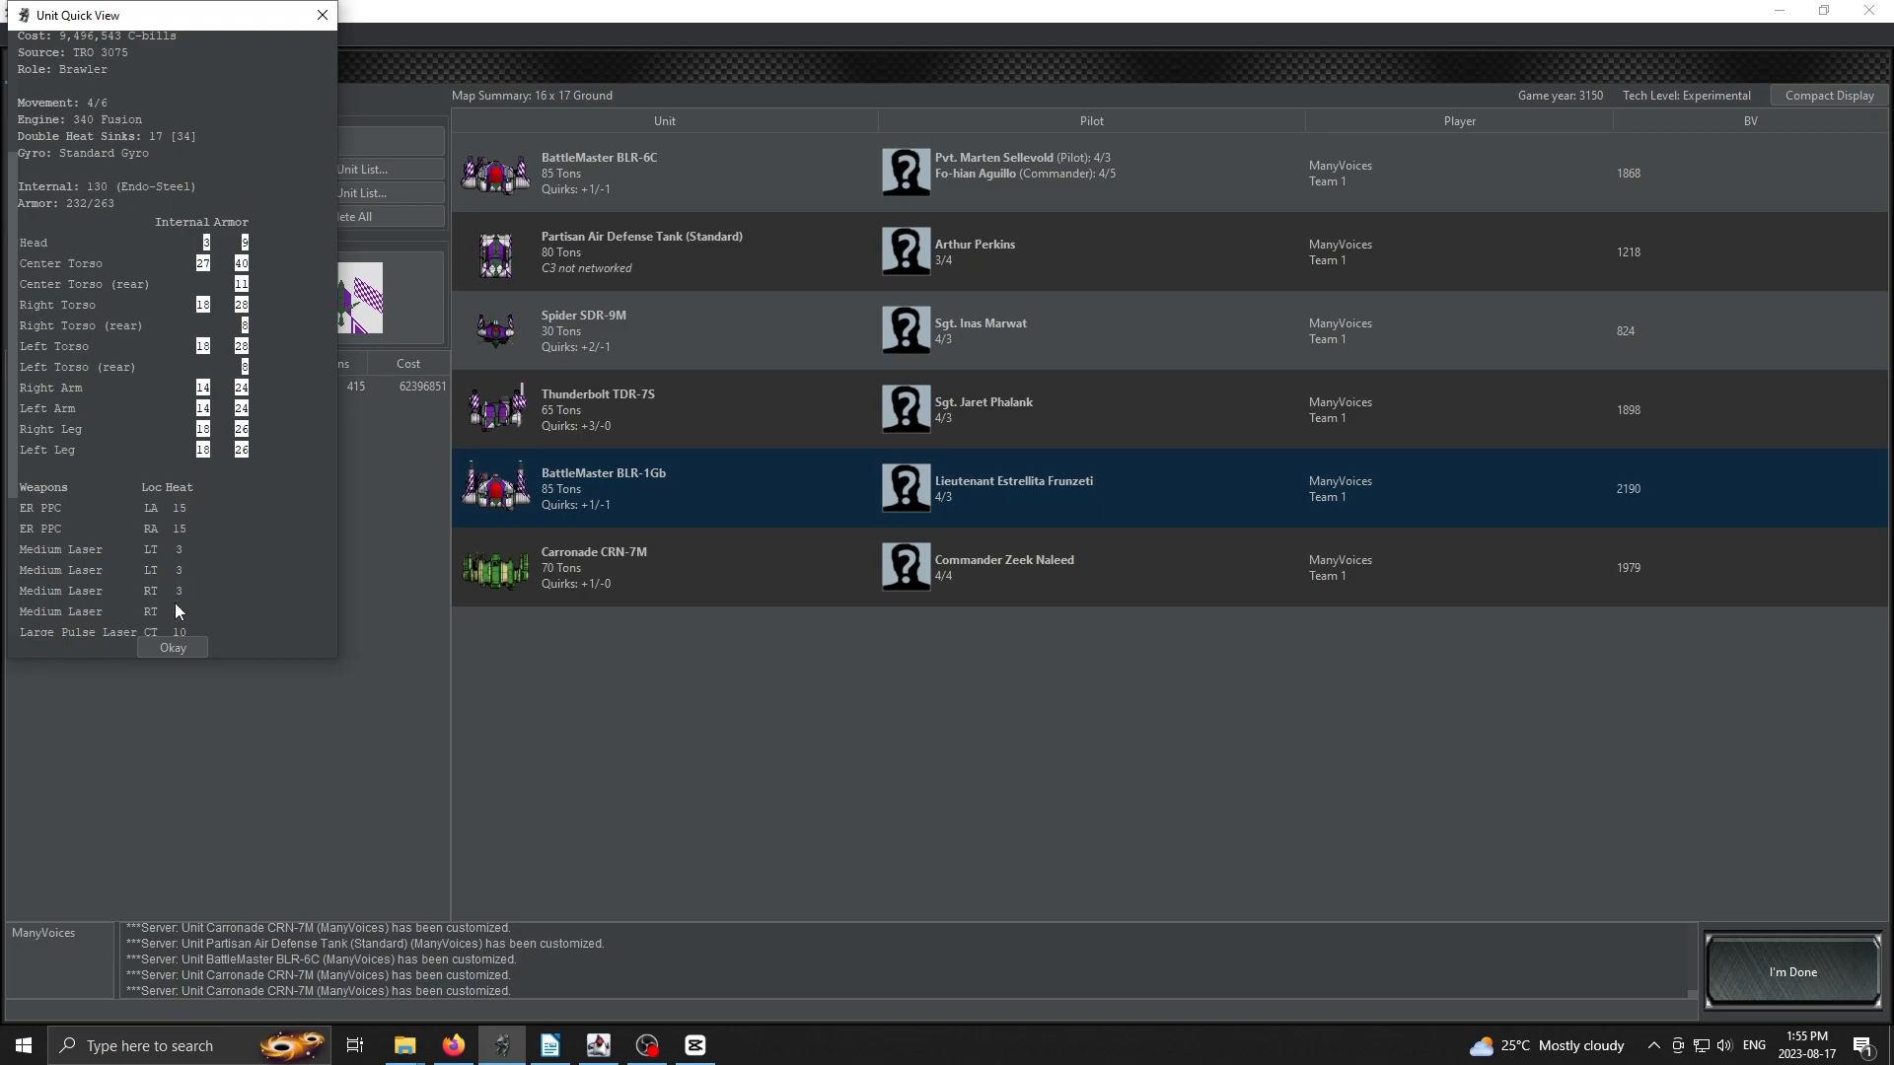
pyautogui.moveTo(187, 636)
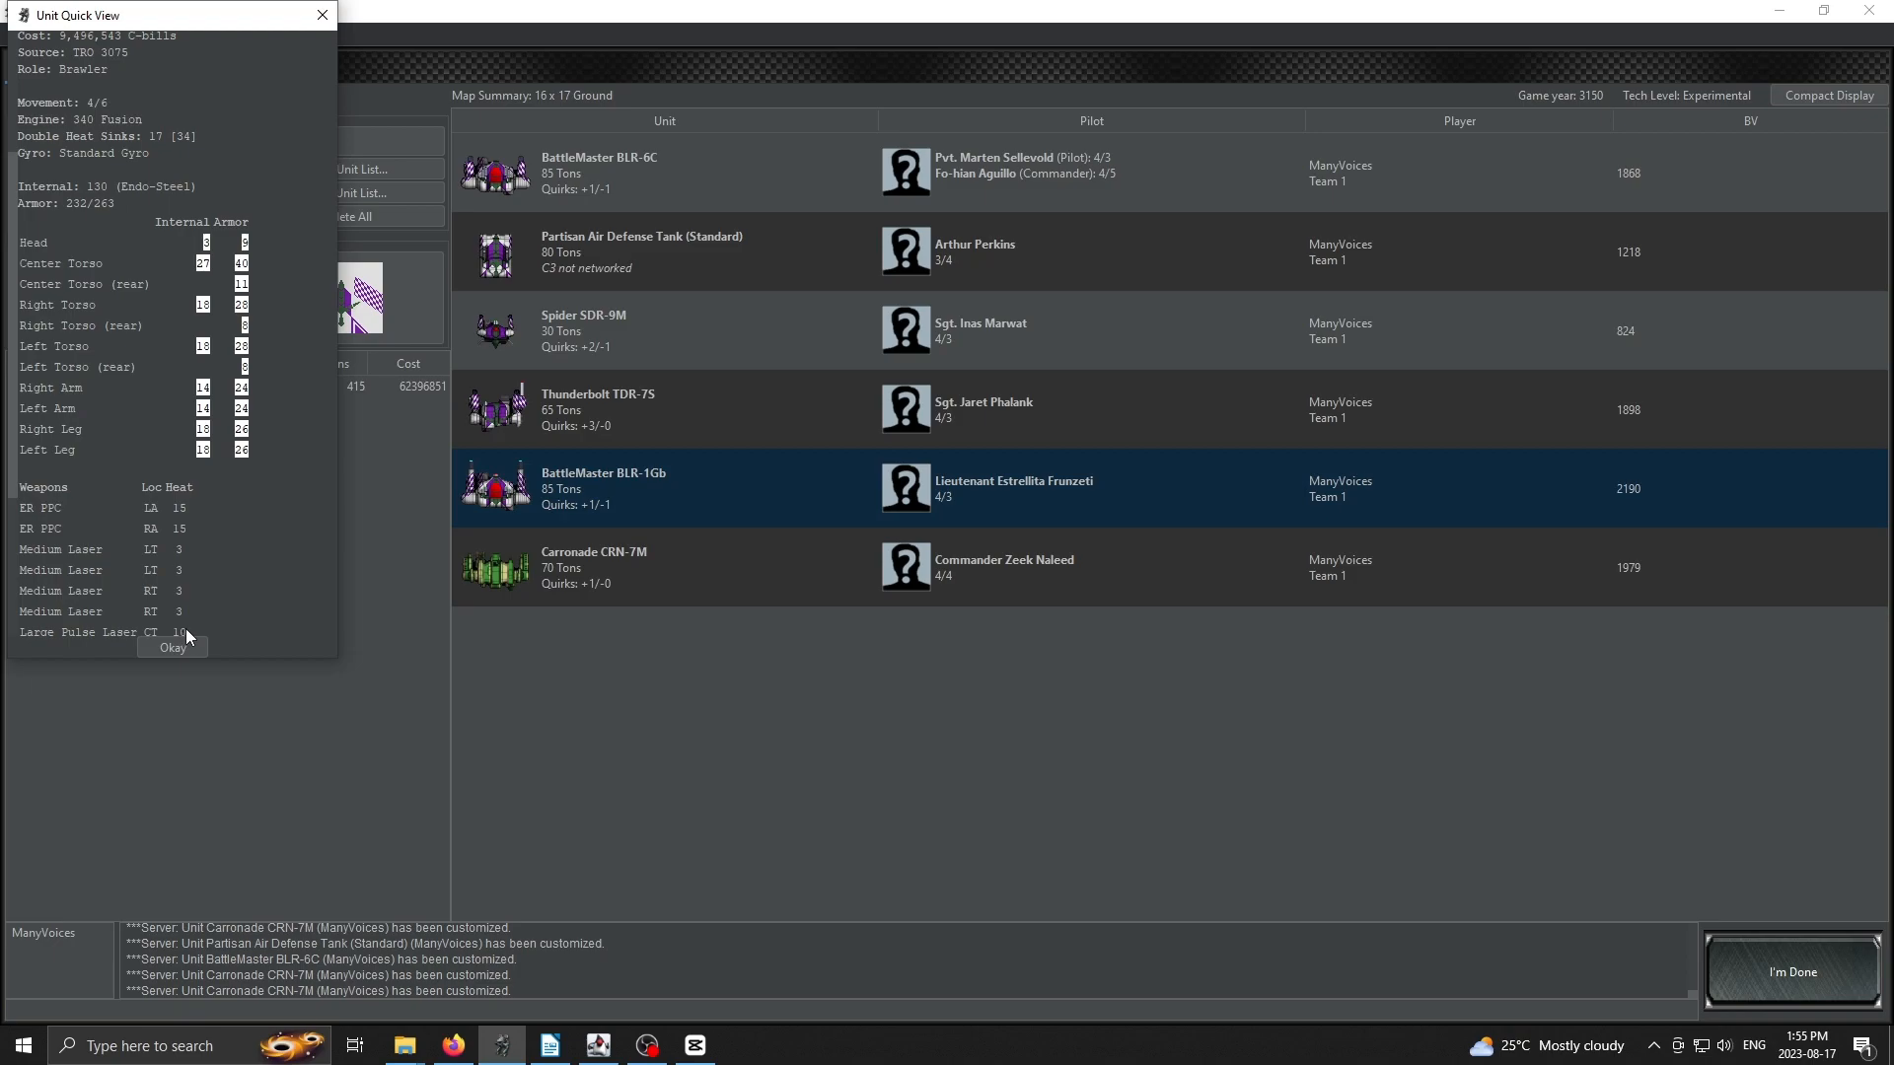
# Read the Thunderbolt TDR-7S's X-Pulse lasers, LRM 15, SRM 2 and ammo, then close it
pyautogui.click(597, 401)
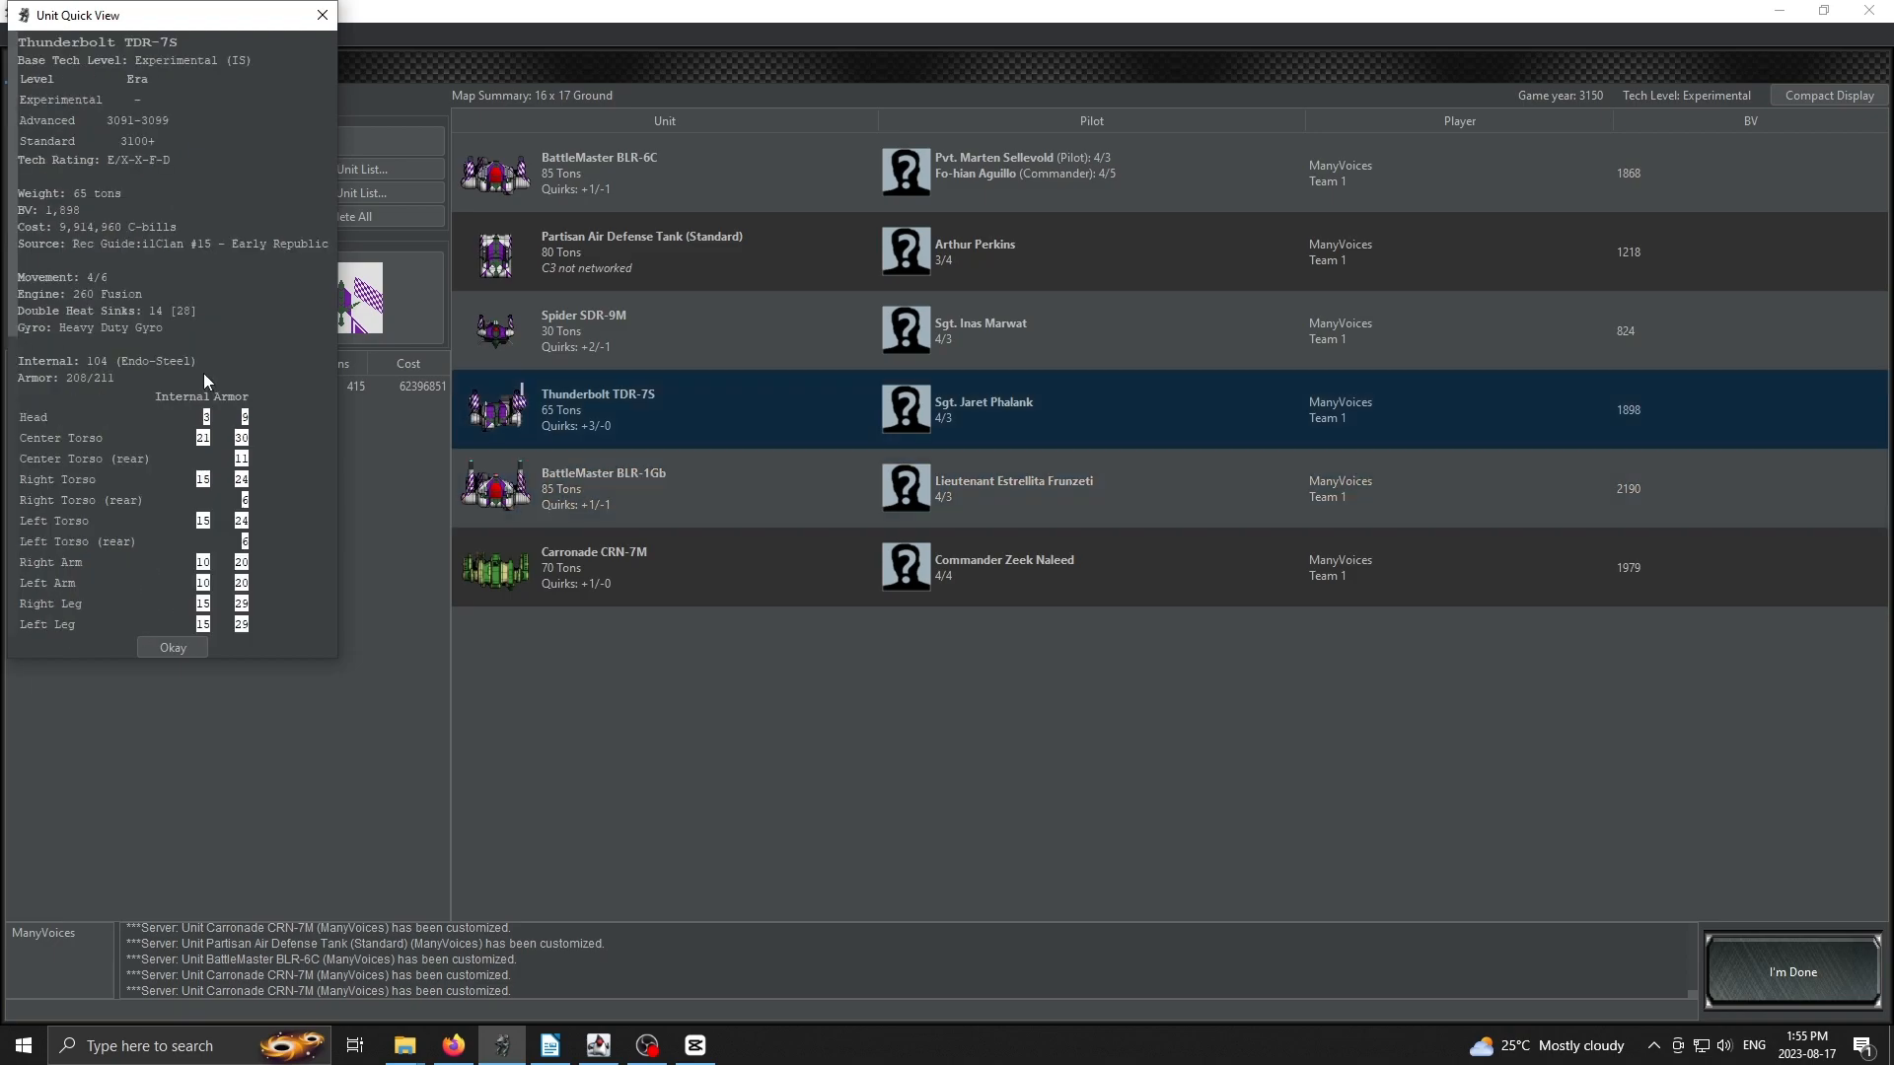
pyautogui.moveTo(689, 314)
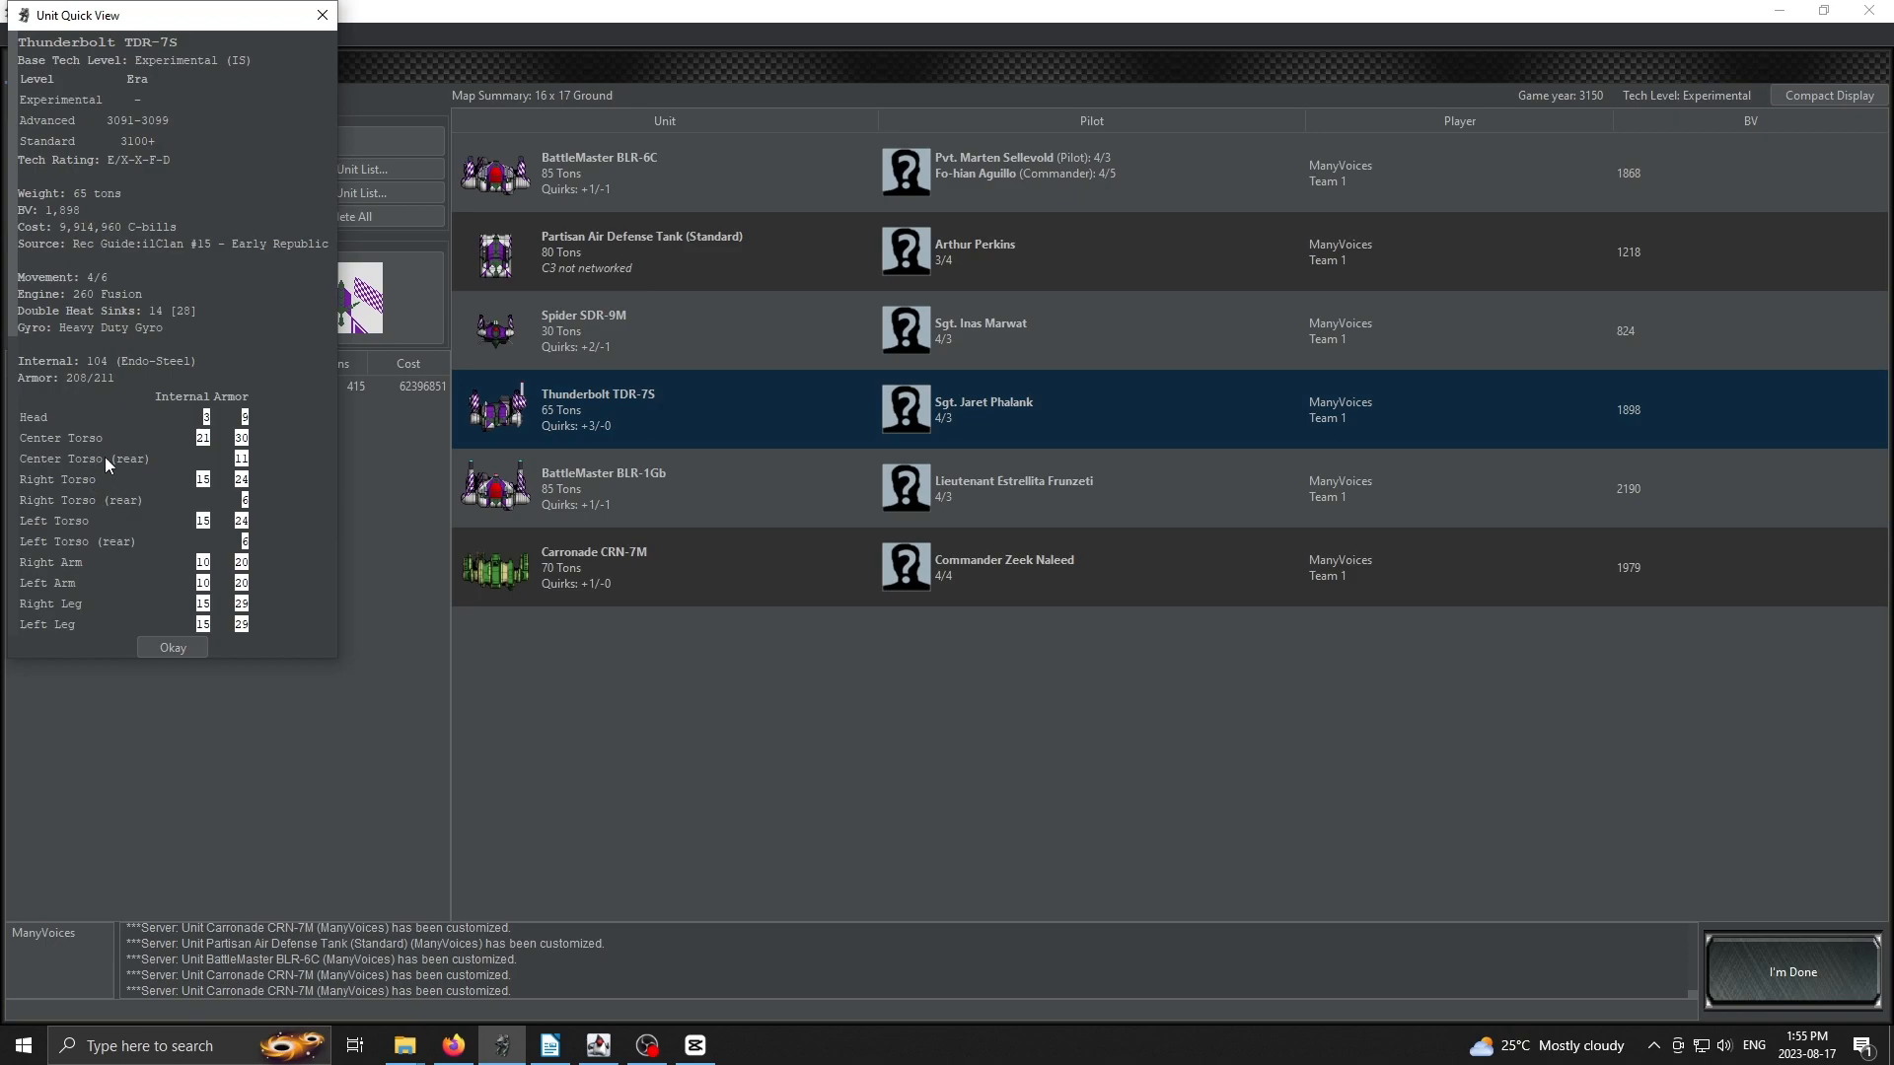
pyautogui.moveTo(142, 421)
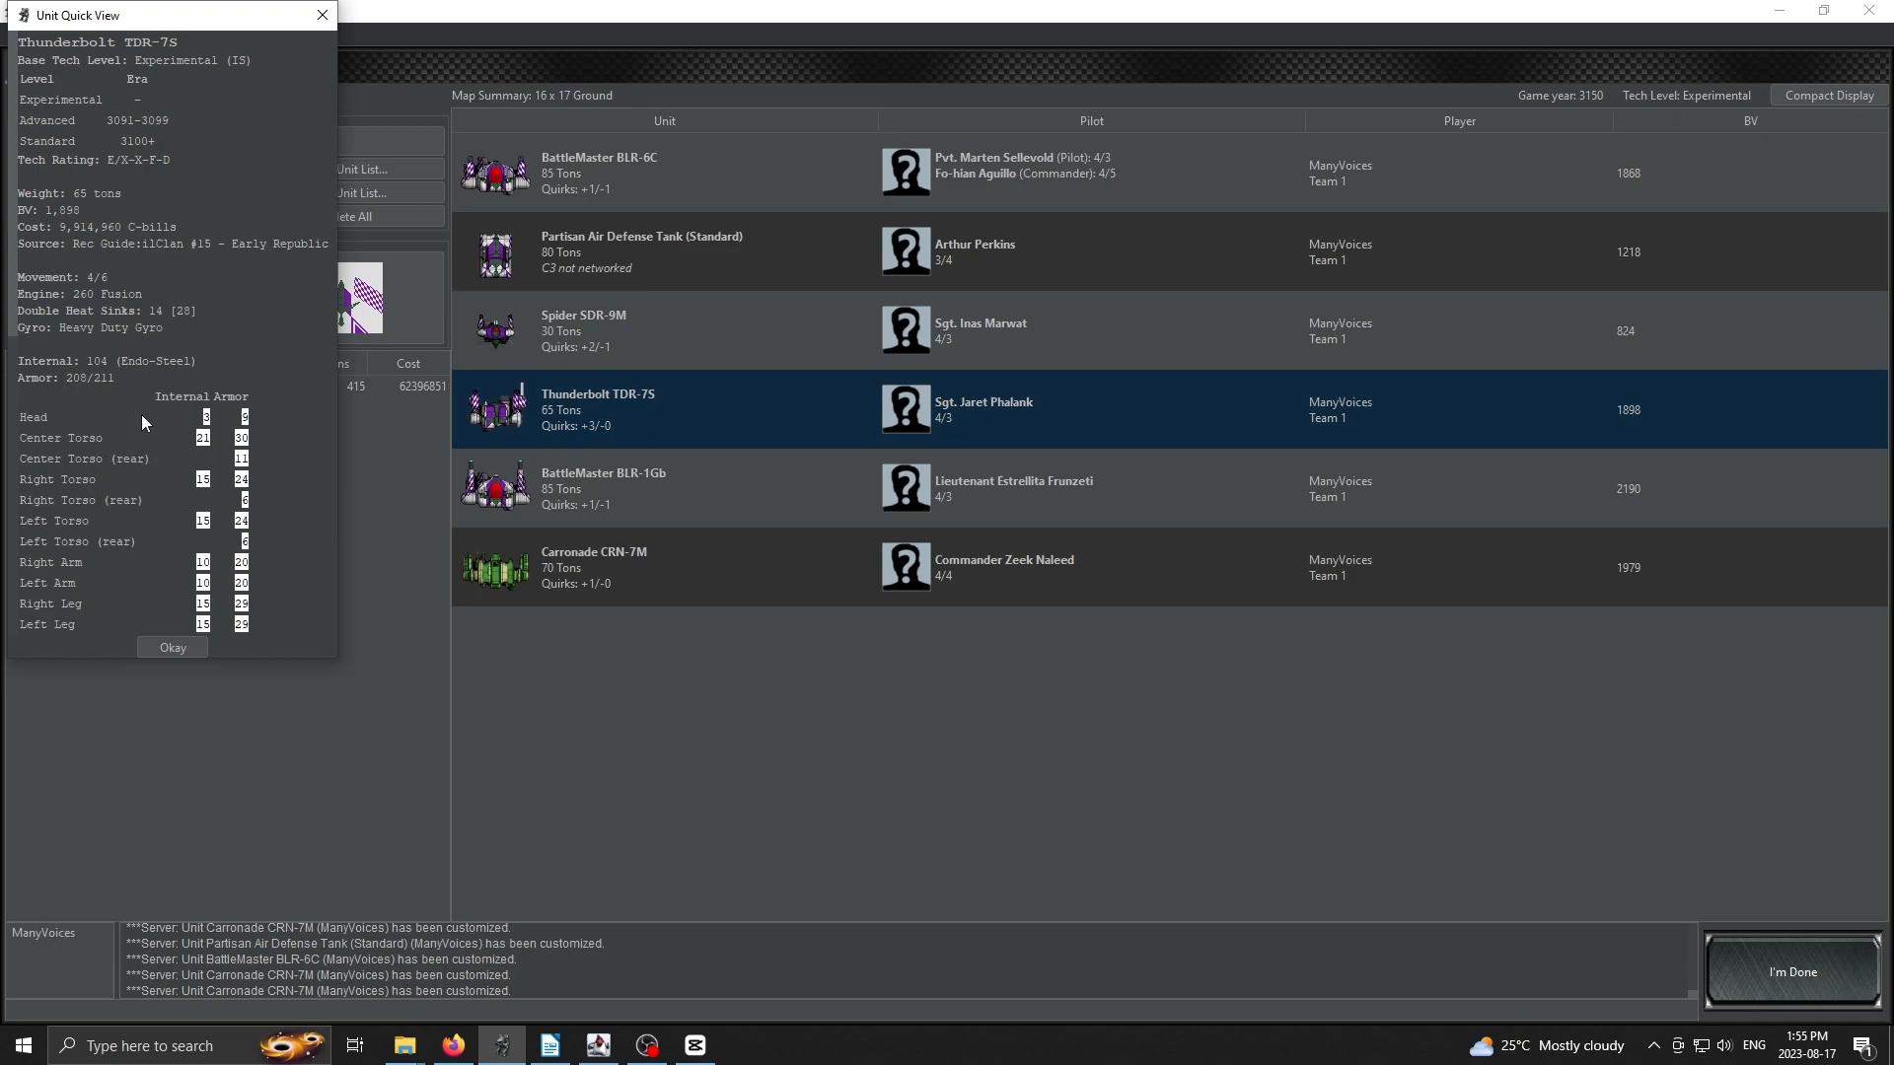
pyautogui.scroll(-3)
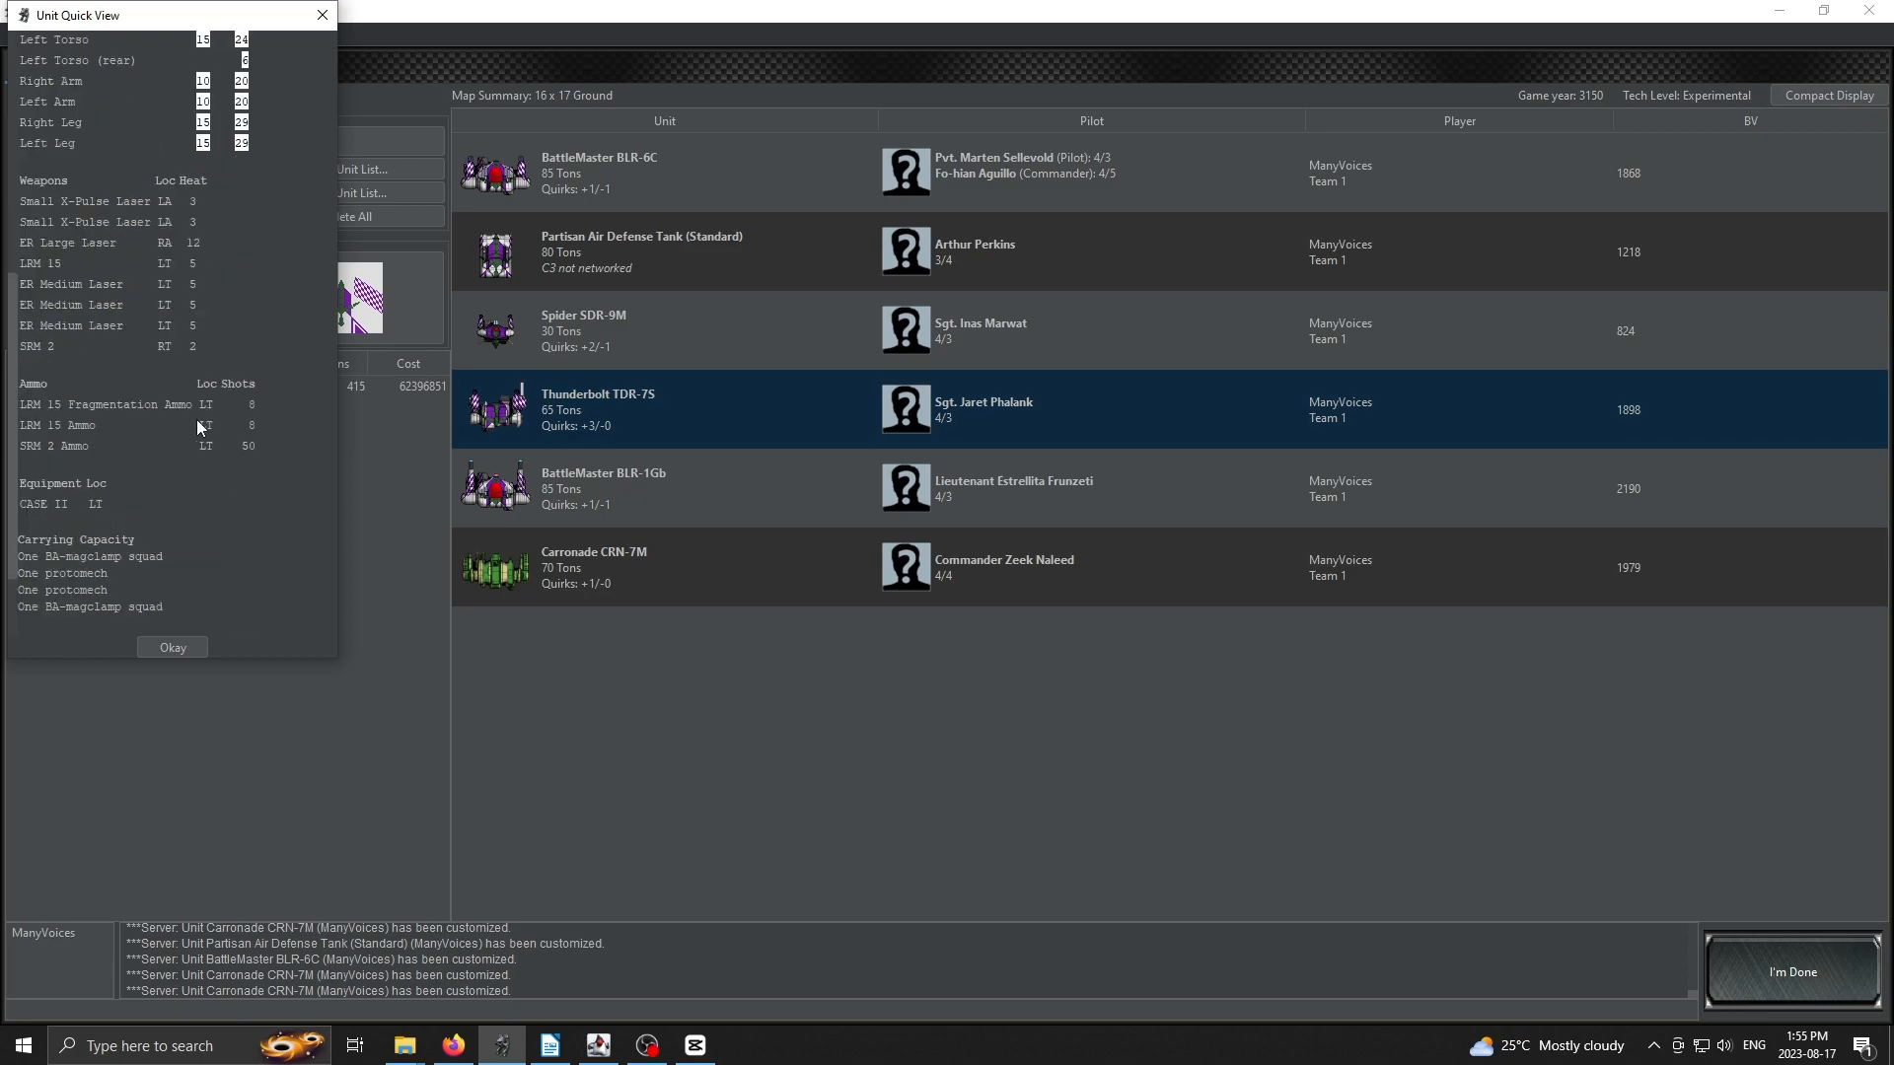
pyautogui.moveTo(118, 434)
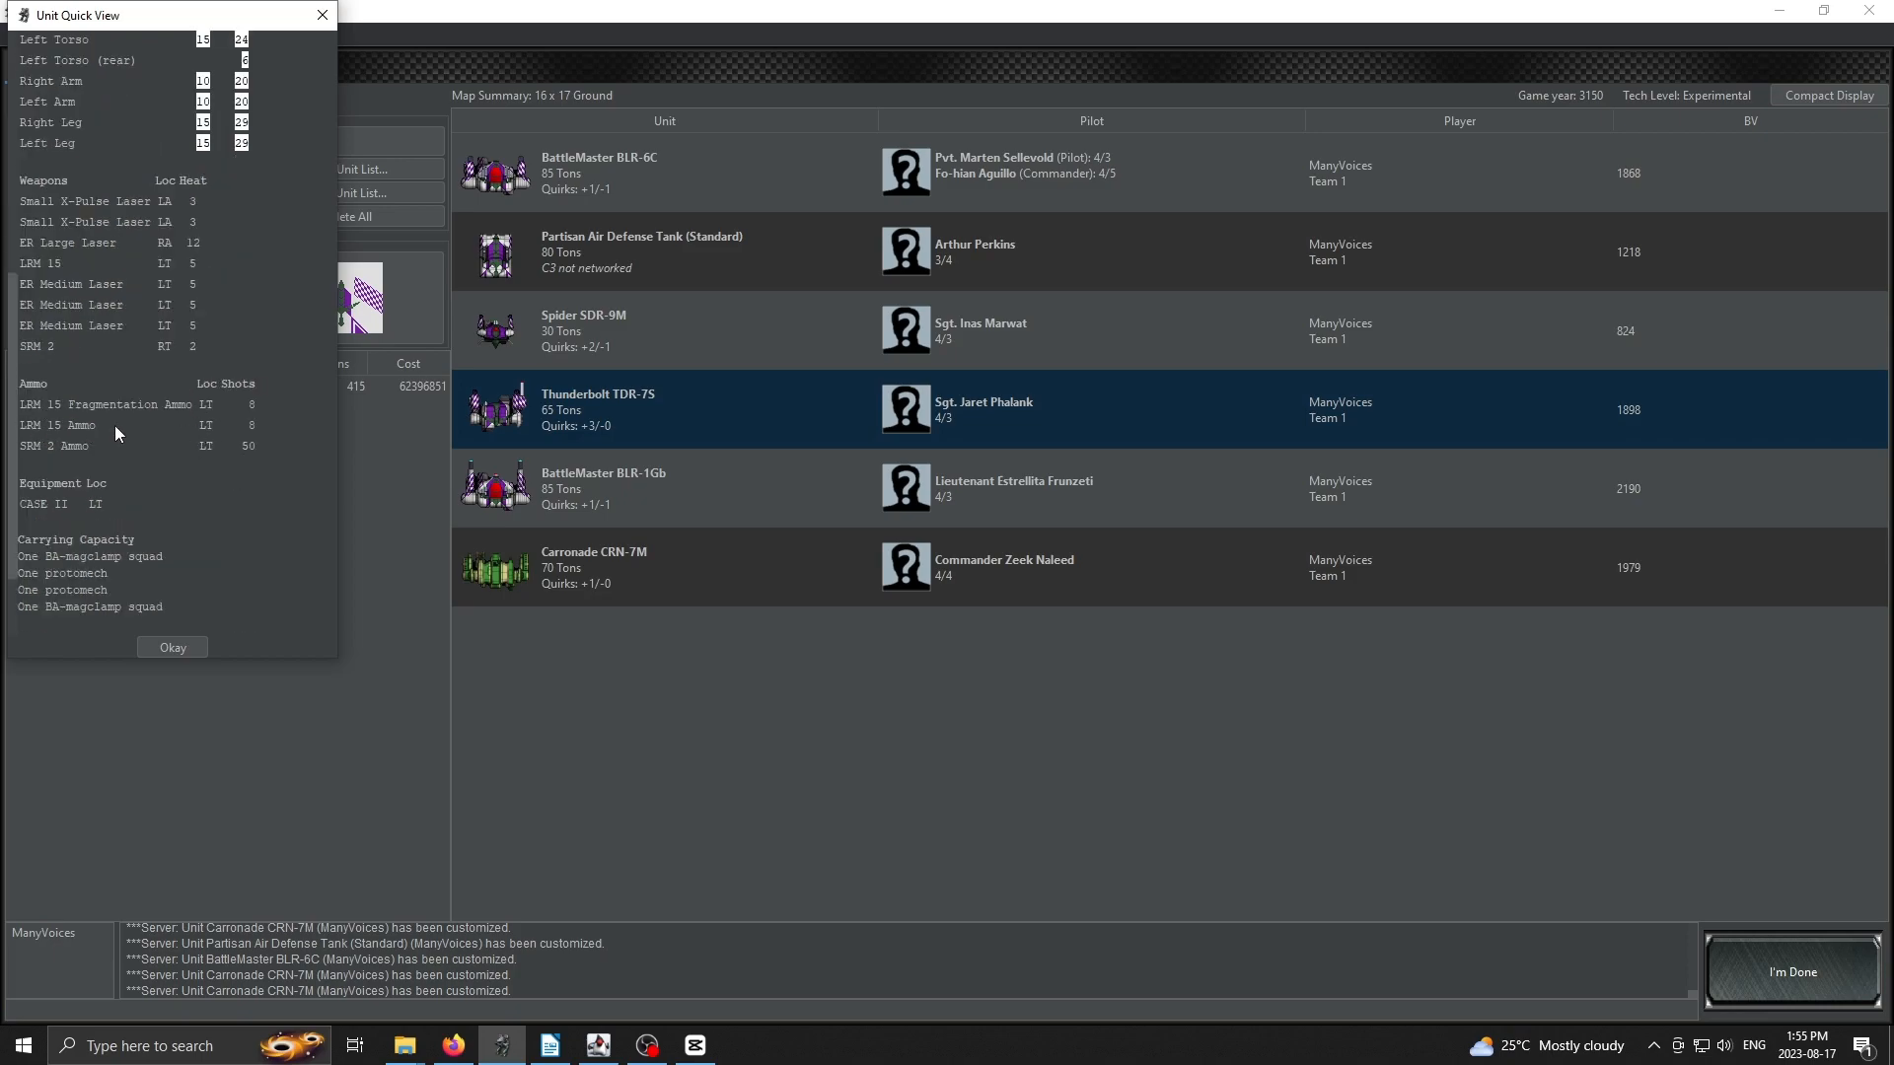
pyautogui.moveTo(257, 429)
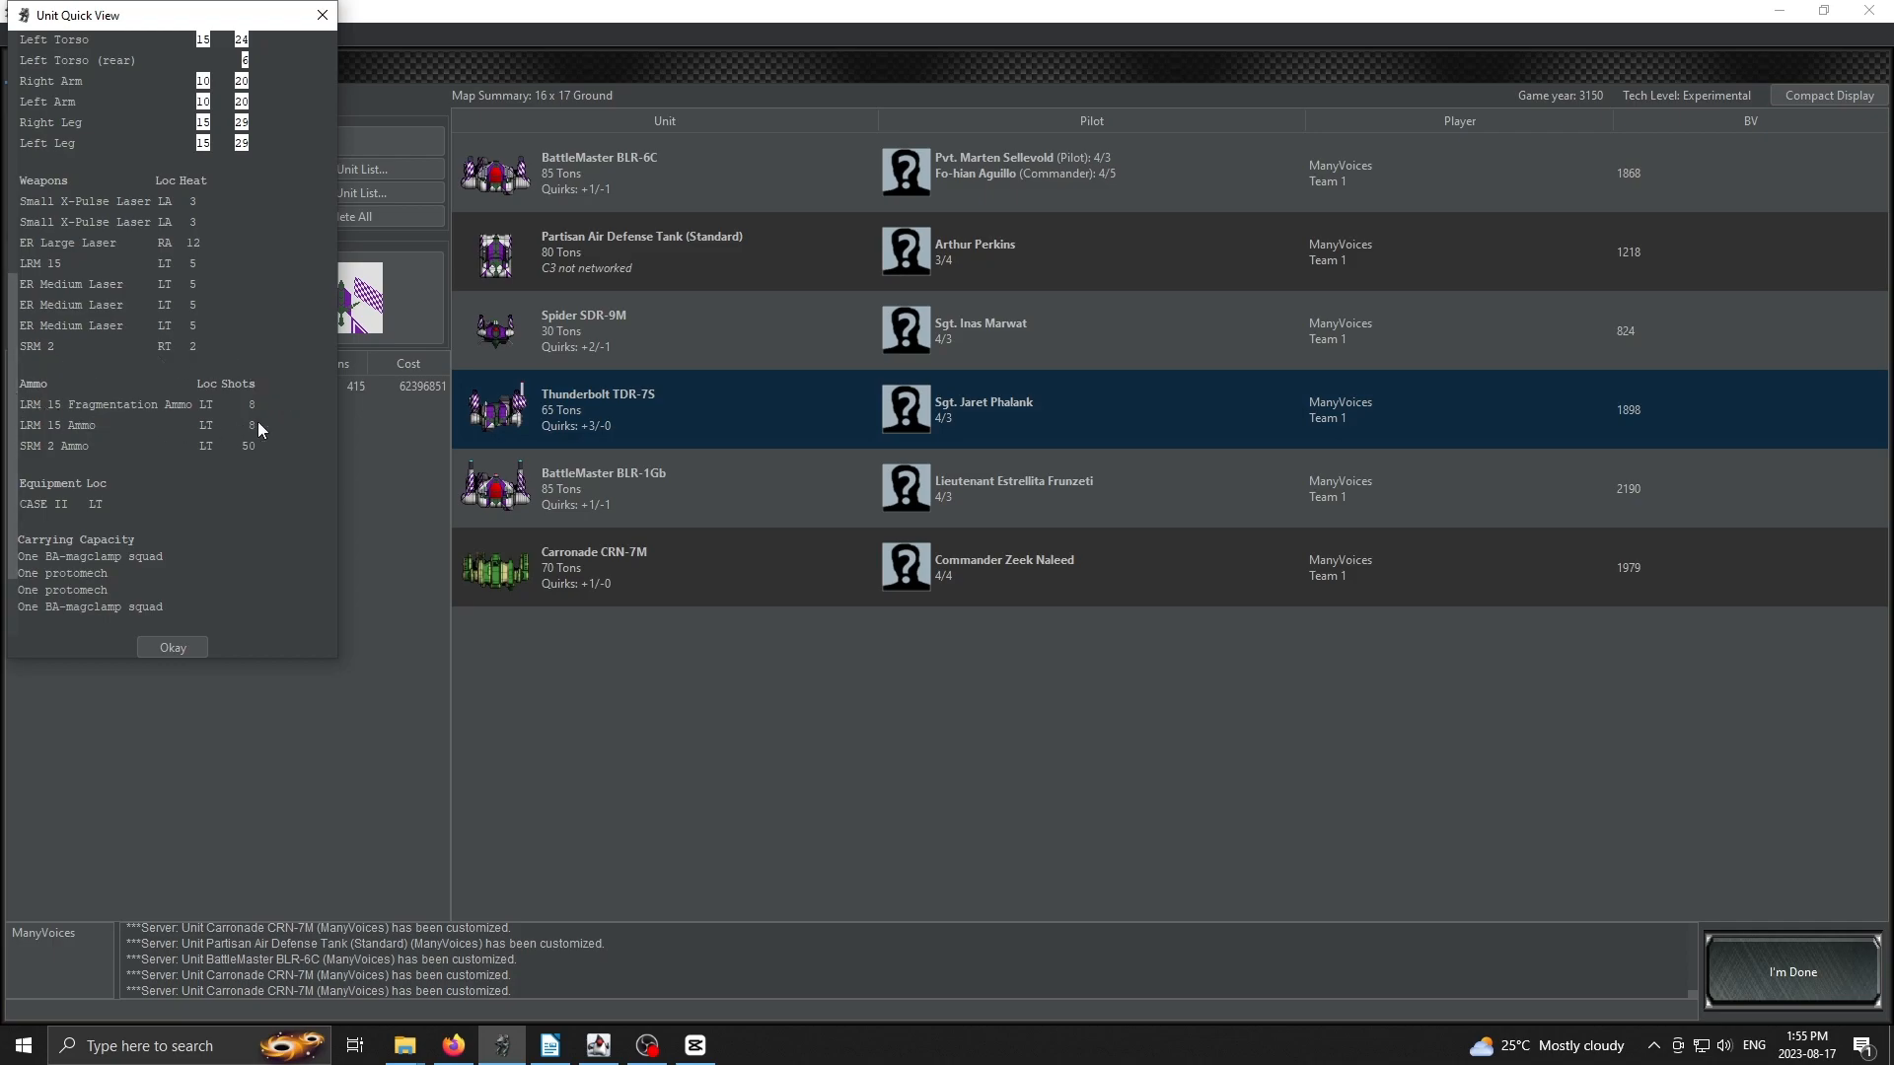
pyautogui.moveTo(45, 372)
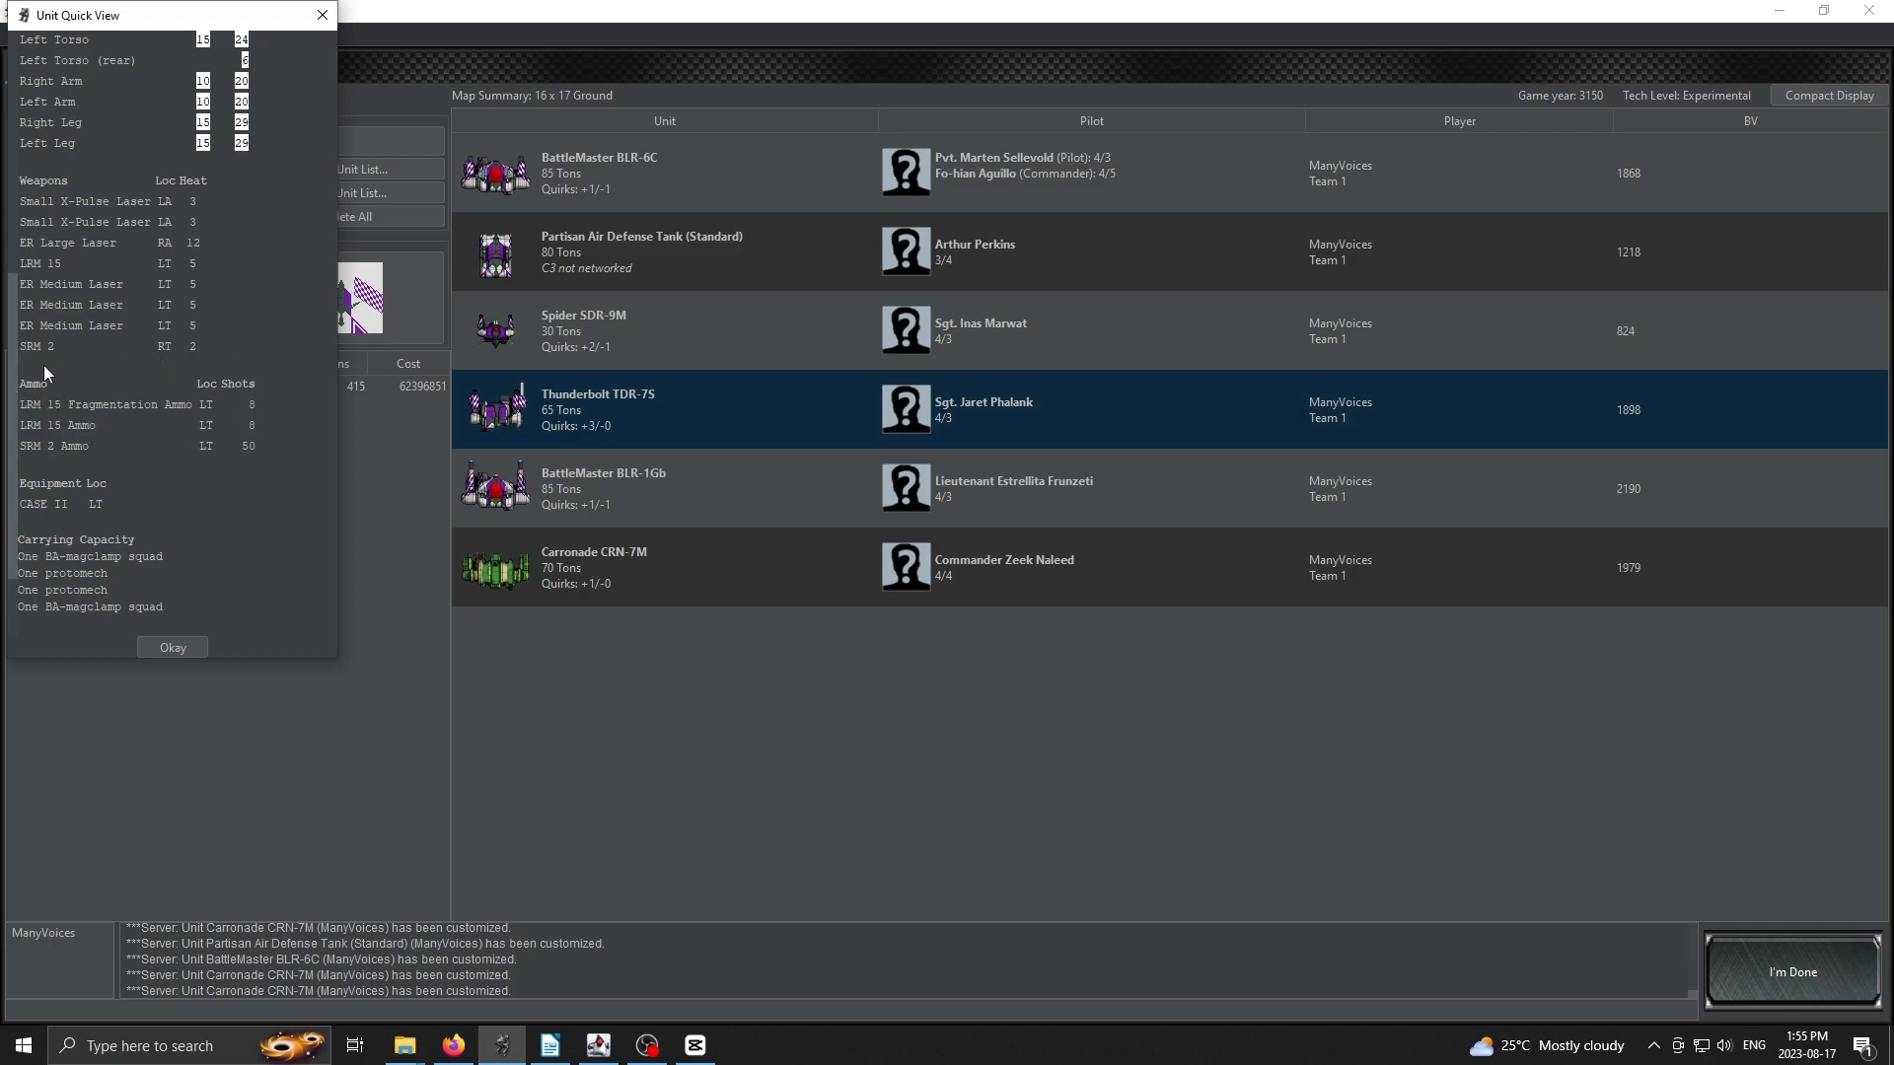
pyautogui.moveTo(169, 461)
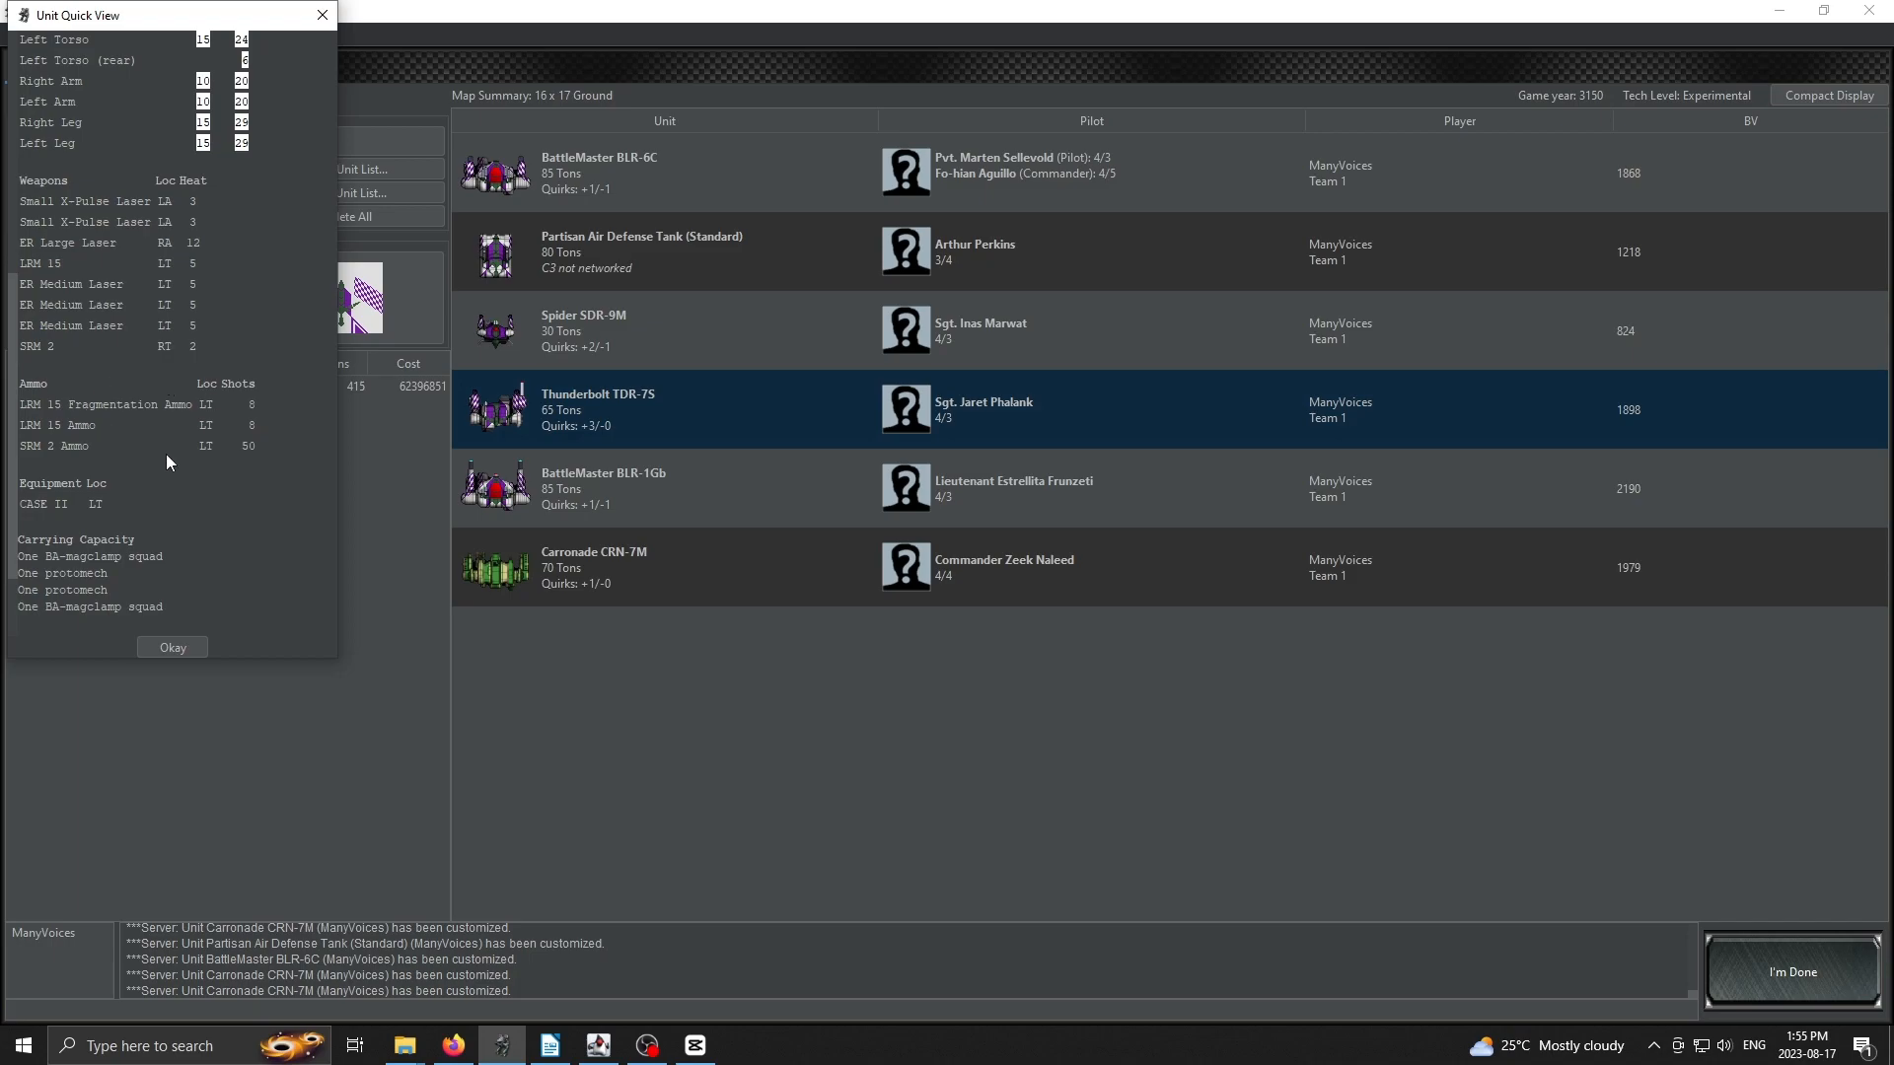
pyautogui.moveTo(161, 432)
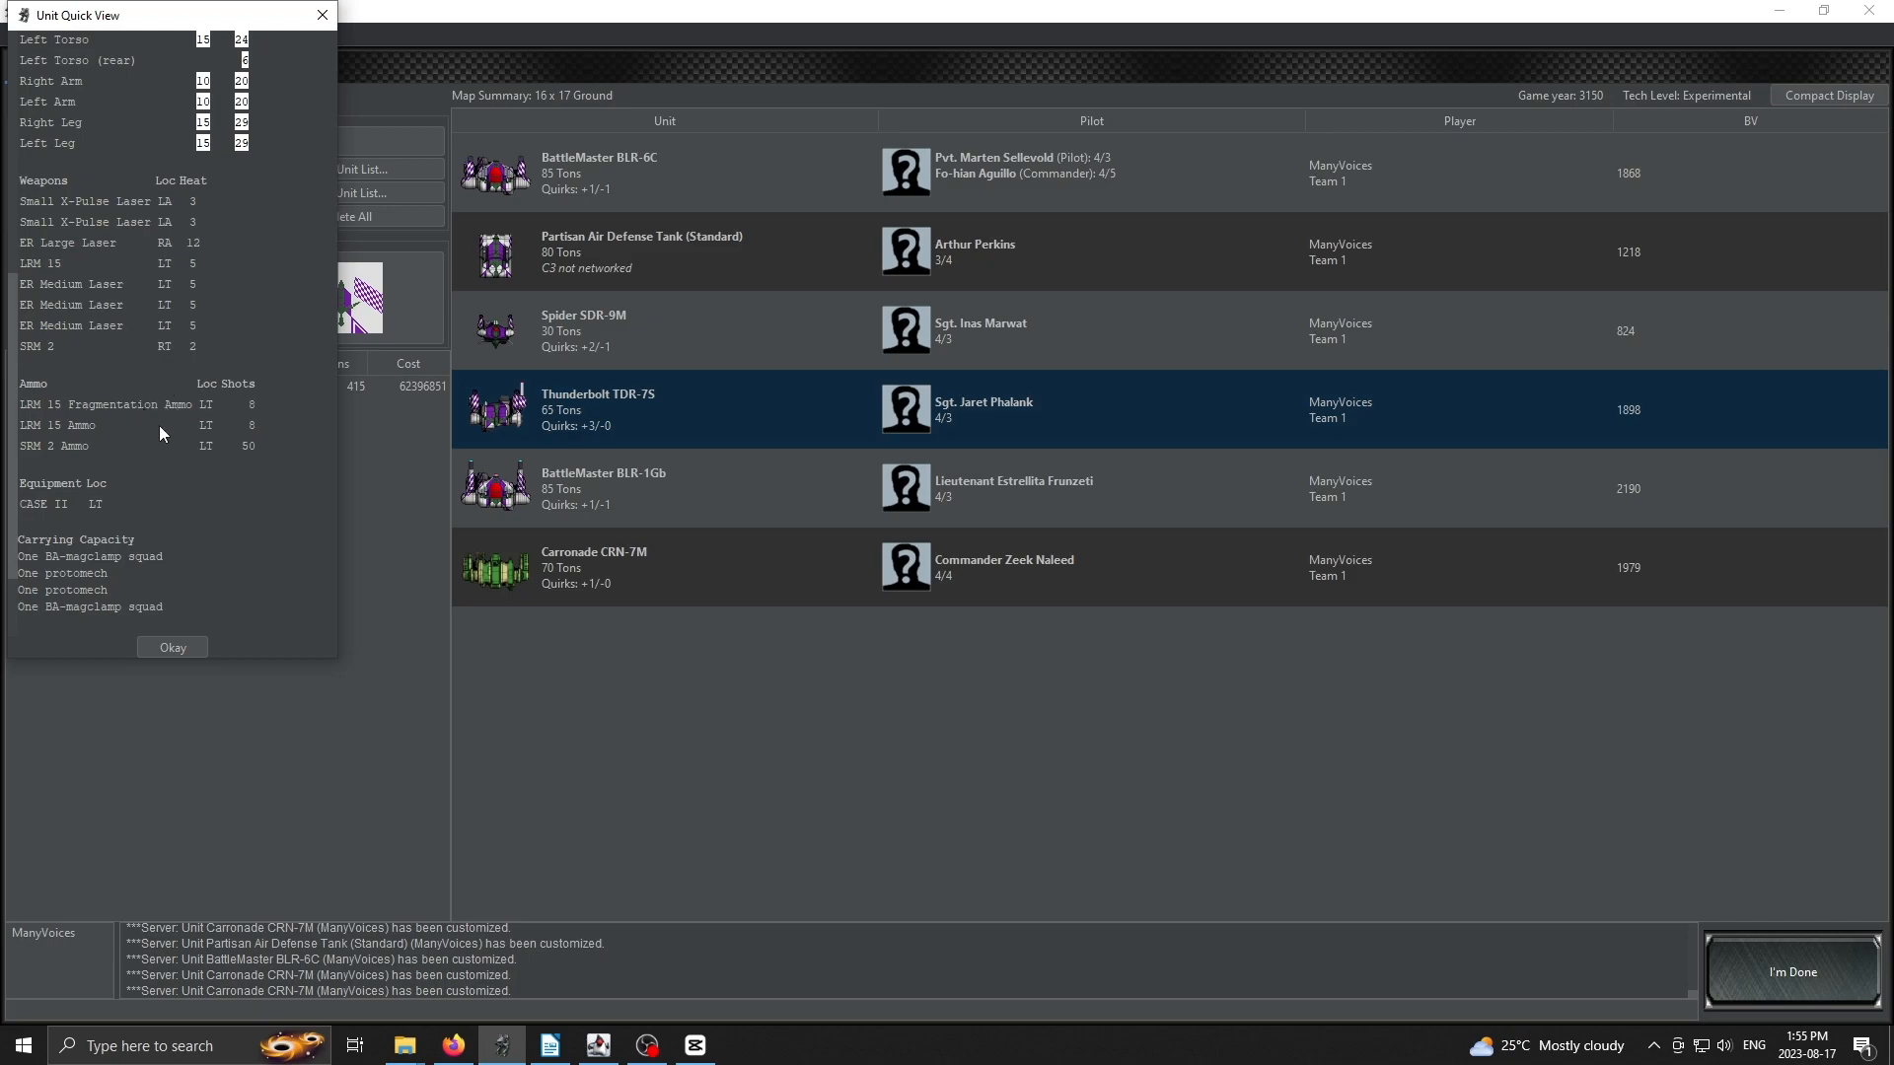
pyautogui.moveTo(115, 390)
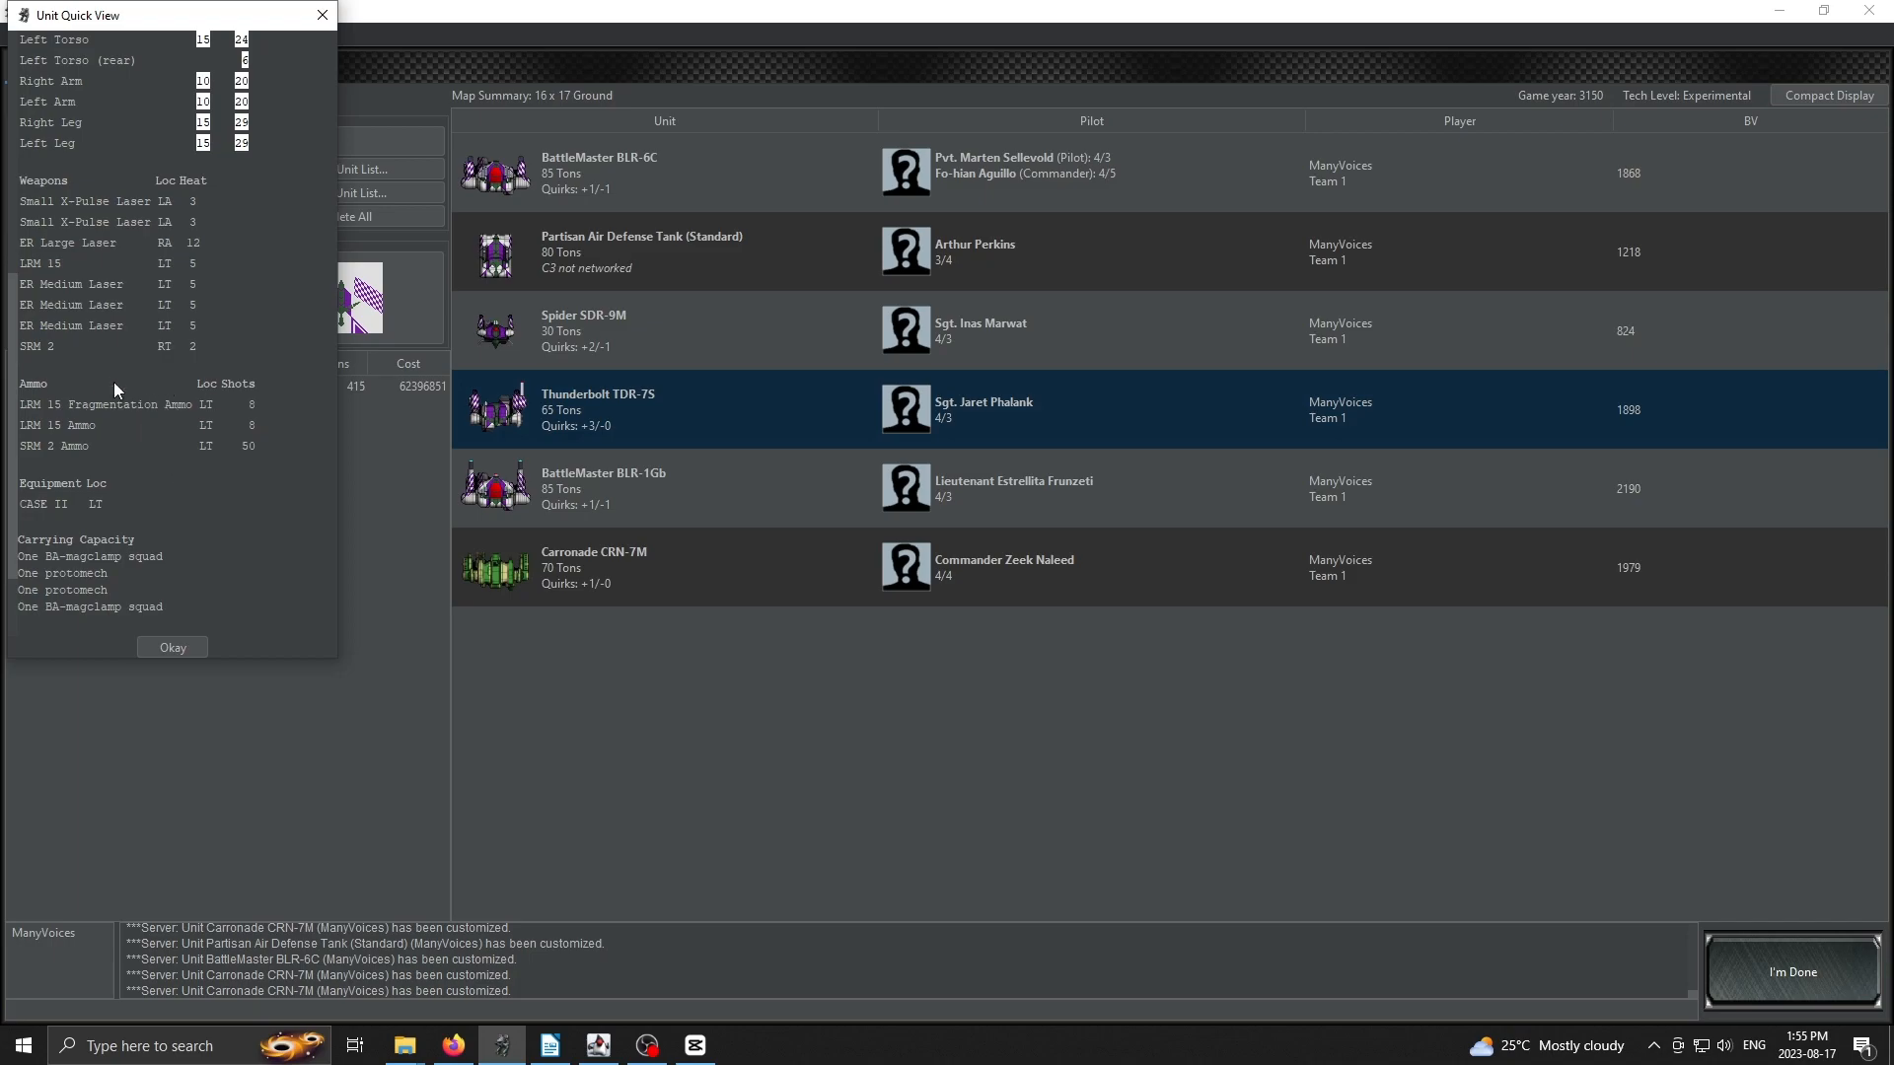
pyautogui.moveTo(182, 302)
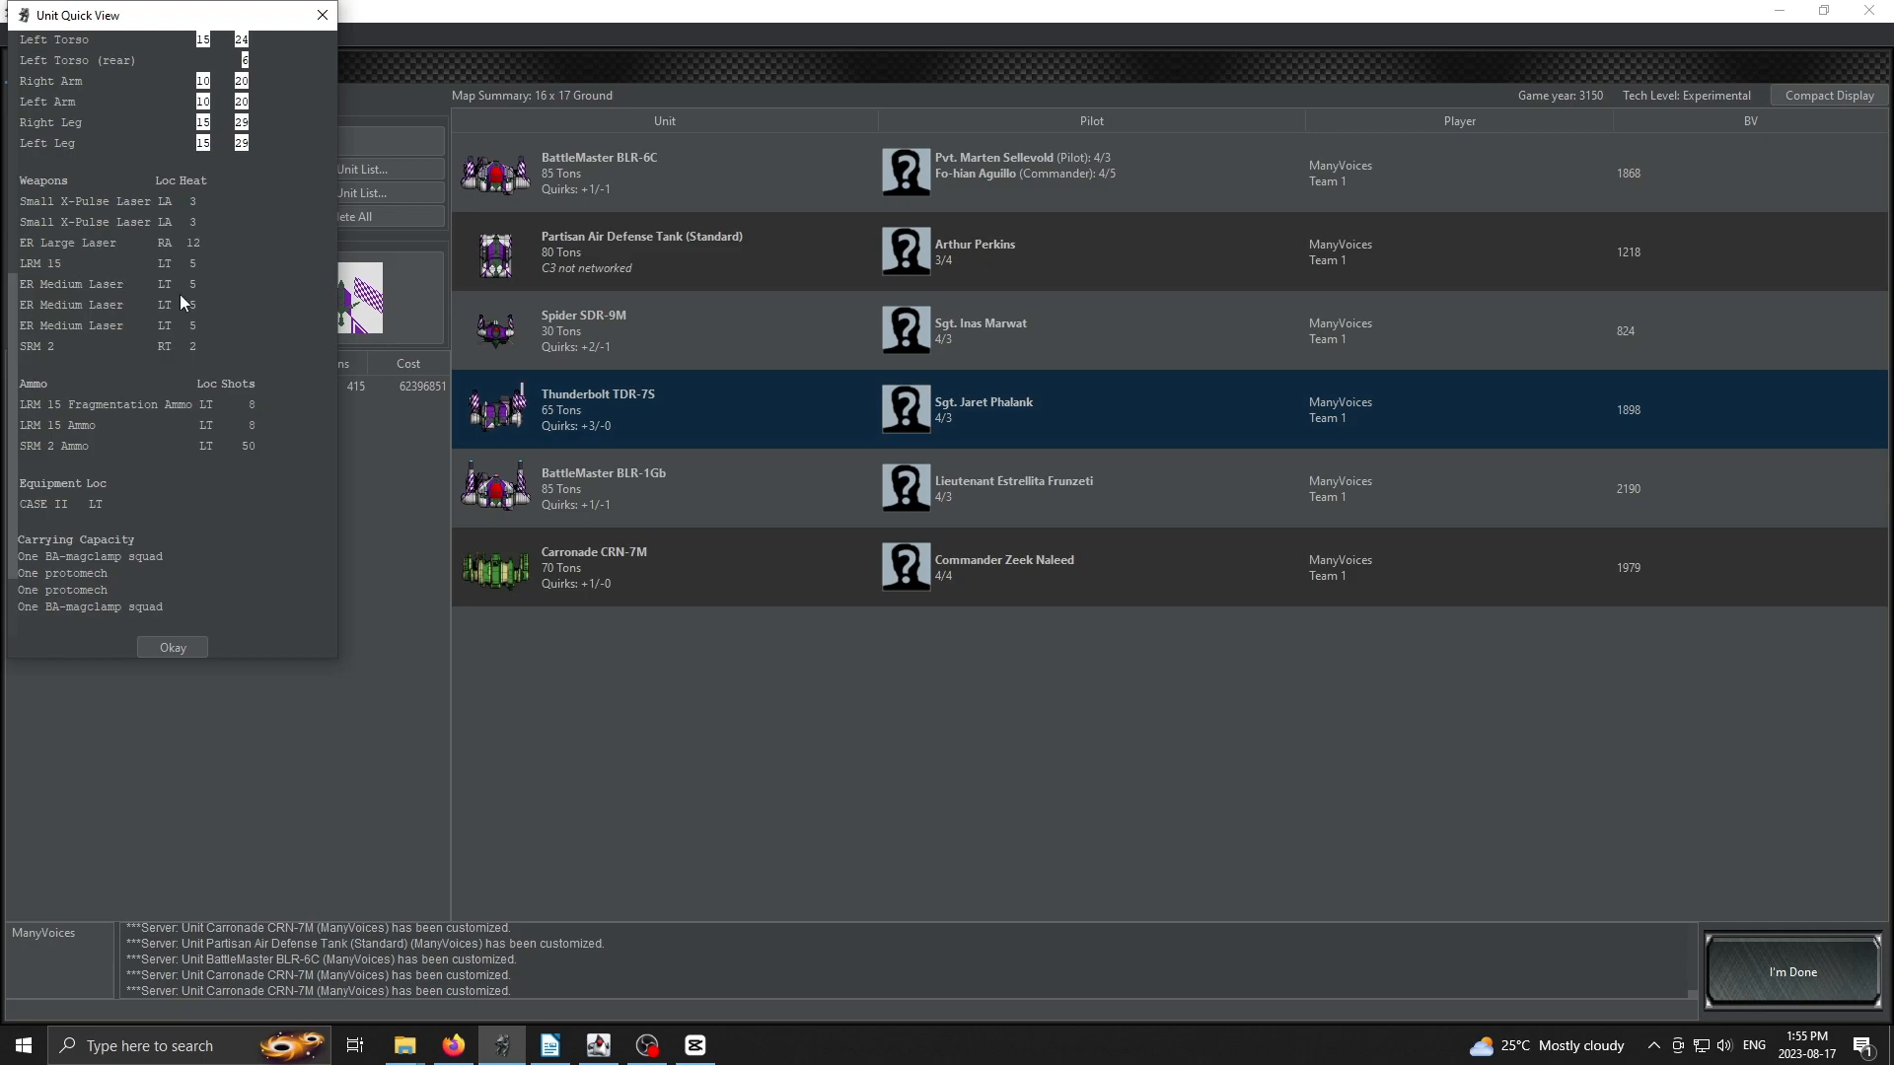
pyautogui.moveTo(110, 355)
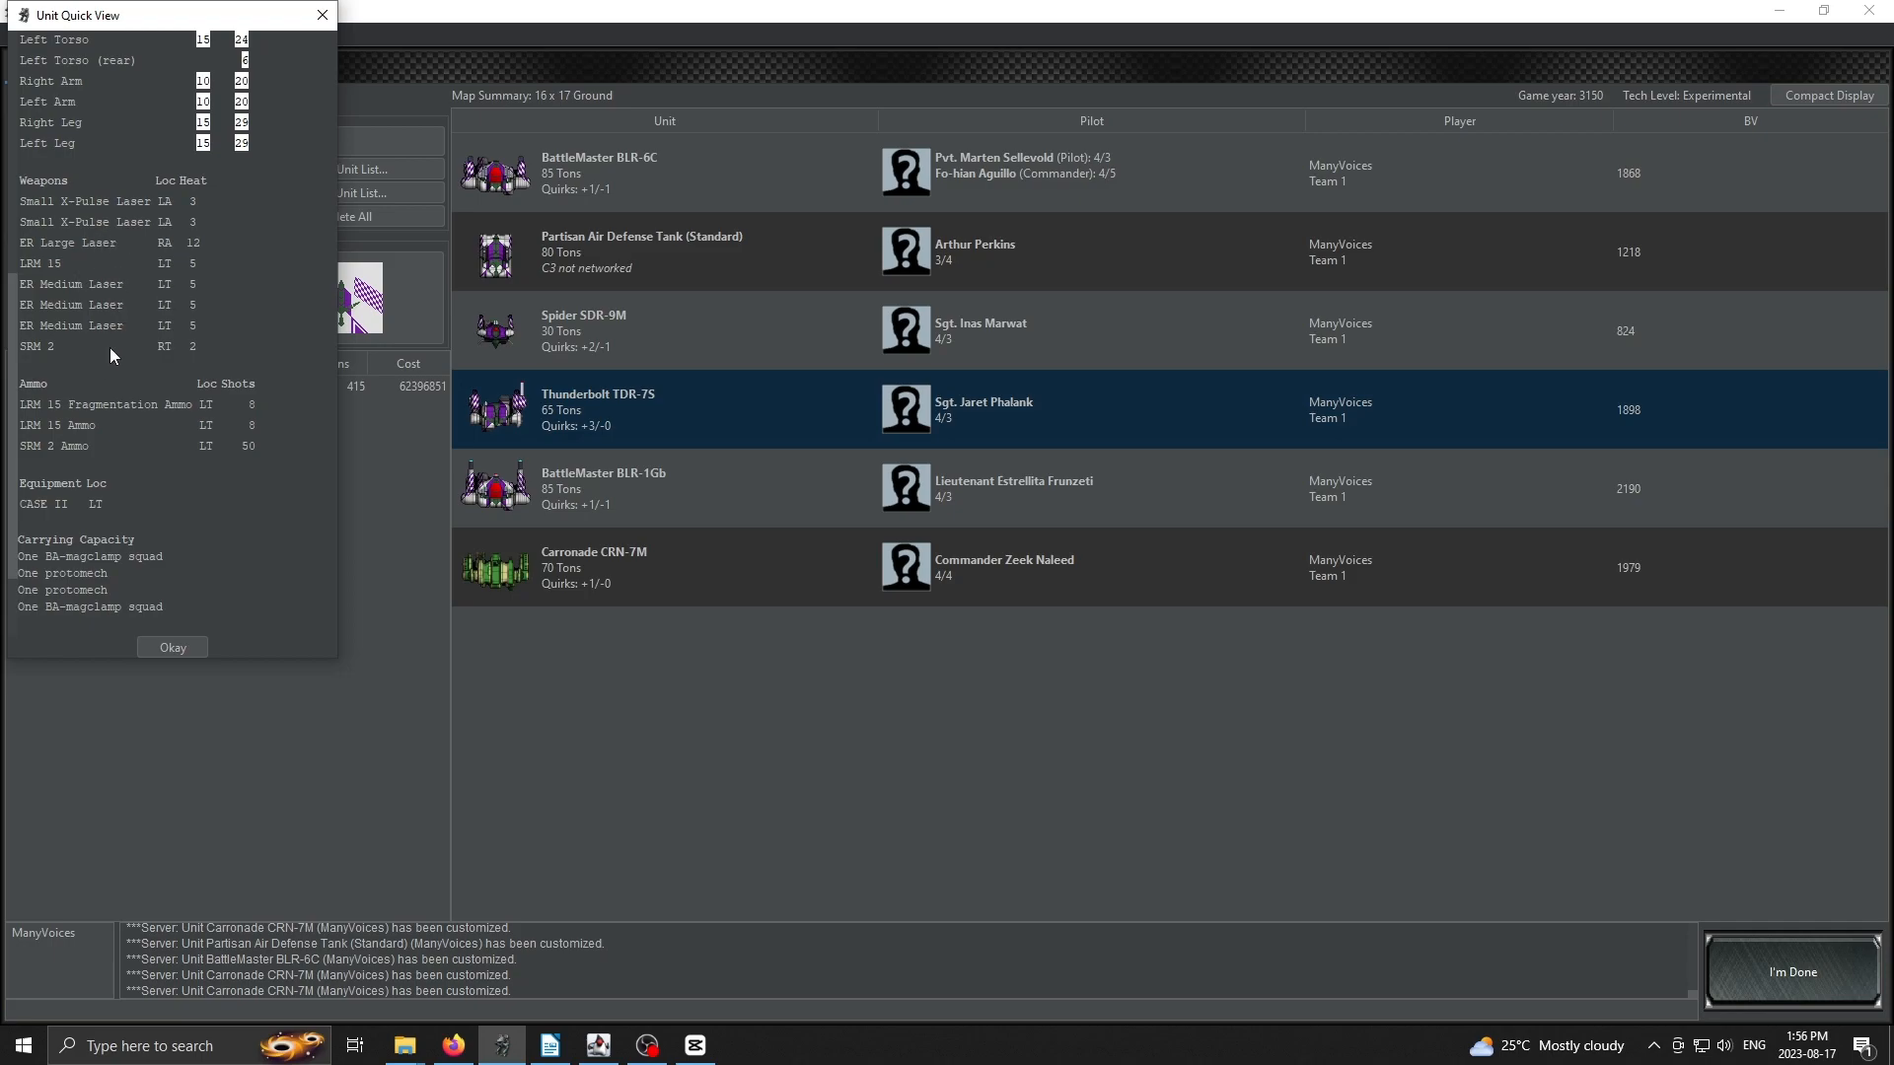
pyautogui.moveTo(195, 467)
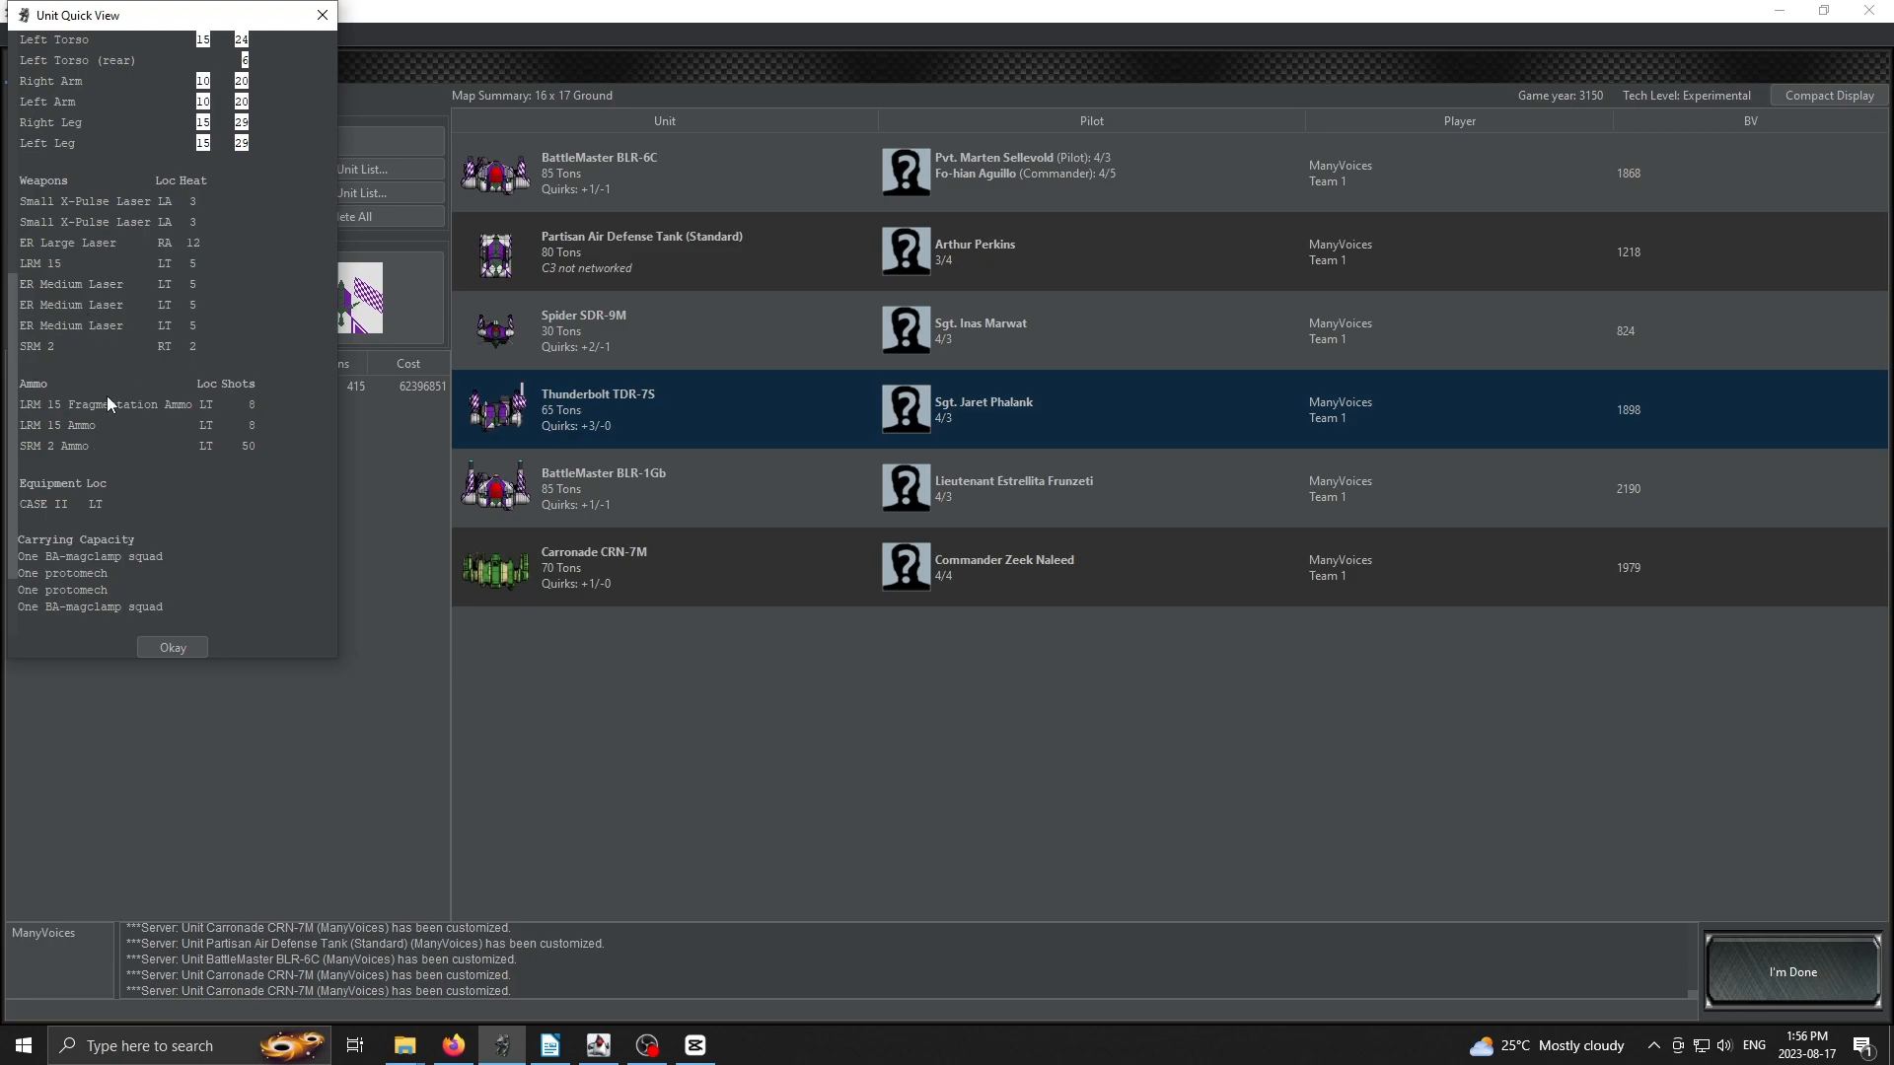
pyautogui.moveTo(114, 265)
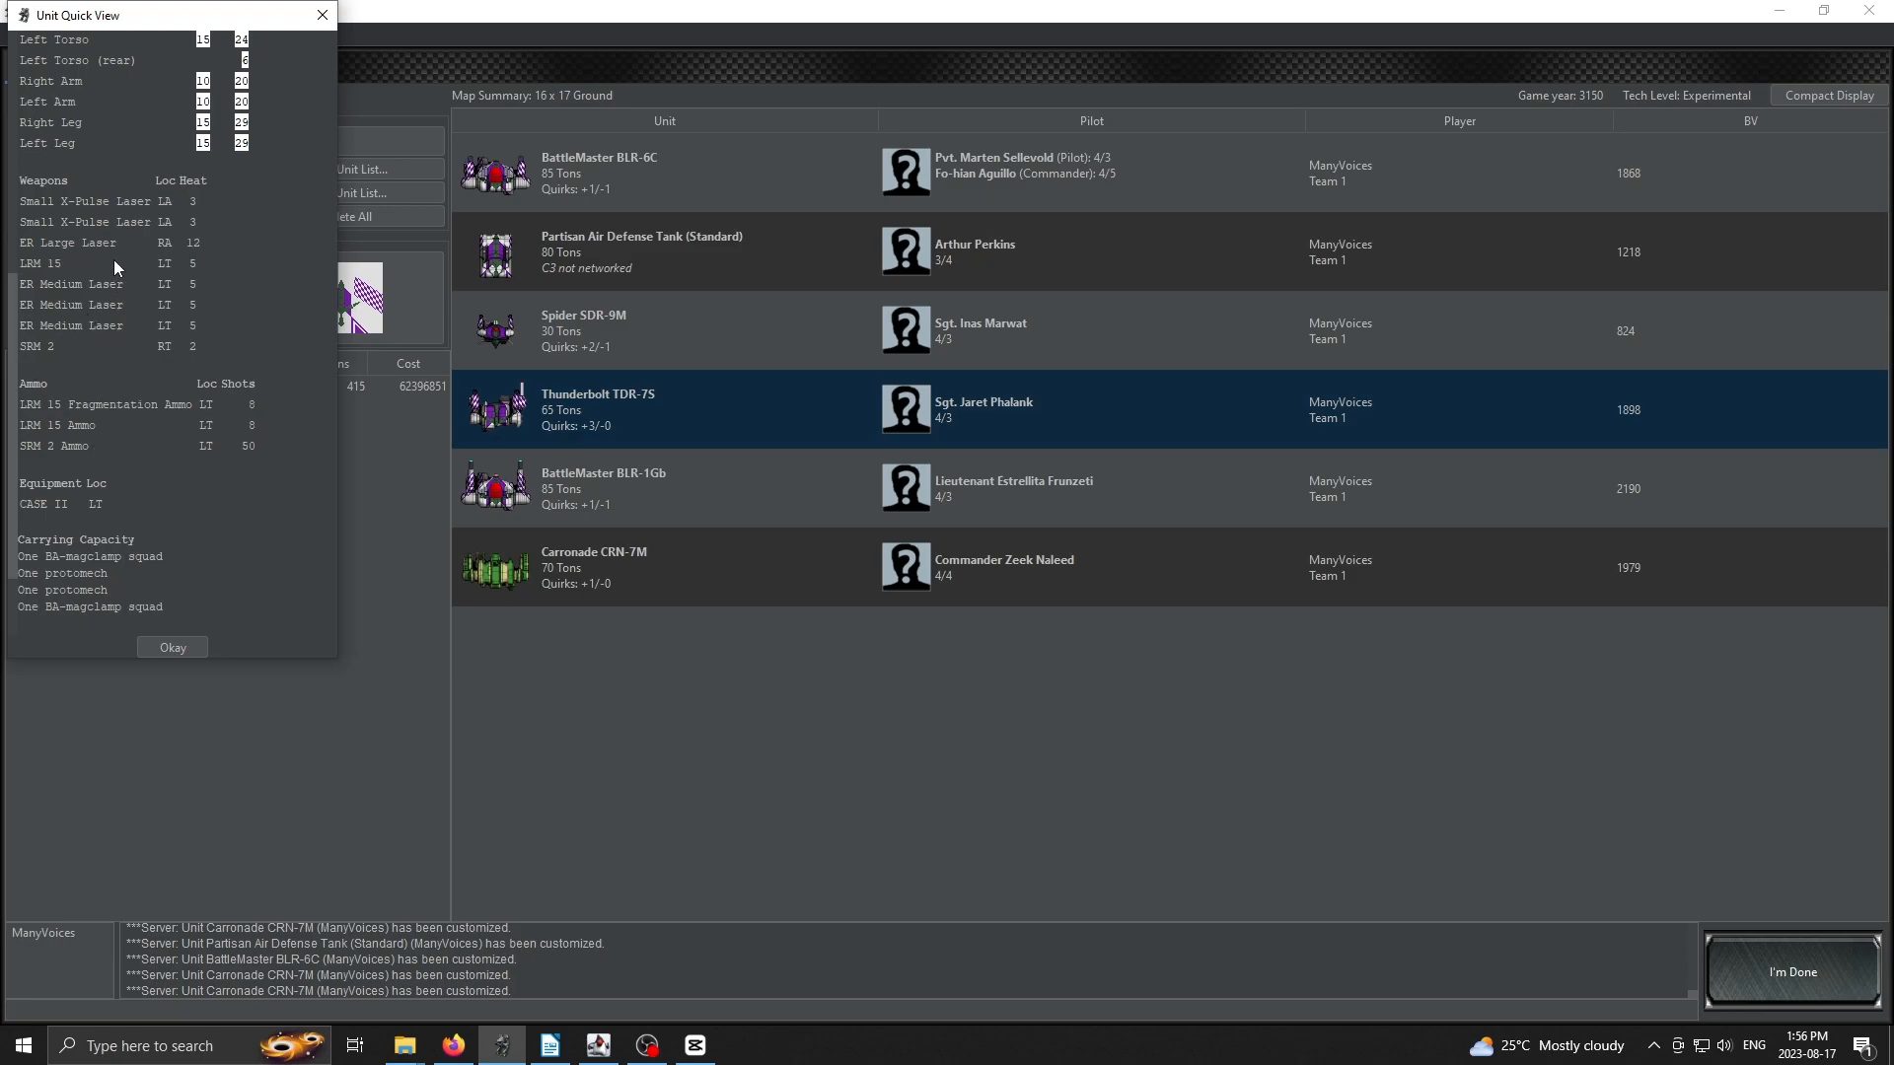
pyautogui.click(172, 647)
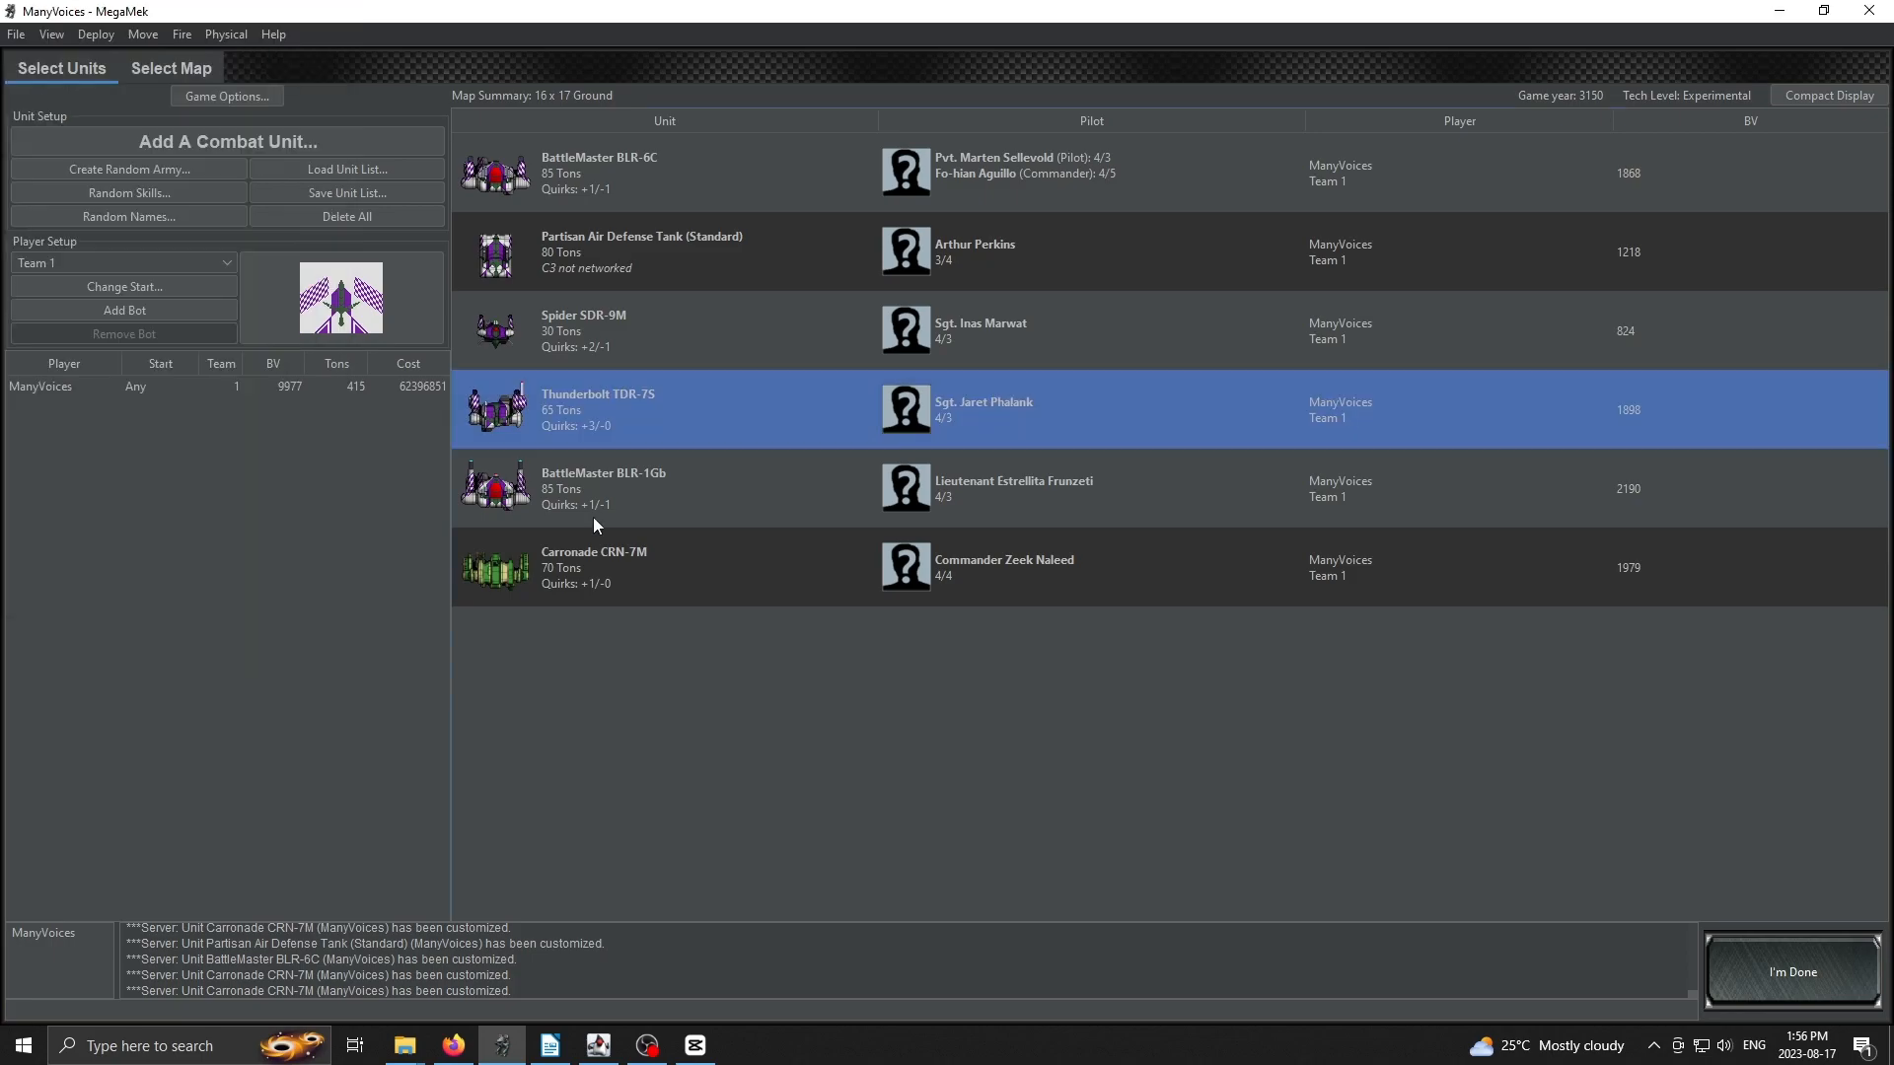
pyautogui.moveTo(586, 432)
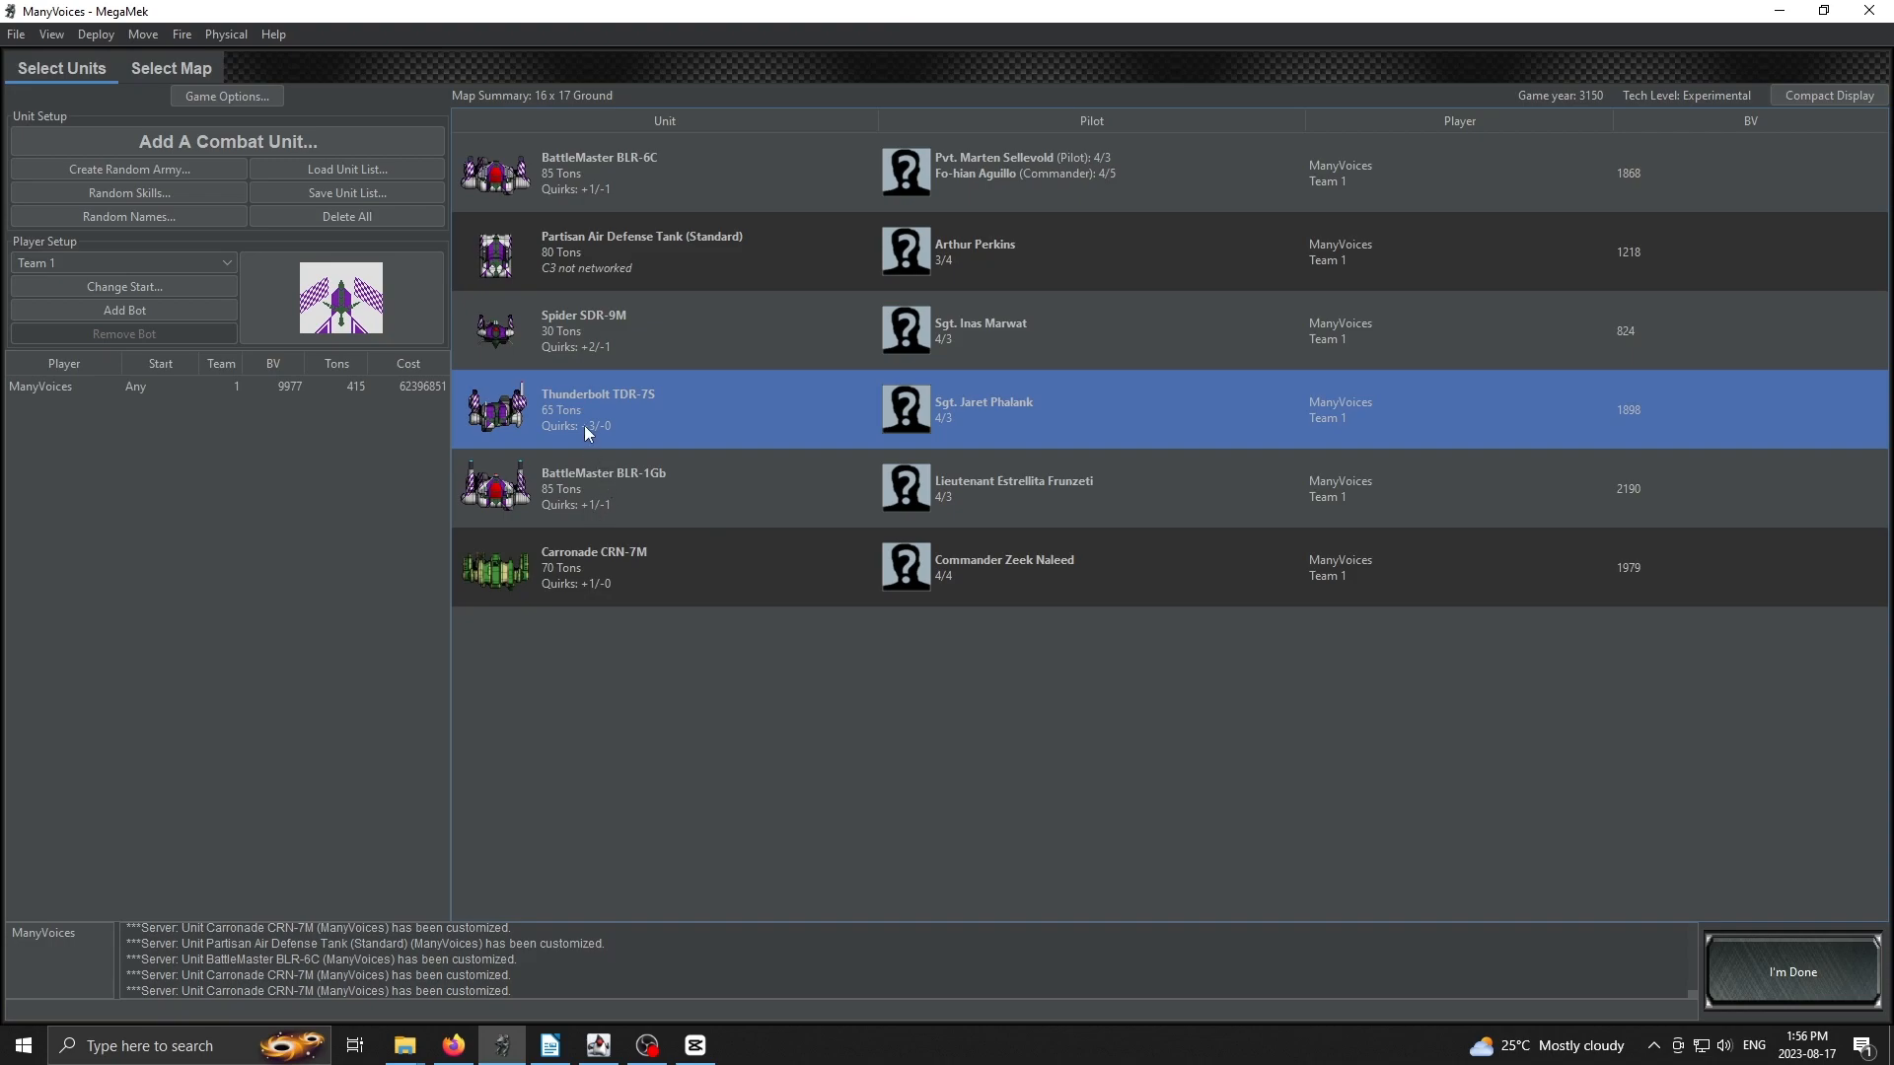
pyautogui.moveTo(597, 583)
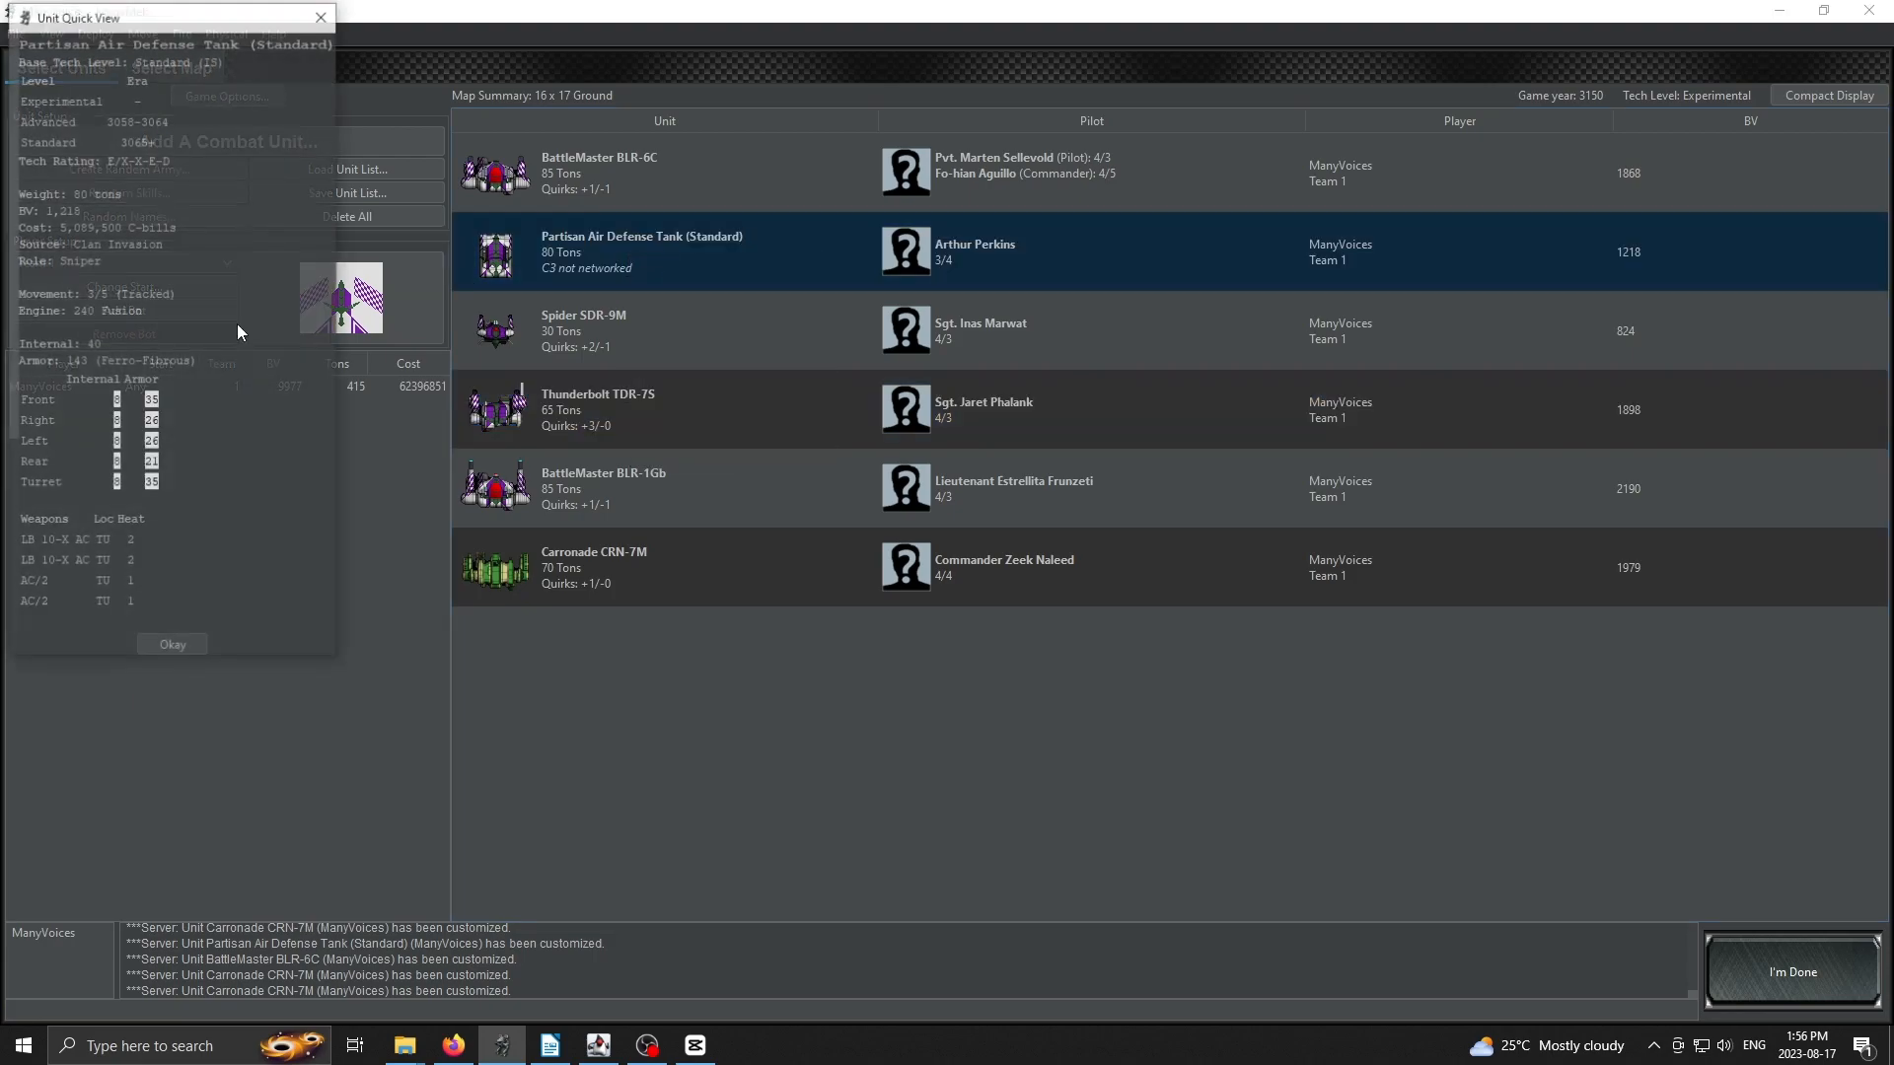
# Read the Partisan tank's LB 10-X, AC/2, ammo and C3 slave, then close the window
pyautogui.scroll(-3)
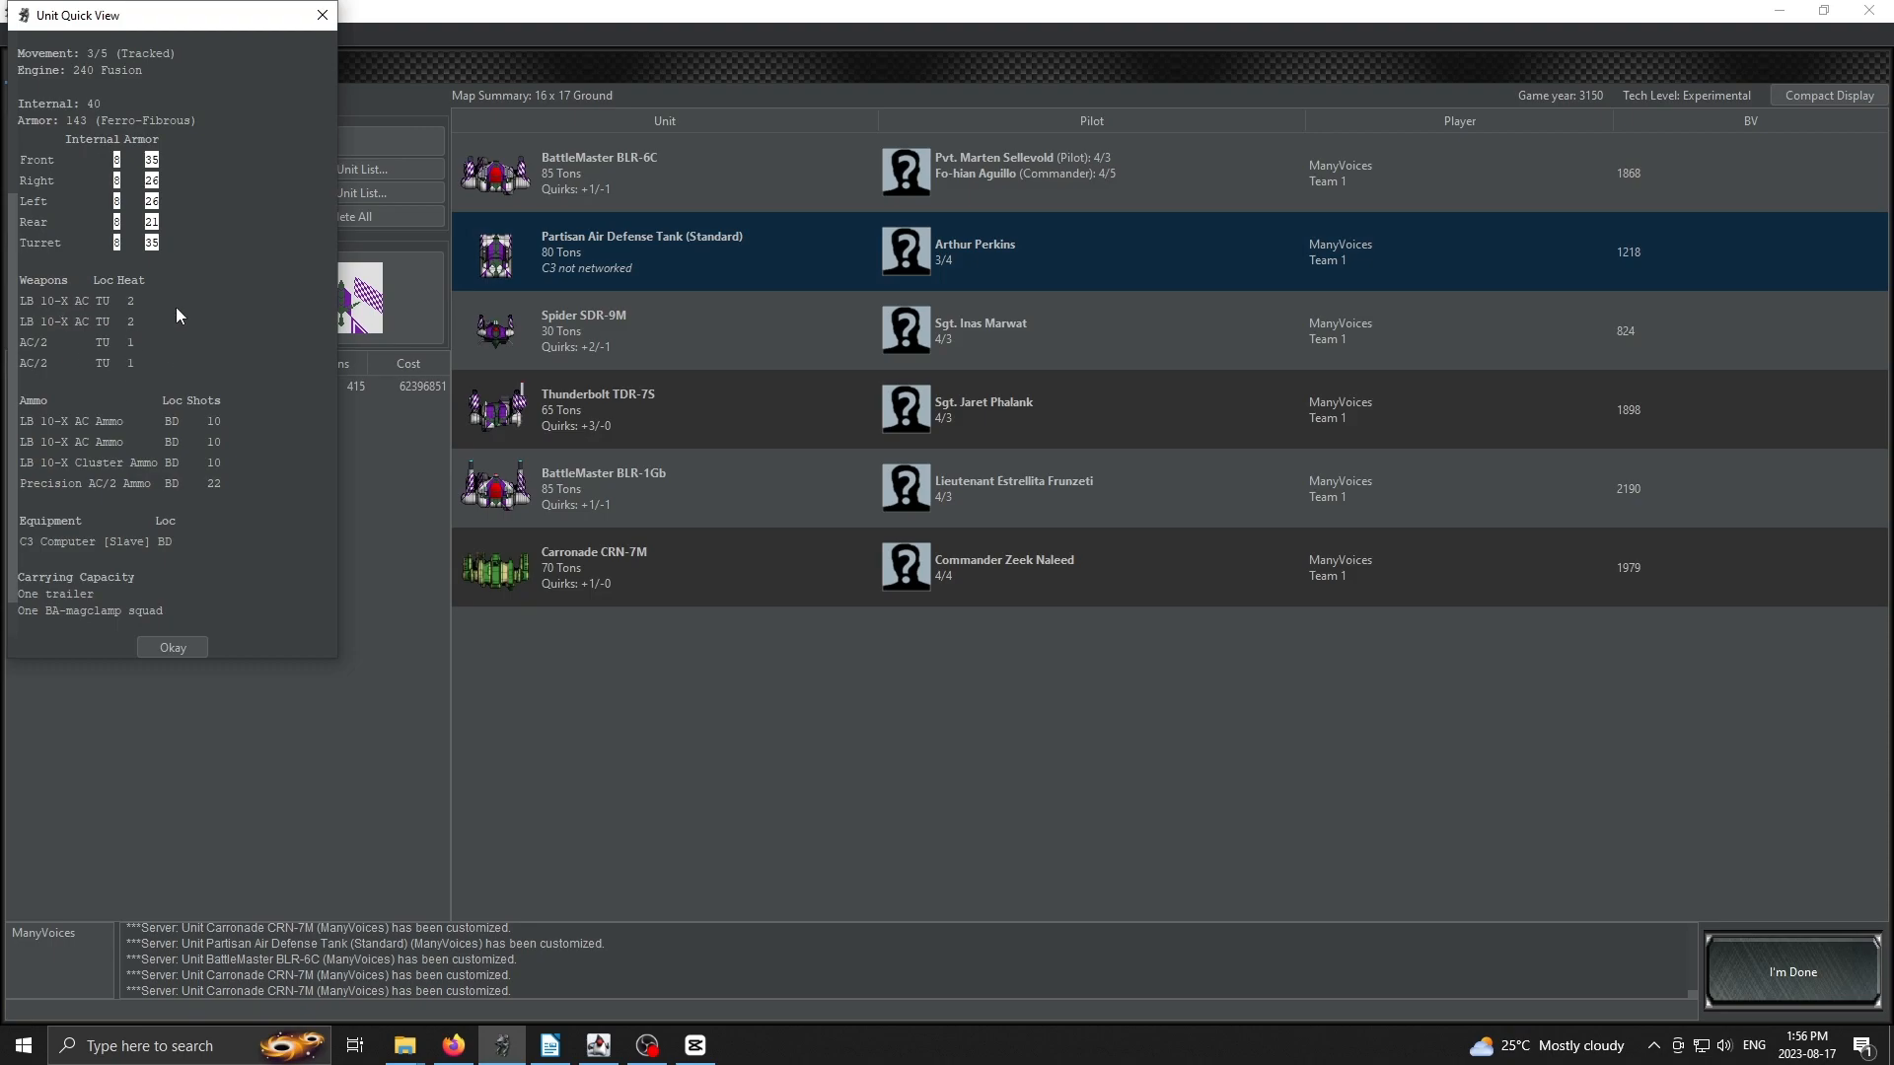
pyautogui.moveTo(188, 303)
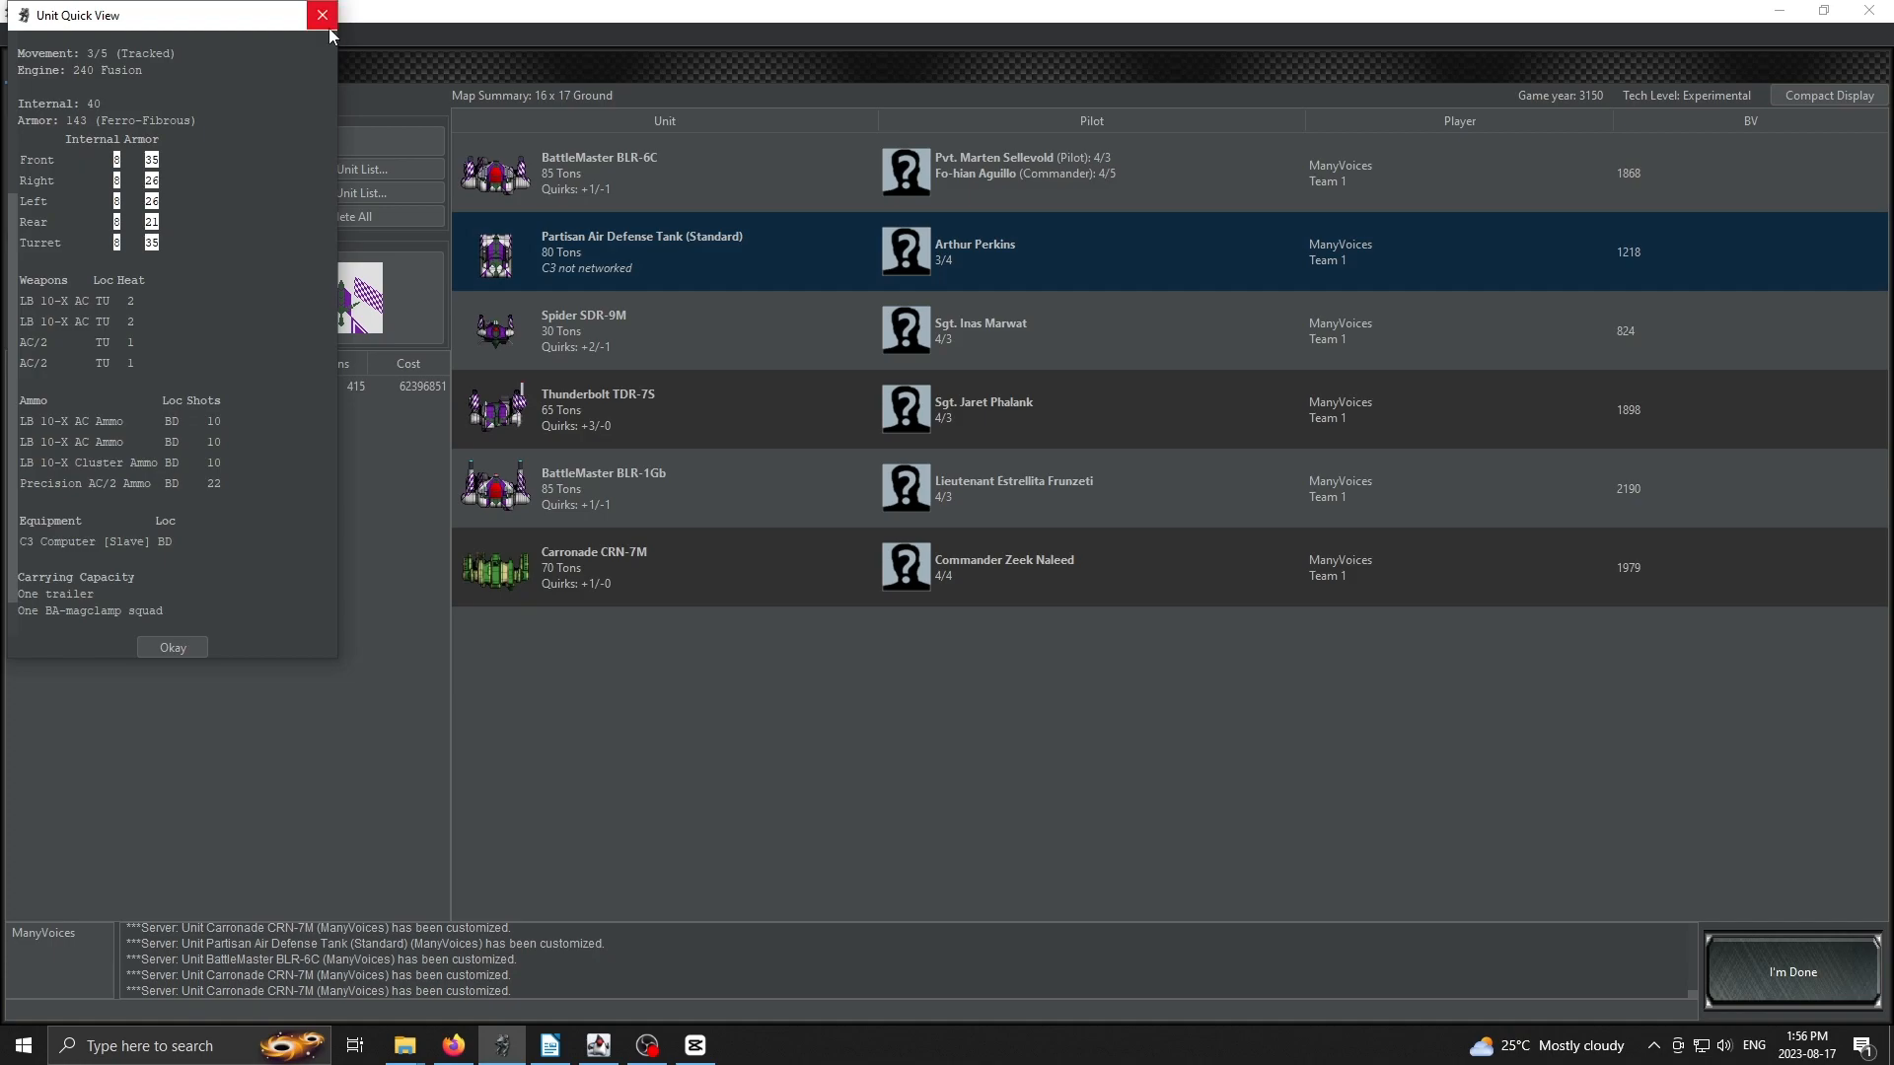
pyautogui.moveTo(328, 33)
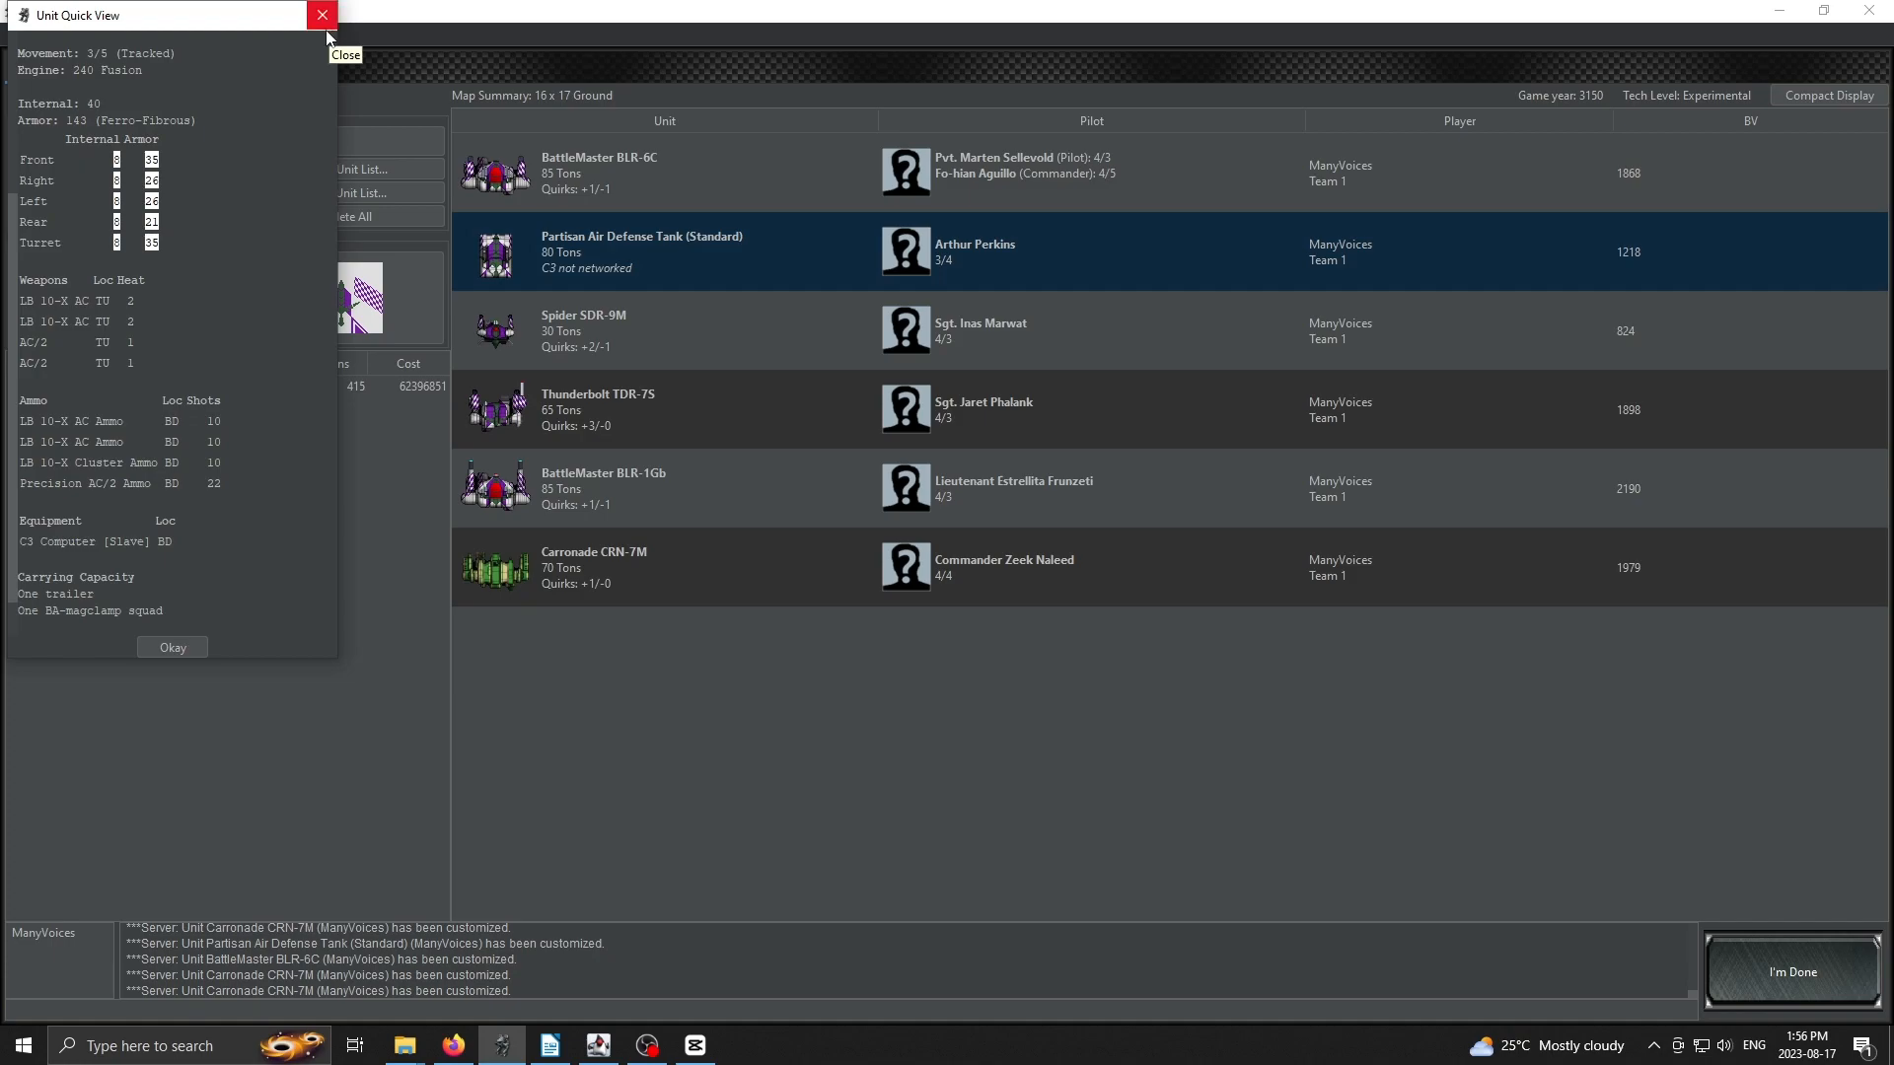
pyautogui.click(322, 15)
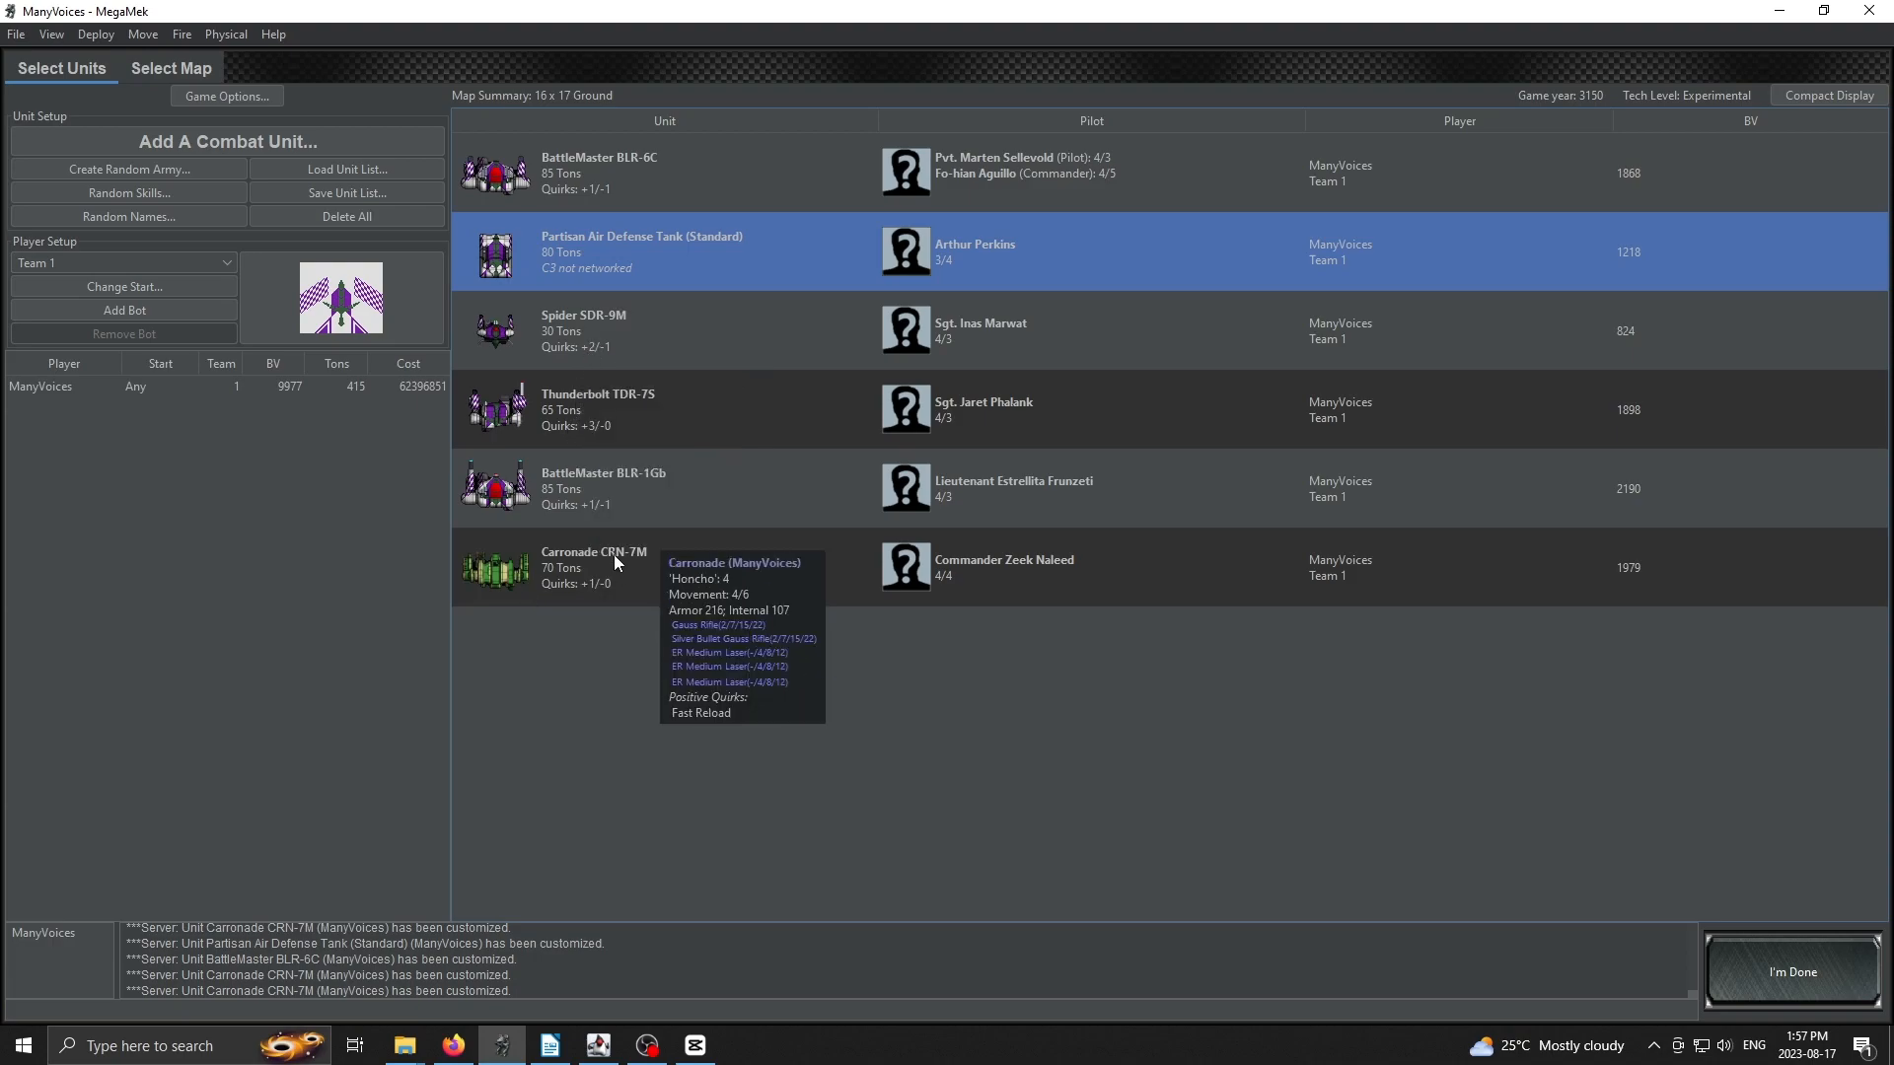
pyautogui.moveTo(579, 438)
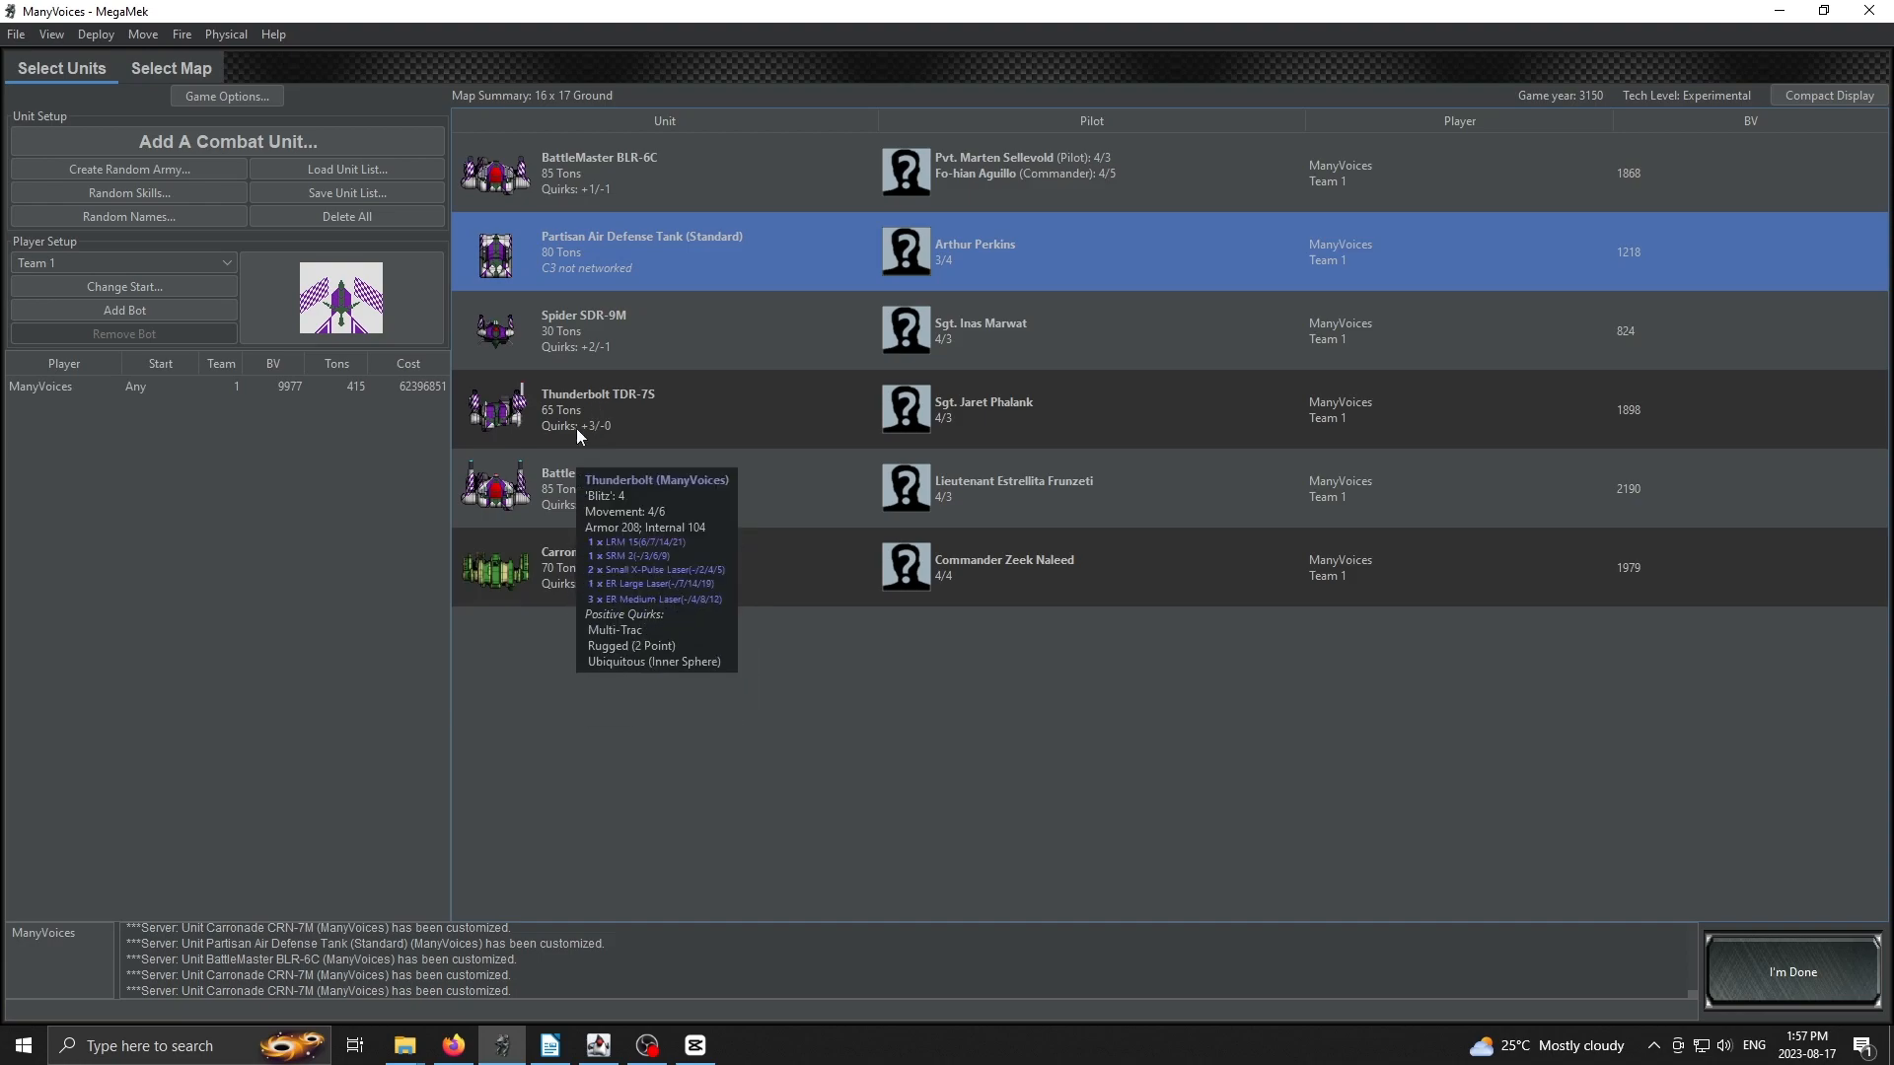
pyautogui.moveTo(646, 522)
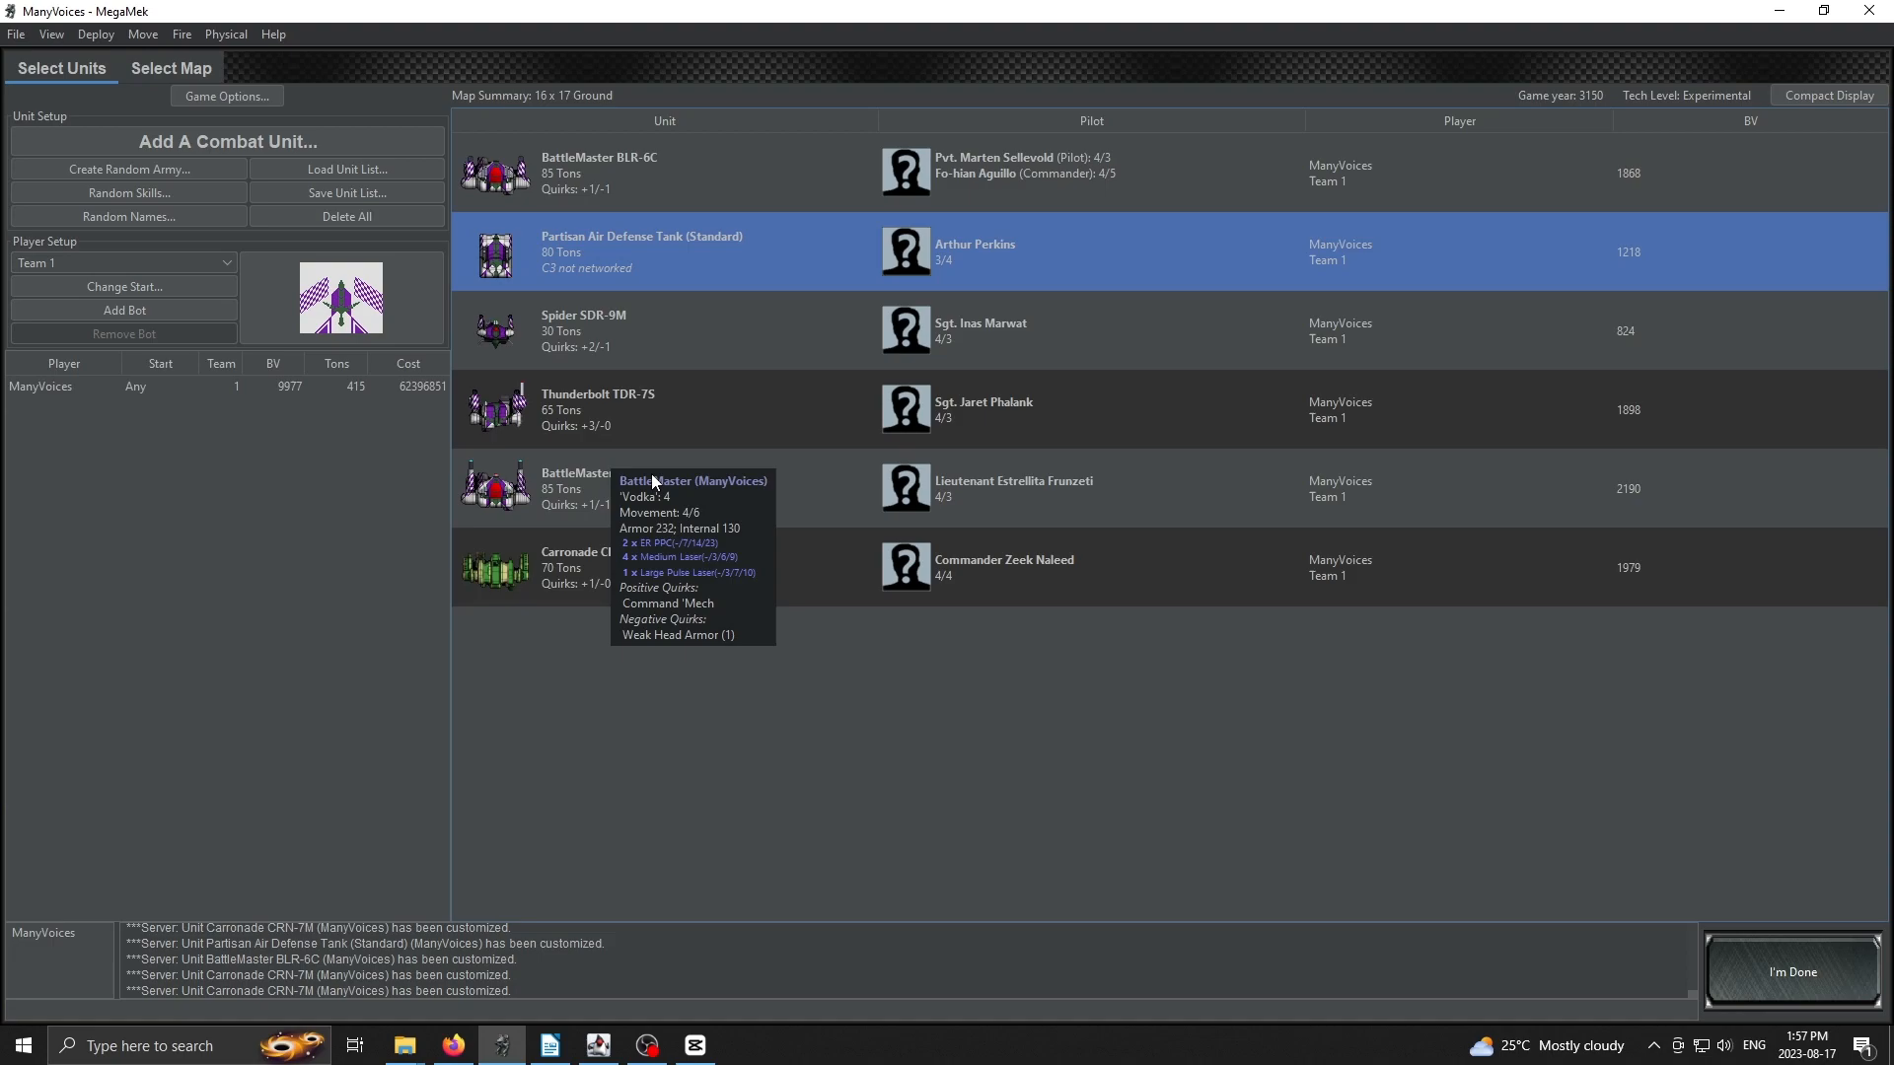
pyautogui.moveTo(583, 510)
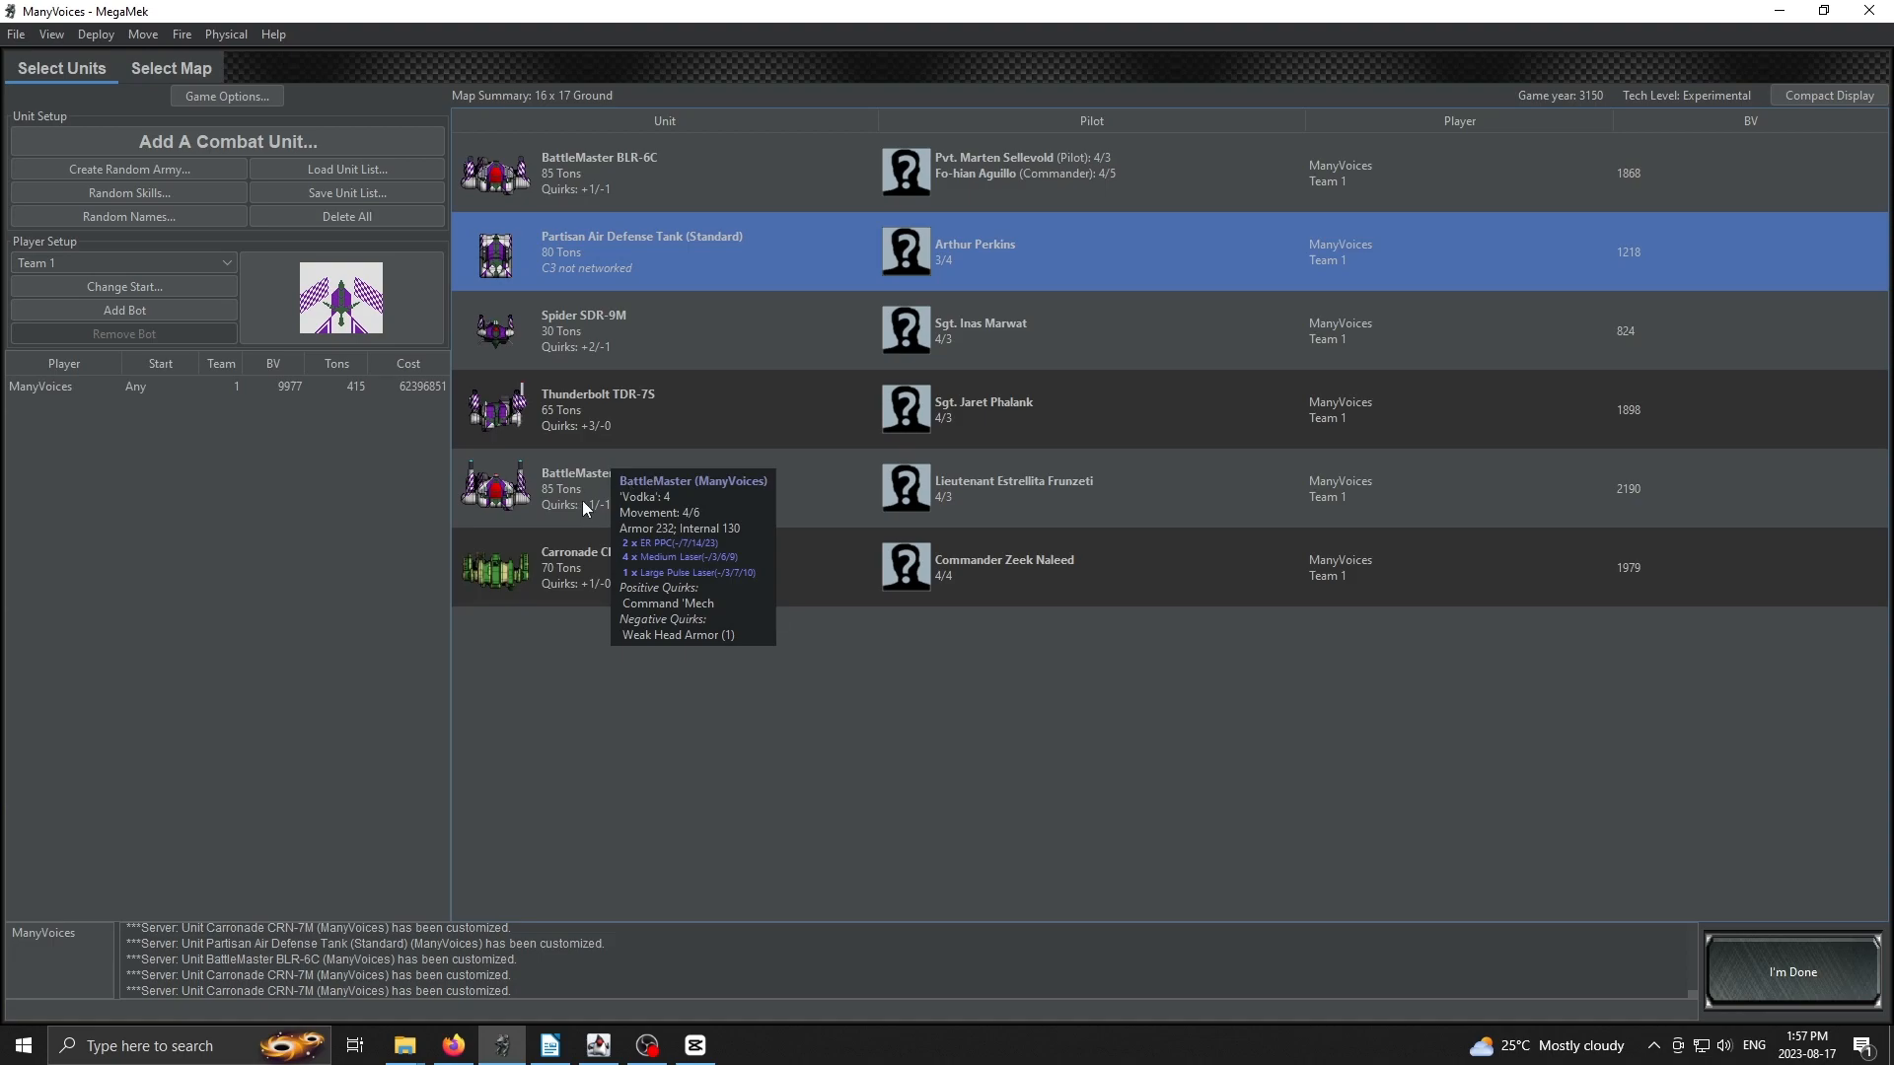
pyautogui.moveTo(581, 442)
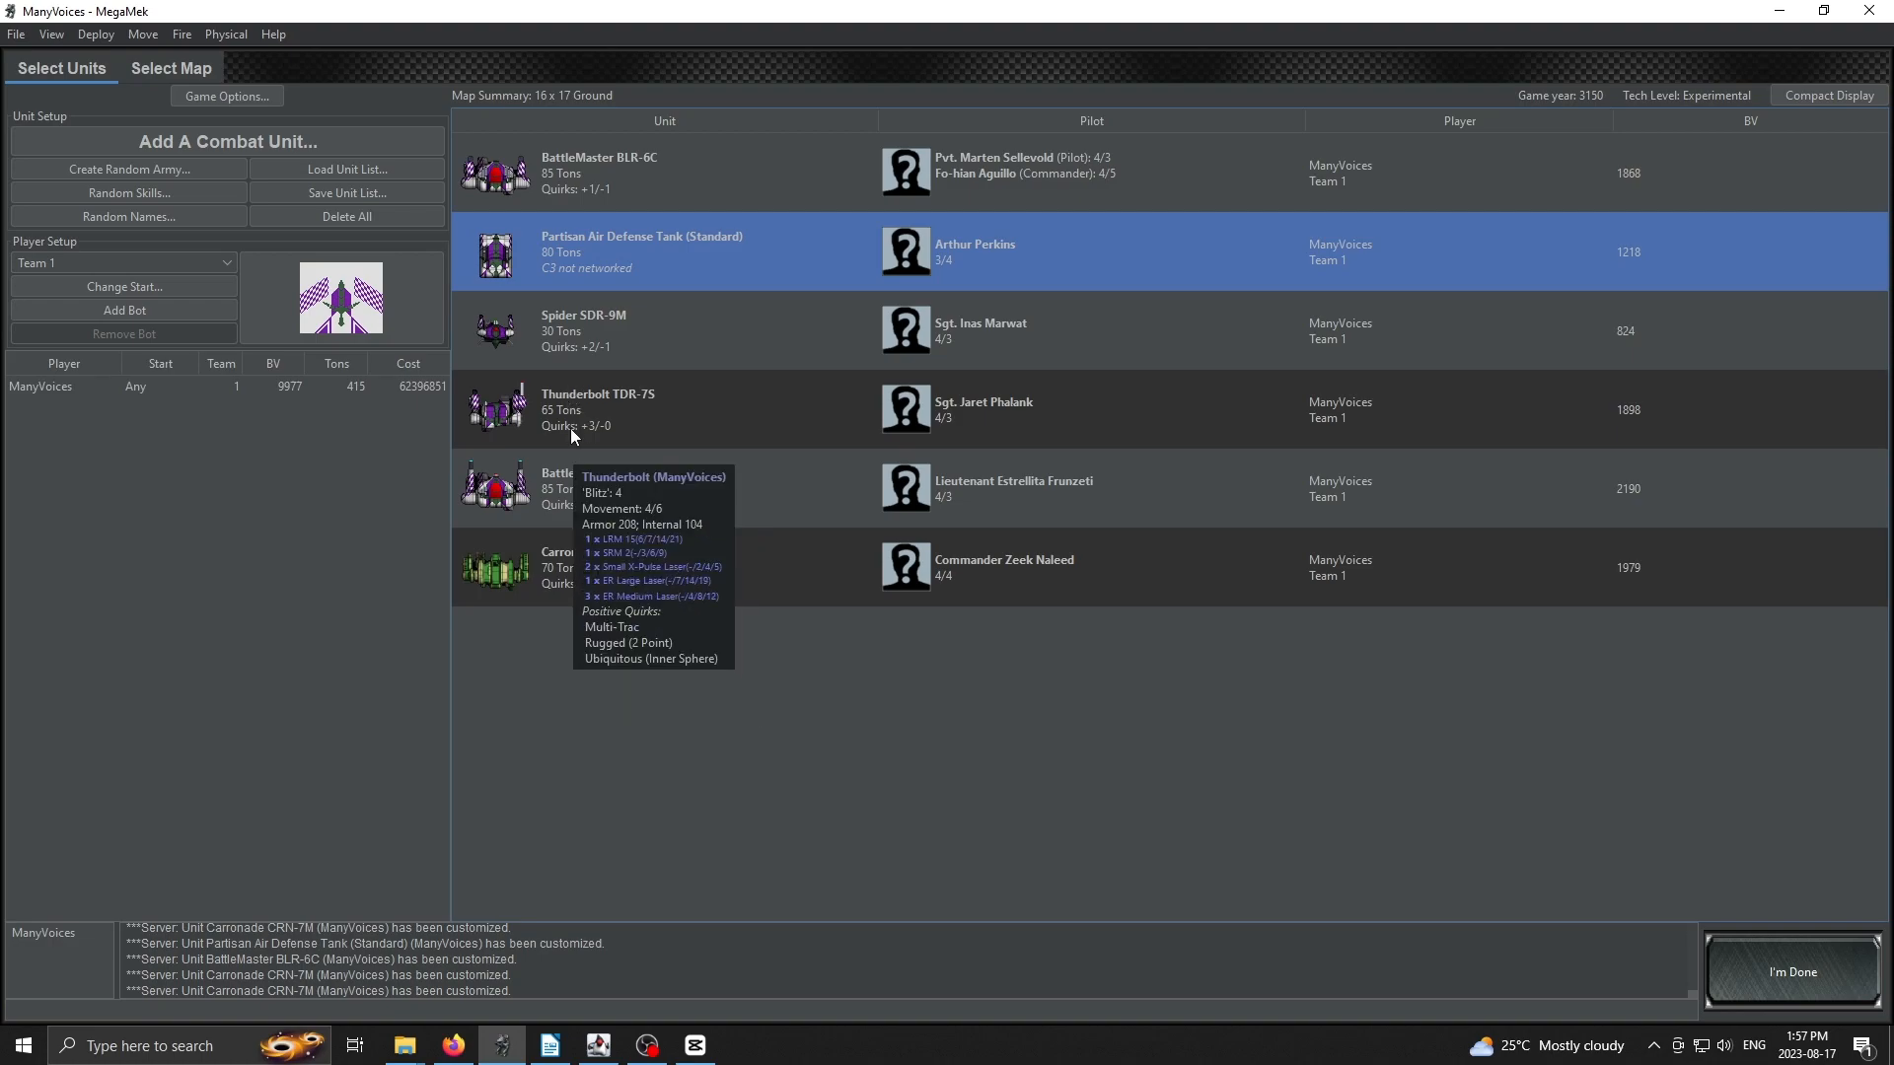
pyautogui.moveTo(602, 430)
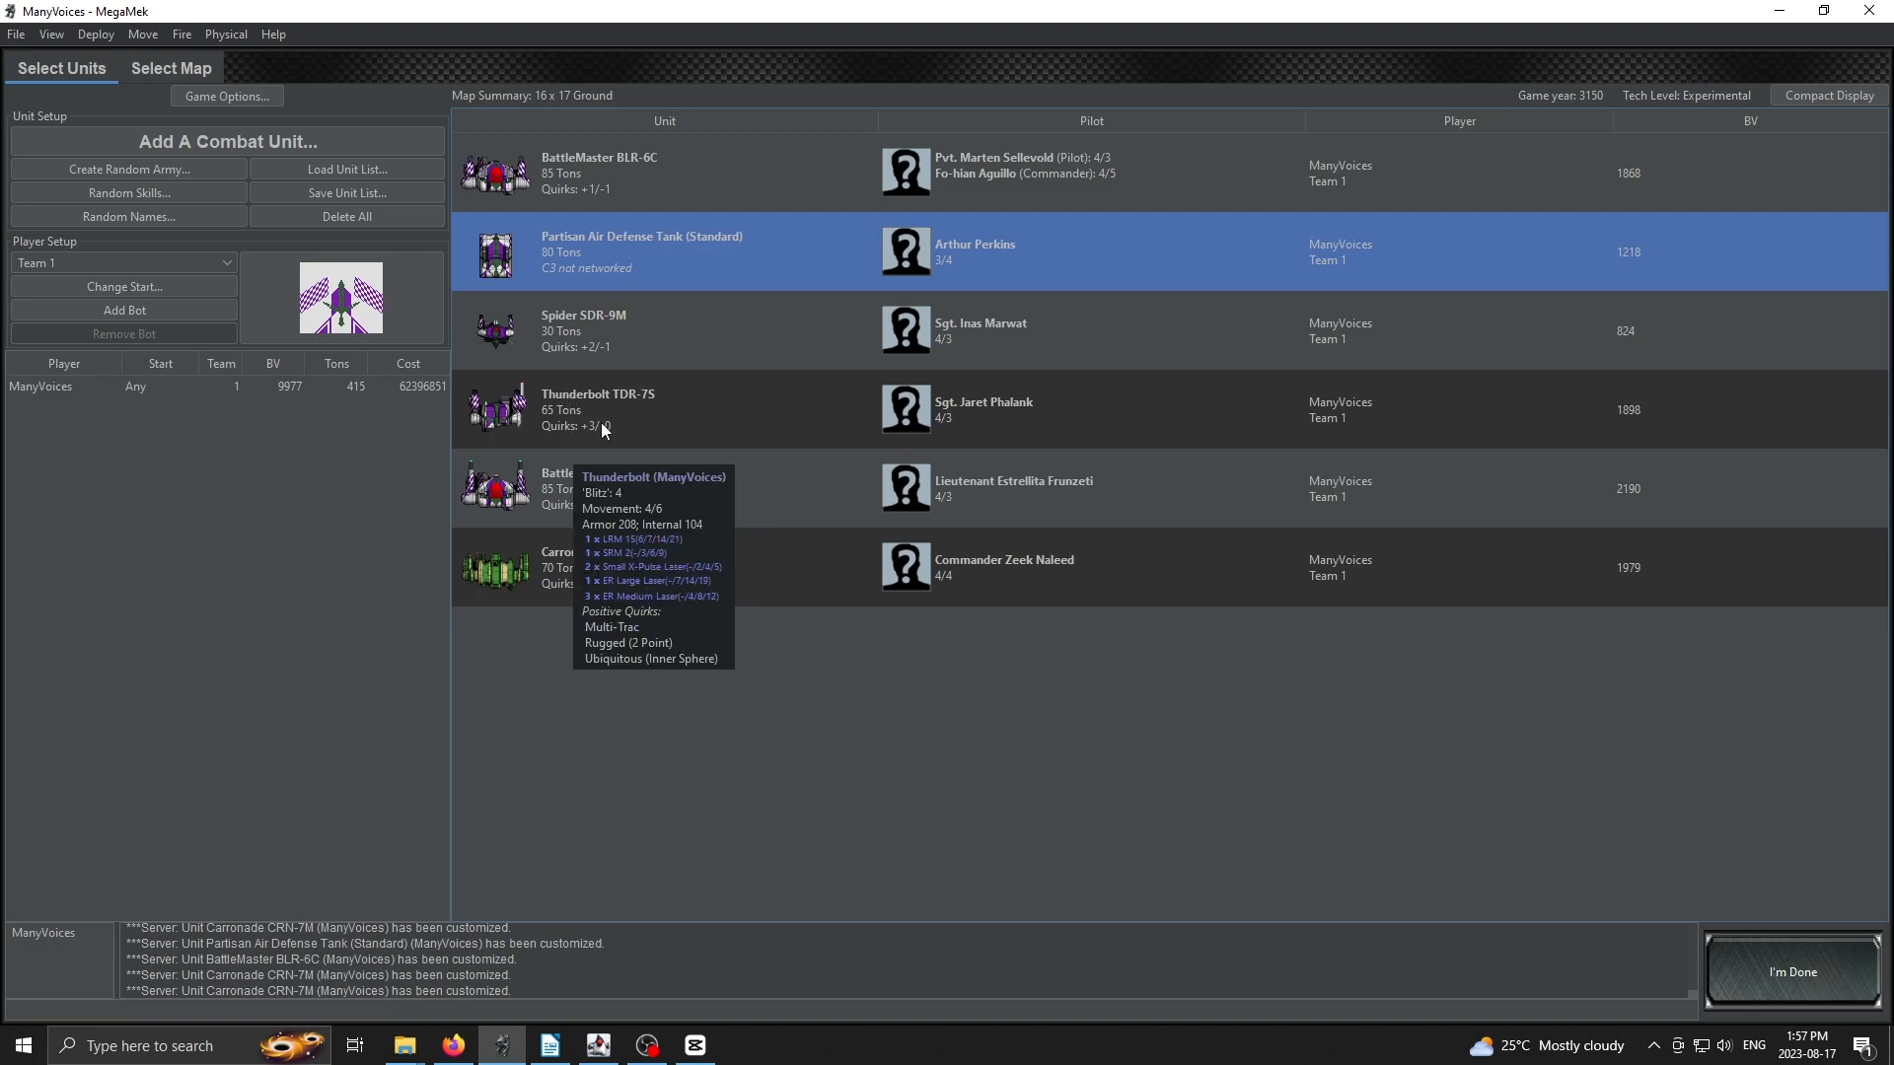
pyautogui.moveTo(554, 493)
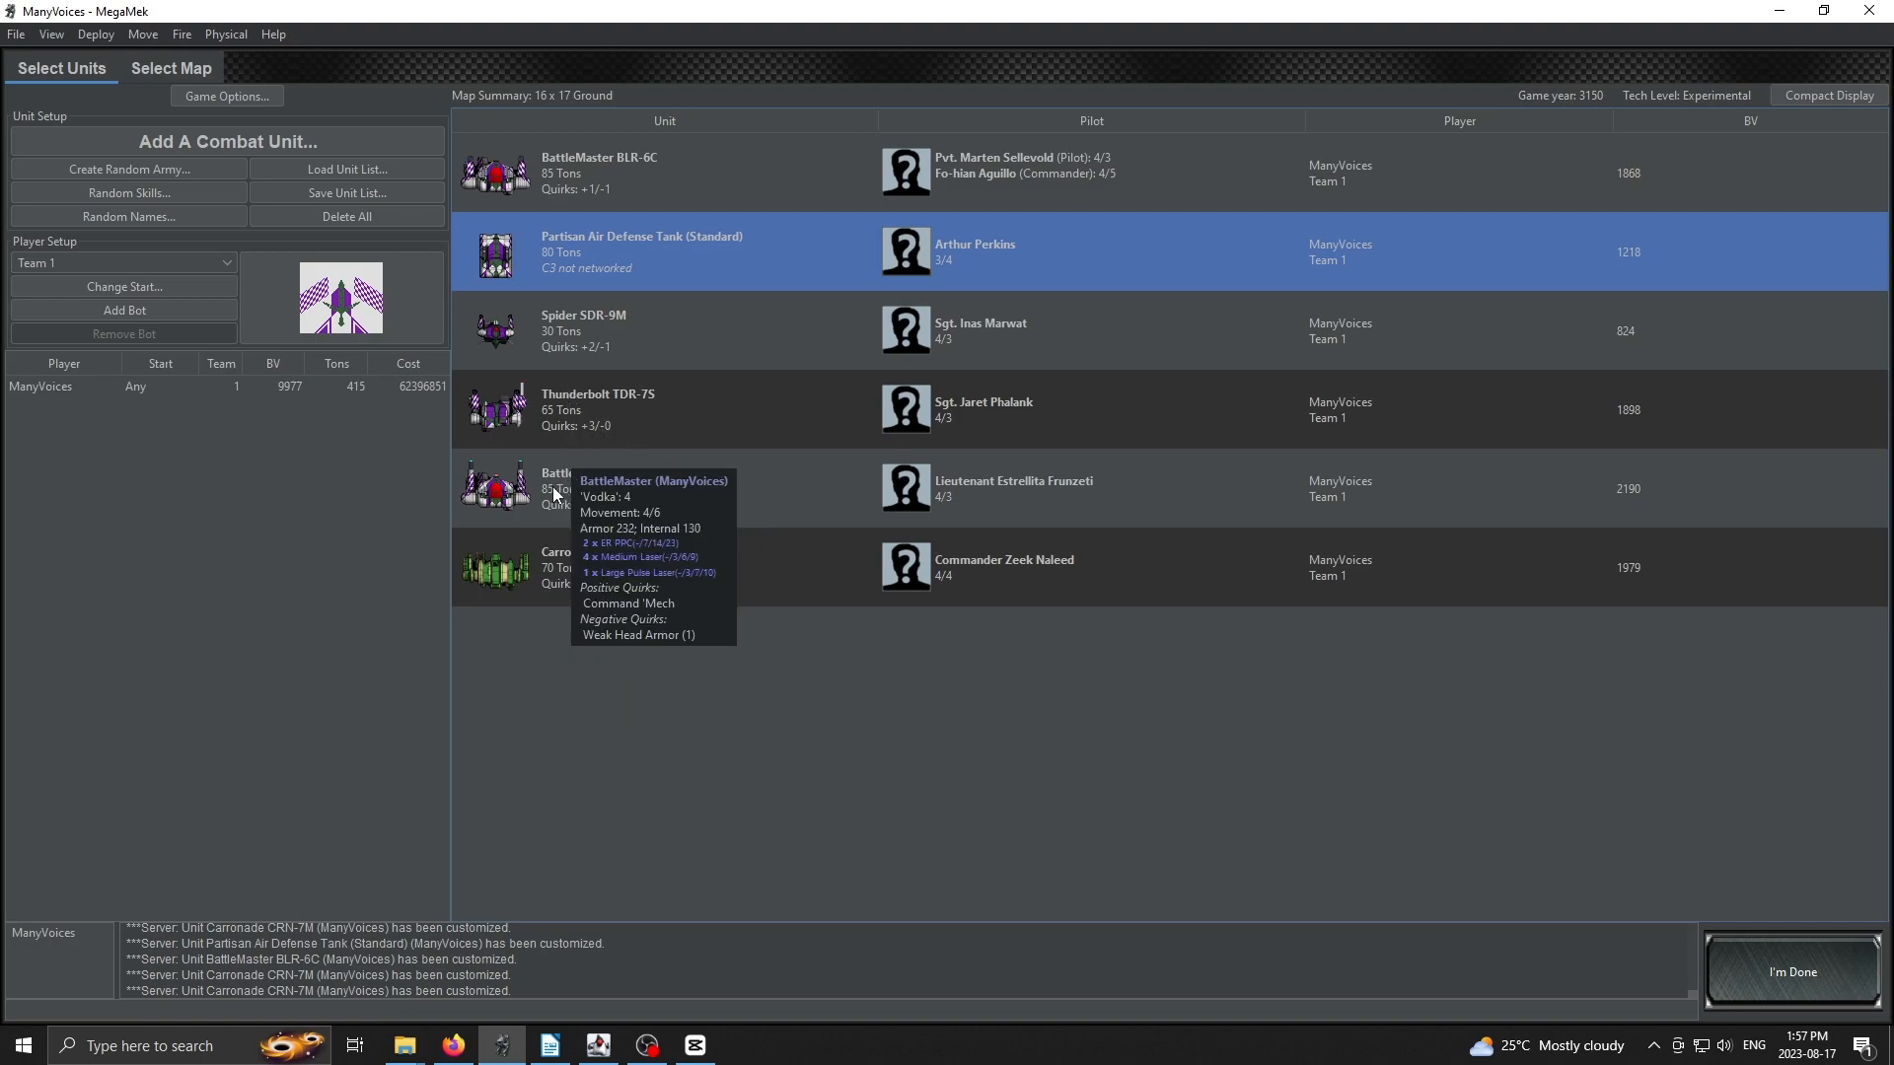
pyautogui.moveTo(568, 416)
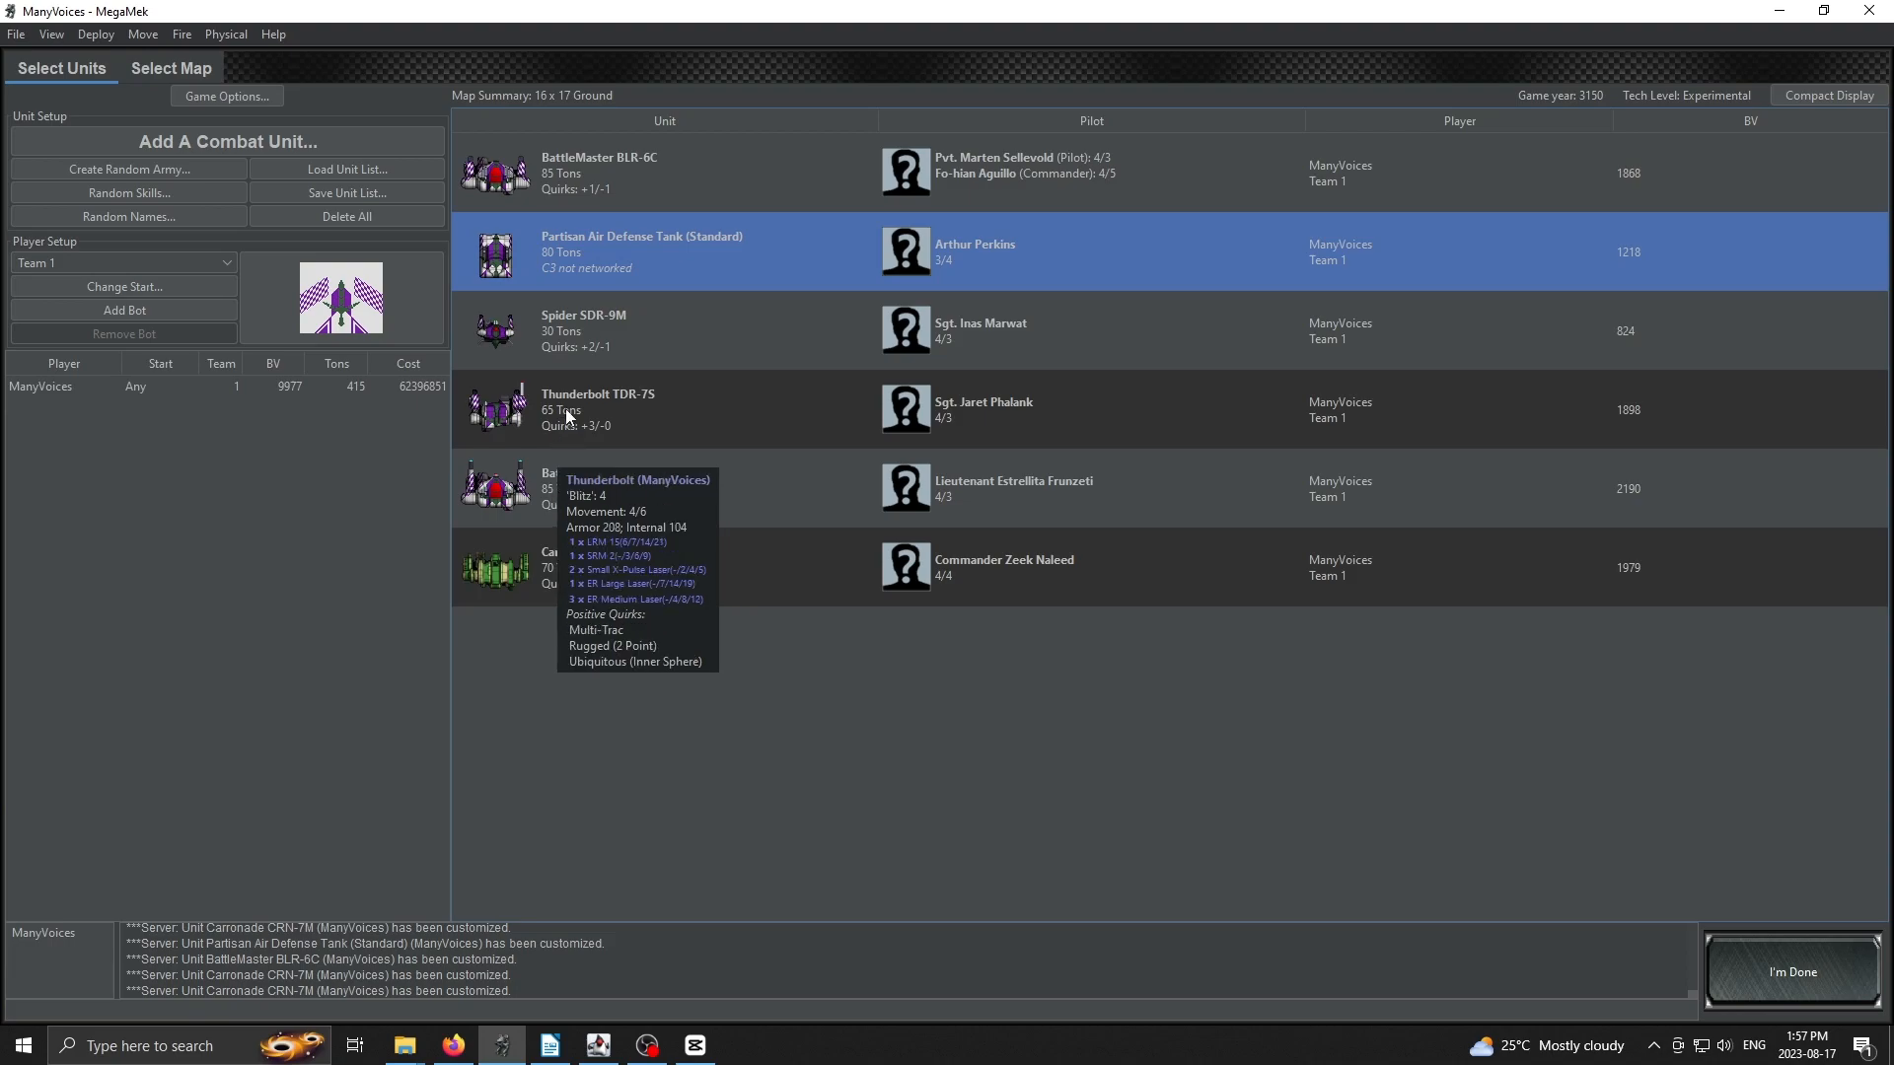
pyautogui.moveTo(641, 437)
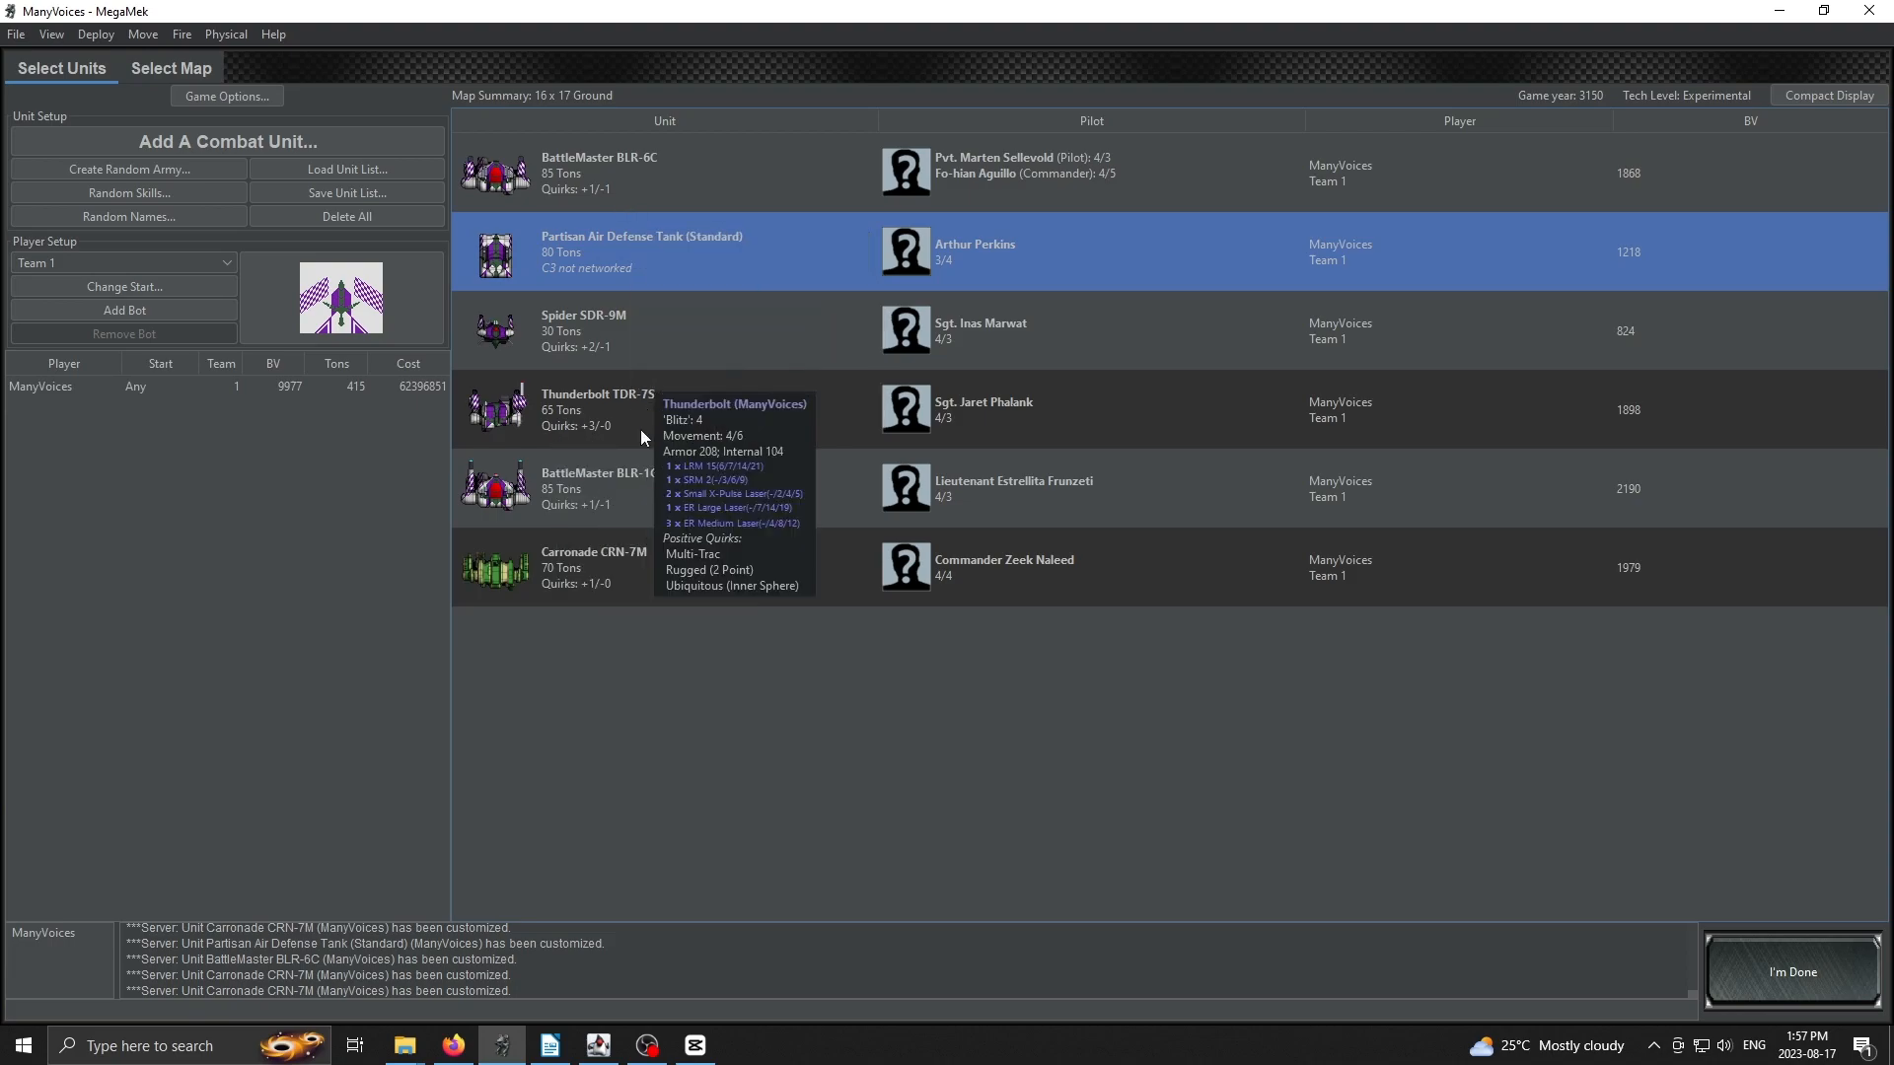
pyautogui.moveTo(576, 178)
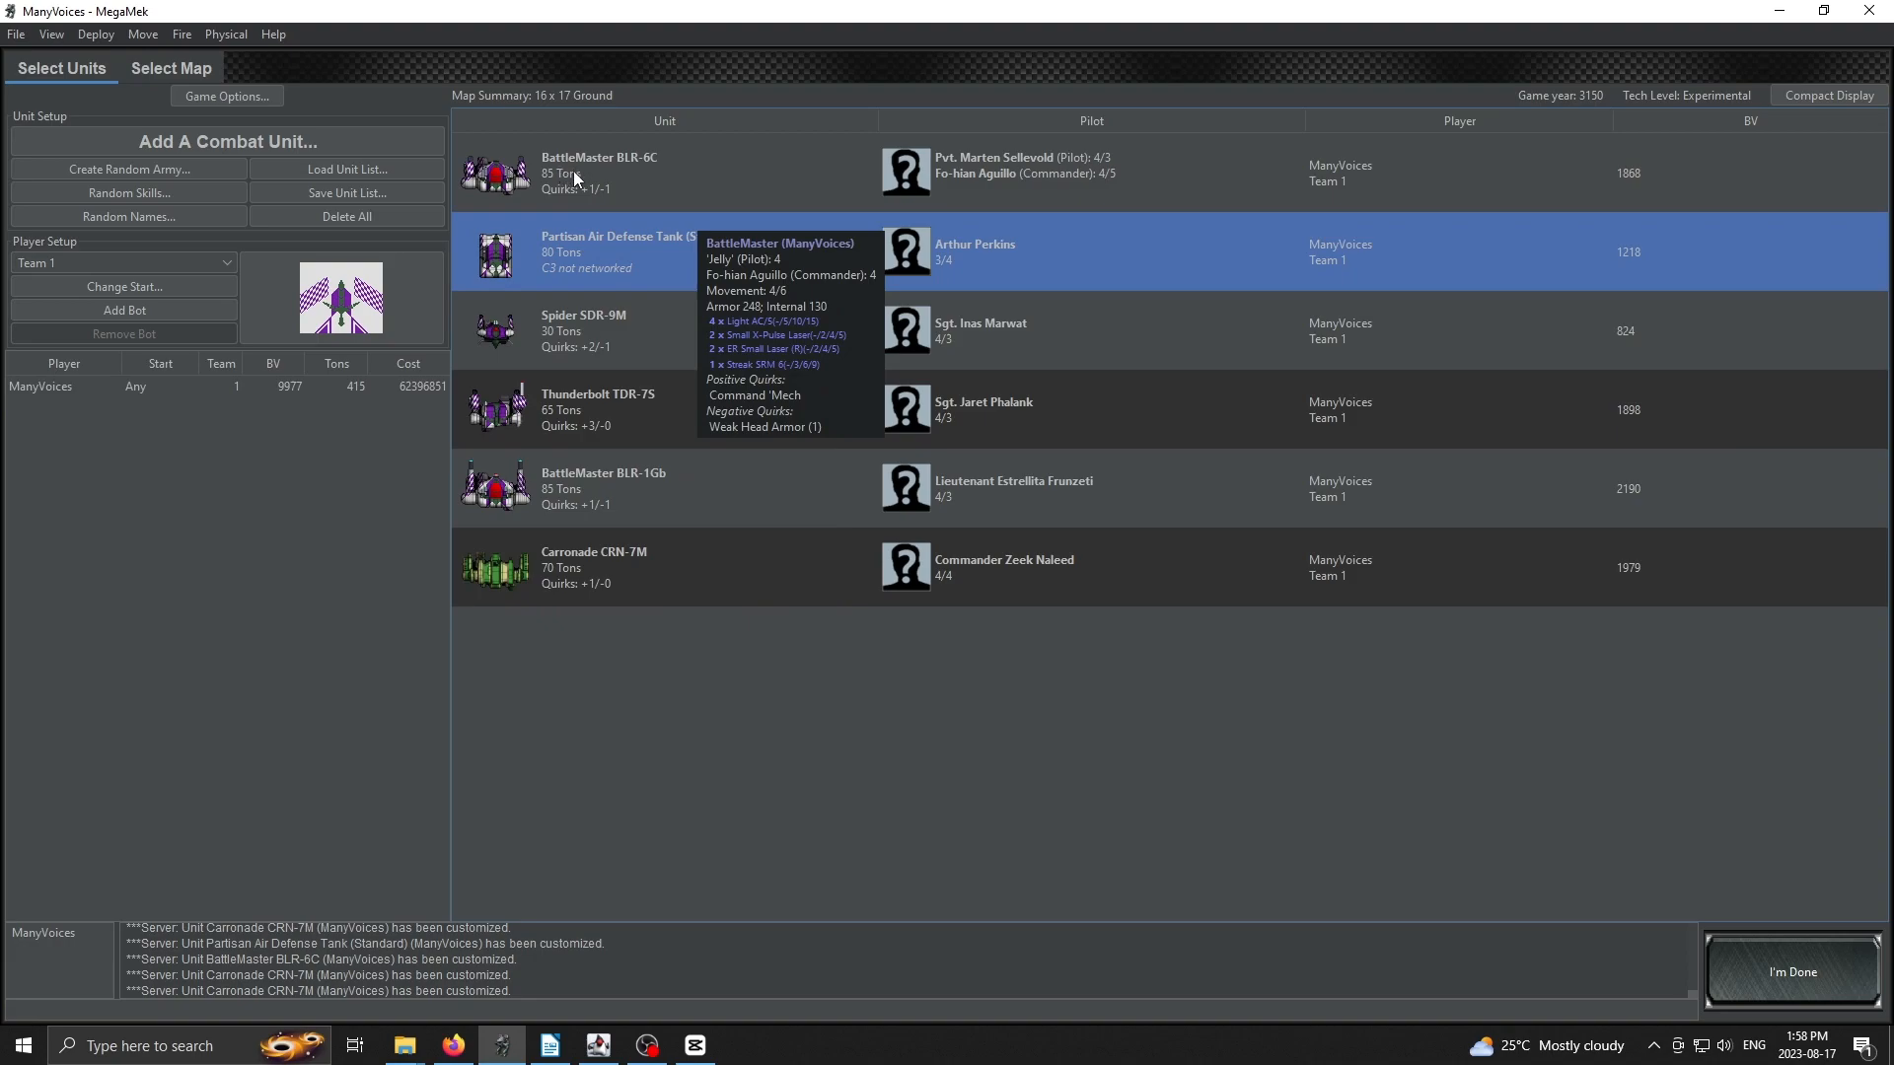
pyautogui.moveTo(615, 426)
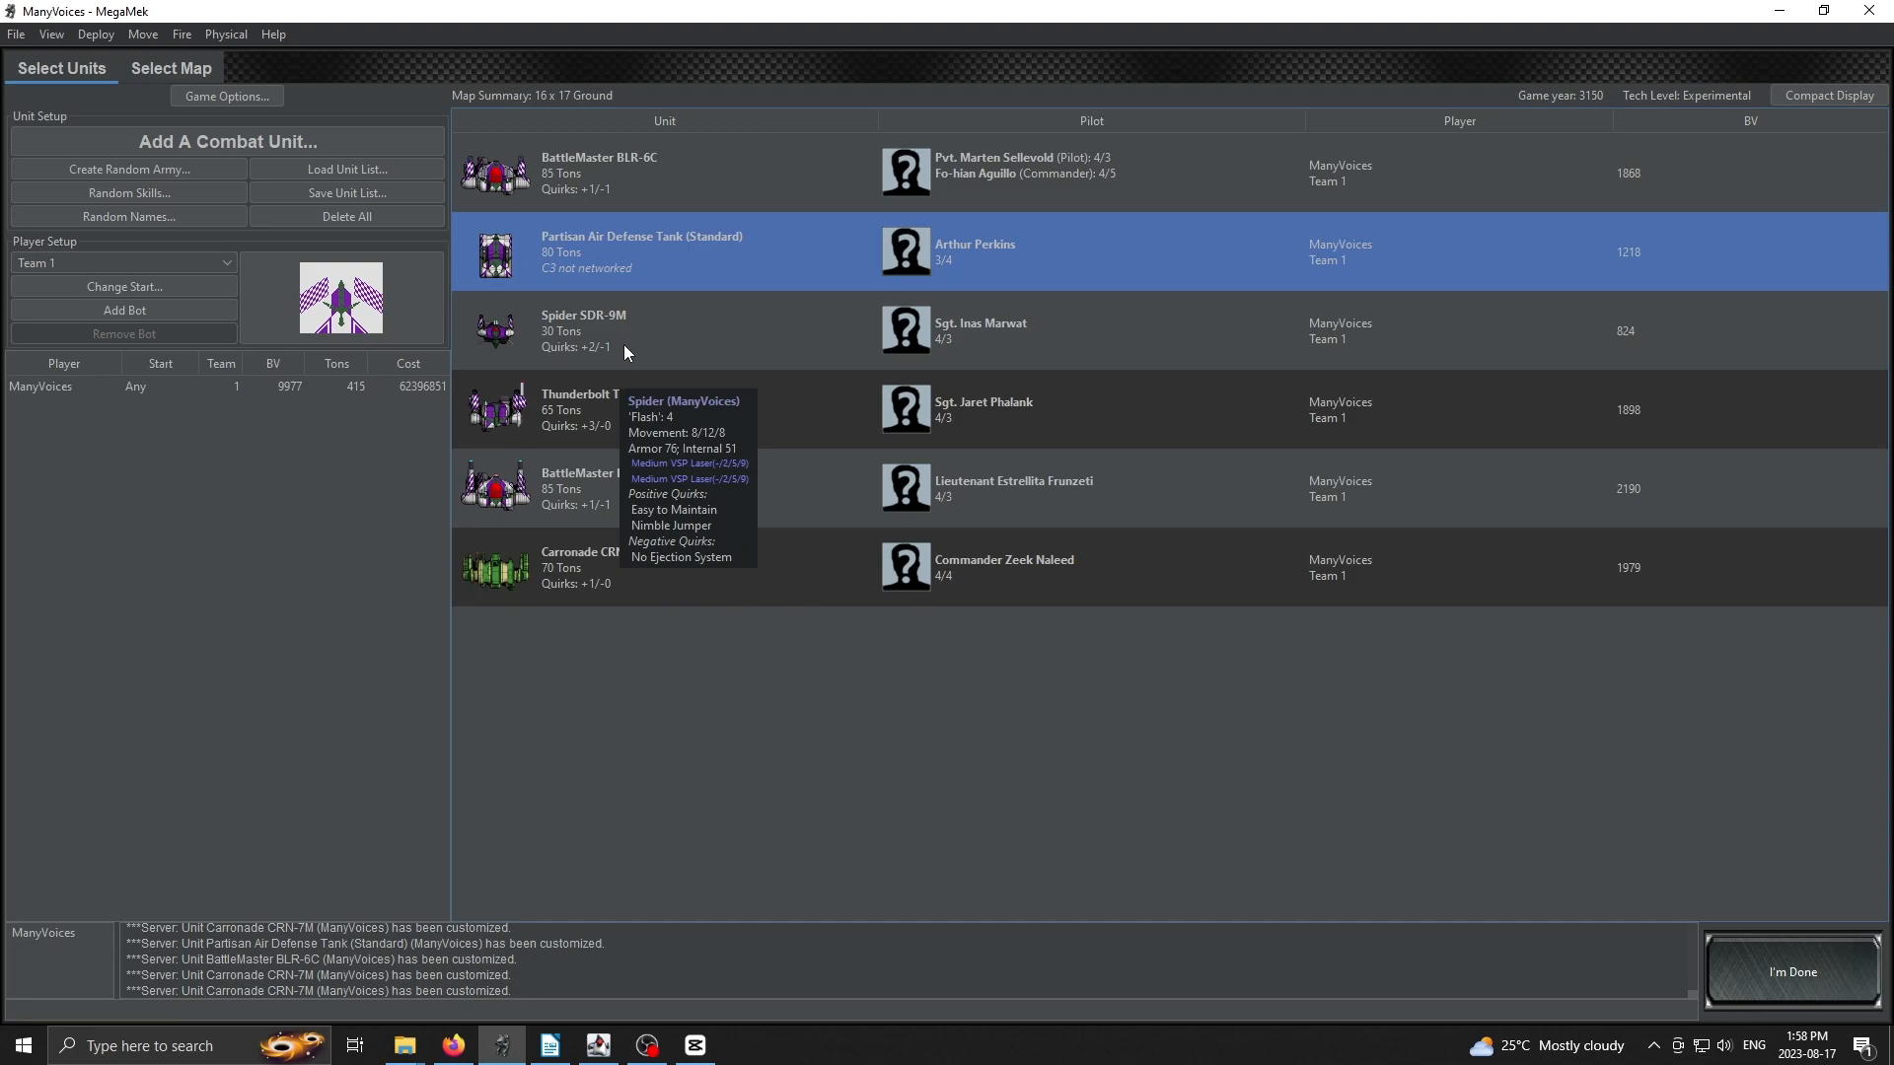
pyautogui.moveTo(687, 279)
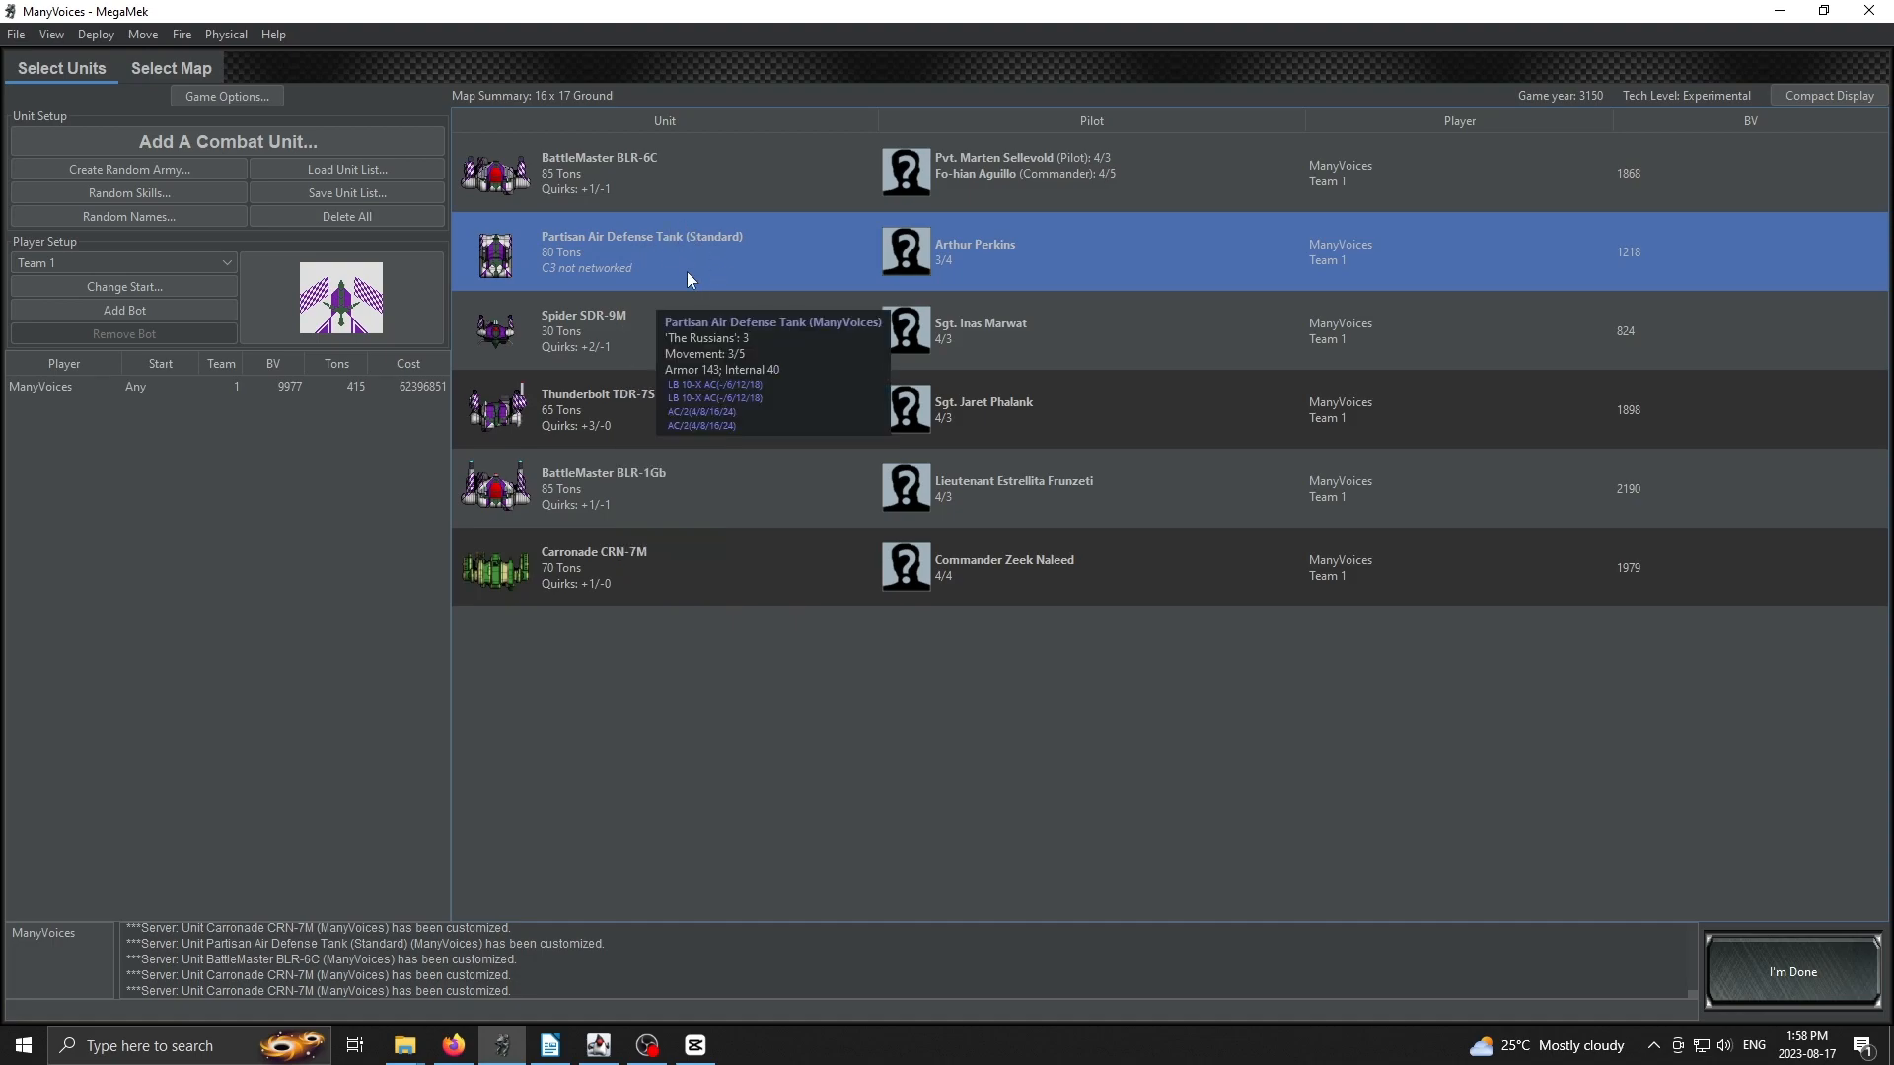
pyautogui.moveTo(709, 324)
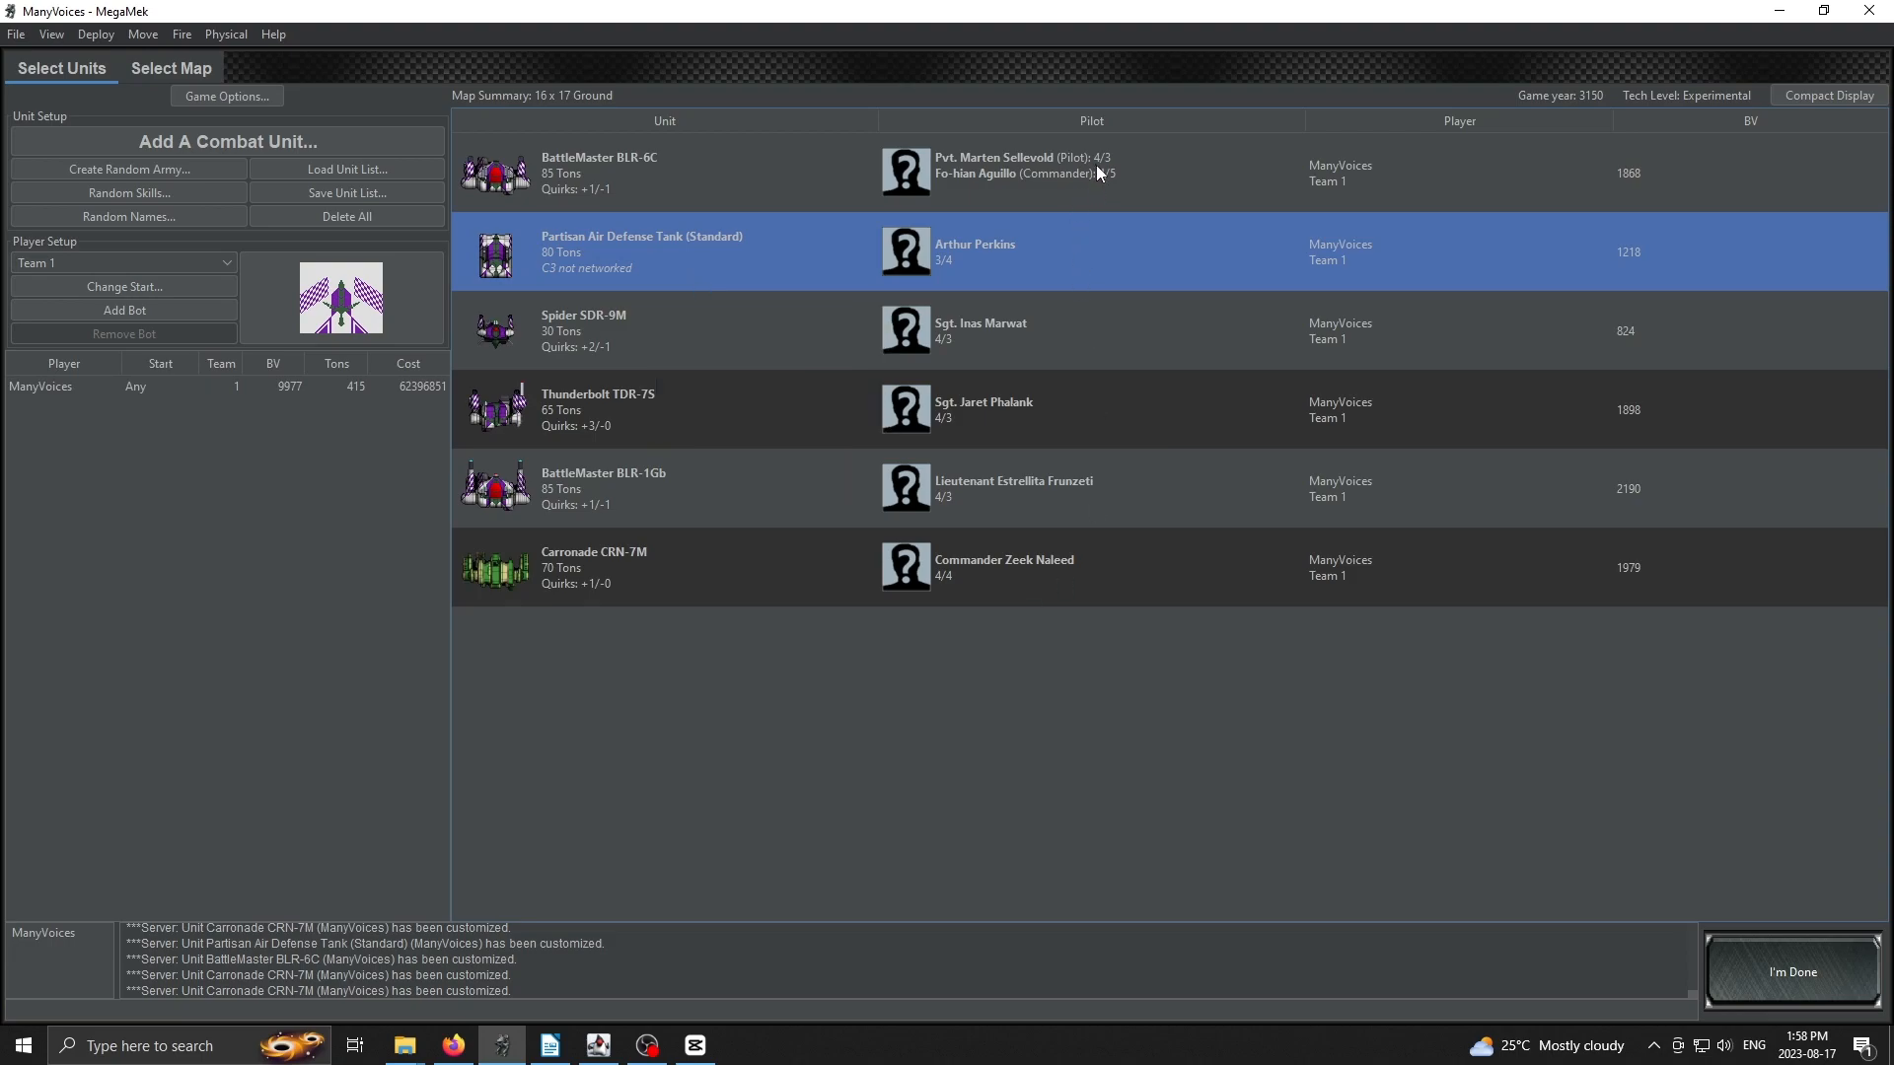
pyautogui.moveTo(959, 391)
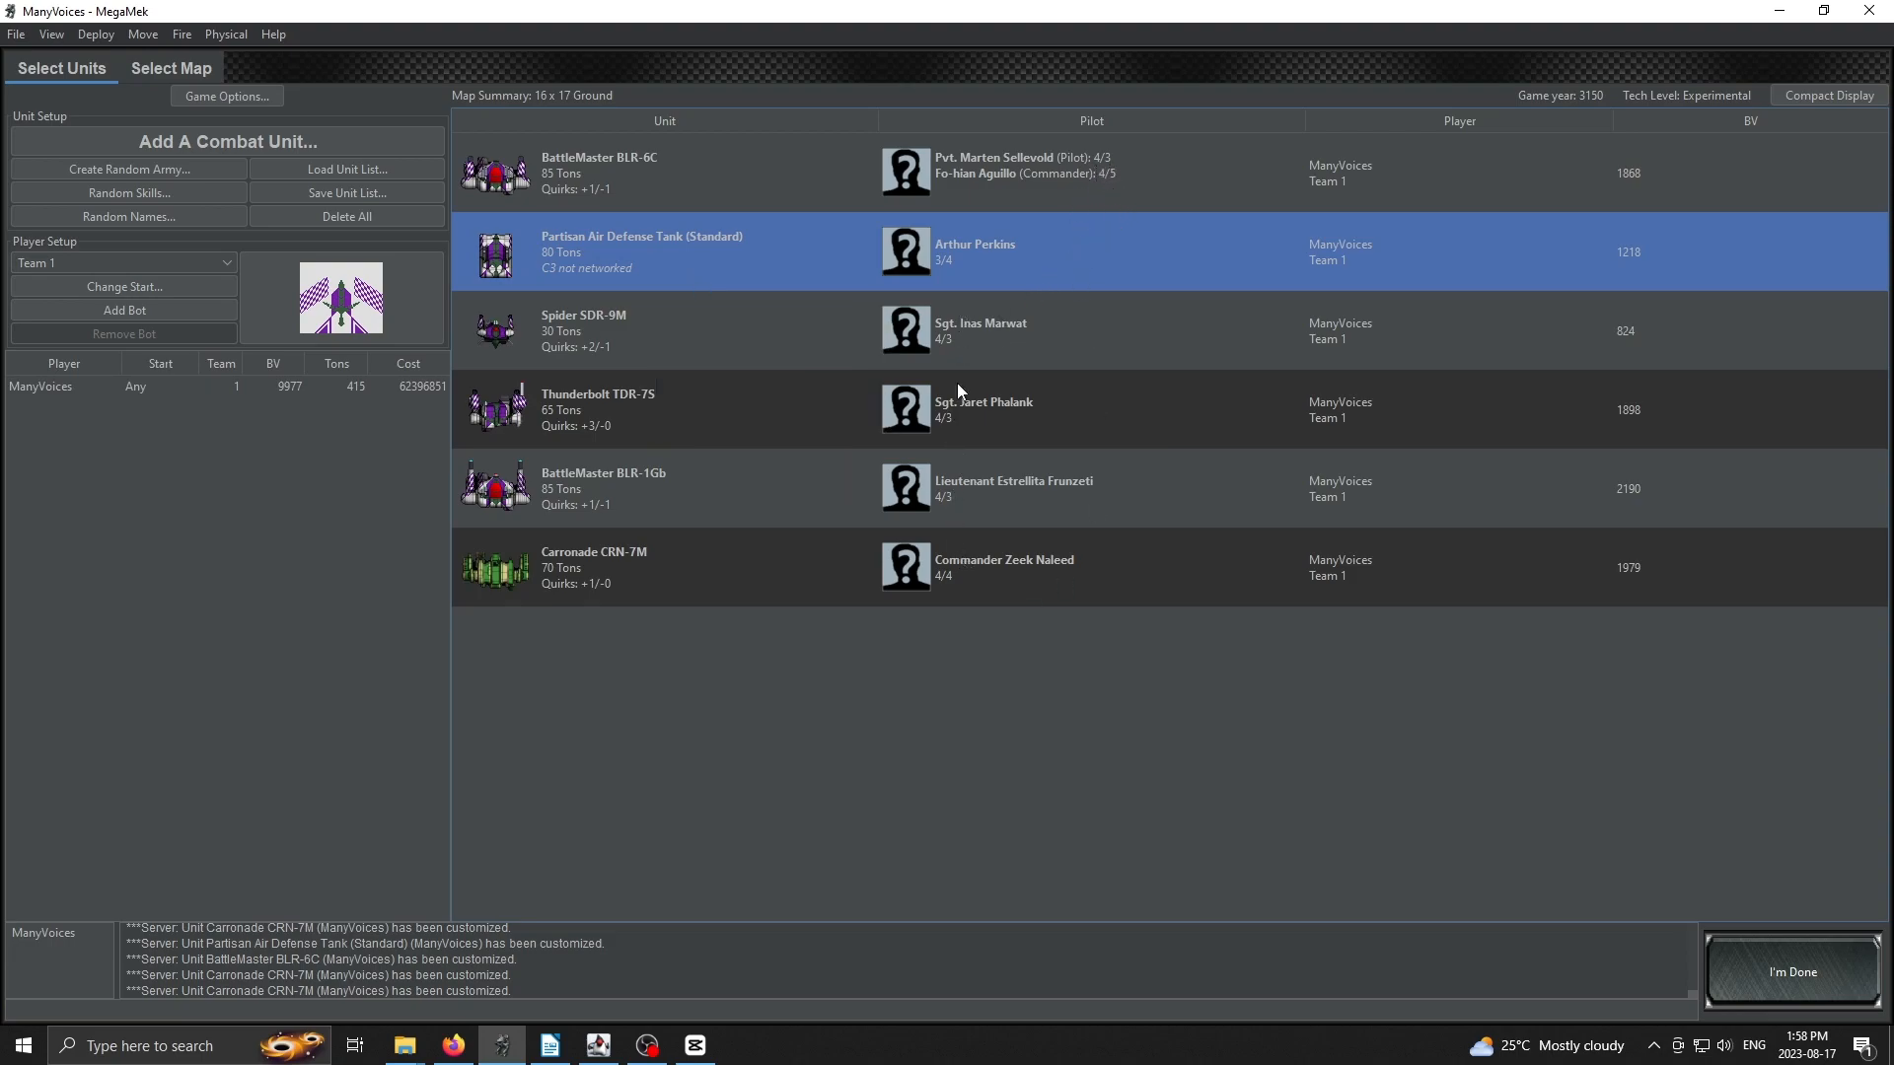
pyautogui.moveTo(926, 532)
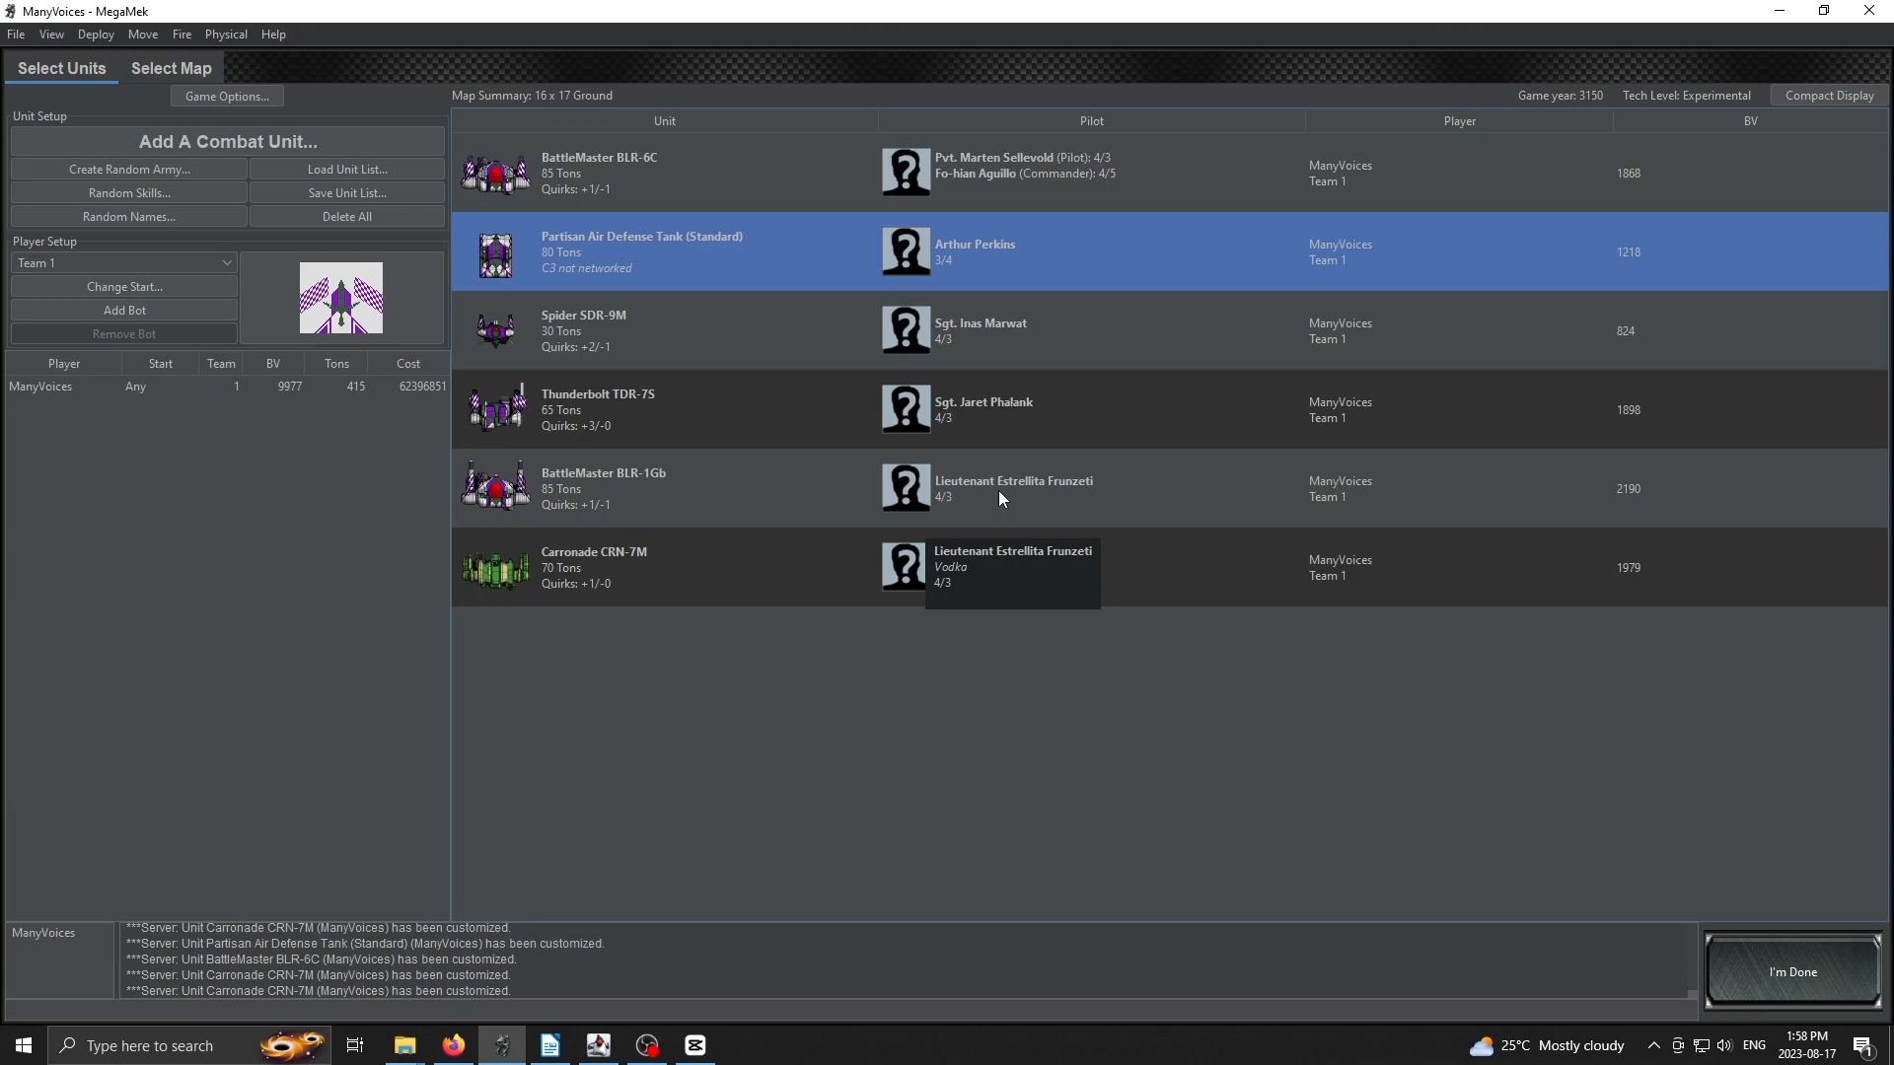
pyautogui.moveTo(1004, 491)
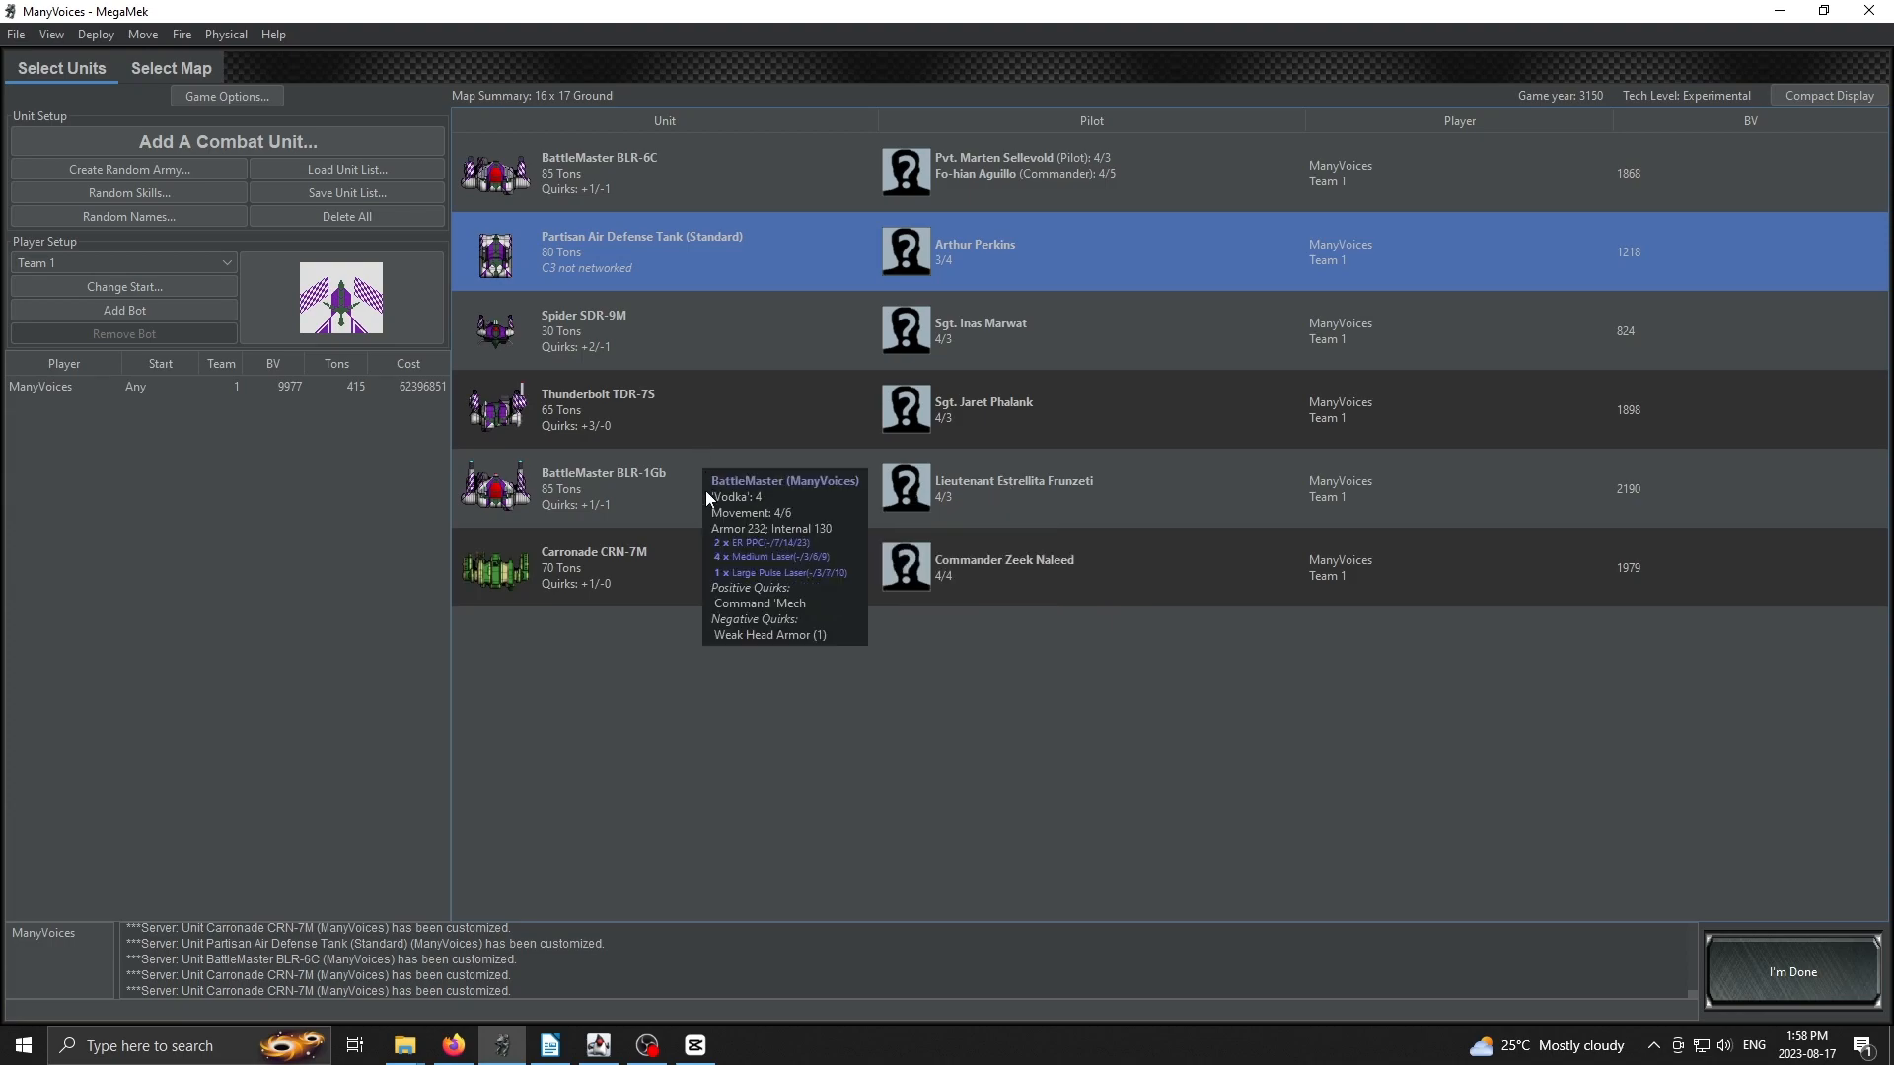
pyautogui.moveTo(694, 426)
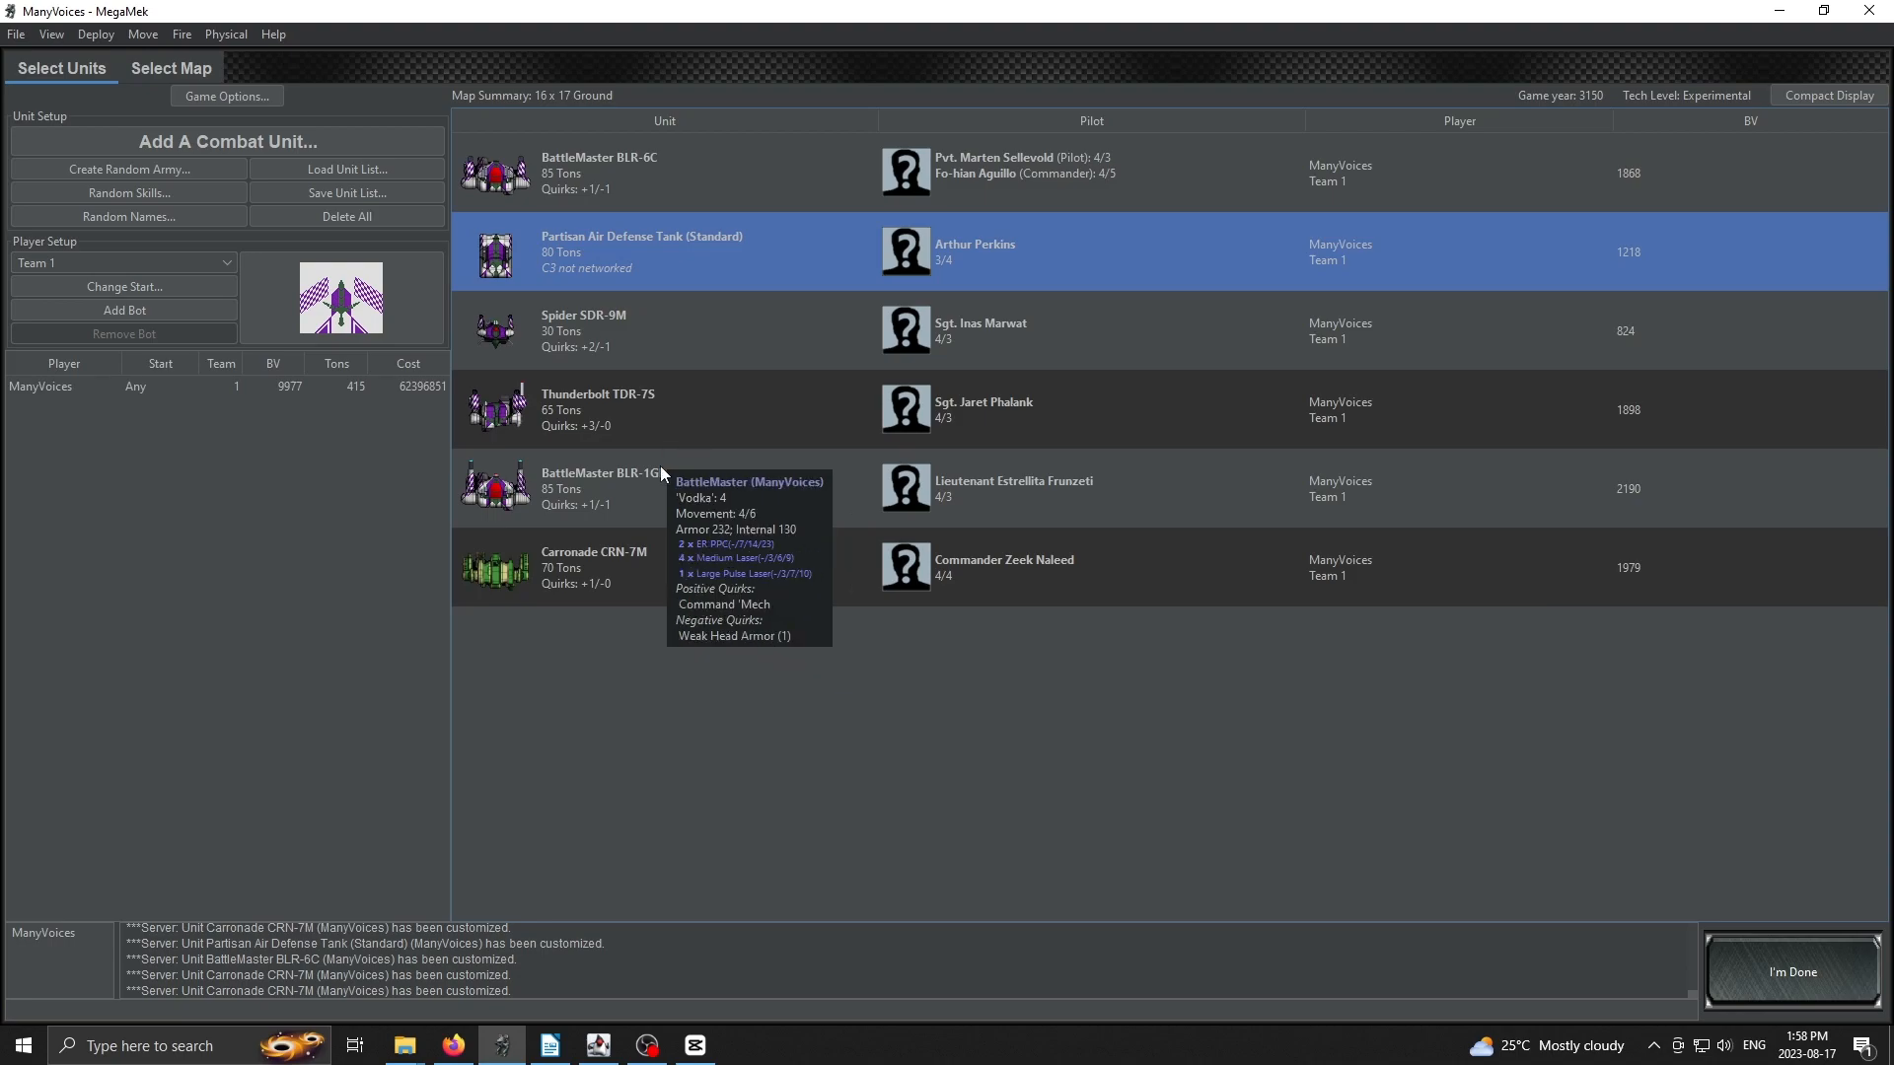
pyautogui.moveTo(650, 483)
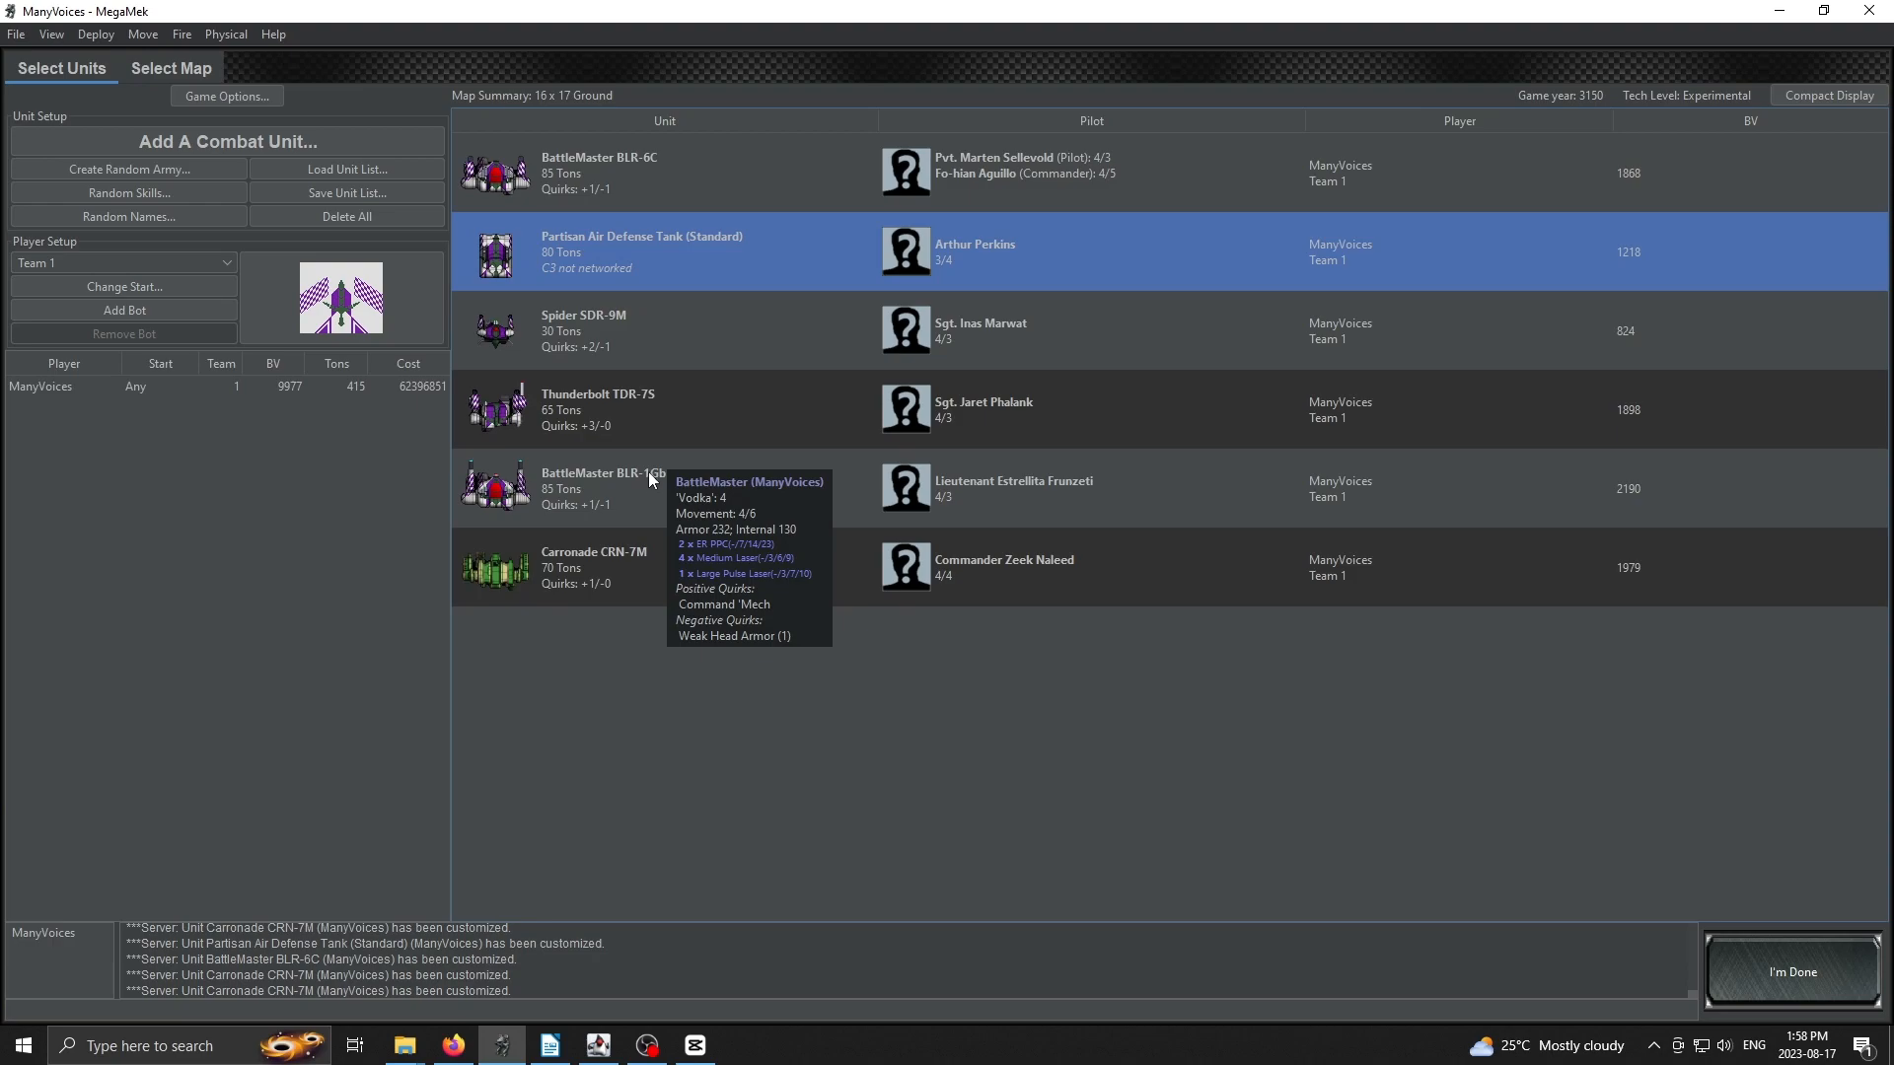
pyautogui.moveTo(628, 426)
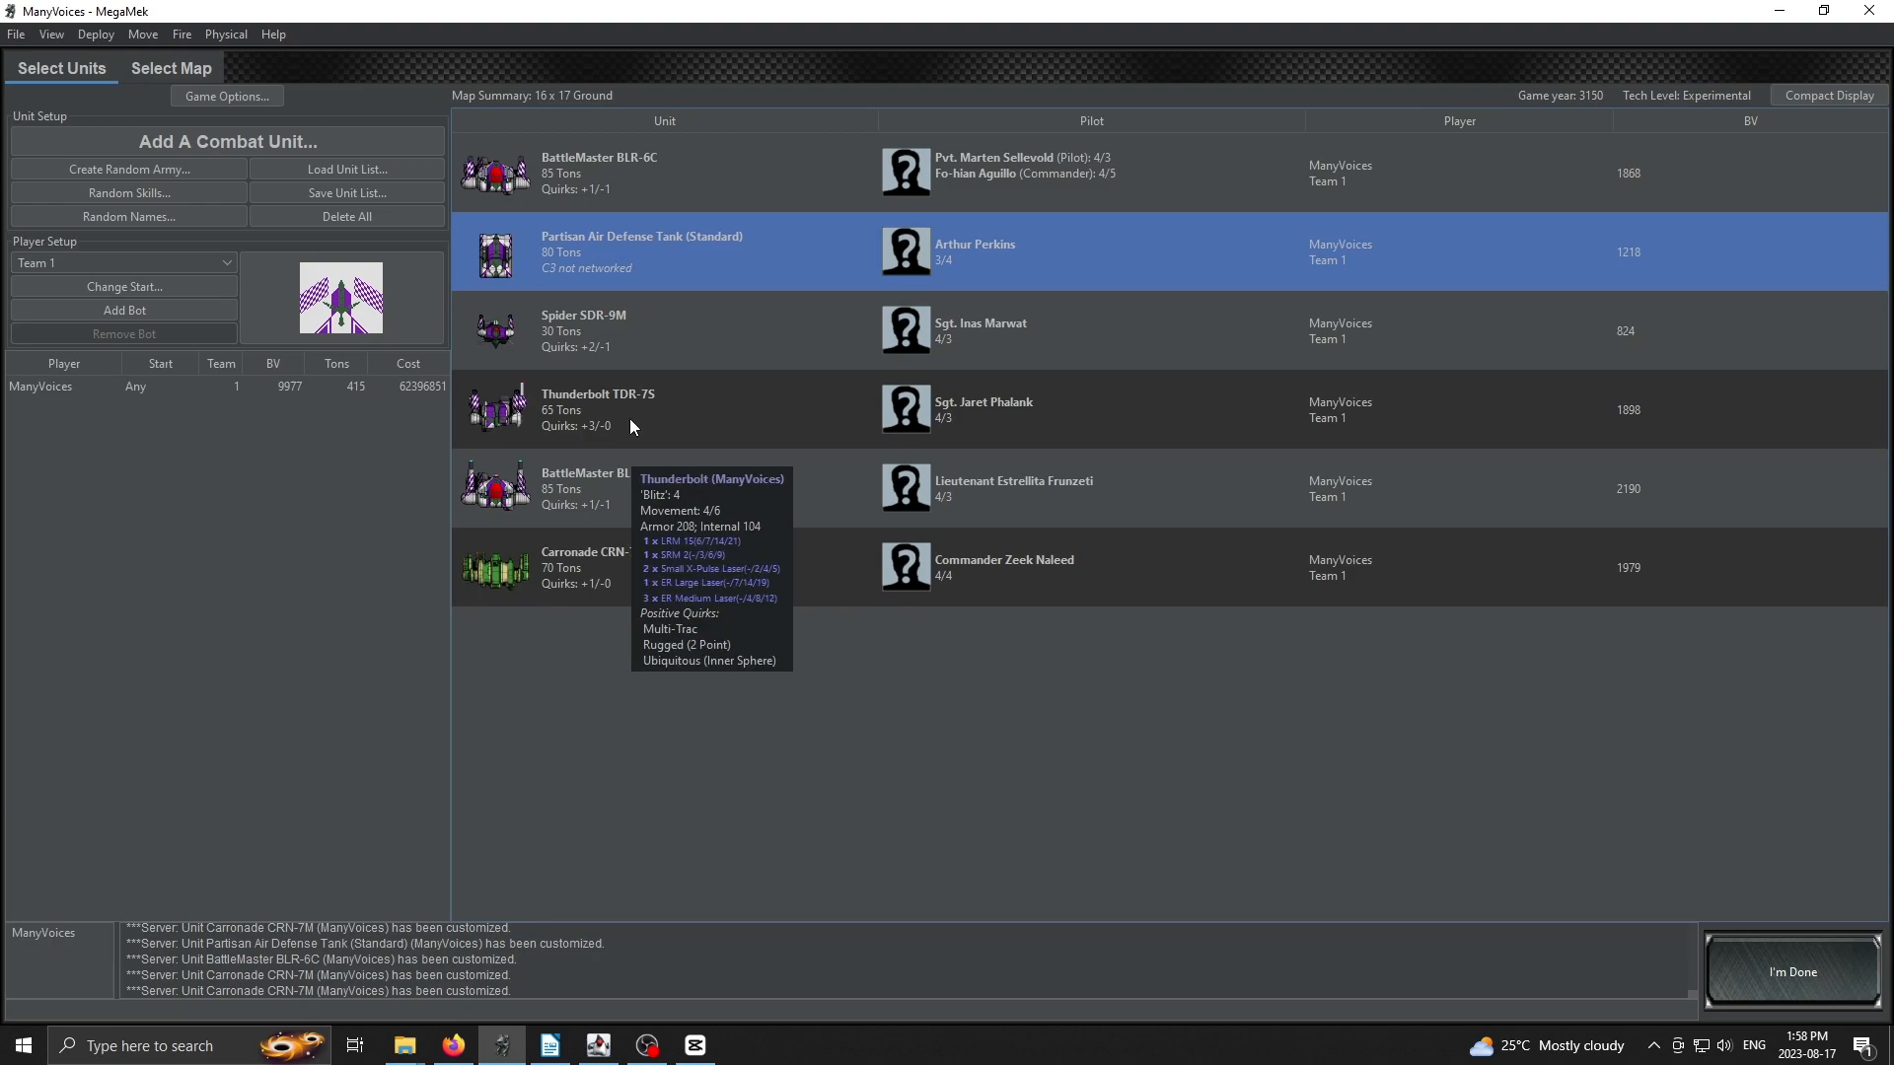
pyautogui.moveTo(747, 416)
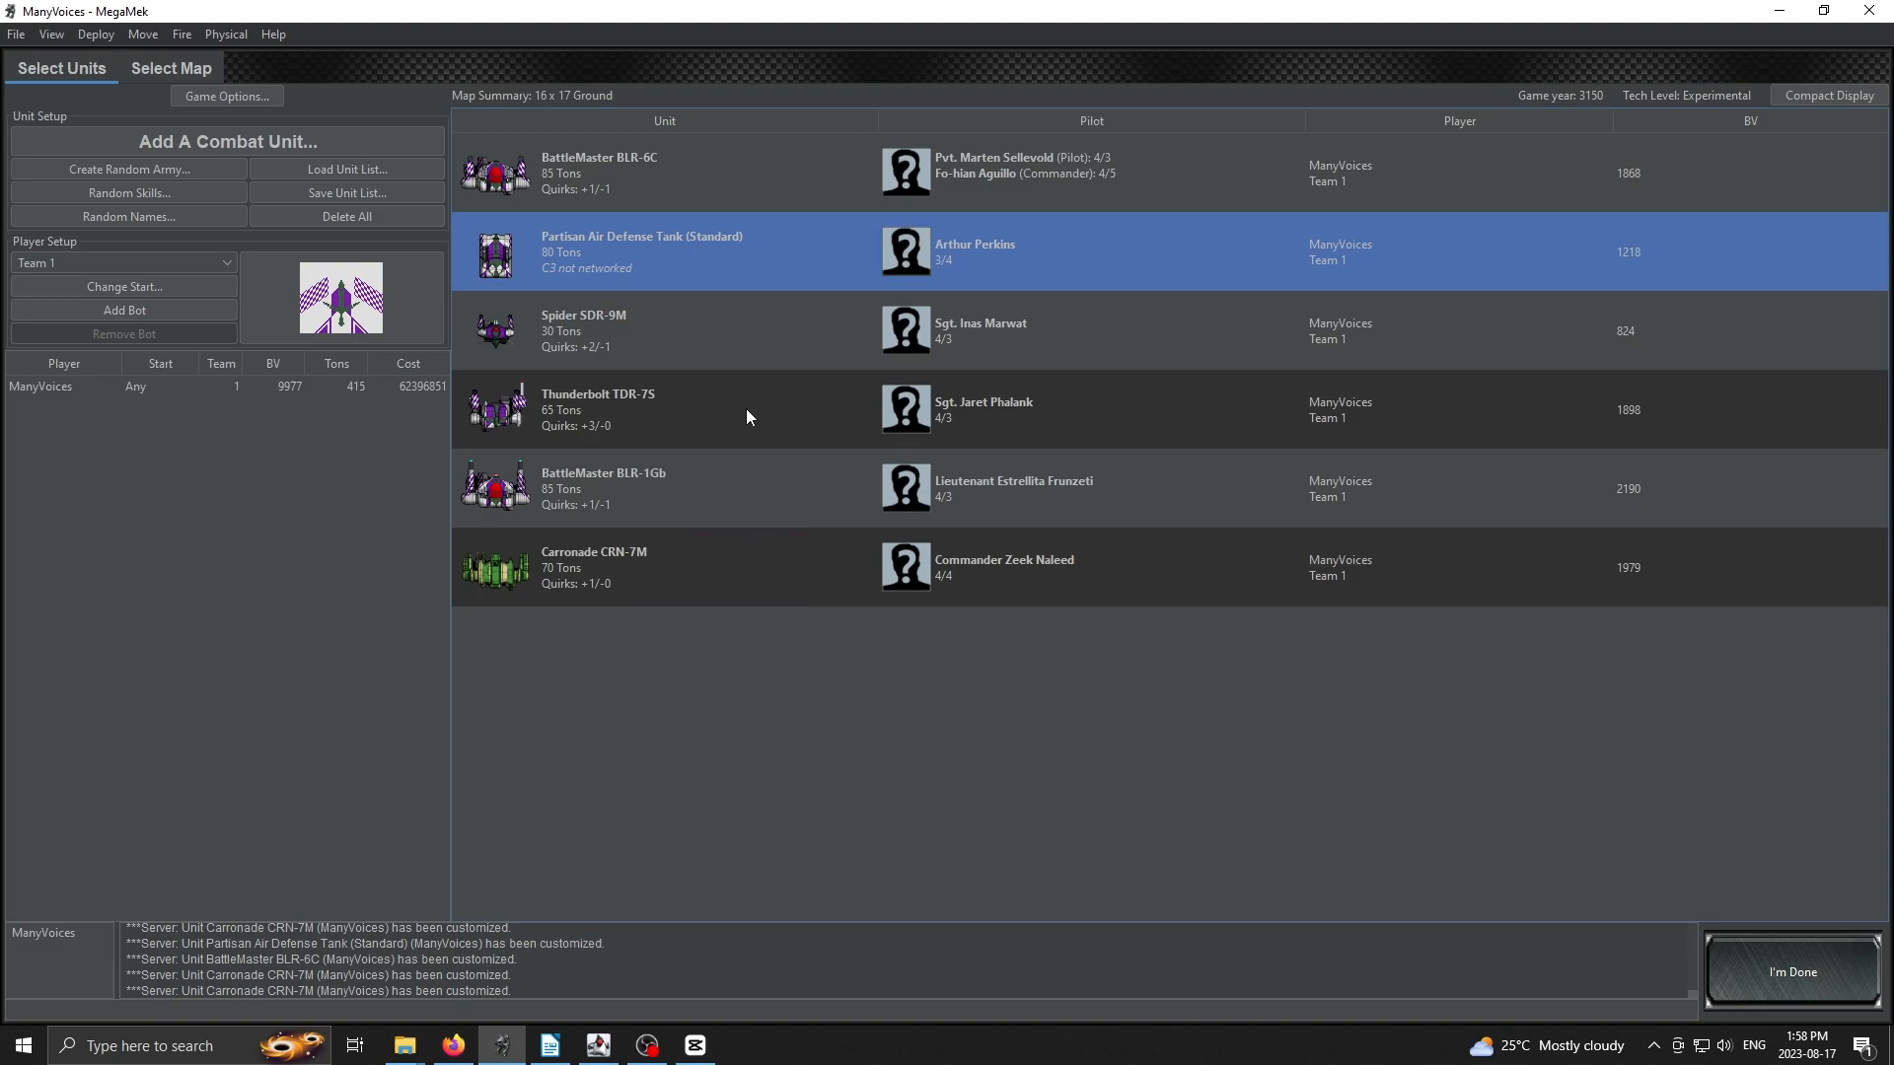
pyautogui.moveTo(746, 409)
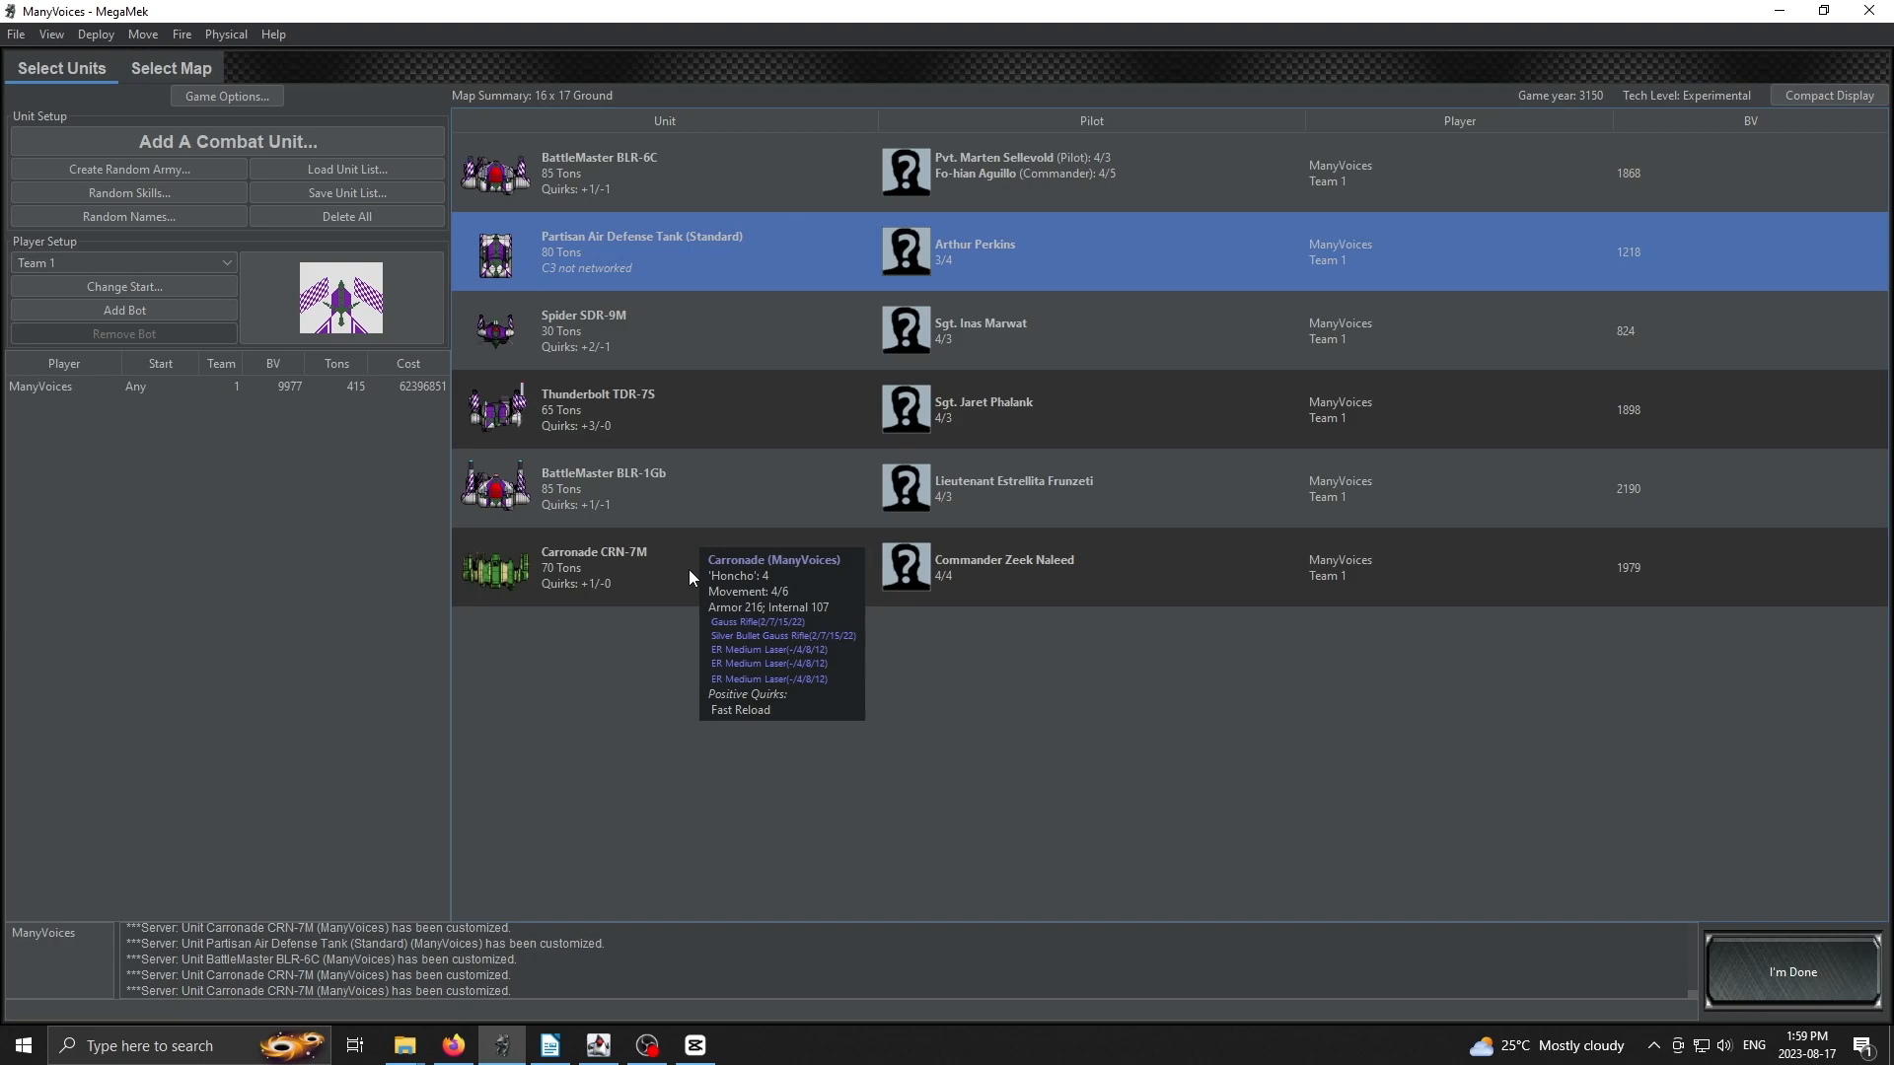
pyautogui.moveTo(703, 542)
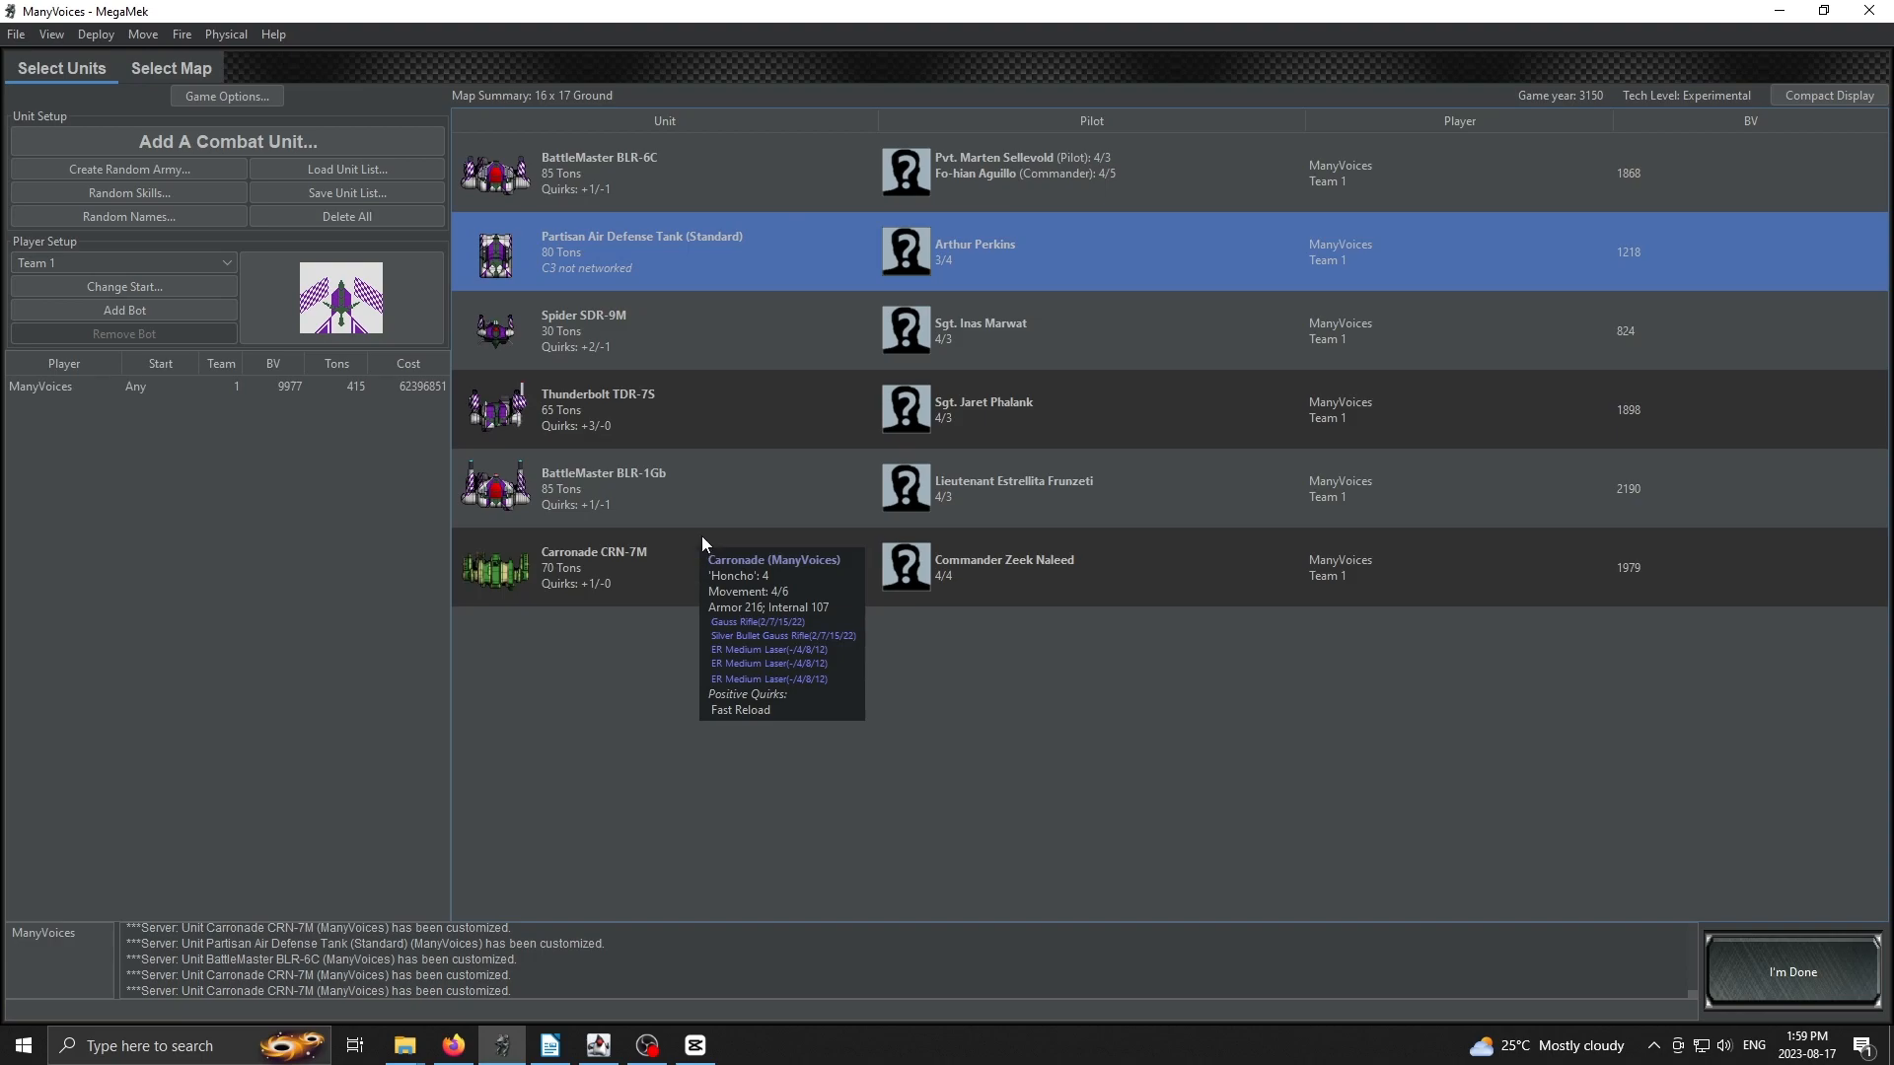
pyautogui.moveTo(703, 543)
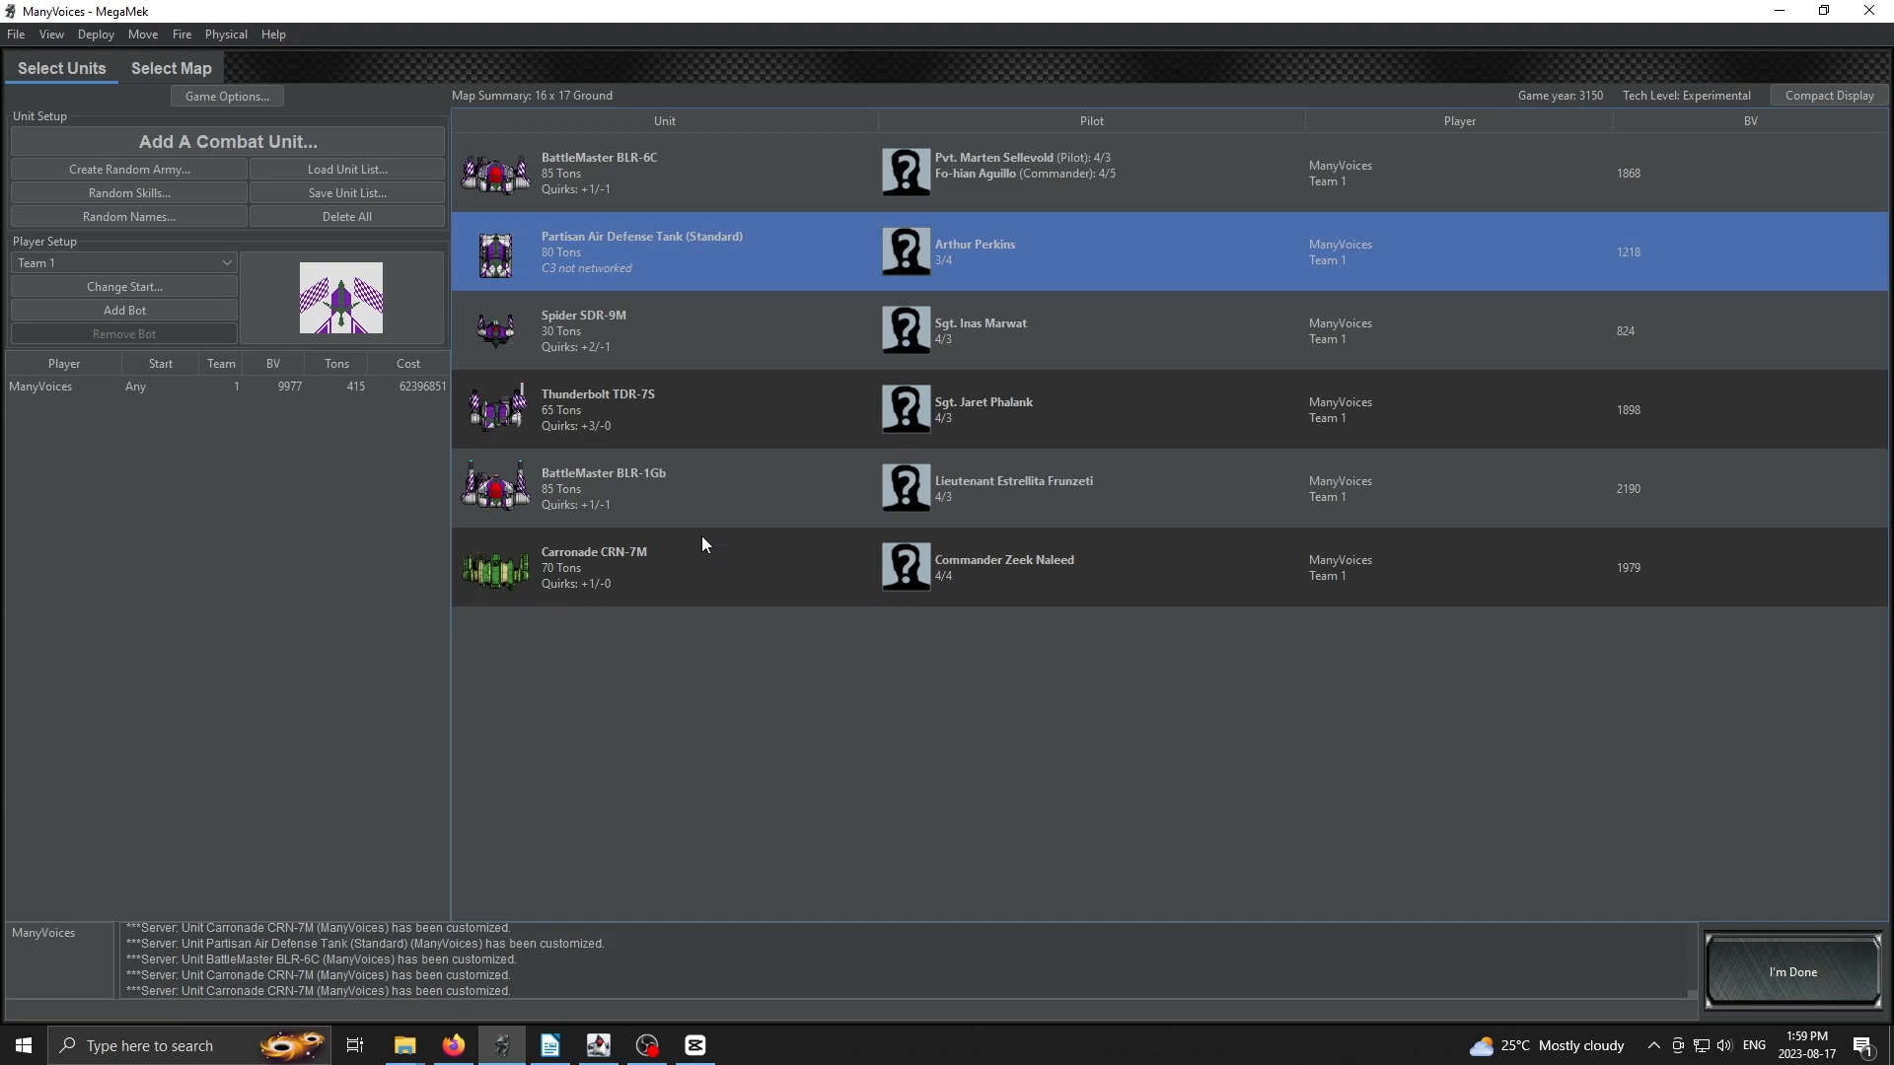